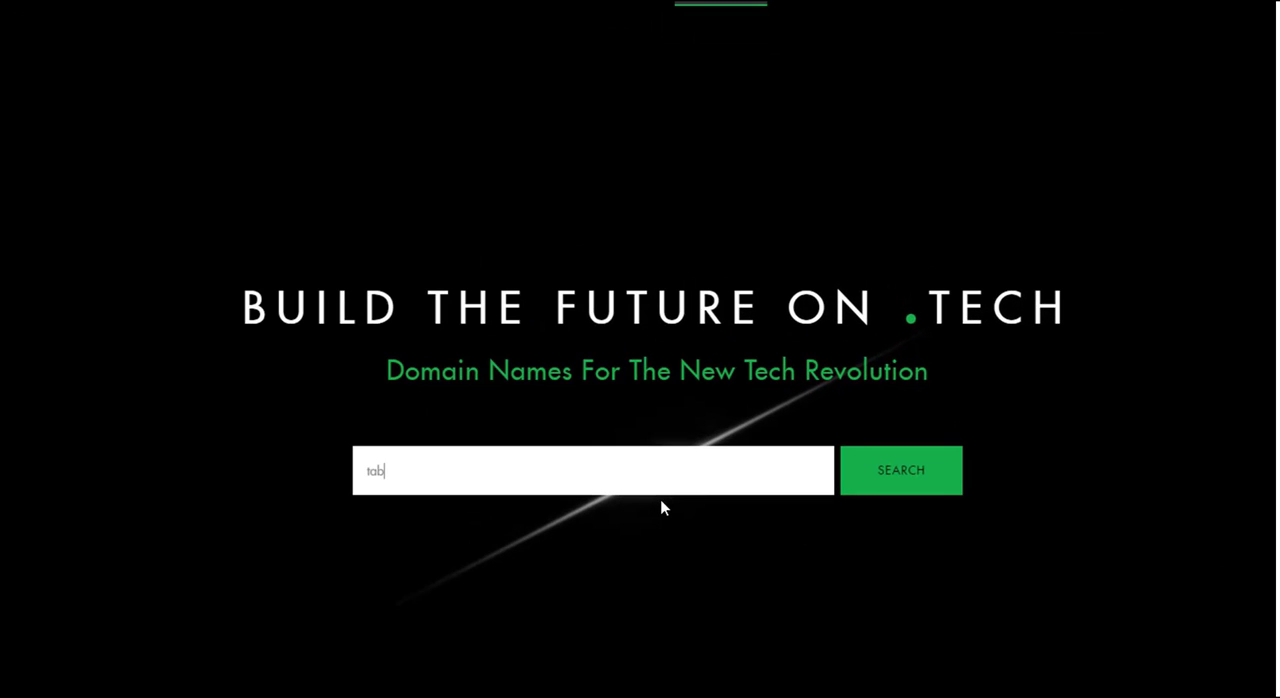
# Step: Search 'tablet', add mytablet.tech and proceed past the add-ons to the cart with the coupon applied
pyautogui.click(900, 470)
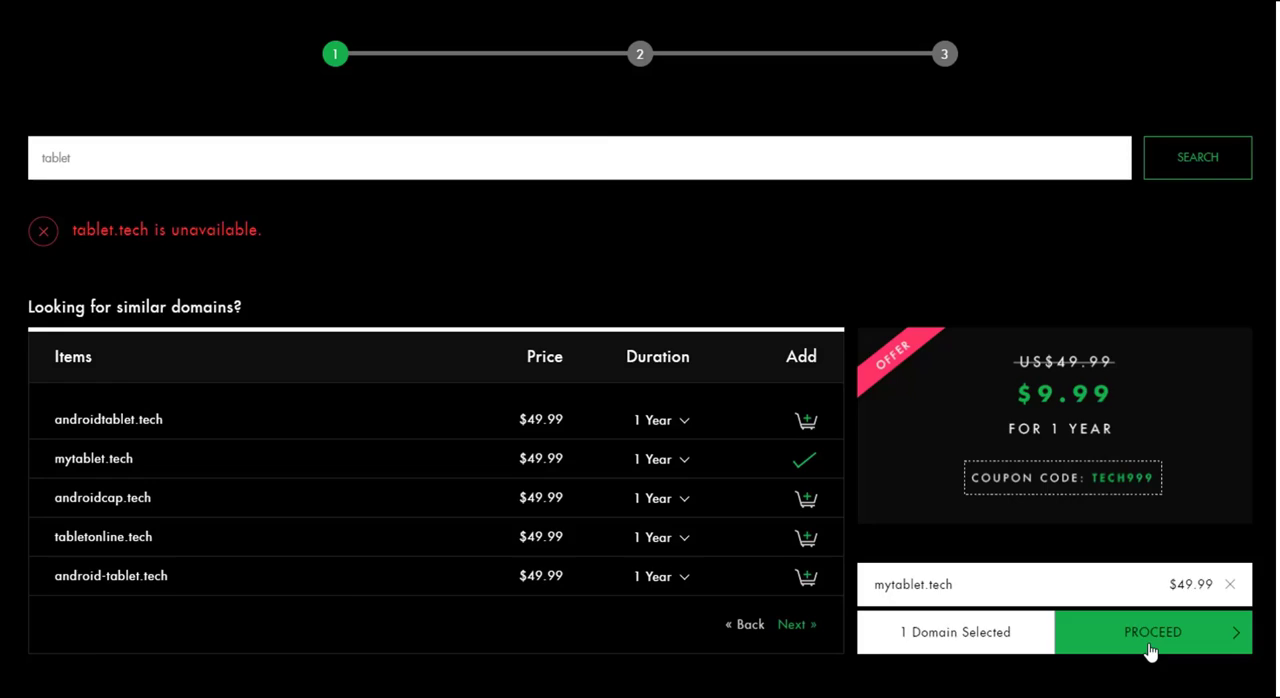
pyautogui.click(1152, 632)
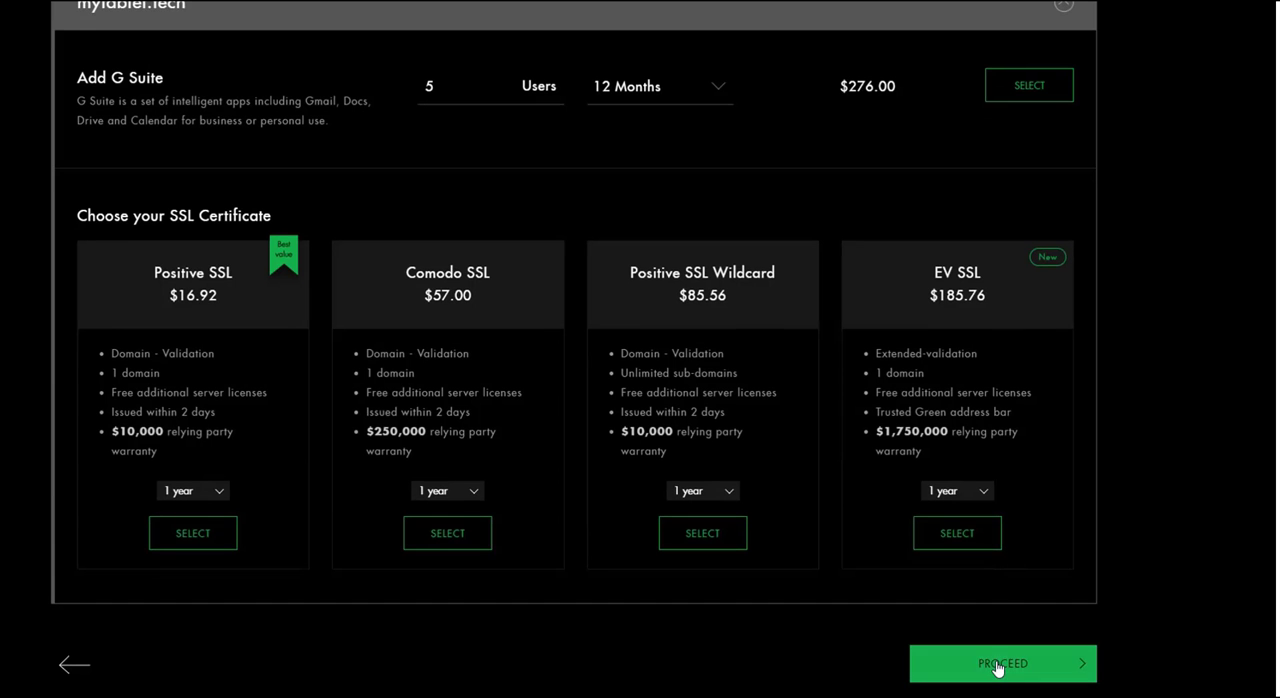
pyautogui.click(1000, 664)
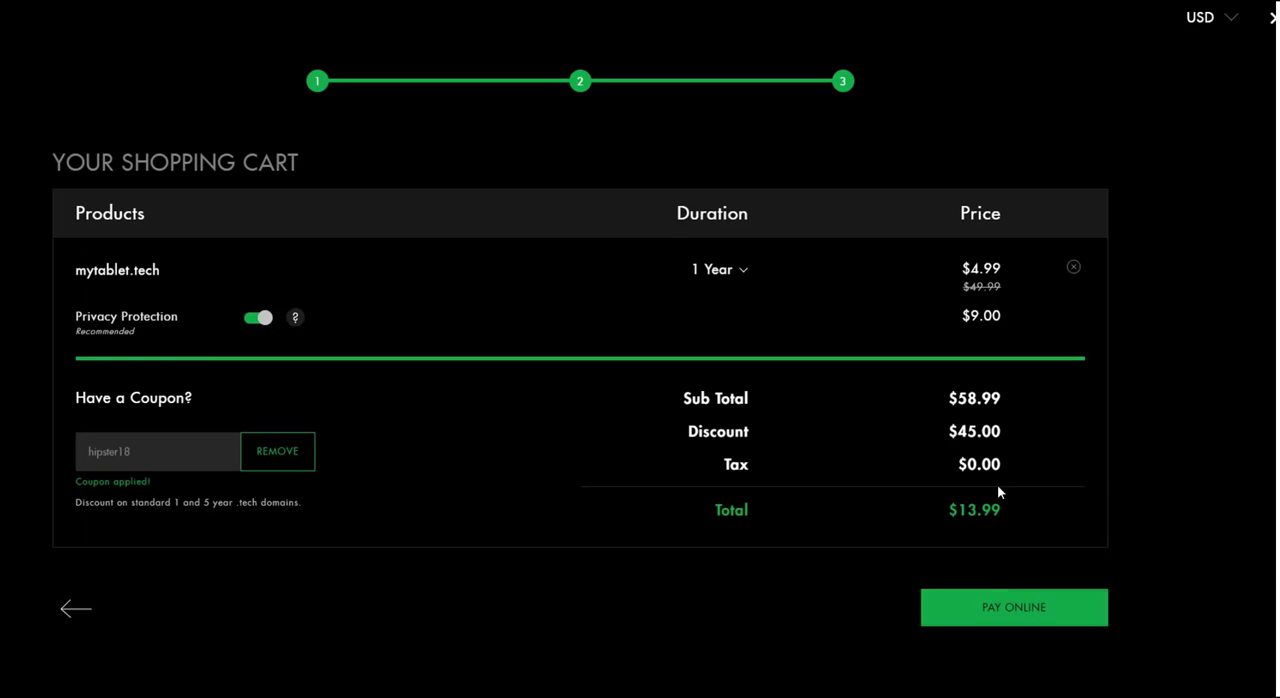
pyautogui.click(1014, 608)
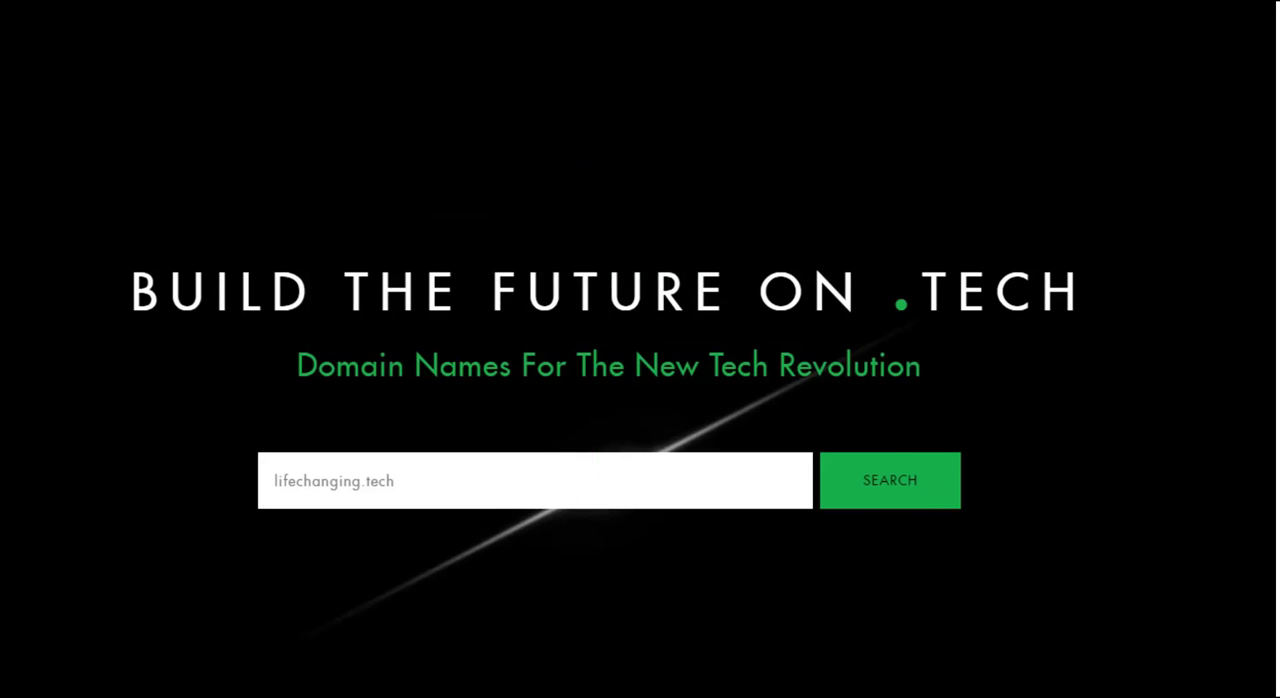
# Step: Start searching for another .tech domain beginning 'newpr'
pyautogui.write('newpr')
pyautogui.write('www.go.')
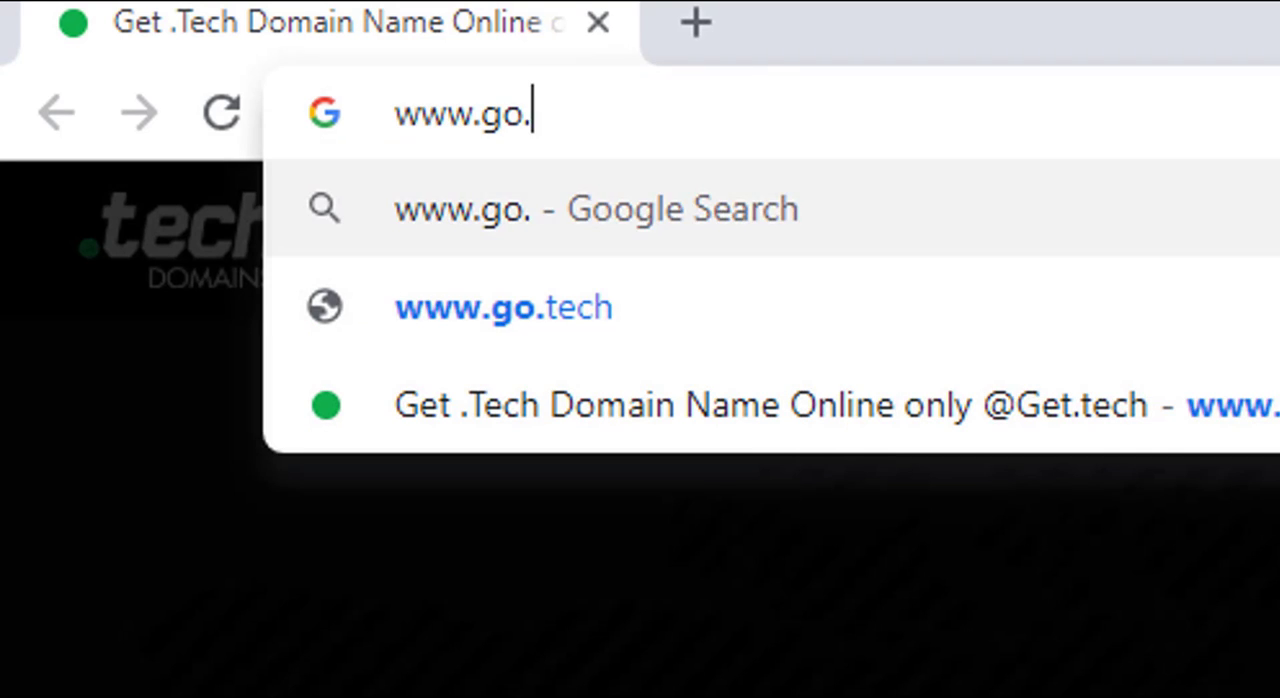
# Step: Enter the go.tech/chrishawkes short link in Chrome's address bar and visit it
pyautogui.write('tech/ch')
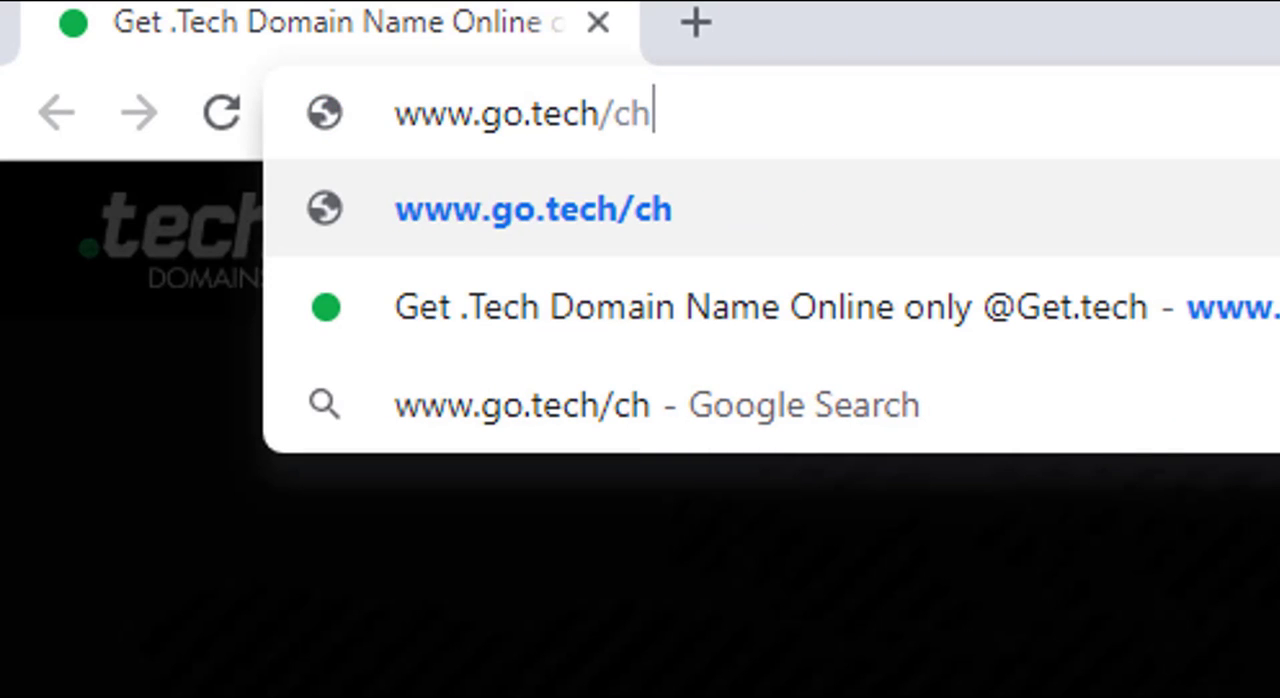
pyautogui.write('rishaw')
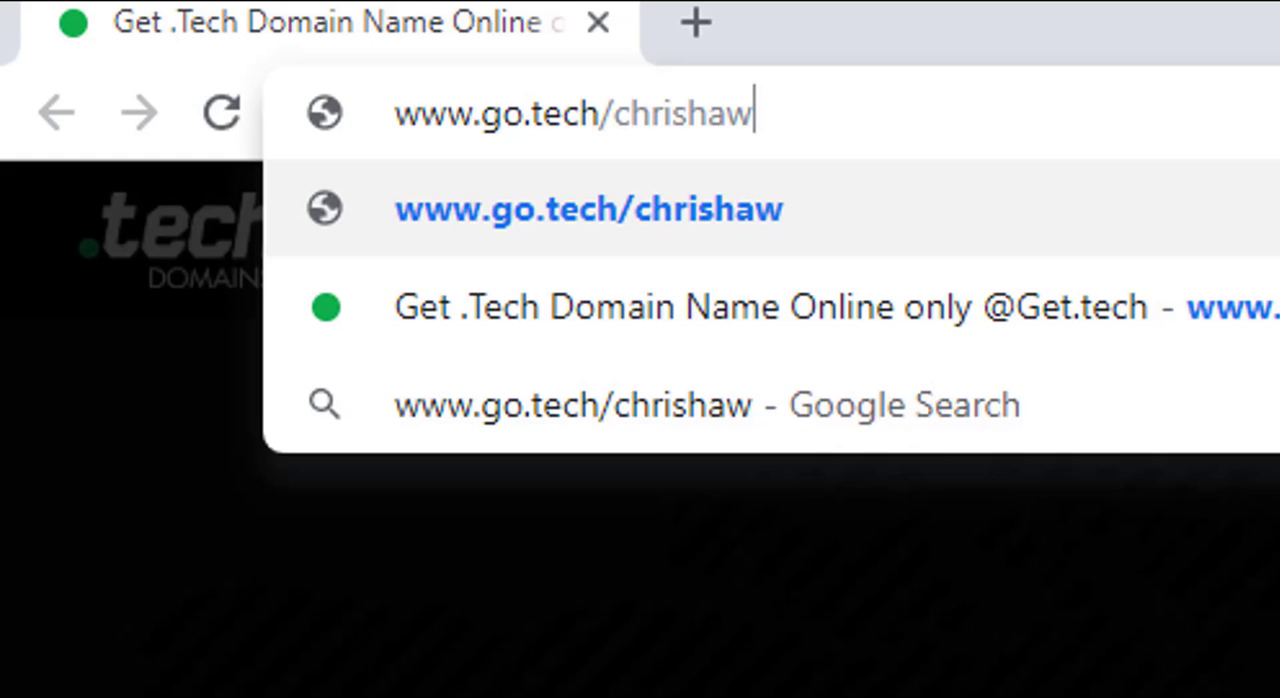
pyautogui.write('kes')
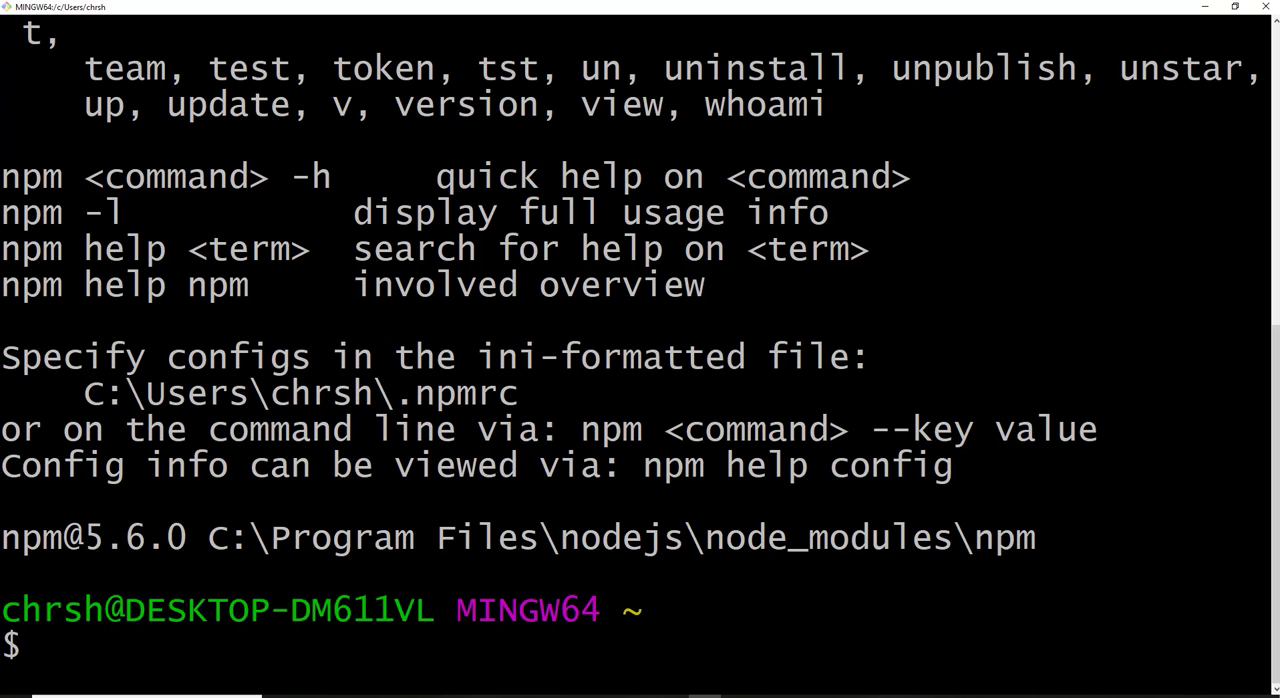
# Step: Run 'npm install --global gatsby-cli' so the gatsby command is available
pyautogui.write('npm install --global gatb')
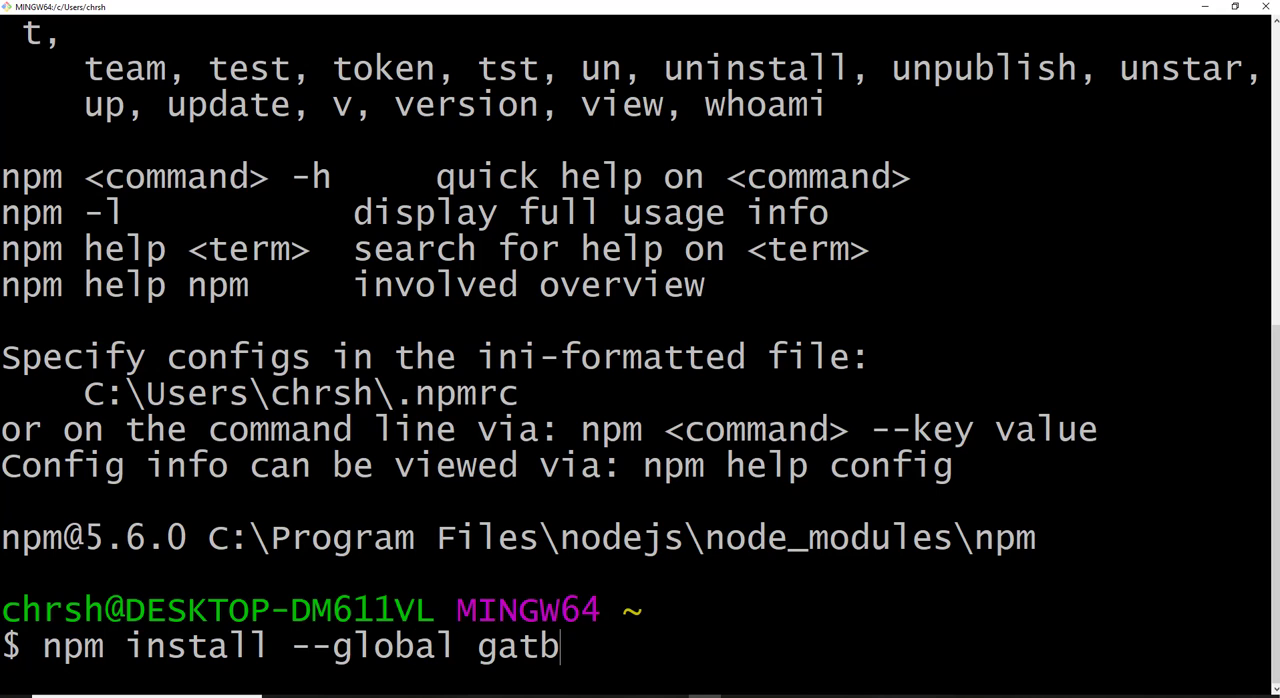
pyautogui.write('sby-cli')
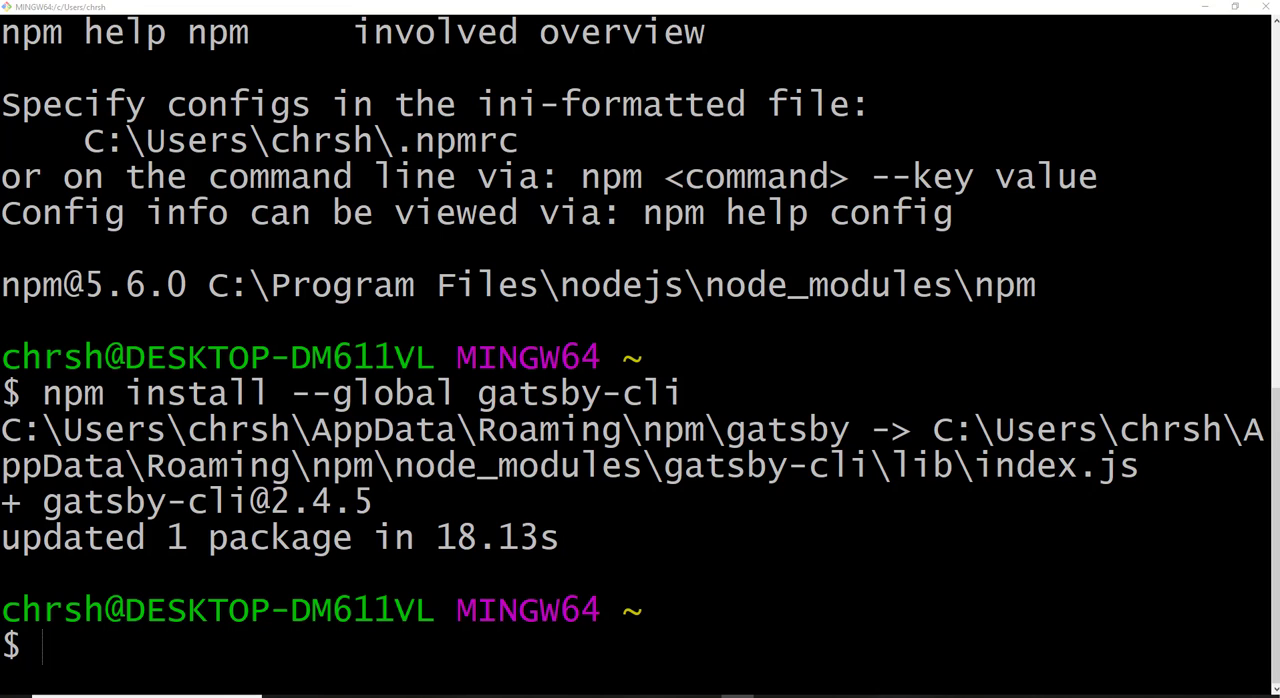
# Step: Change to /c/projects/tutorials, make a gatsby1 folder and move into it
pyautogui.write('cd')
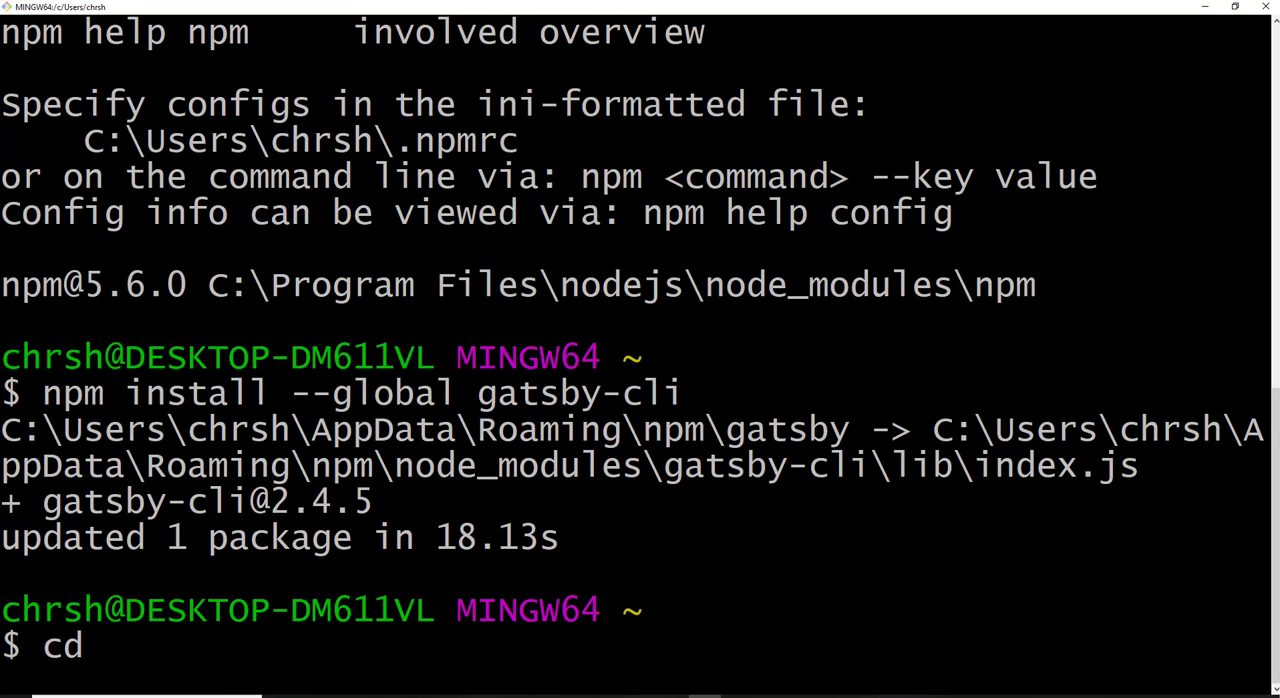
pyautogui.write('/proc')
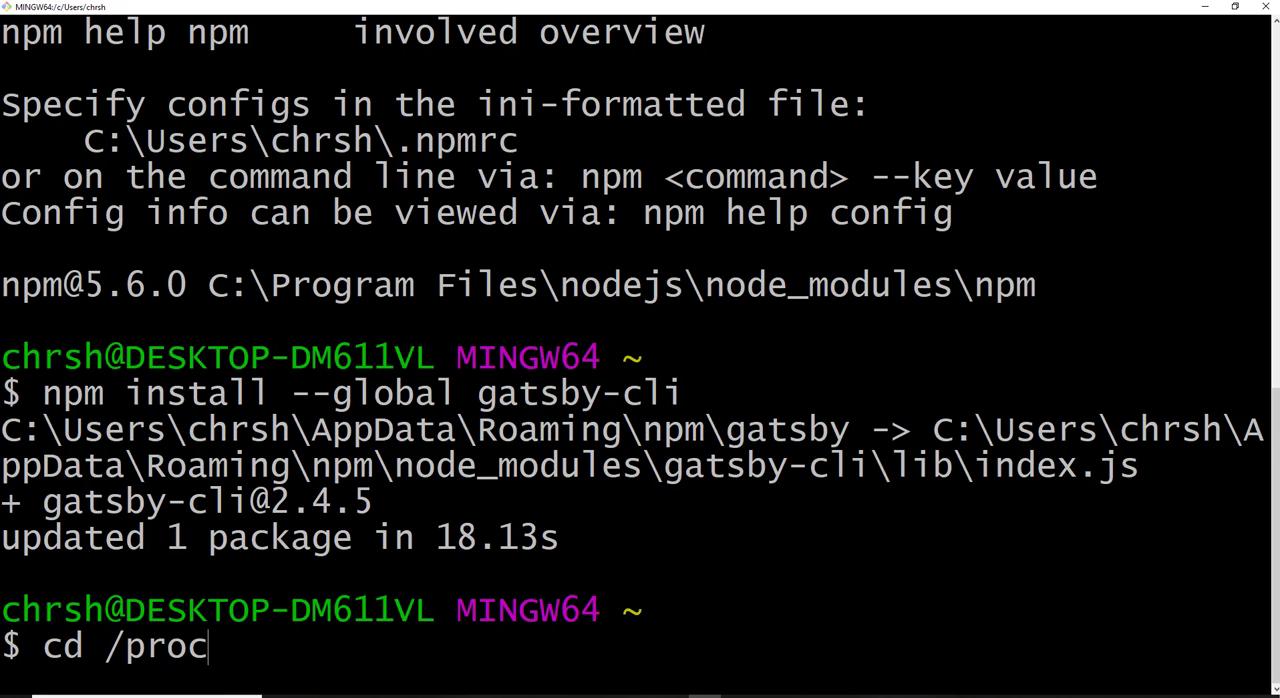
pyautogui.write('mkd')
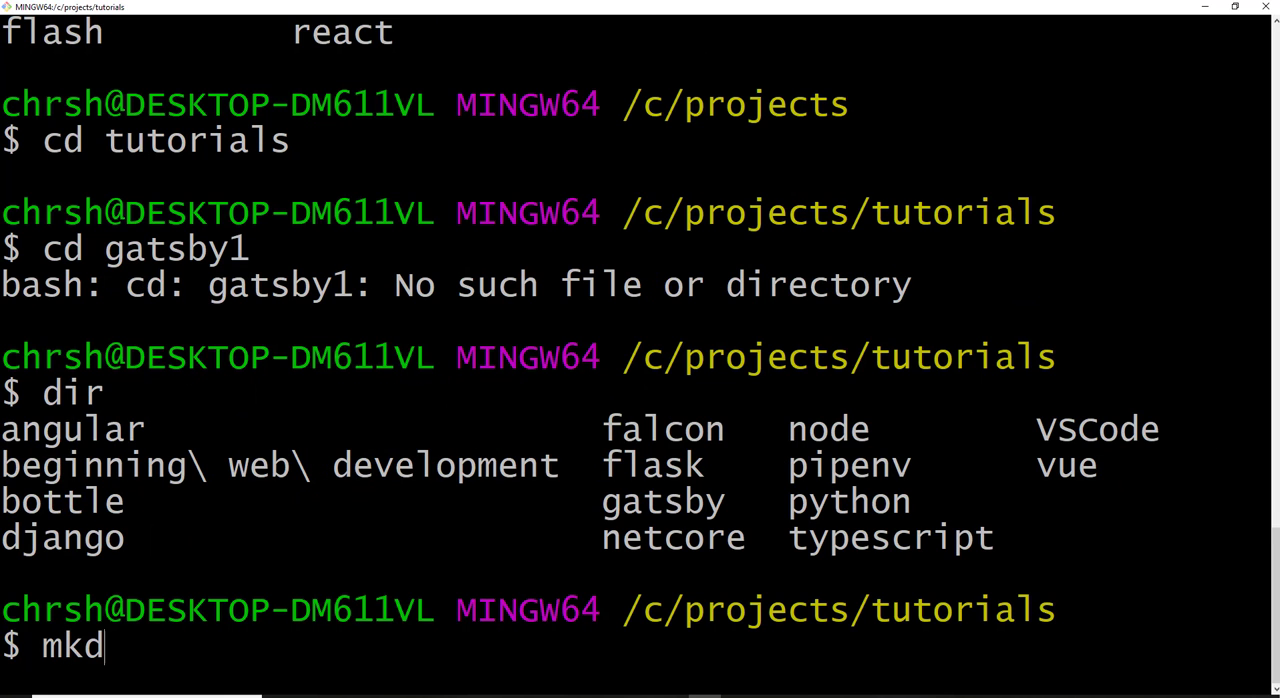
pyautogui.write('ir gatsby1')
pyautogui.write('dir')
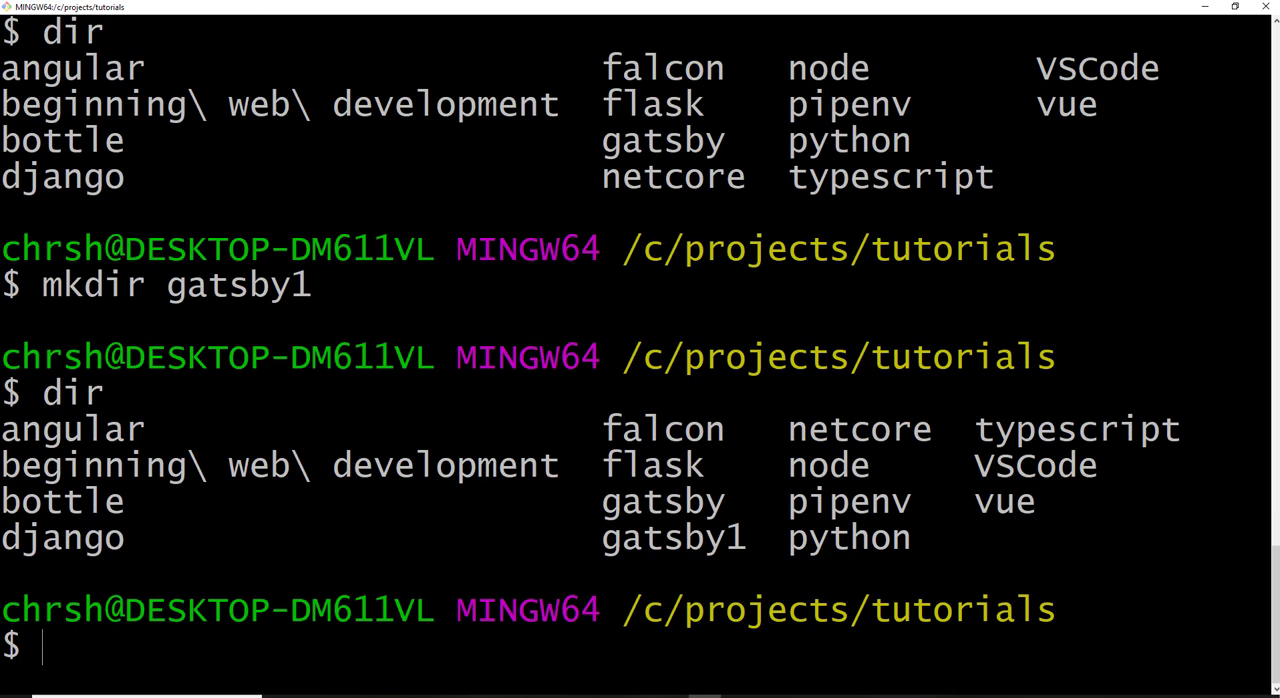
pyautogui.write('cd gatsby1')
pyautogui.write('dir')
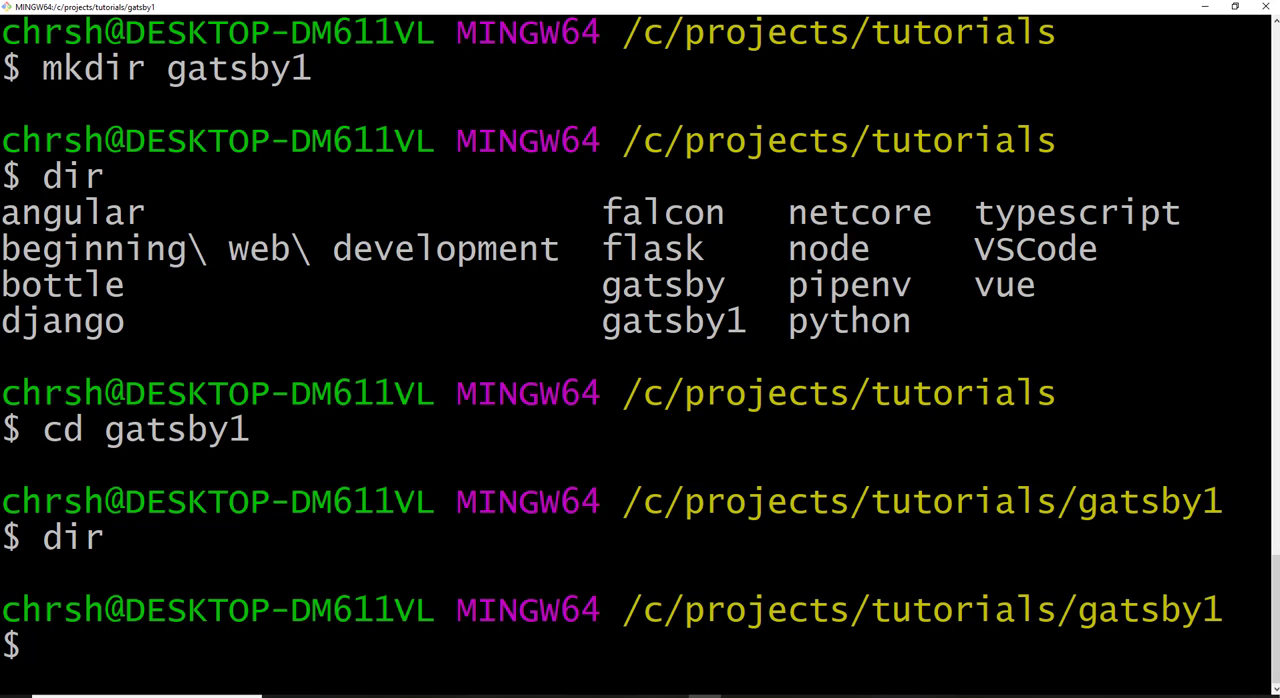
# Step: Generate a new Gatsby site named my-app with 'gatsby new my-app'
pyautogui.write('gatsby new')
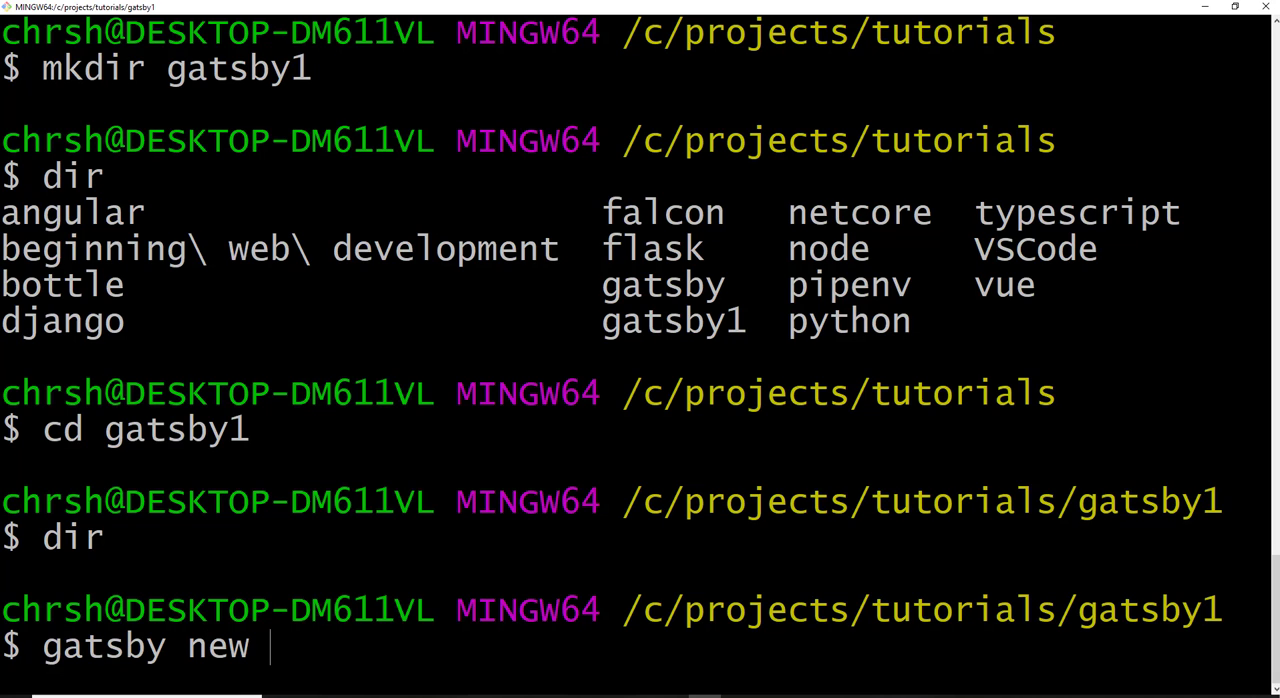
pyautogui.write('ap')
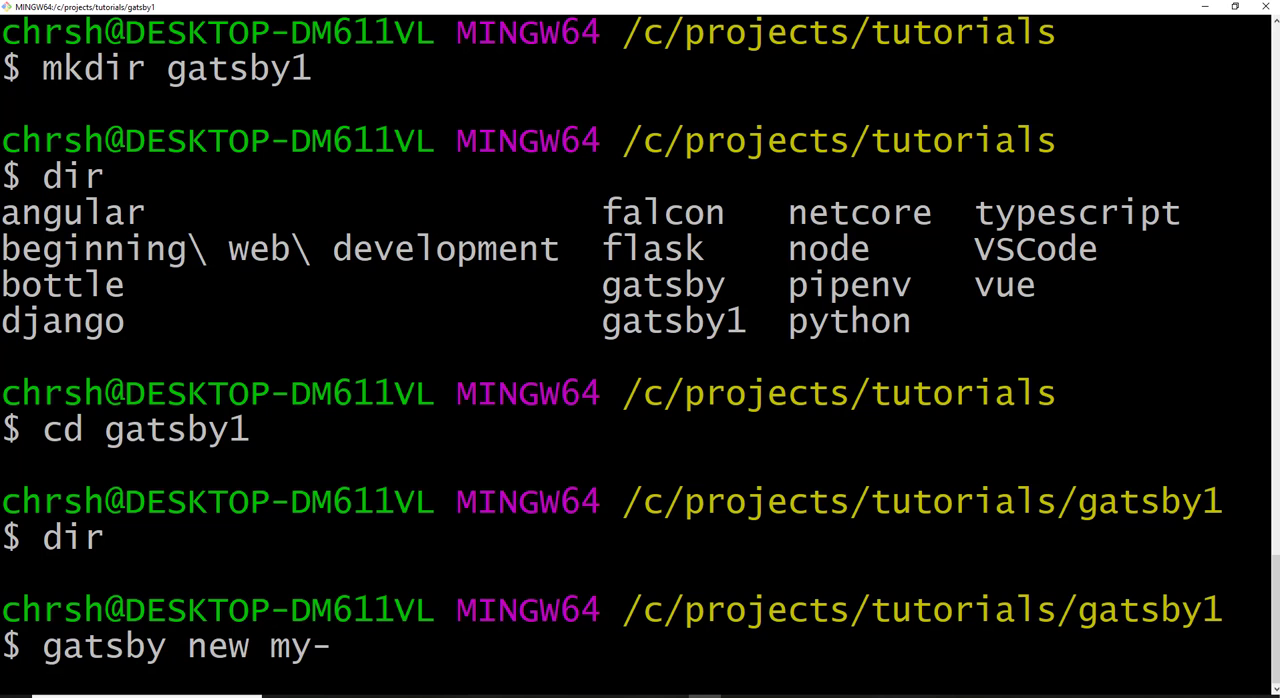
pyautogui.write('a')
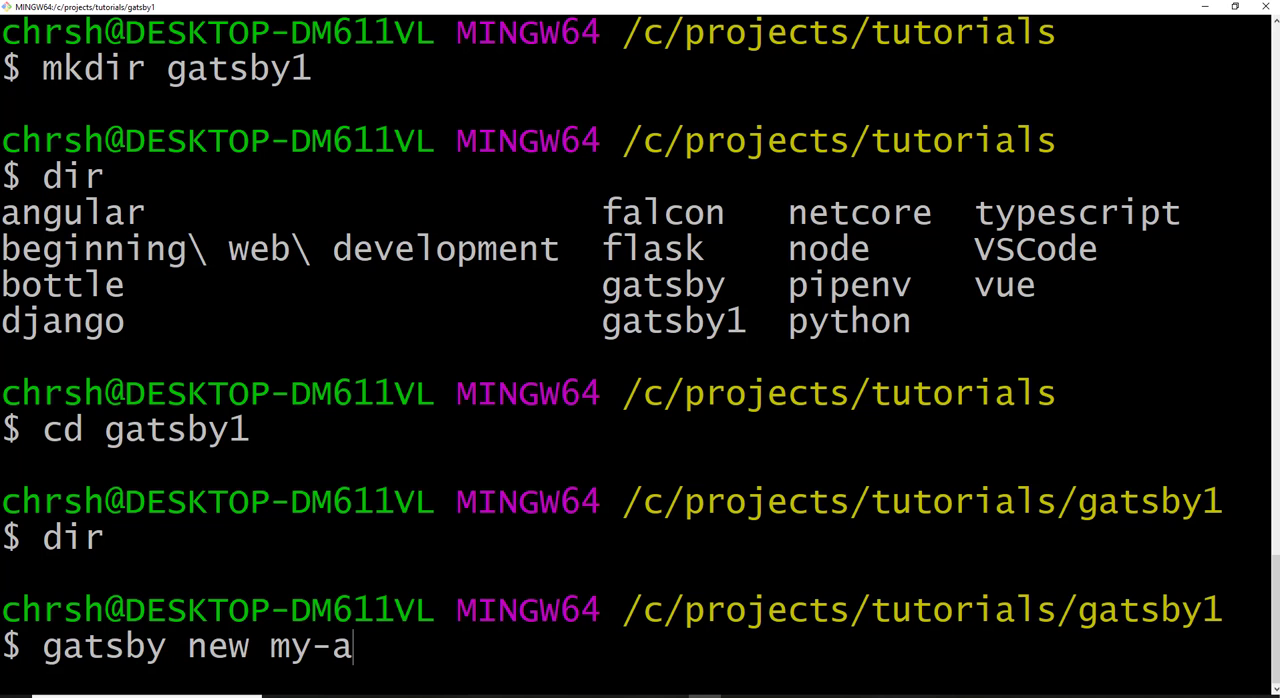
pyautogui.write('pp')
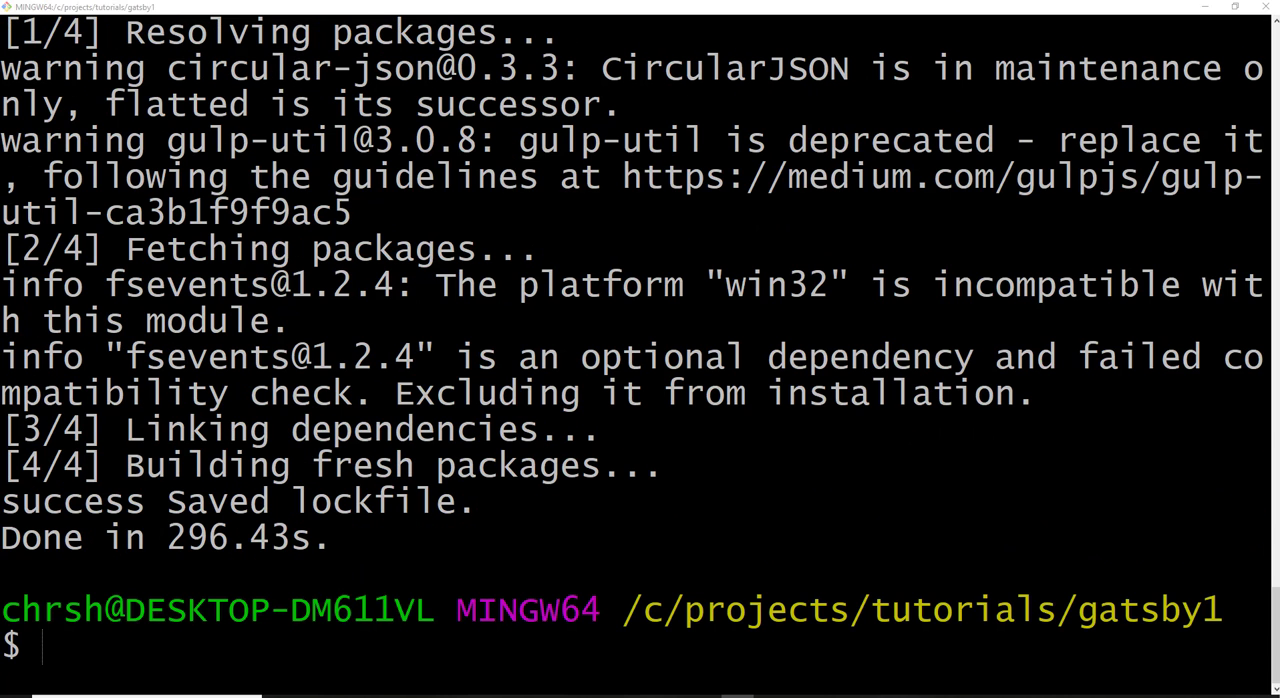
# Step: Move into my-app and start the dev server with 'gatsby develop'
pyautogui.write('cd')
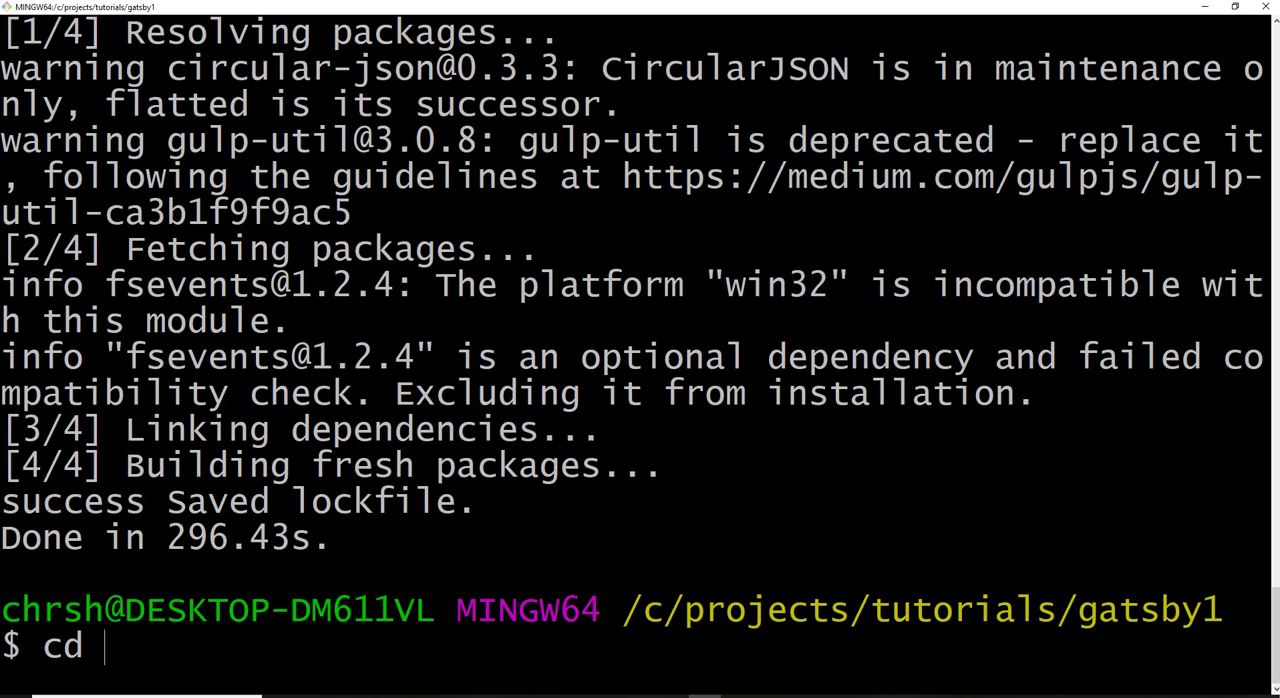
pyautogui.write('my-app')
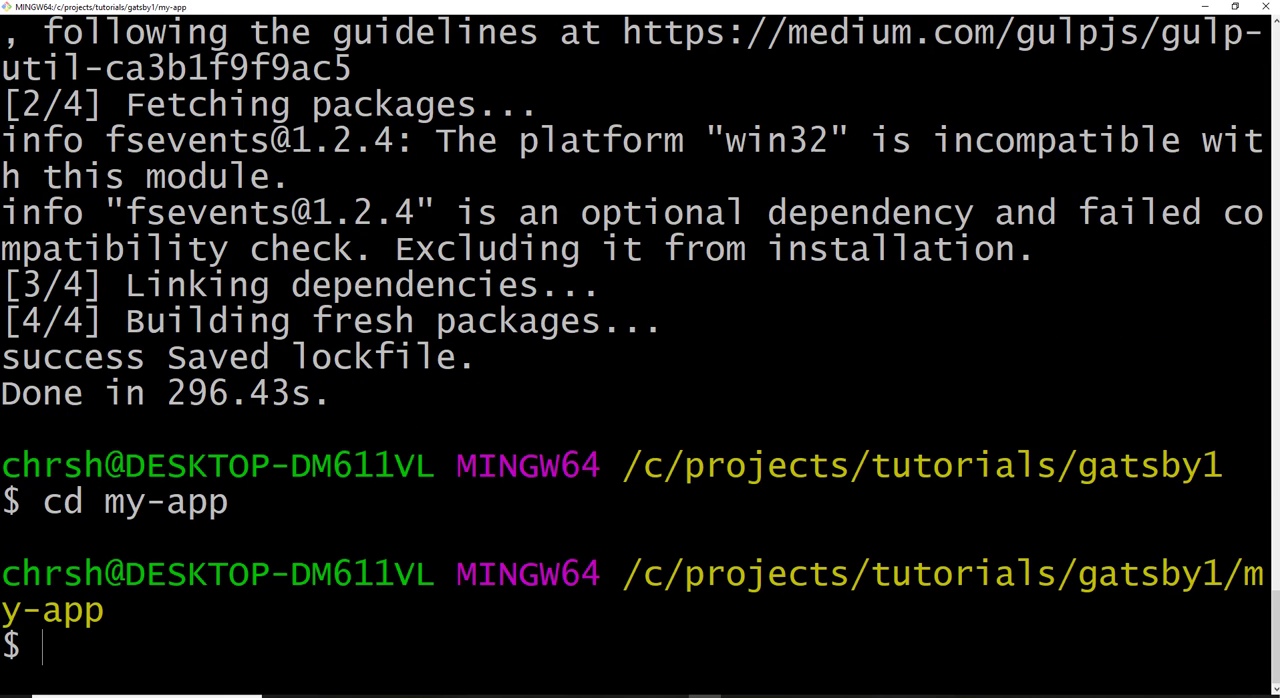
pyautogui.write('gatsby')
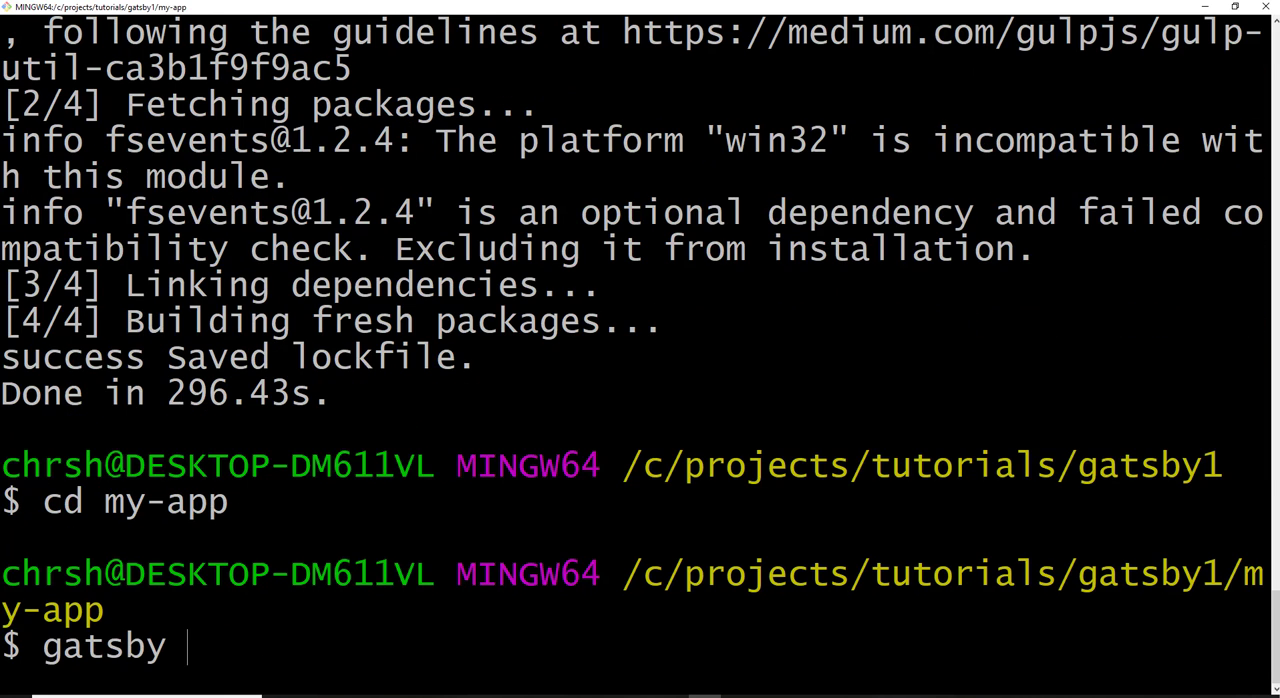
pyautogui.write('develop')
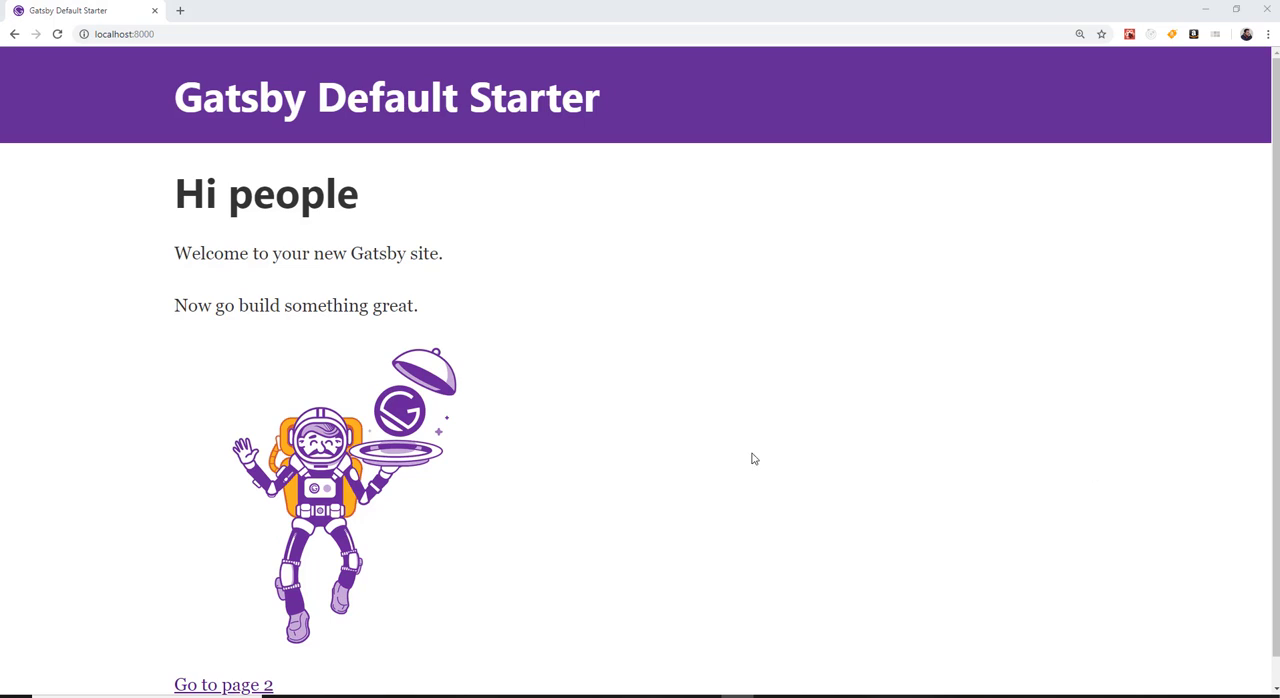
pyautogui.click(118, 46)
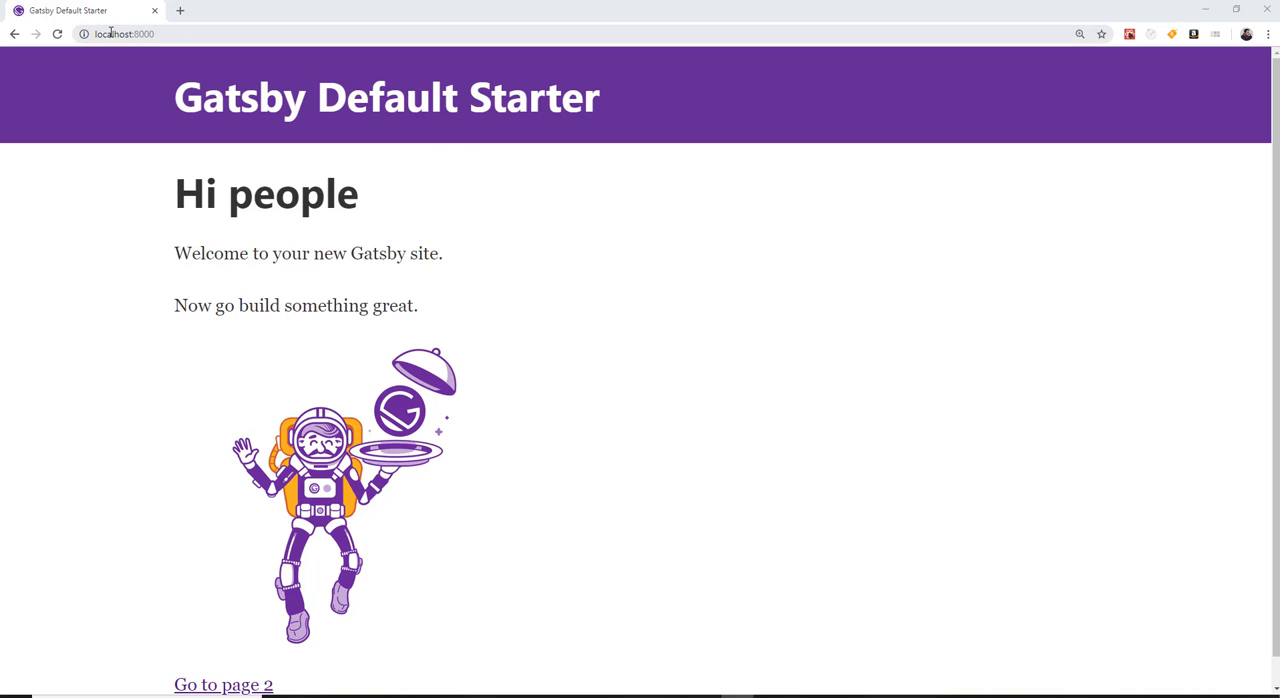
pyautogui.click(128, 40)
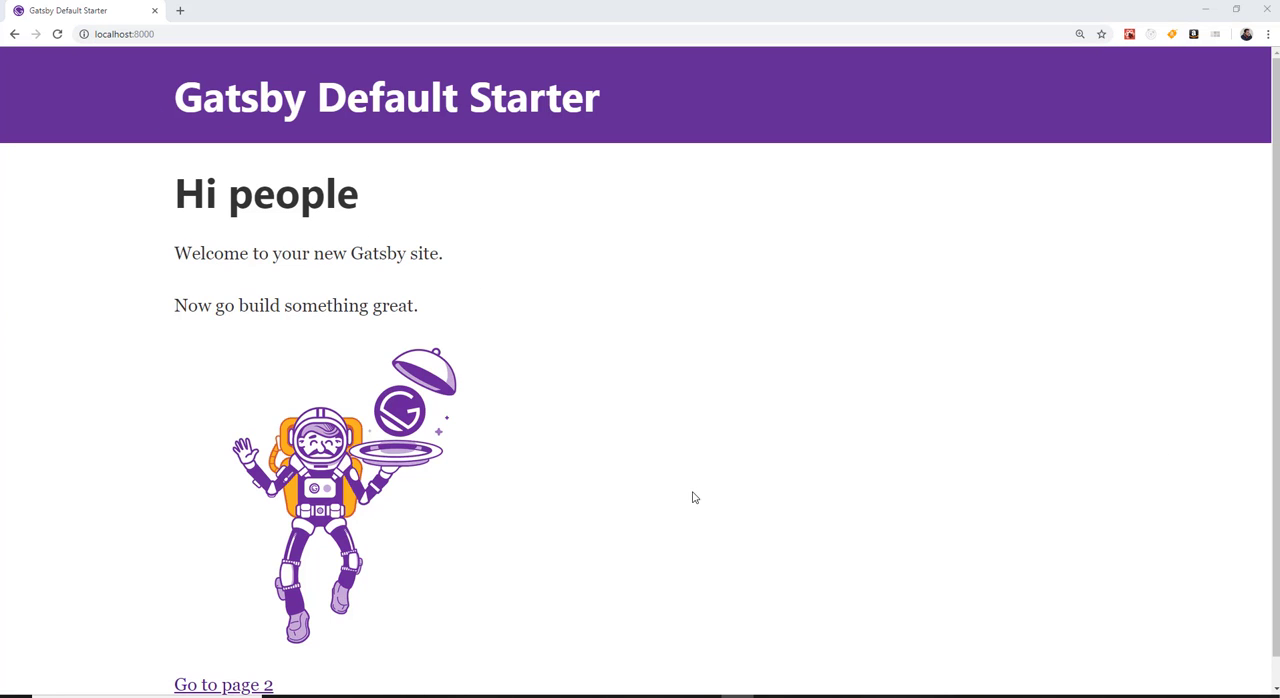
pyautogui.moveTo(802, 356)
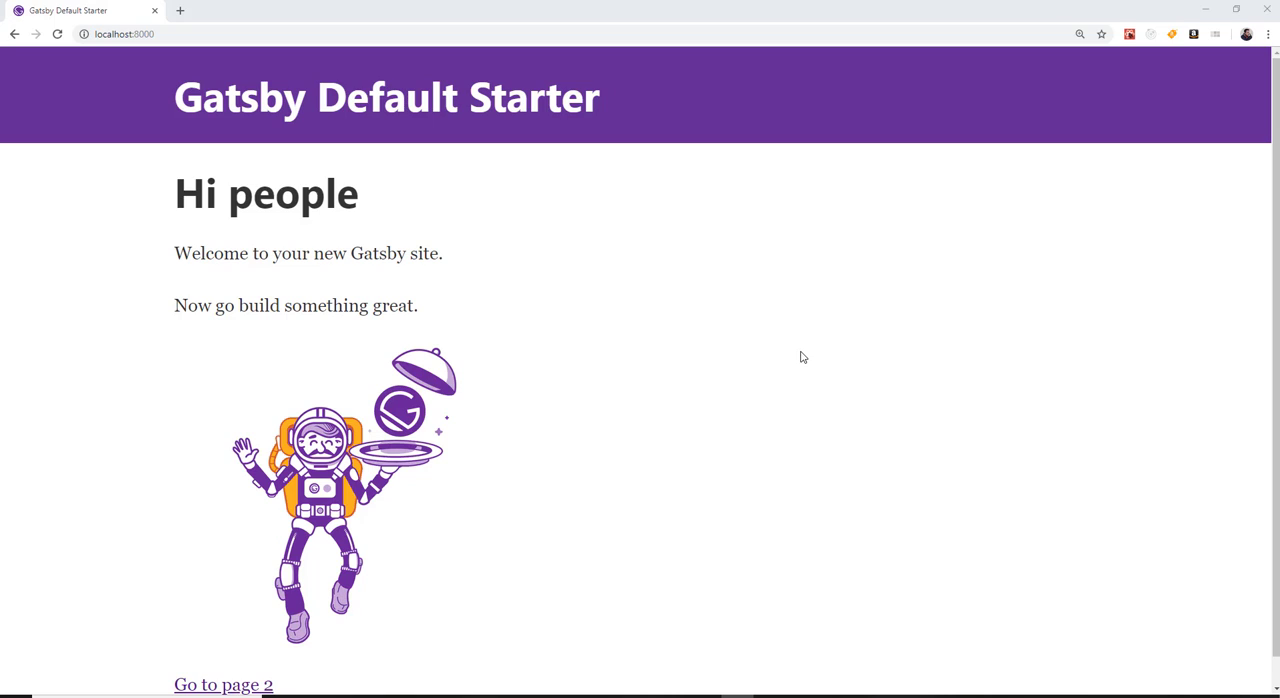
pyautogui.moveTo(334, 684)
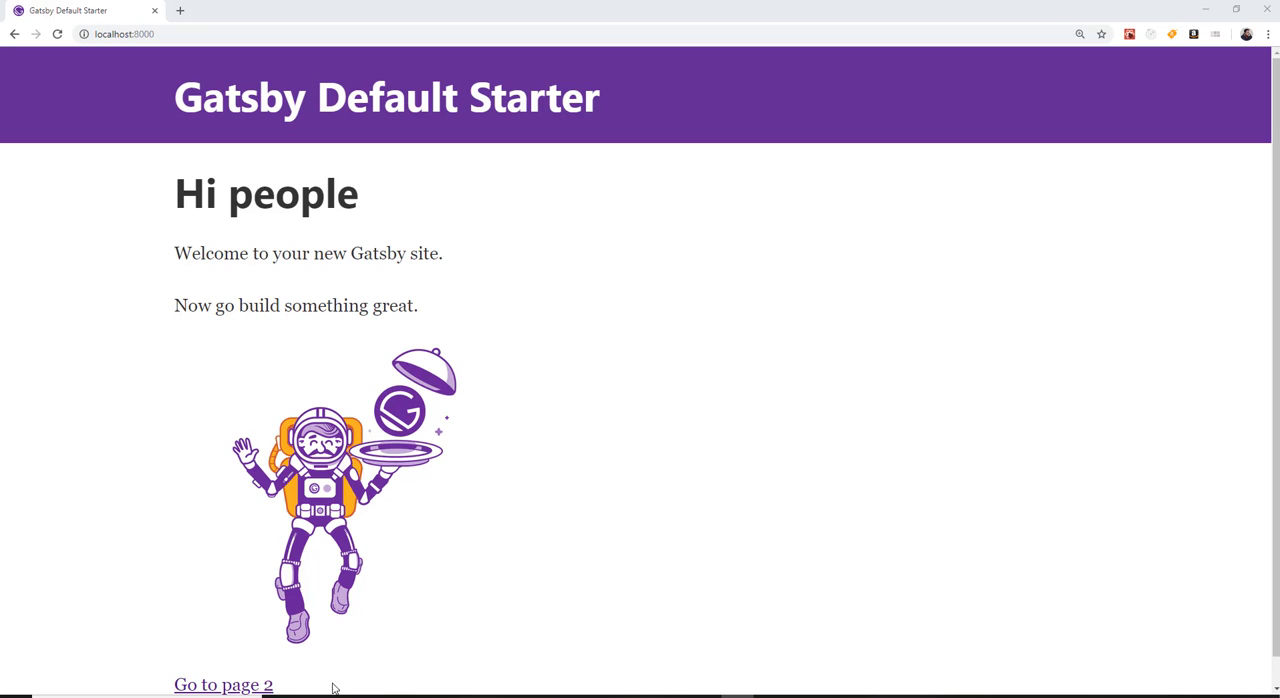
pyautogui.moveTo(870, 636)
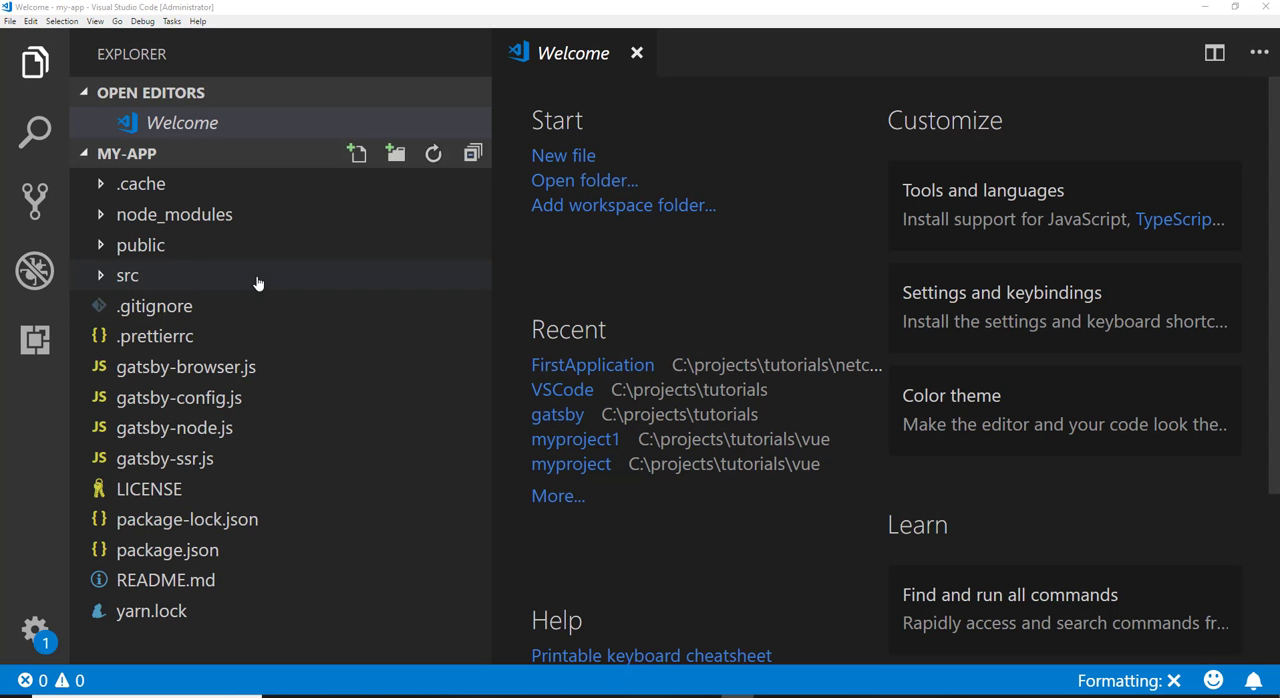
# Step: Look through gatsby-browser.js and gatsby-config.js, selecting the config's plugin list
pyautogui.click(166, 458)
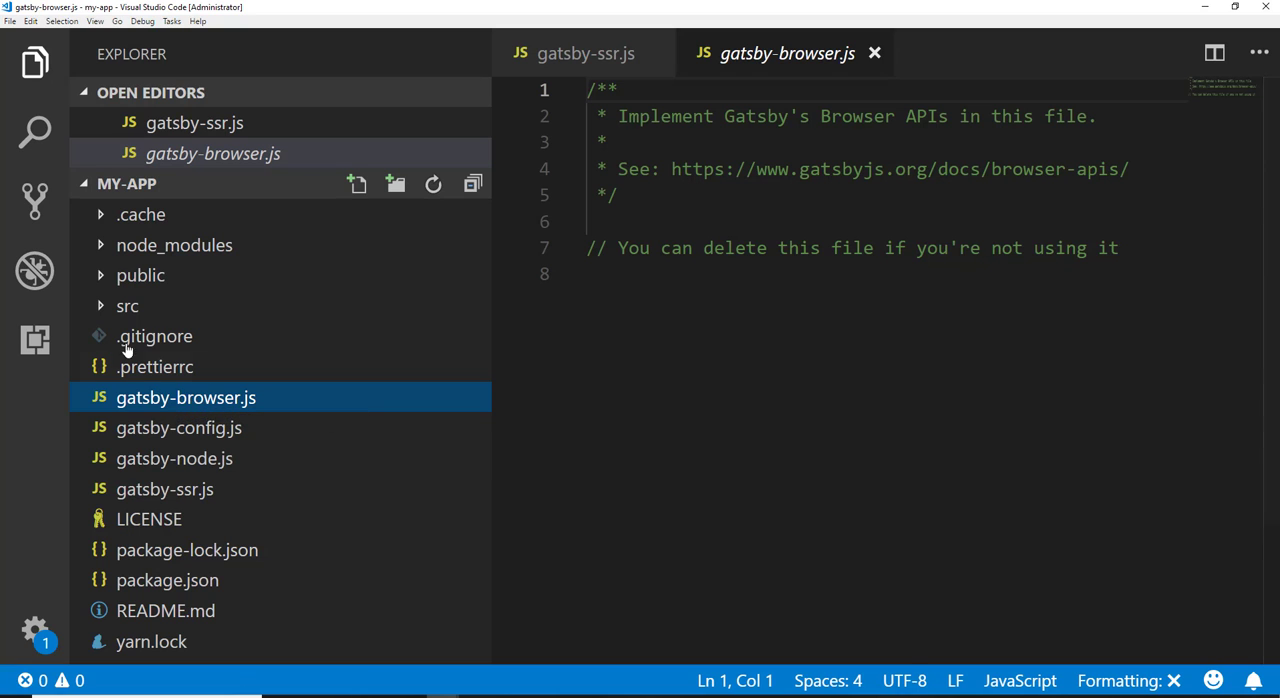
pyautogui.click(176, 428)
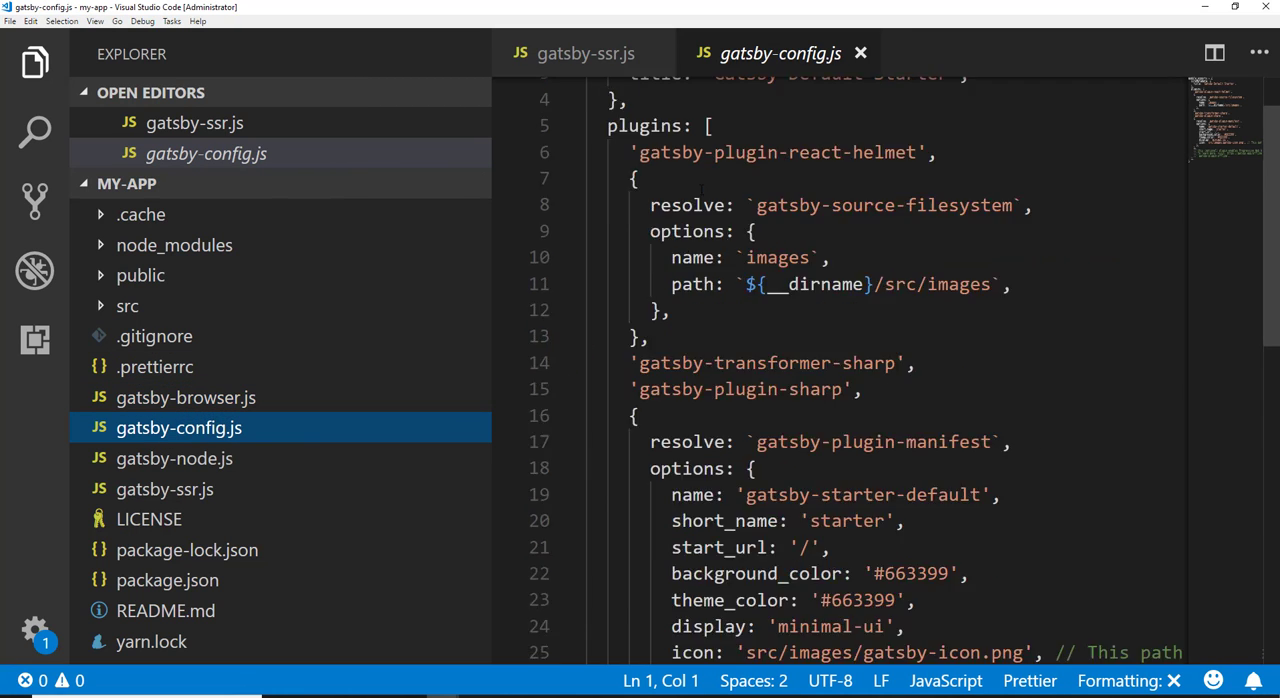
pyautogui.press('Ctrl+A')
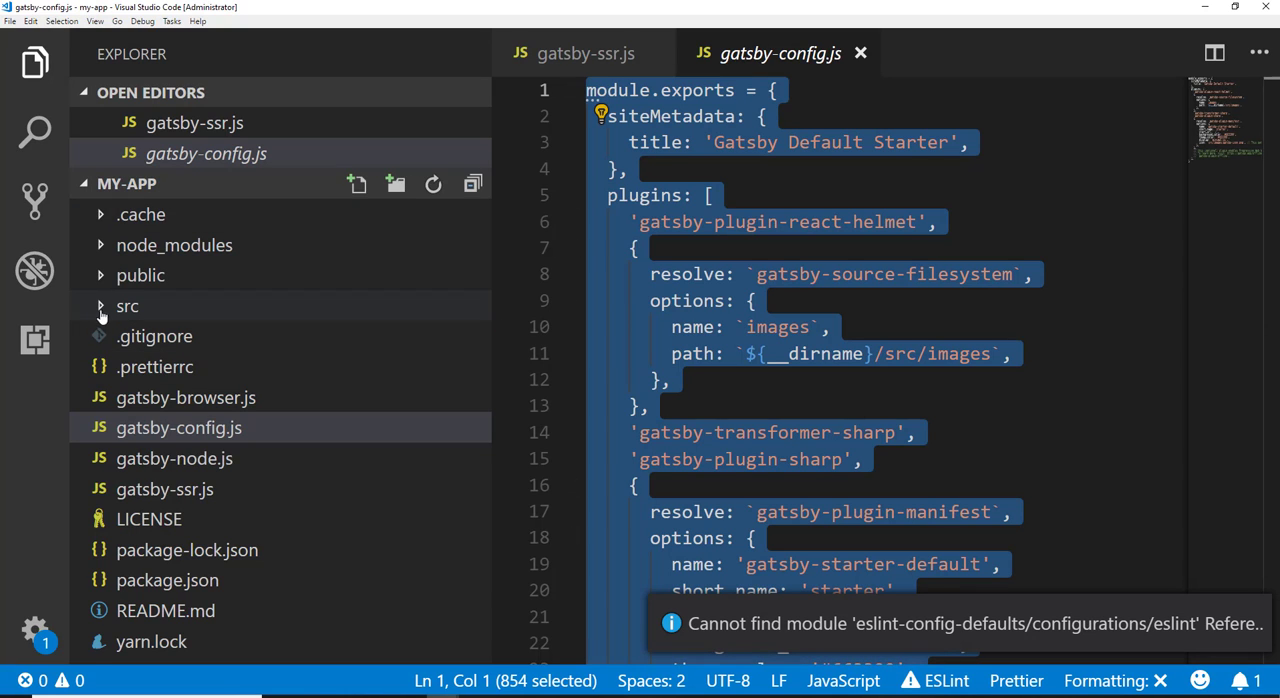
# Step: Expand src and view the header.js and layout.js component files
pyautogui.click(128, 306)
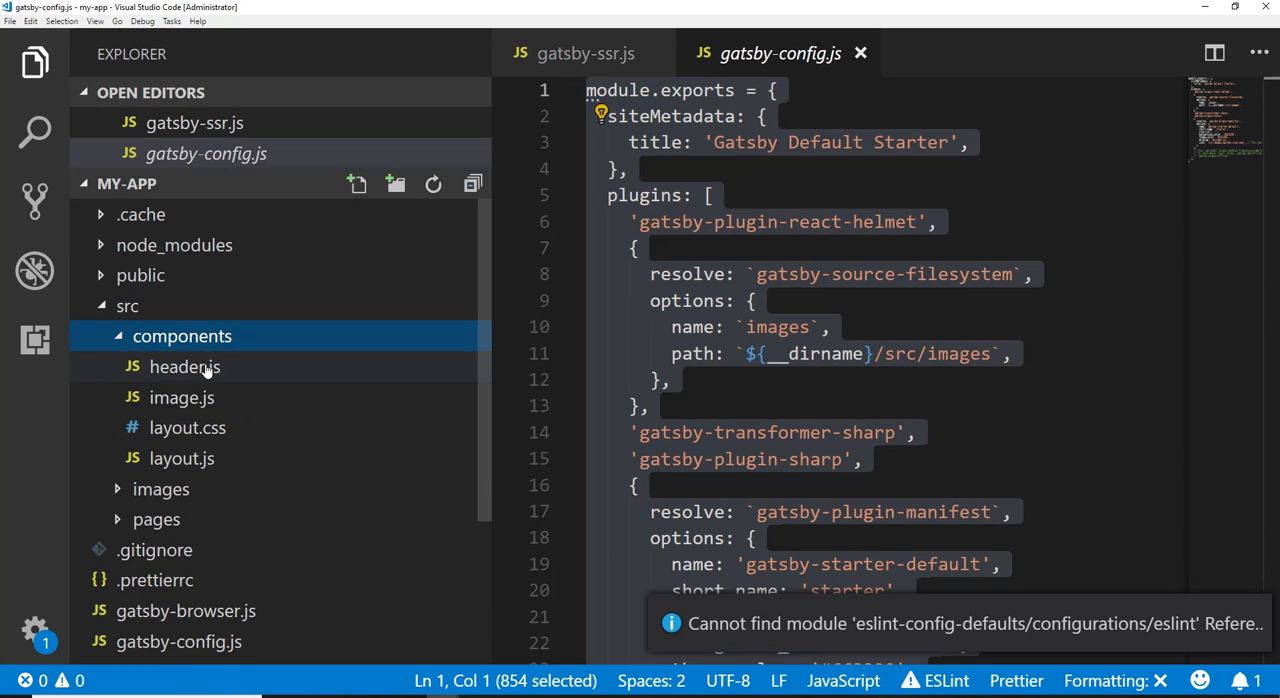
pyautogui.click(184, 366)
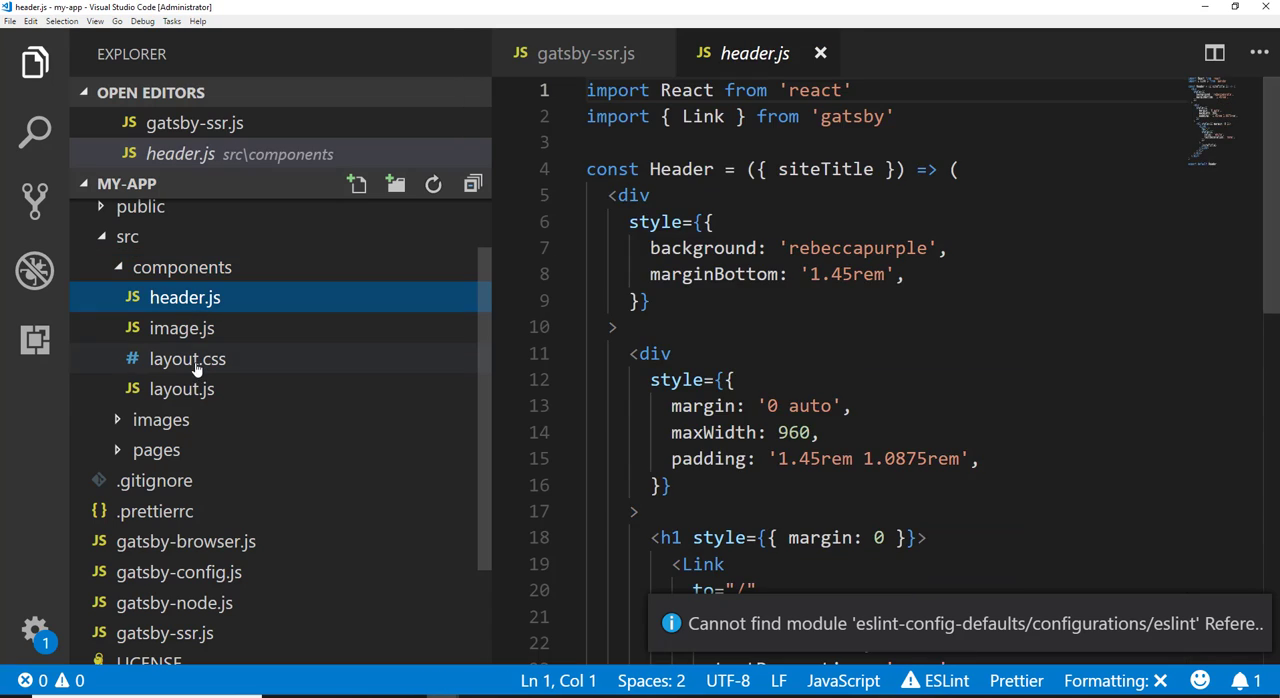
pyautogui.click(188, 358)
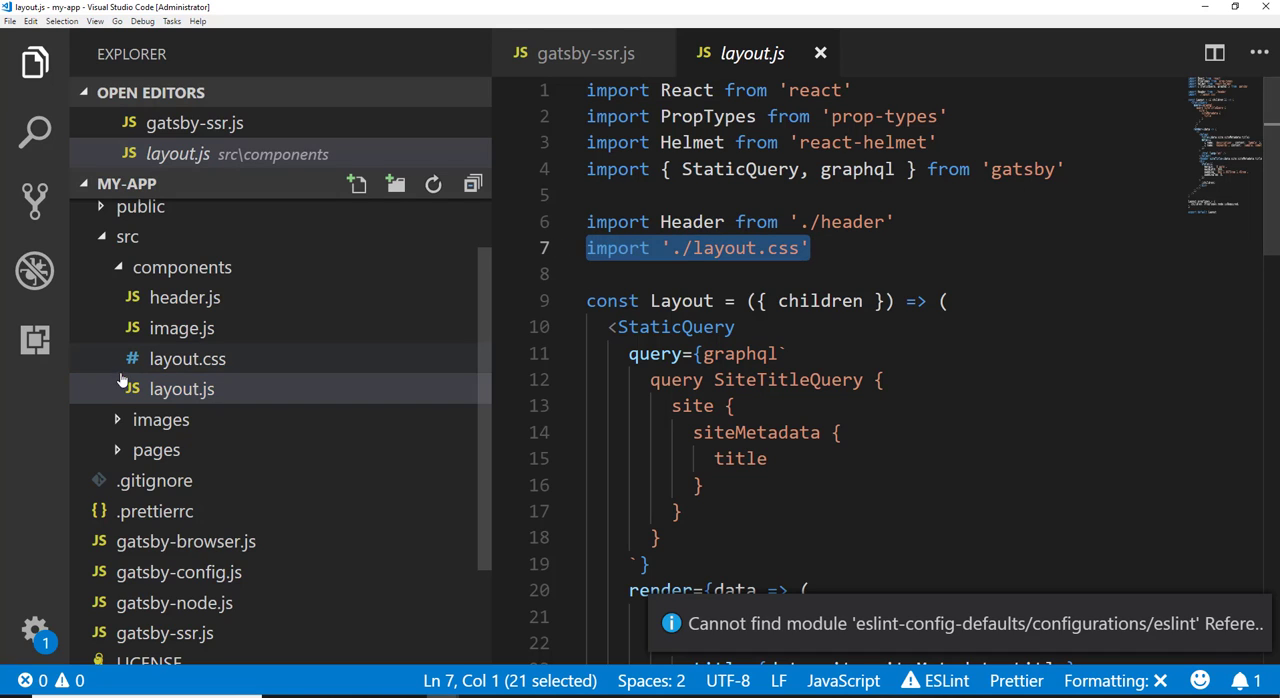
# Step: Browse layout.css and search its rules with the Find box
pyautogui.click(188, 358)
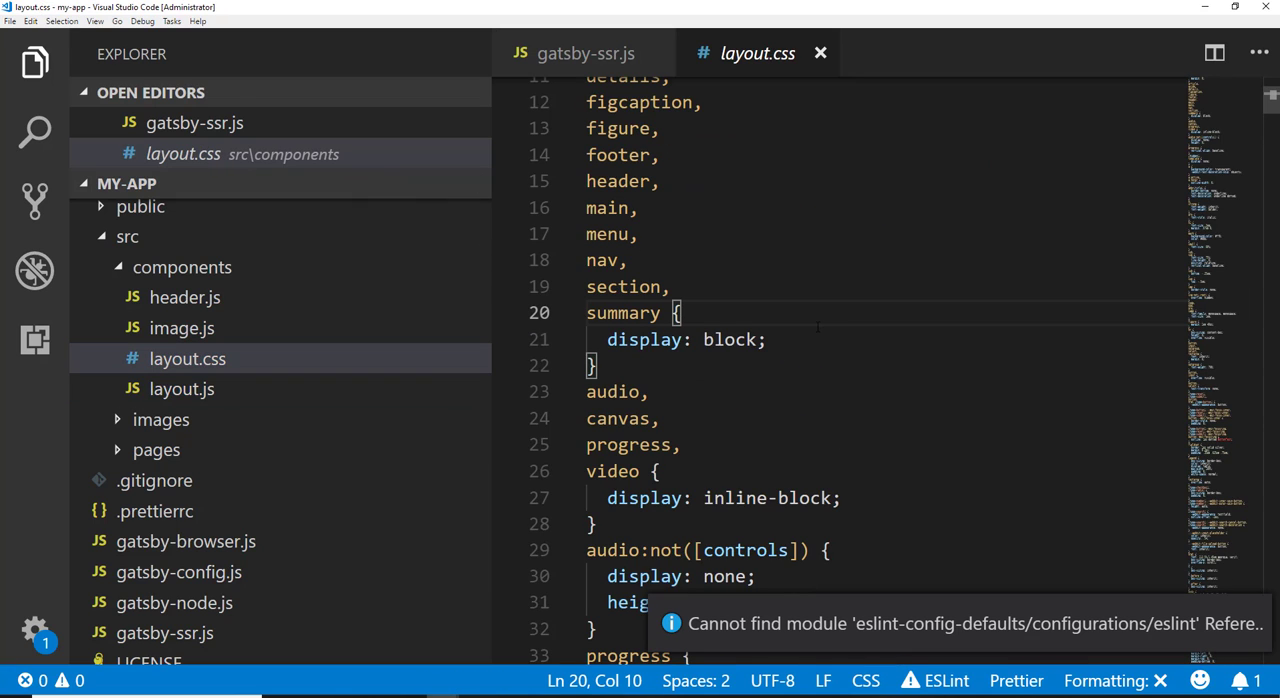
pyautogui.scroll(-3)
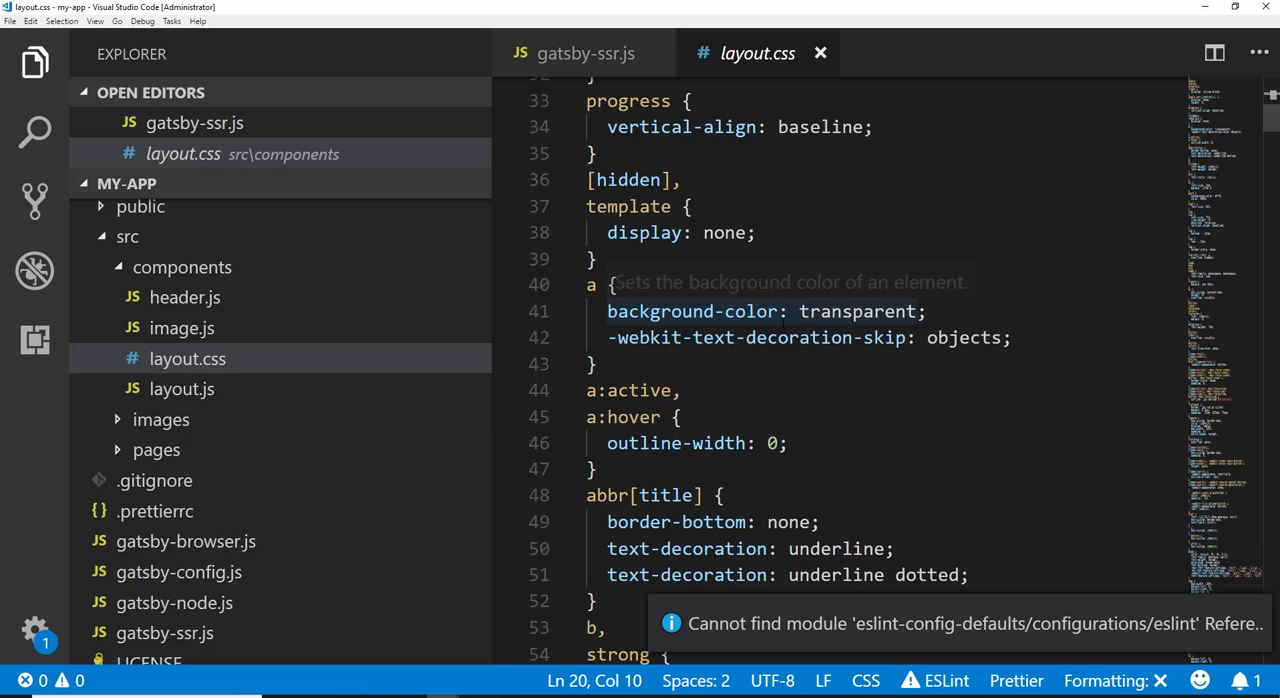
pyautogui.press('Ctrl+f')
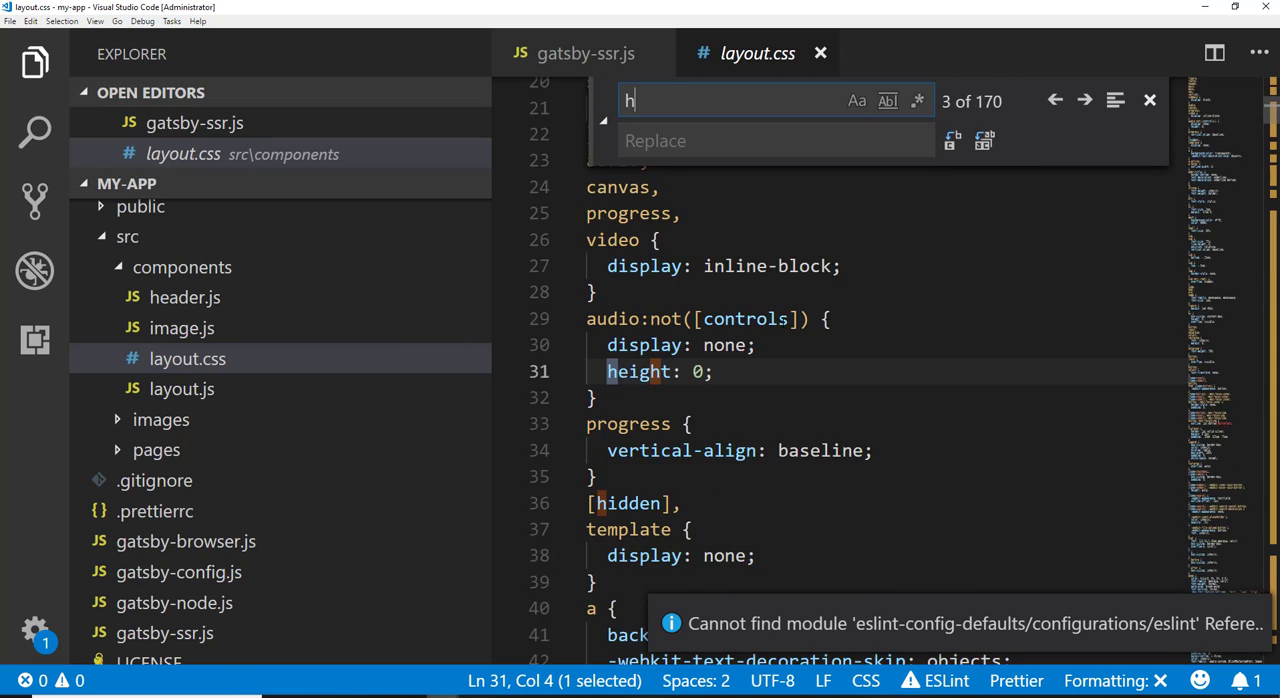
pyautogui.write('1')
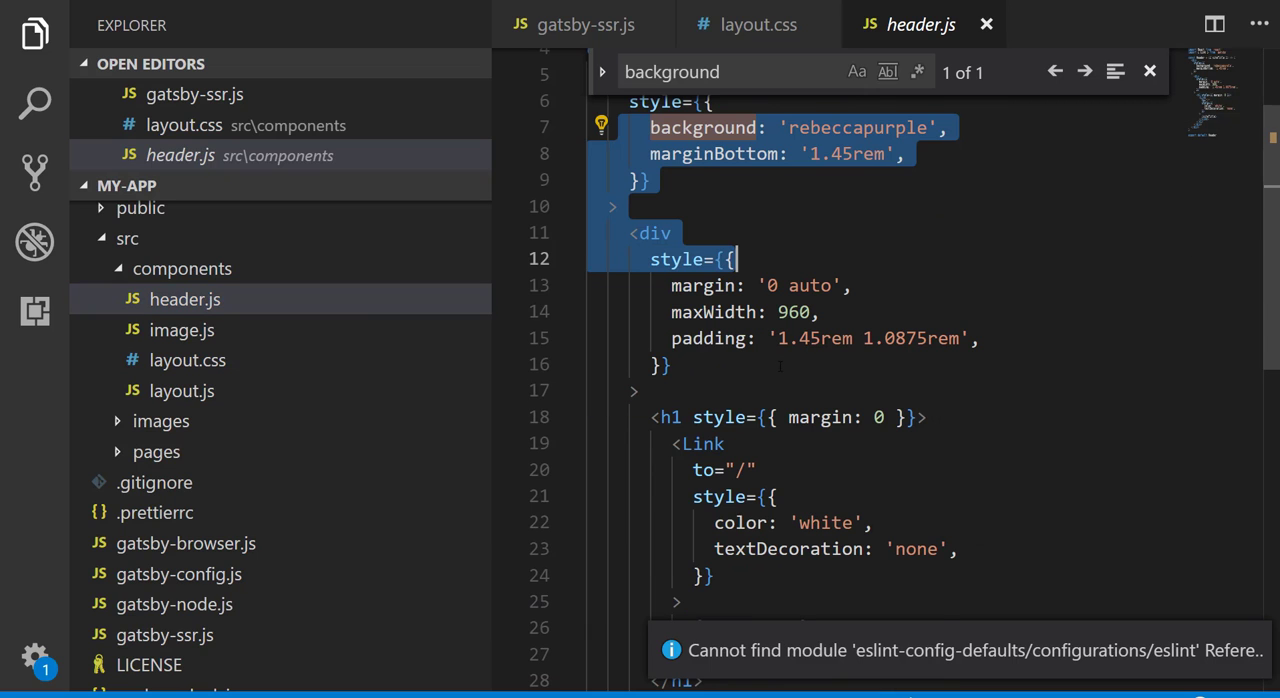
# Step: Change the header's rebeccapurple background to a hex colour using 000
pyautogui.scroll(-3)
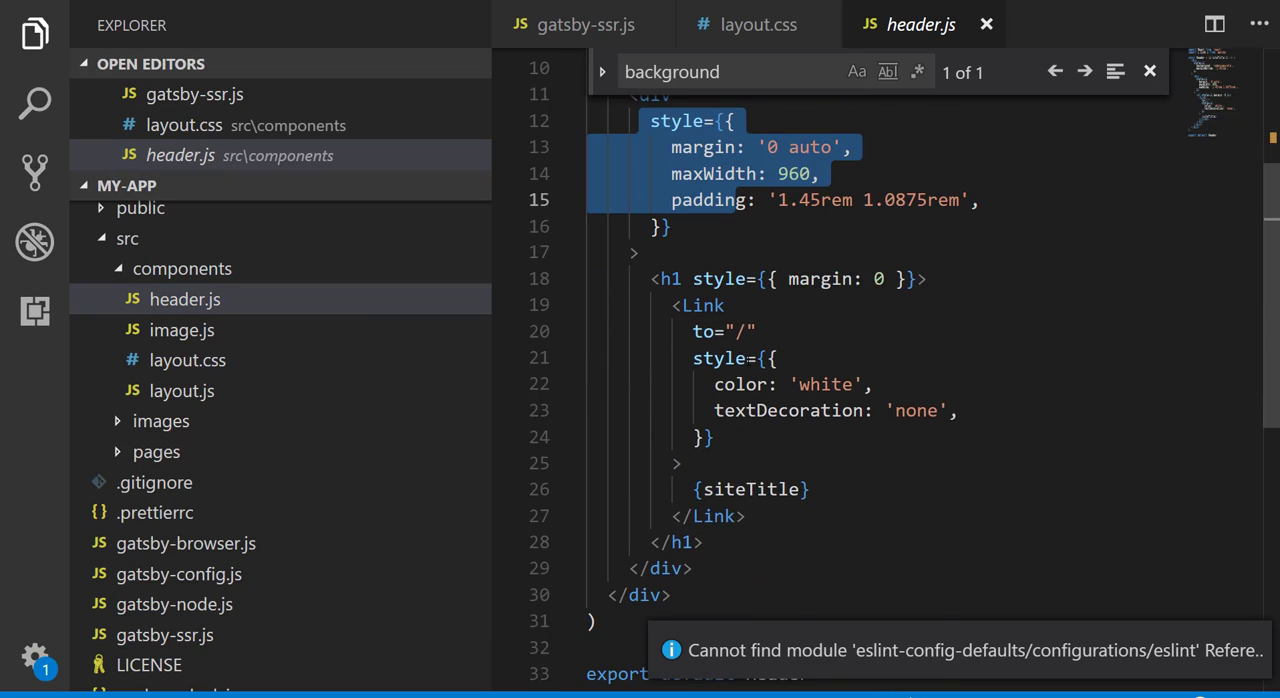
pyautogui.scroll(-3)
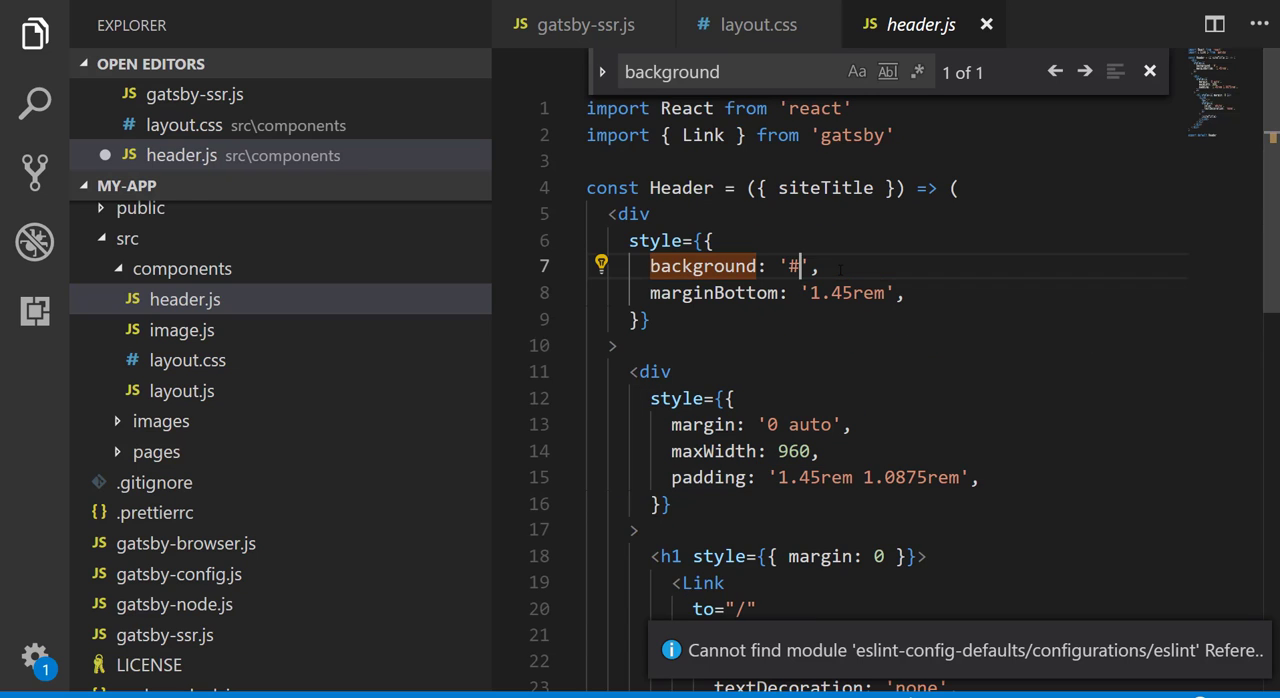
pyautogui.write('000')
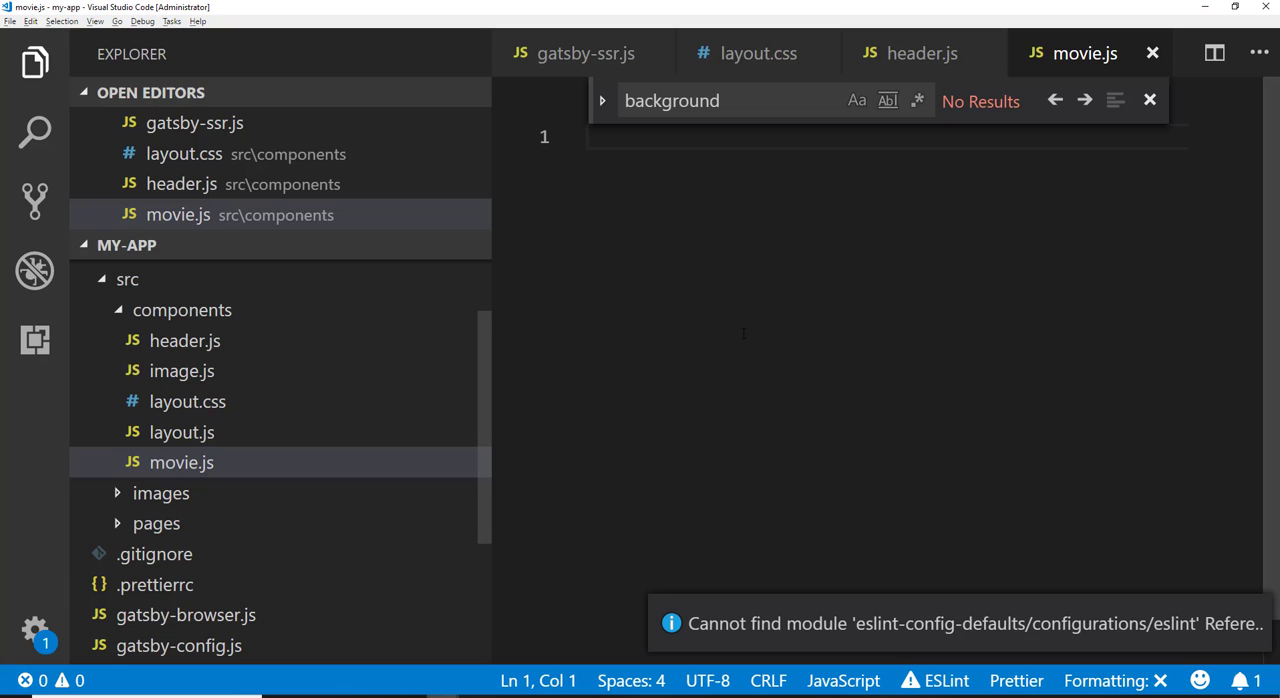
# Step: Import React and declare an exported default Movie class extending React.Component
pyautogui.write("import React from 't")
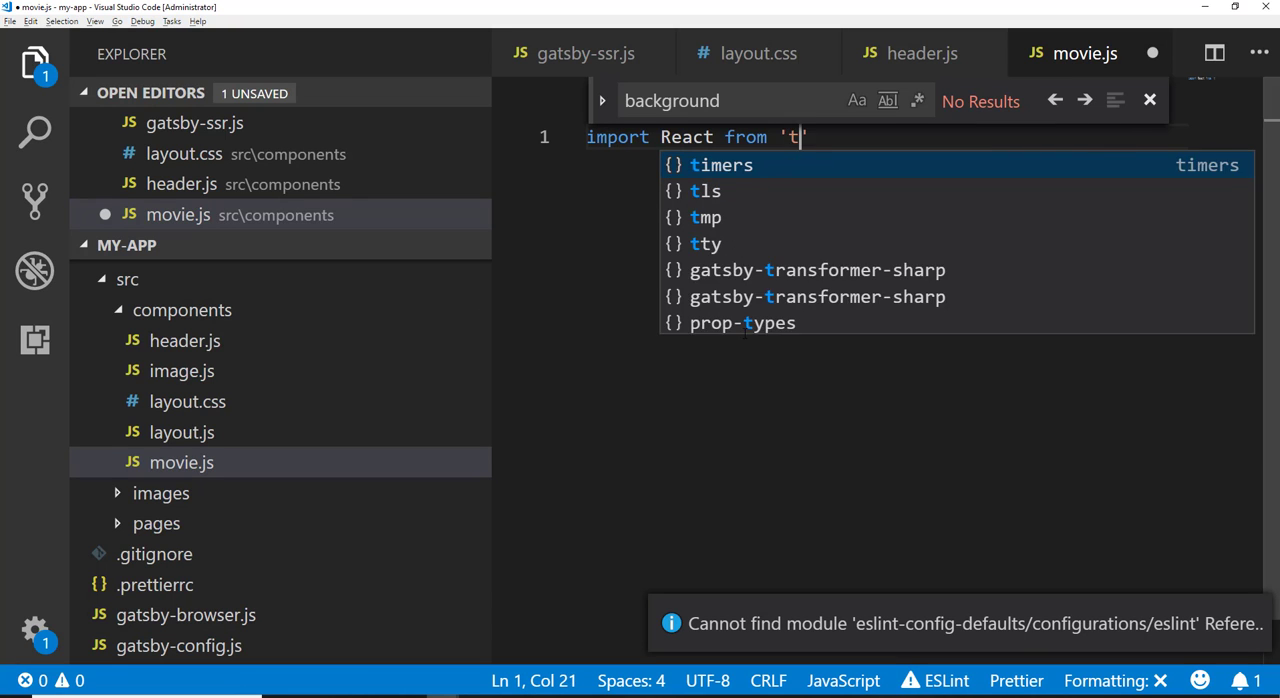
pyautogui.write('react')
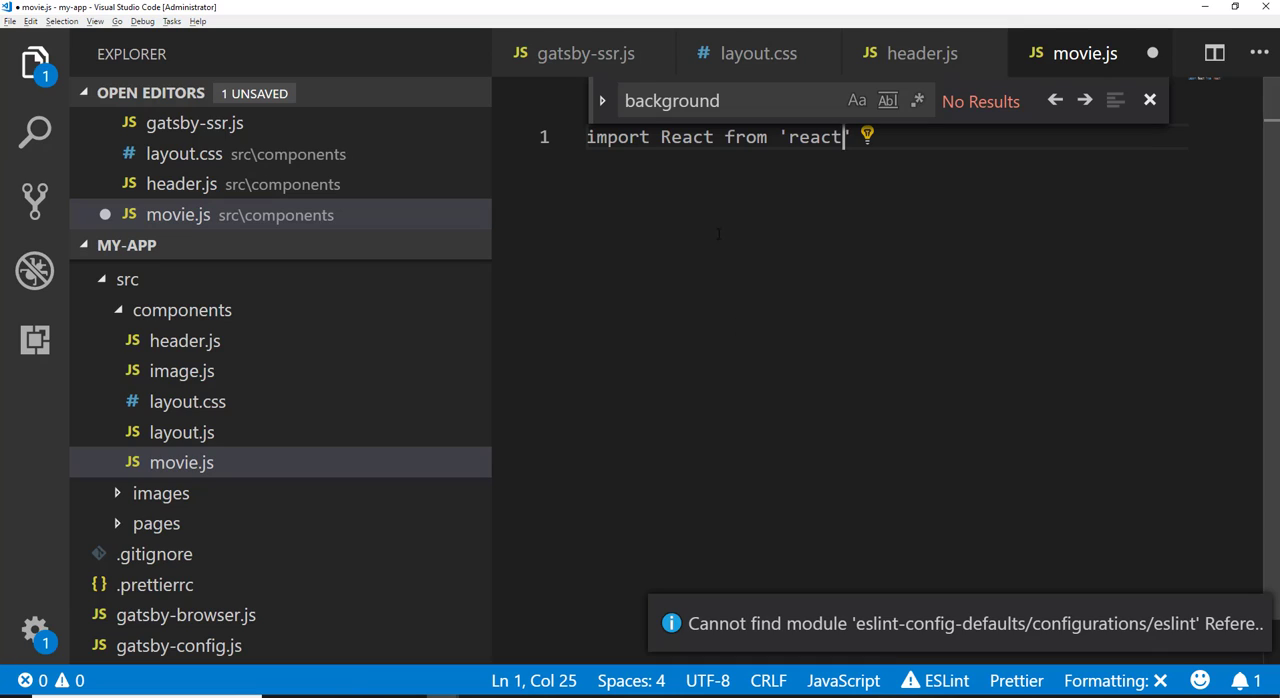
pyautogui.press('Enter')
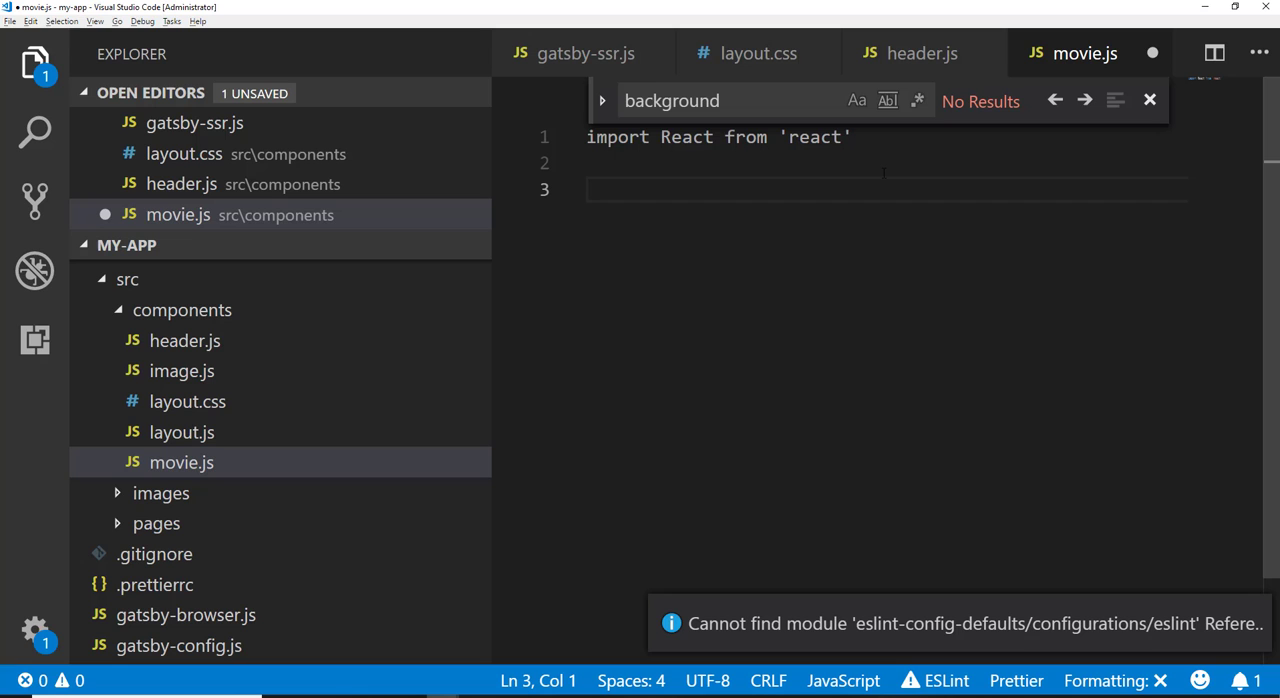
pyautogui.write('export defg')
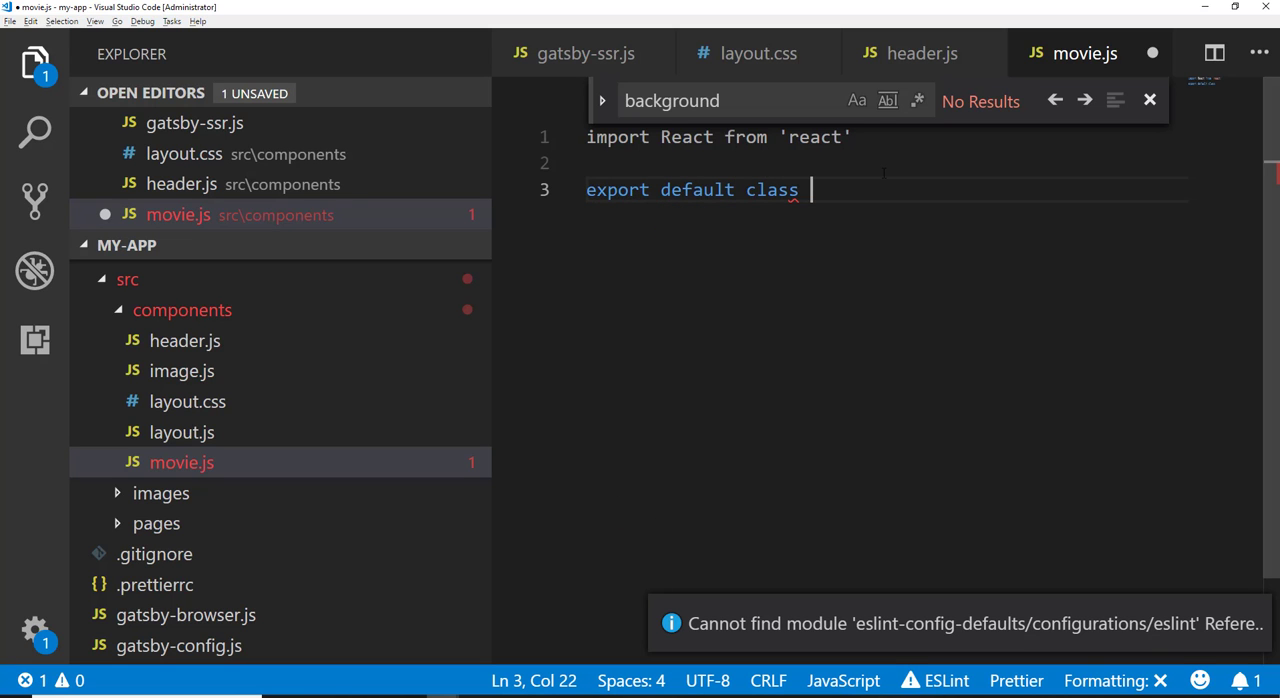
pyautogui.write('Movies')
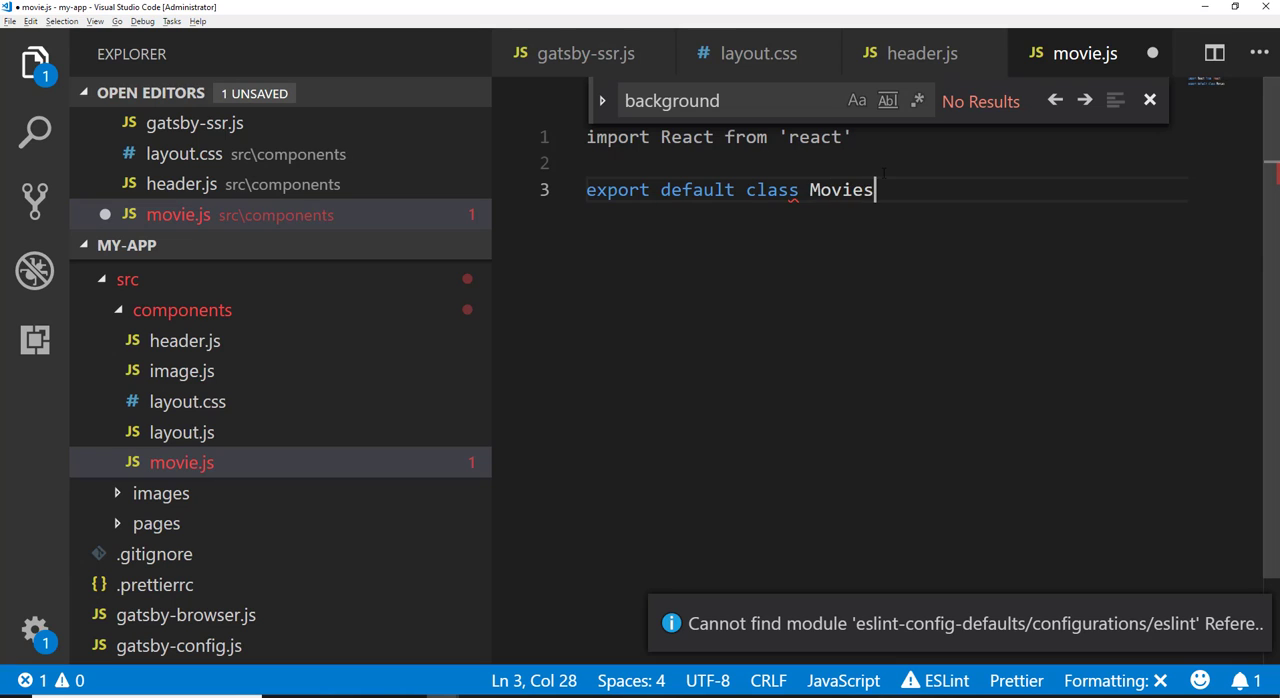
pyautogui.write('React.')
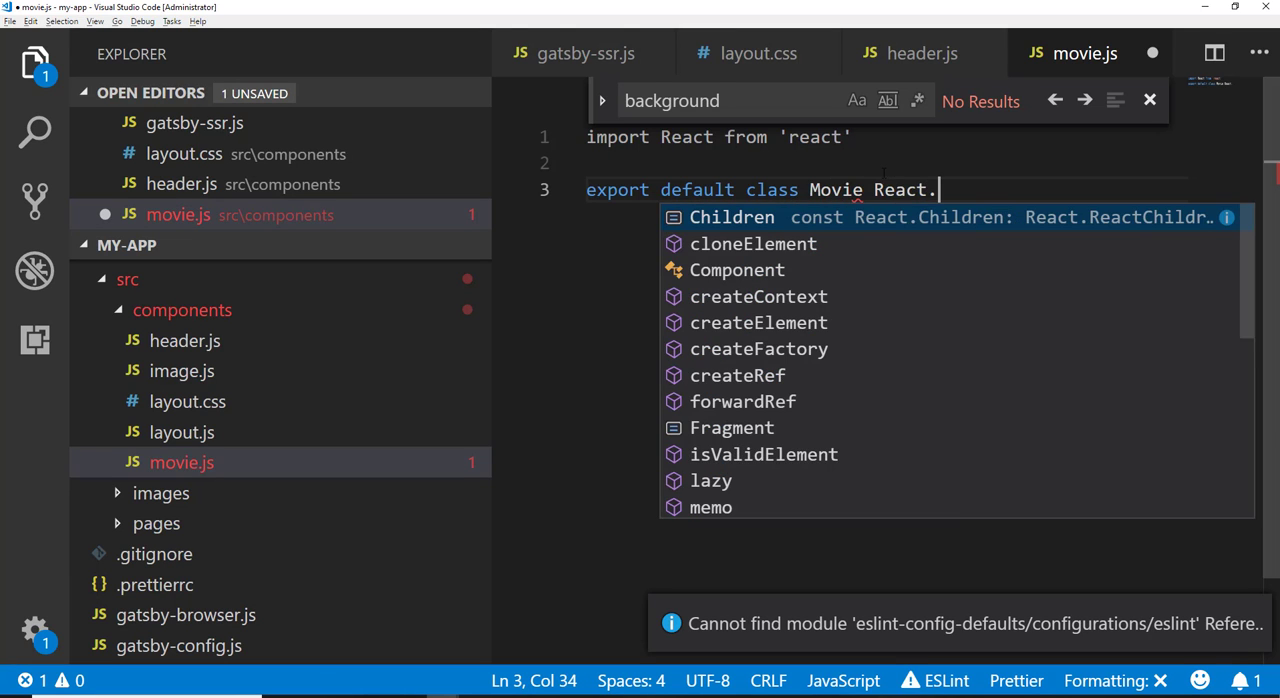
pyautogui.write('extends')
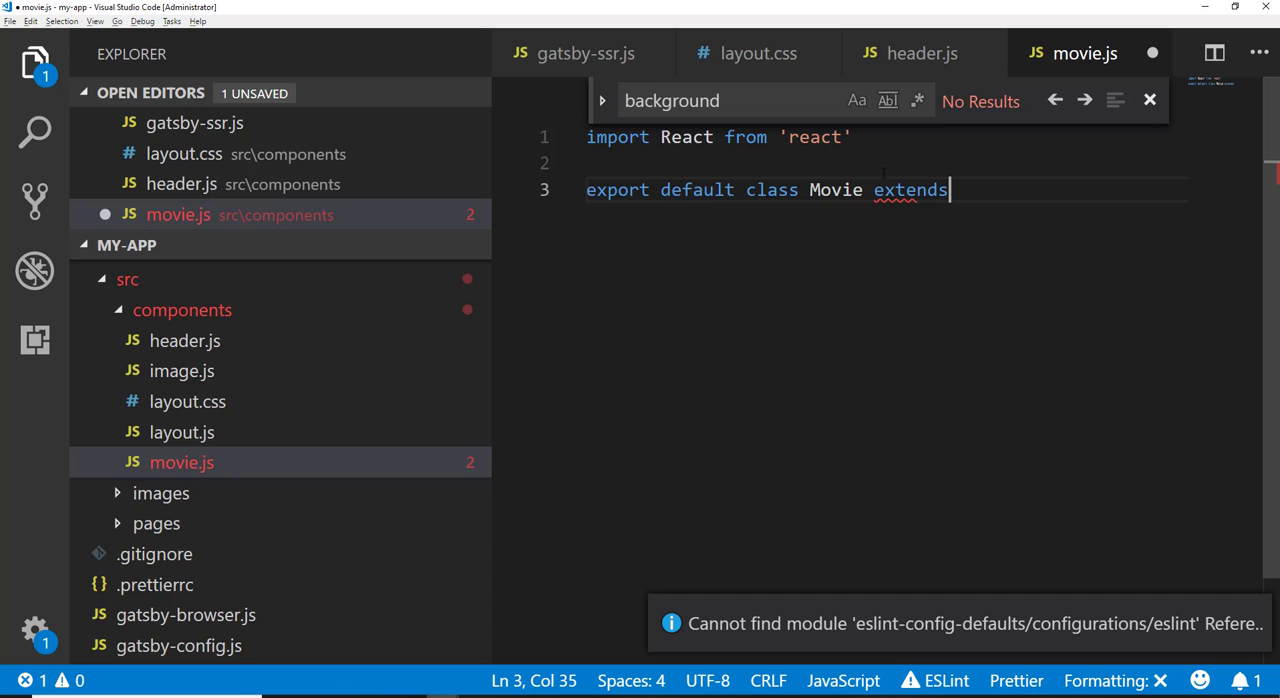
pyautogui.write('React.Component')
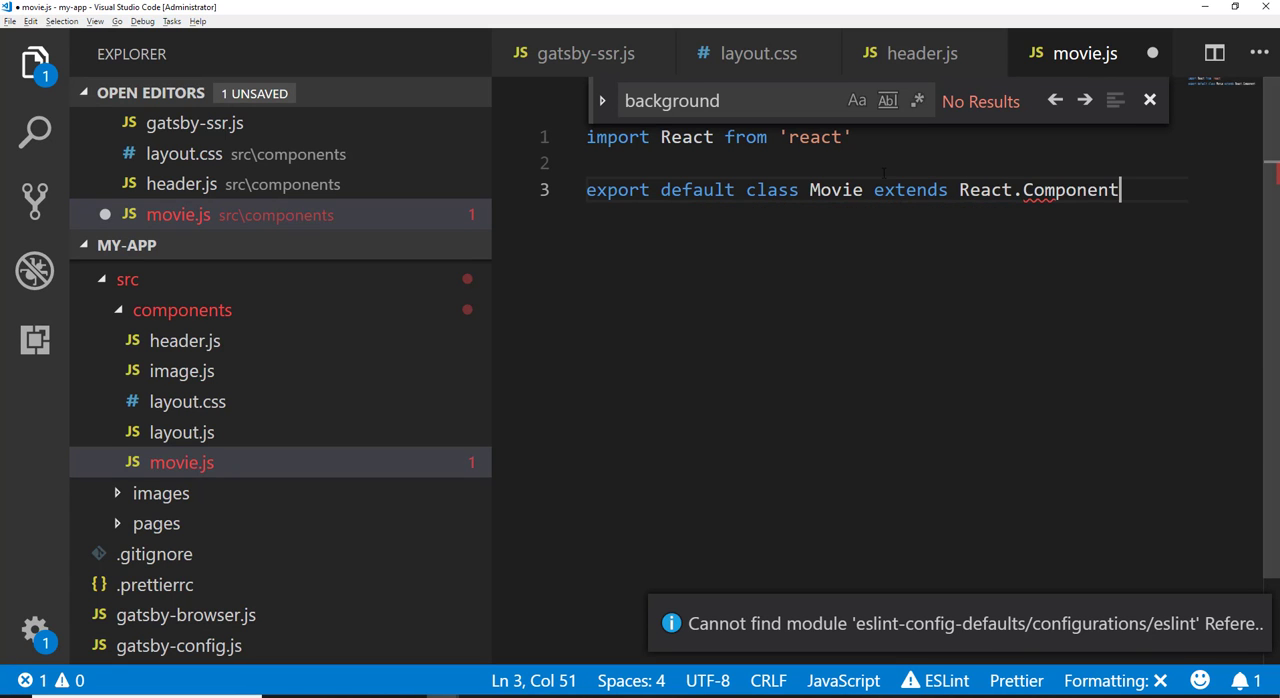
pyautogui.write('{')
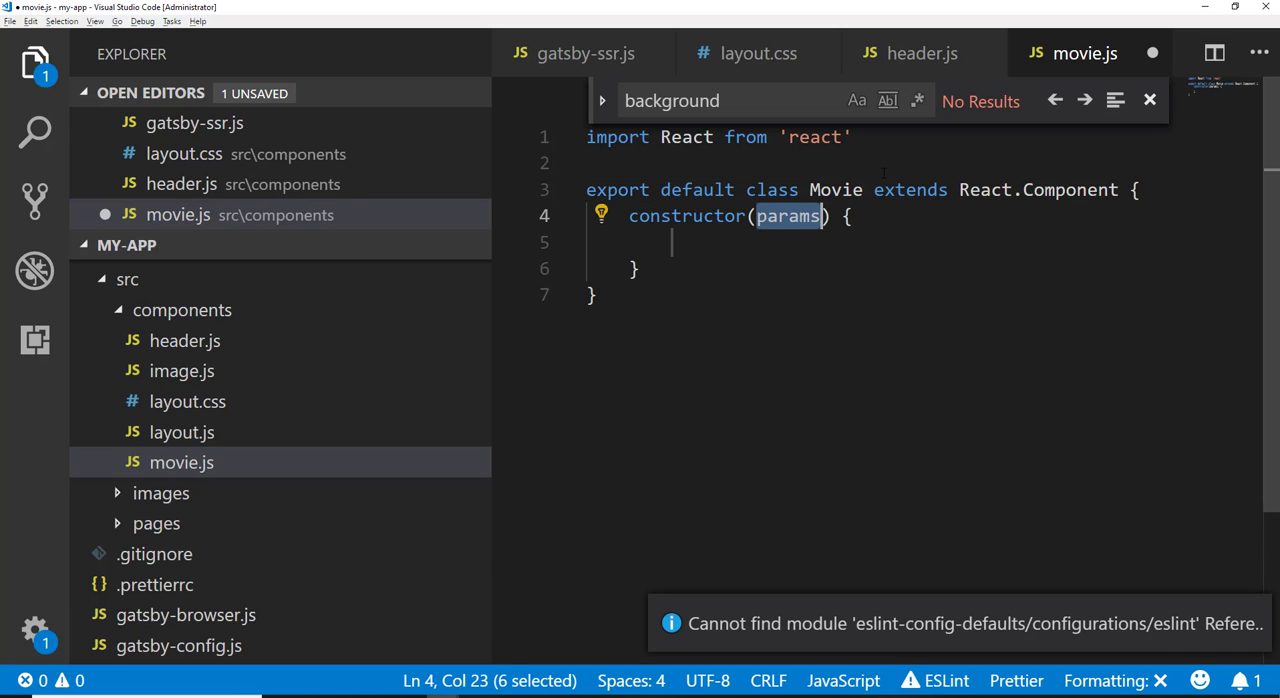
# Step: Add a constructor calling super(props) and initialising this.state to an empty object
pyautogui.write('sup')
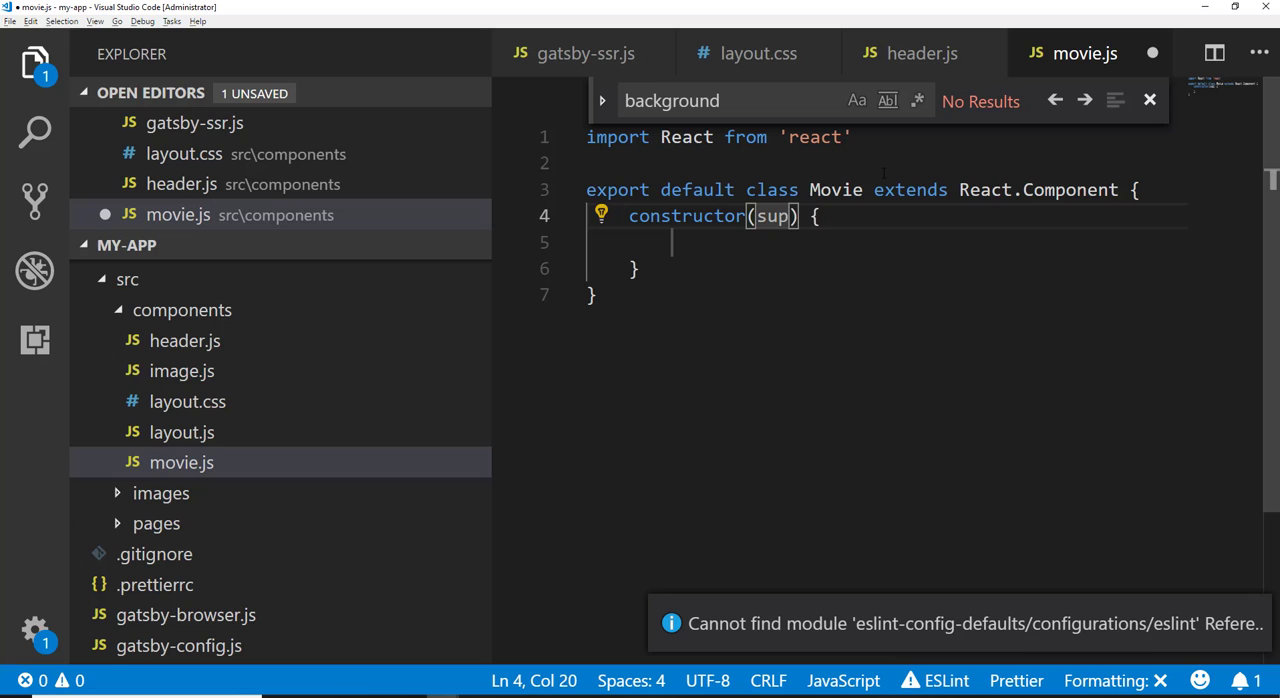
pyautogui.write('prop')
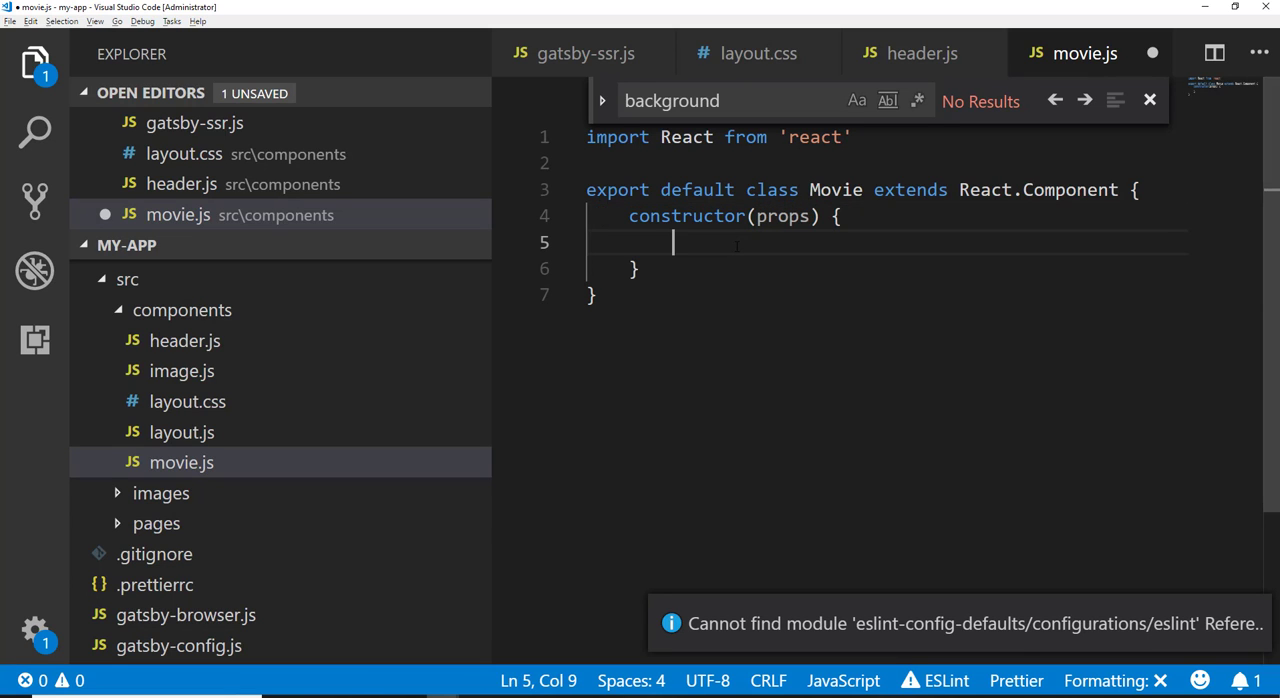
pyautogui.write('super(props);')
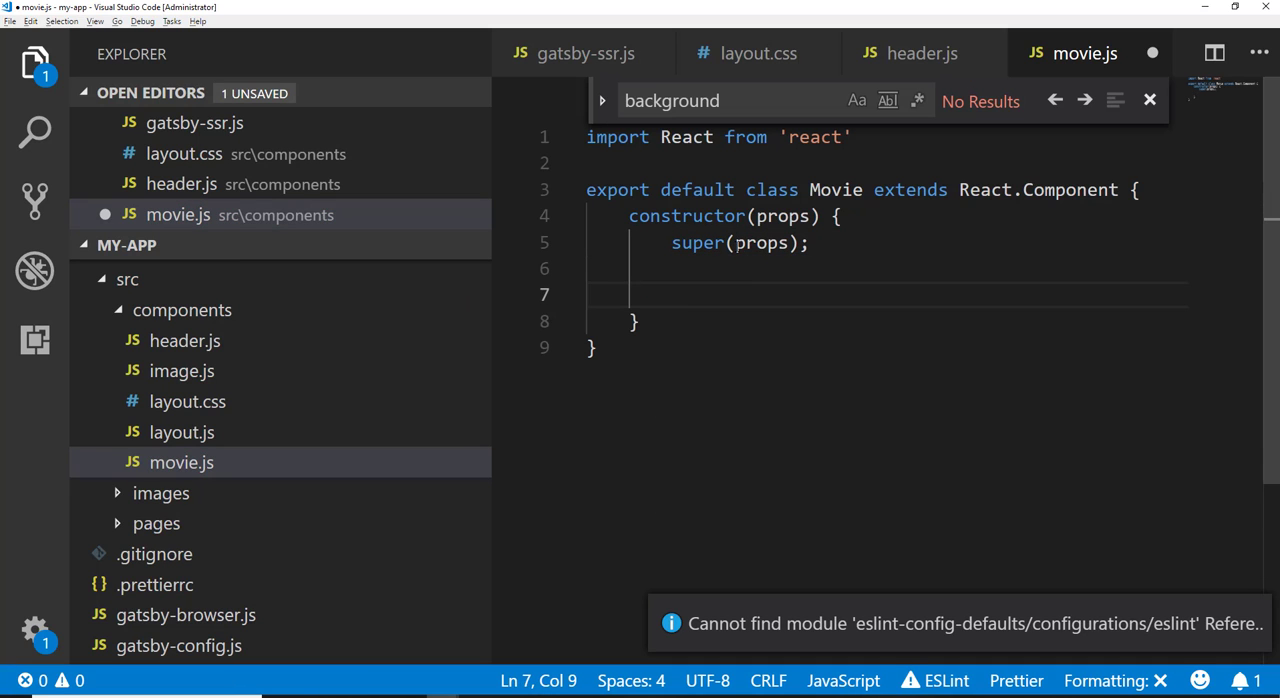
pyautogui.write('this.setr')
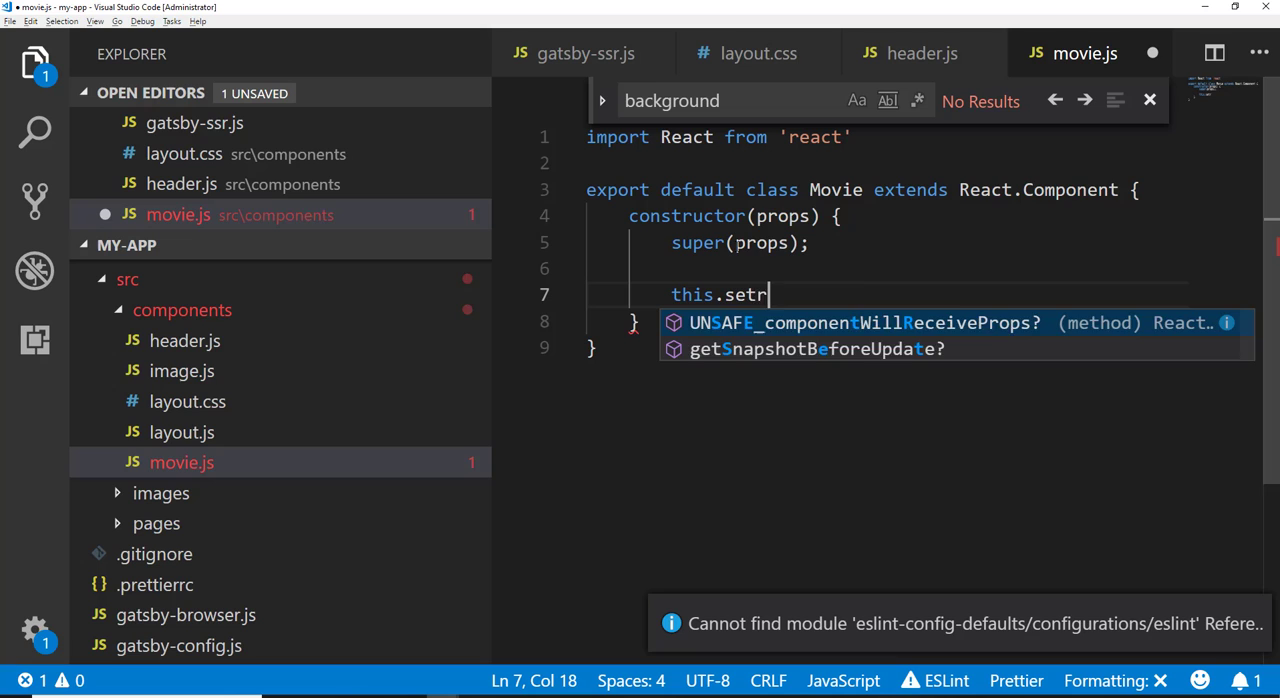
pyautogui.write('ate')
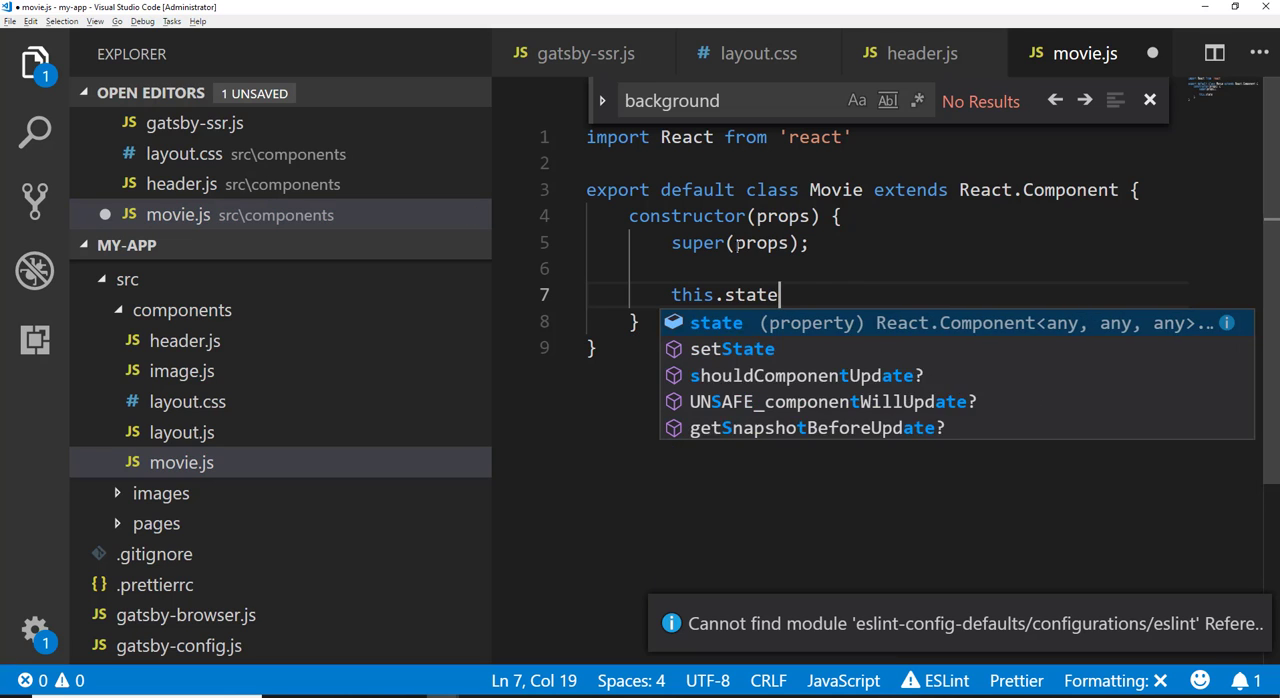
pyautogui.write('= {}')
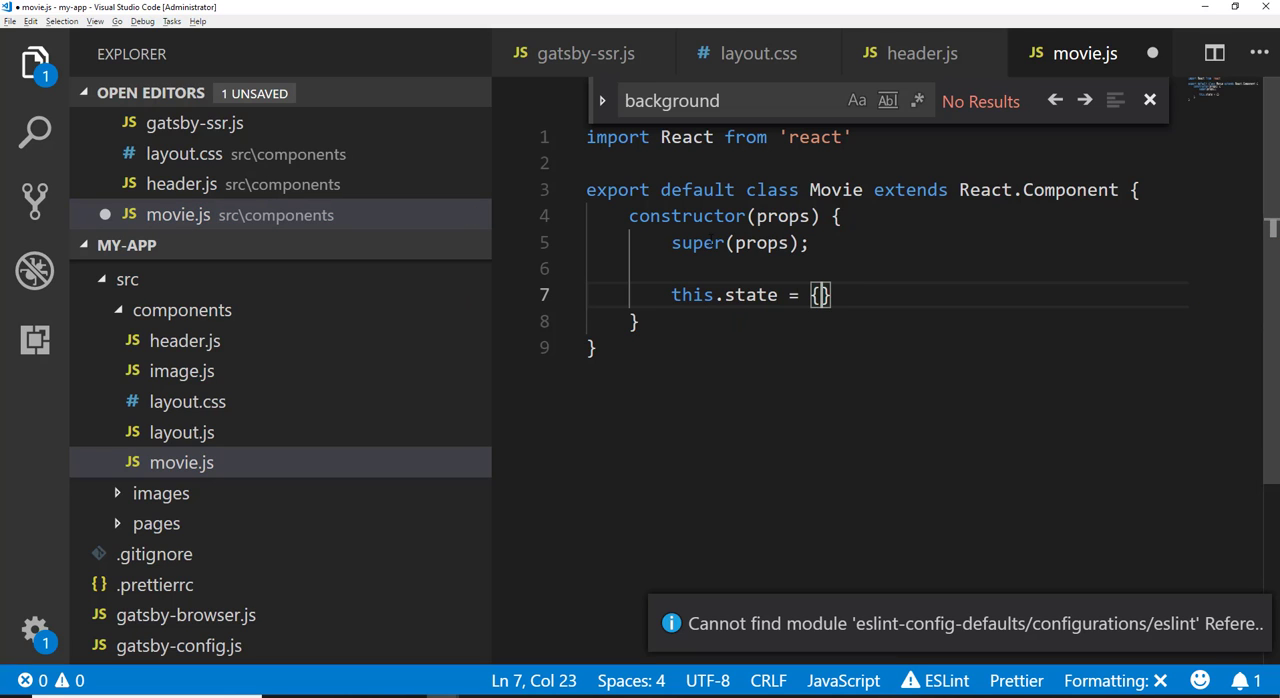
pyautogui.press('Enter')
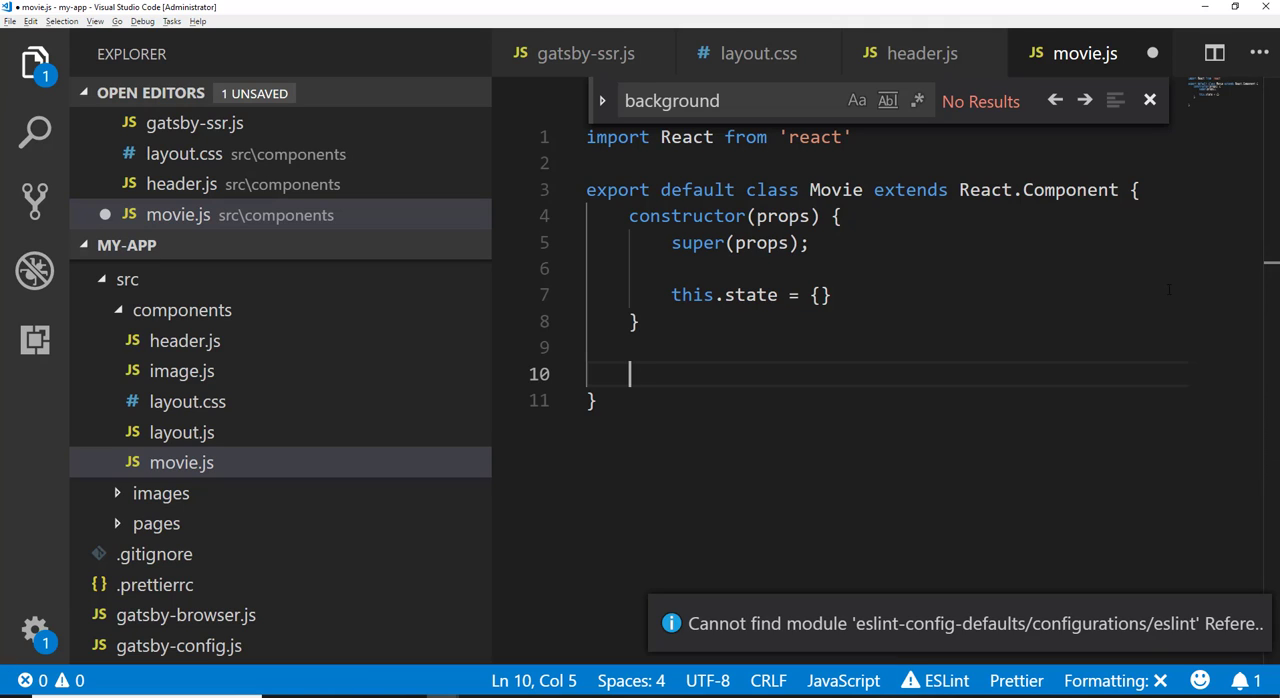
# Step: Render a div with an h1 'Hello jsx and react' and a paragraph asking people to buy Udemy tutorials
pyautogui.write('render')
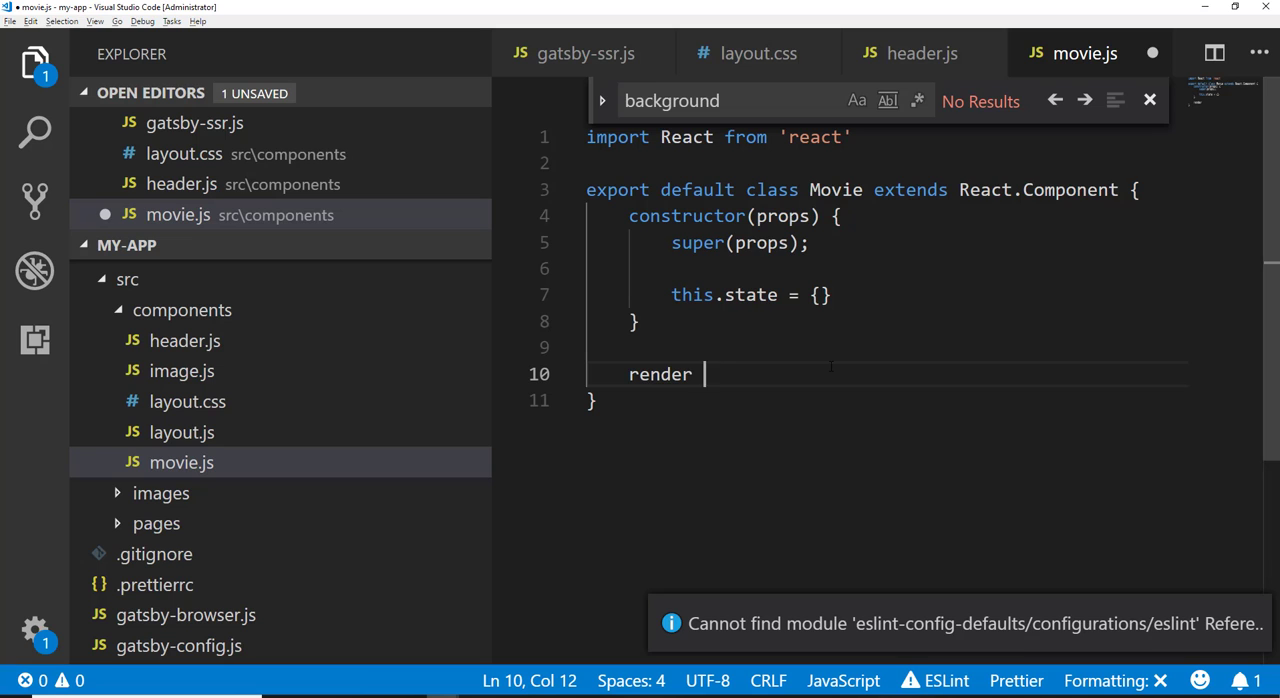
pyautogui.write('return (')
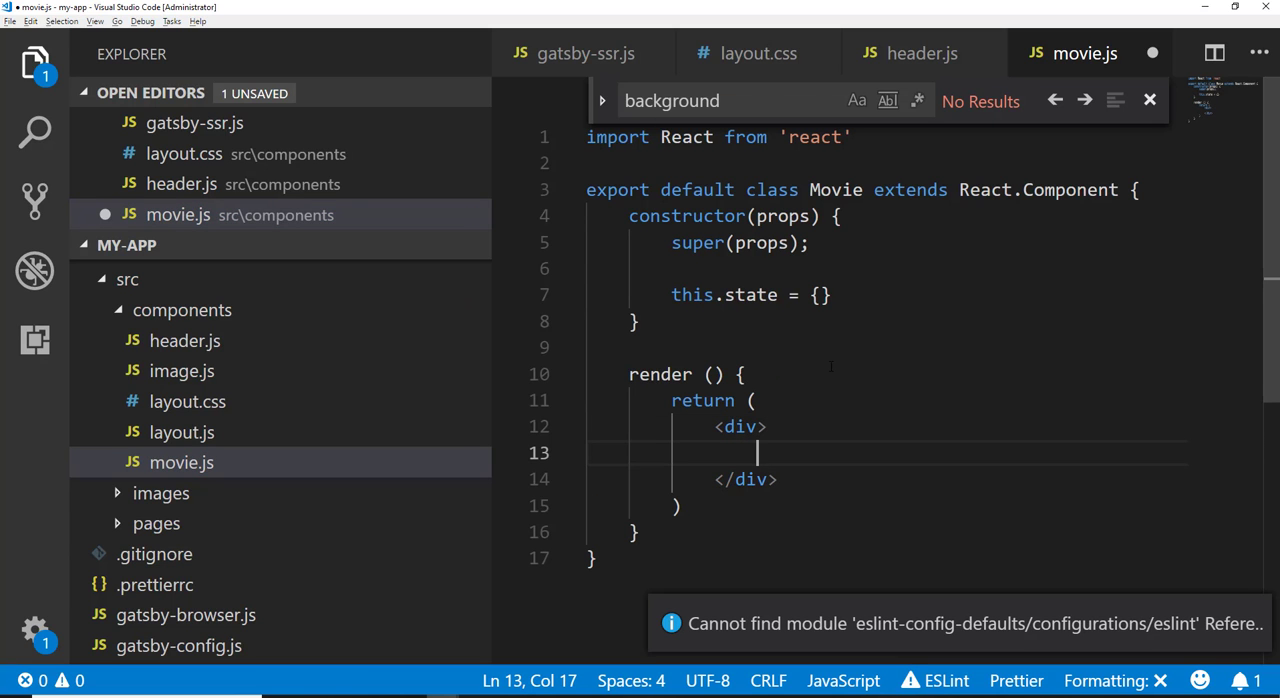
pyautogui.write('<h1></h1>')
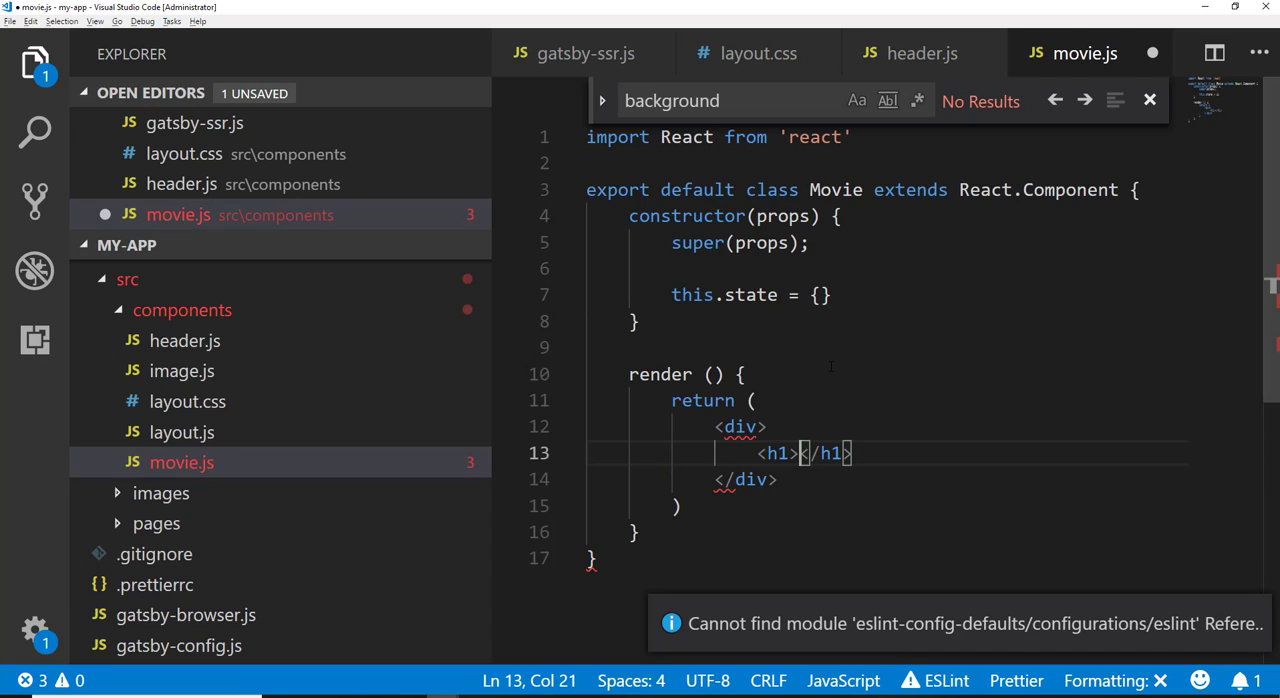
pyautogui.write('Hello jsx and')
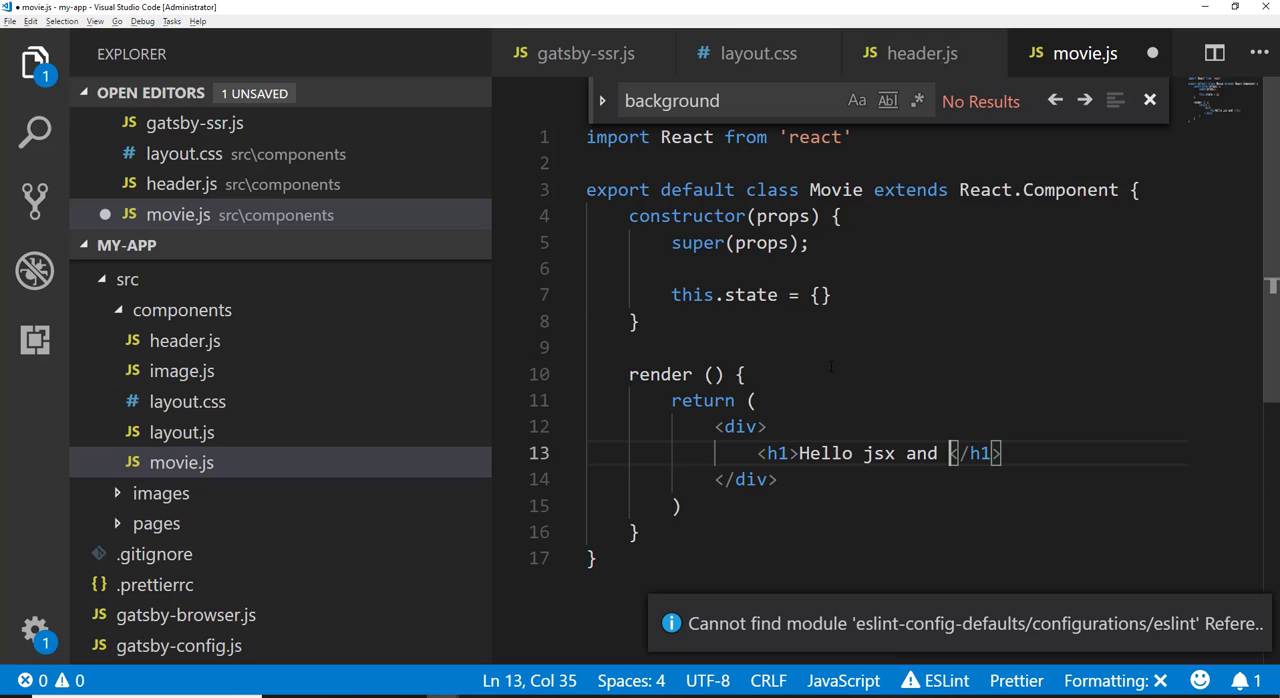
pyautogui.write('react')
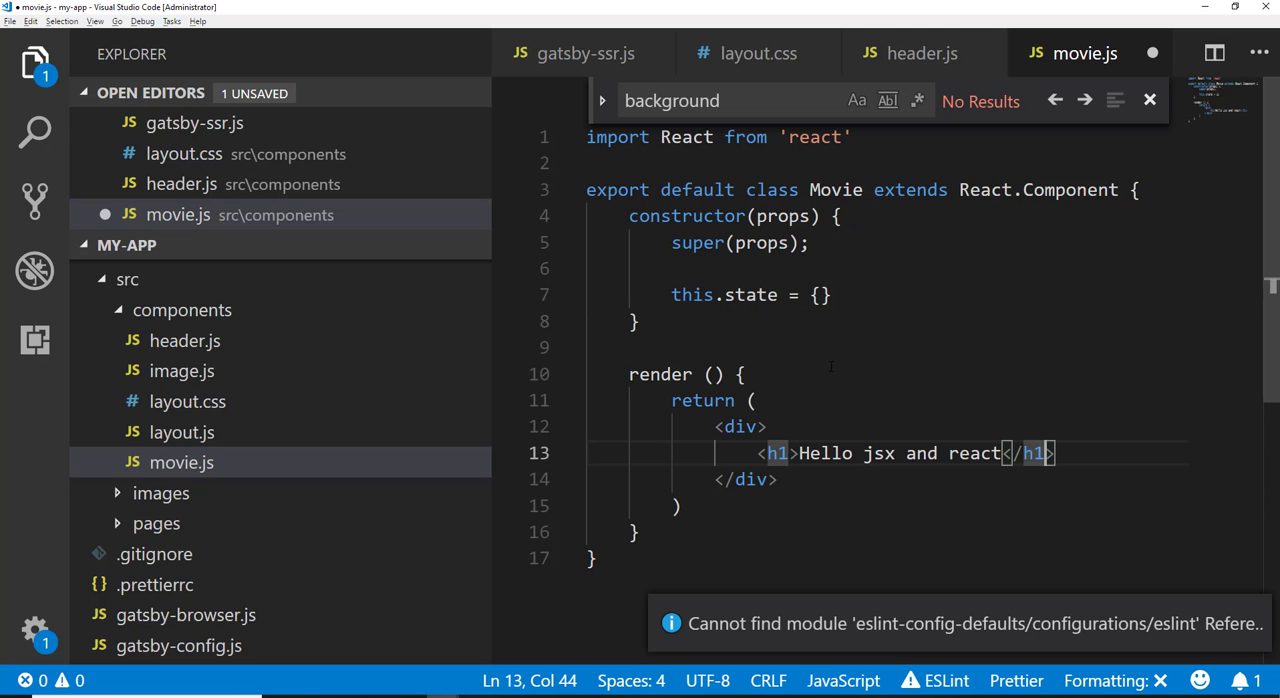
pyautogui.write('I have tutorials on </p>')
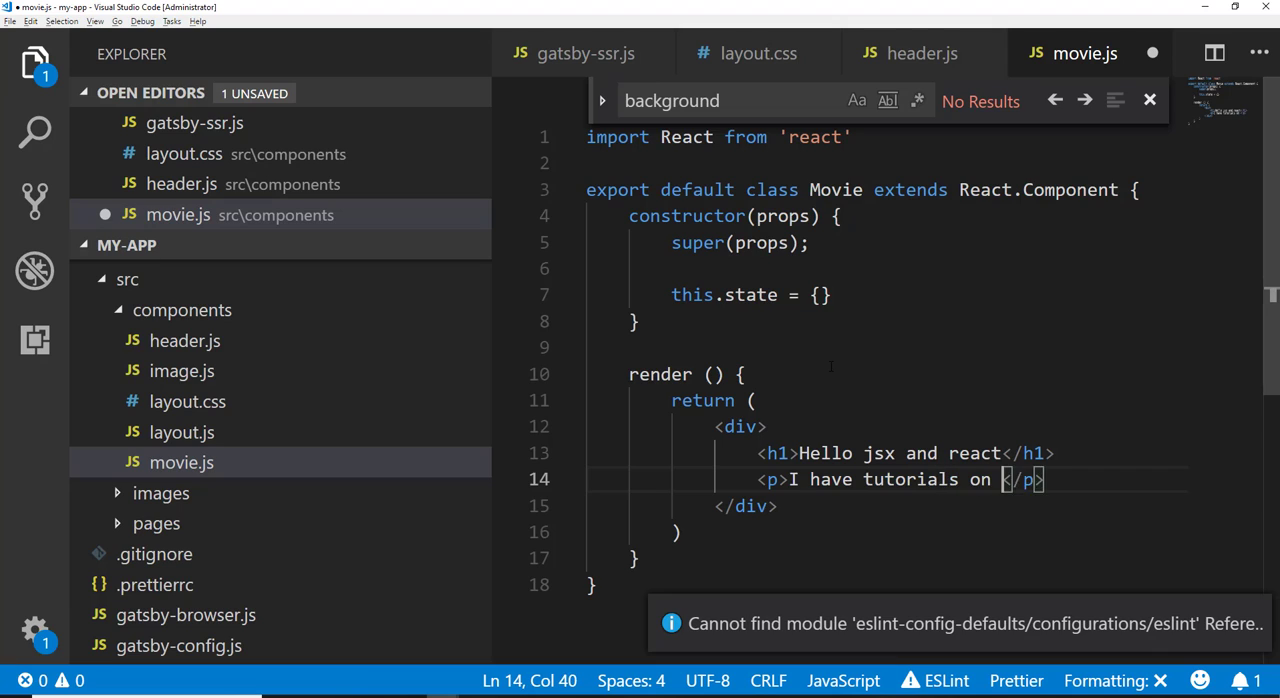
pyautogui.write('Udemy, please buy them!')
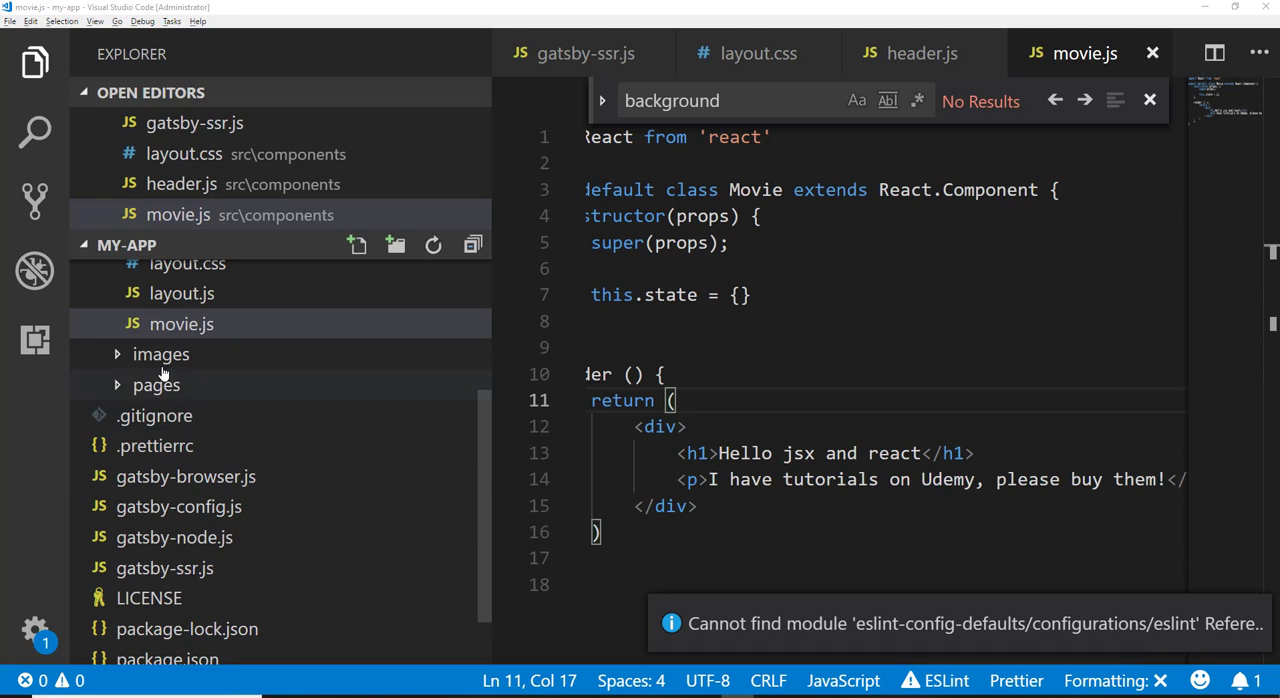
# Step: Open pages/index.js and dismiss the find widget
pyautogui.click(156, 384)
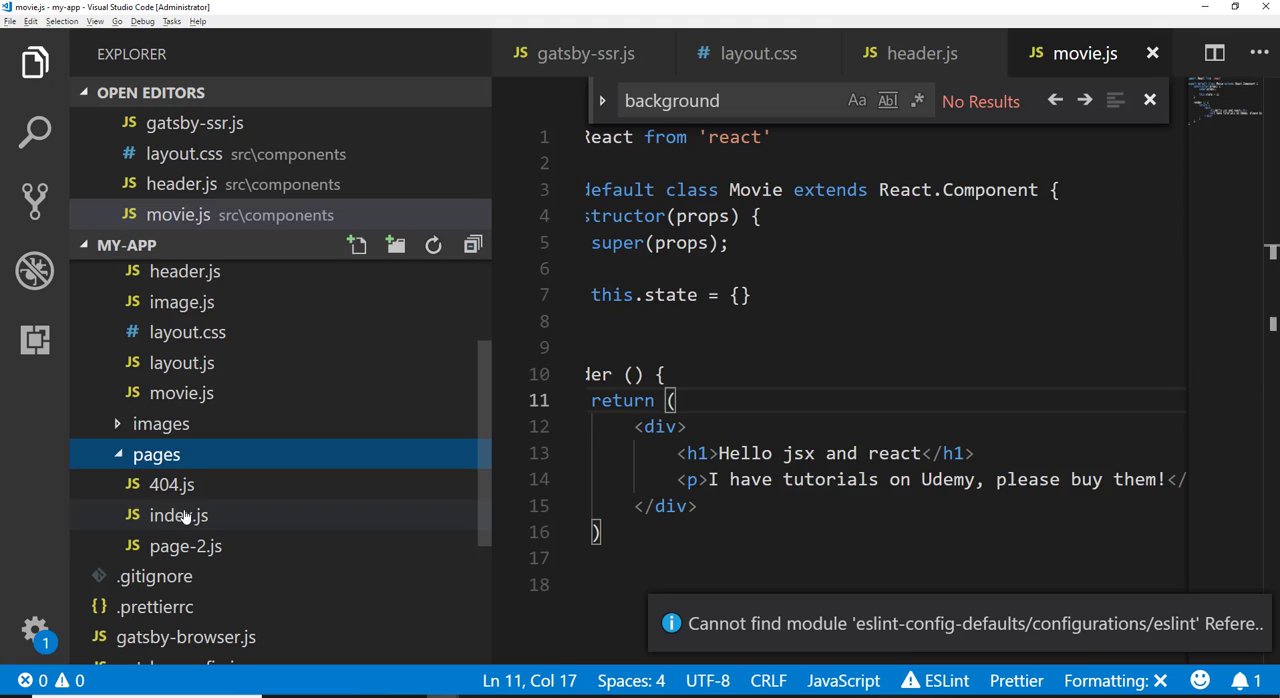
pyautogui.click(178, 516)
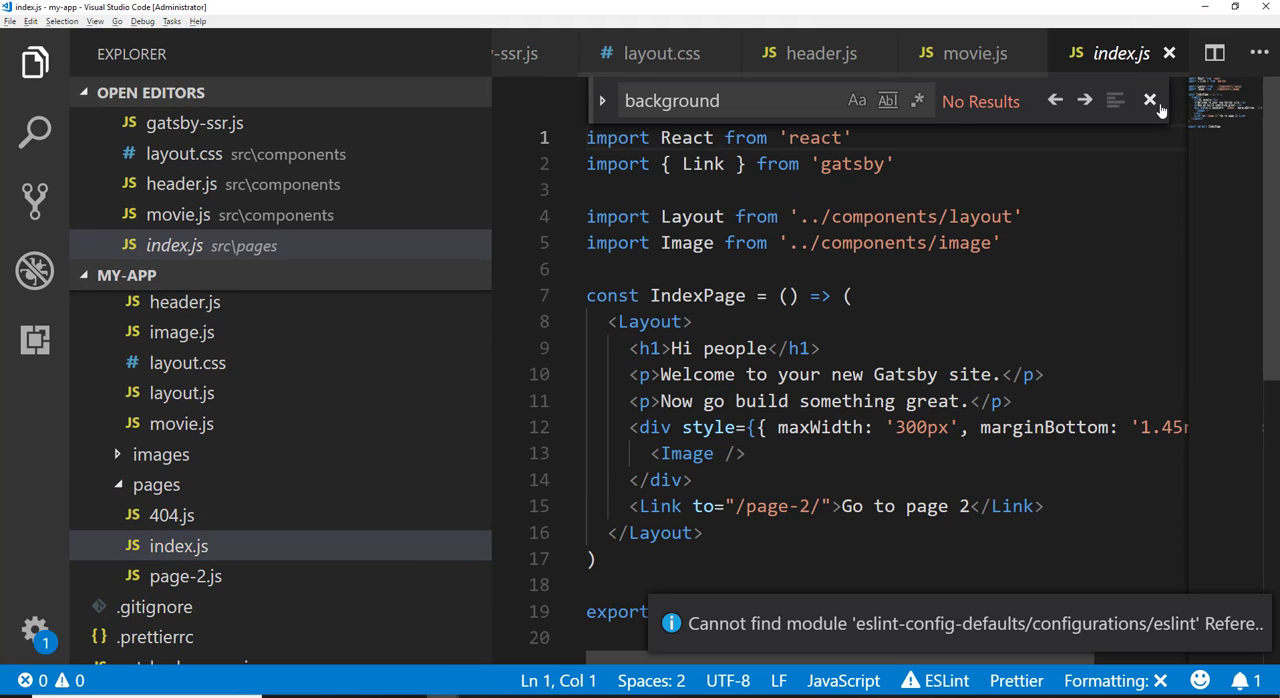
pyautogui.click(1148, 100)
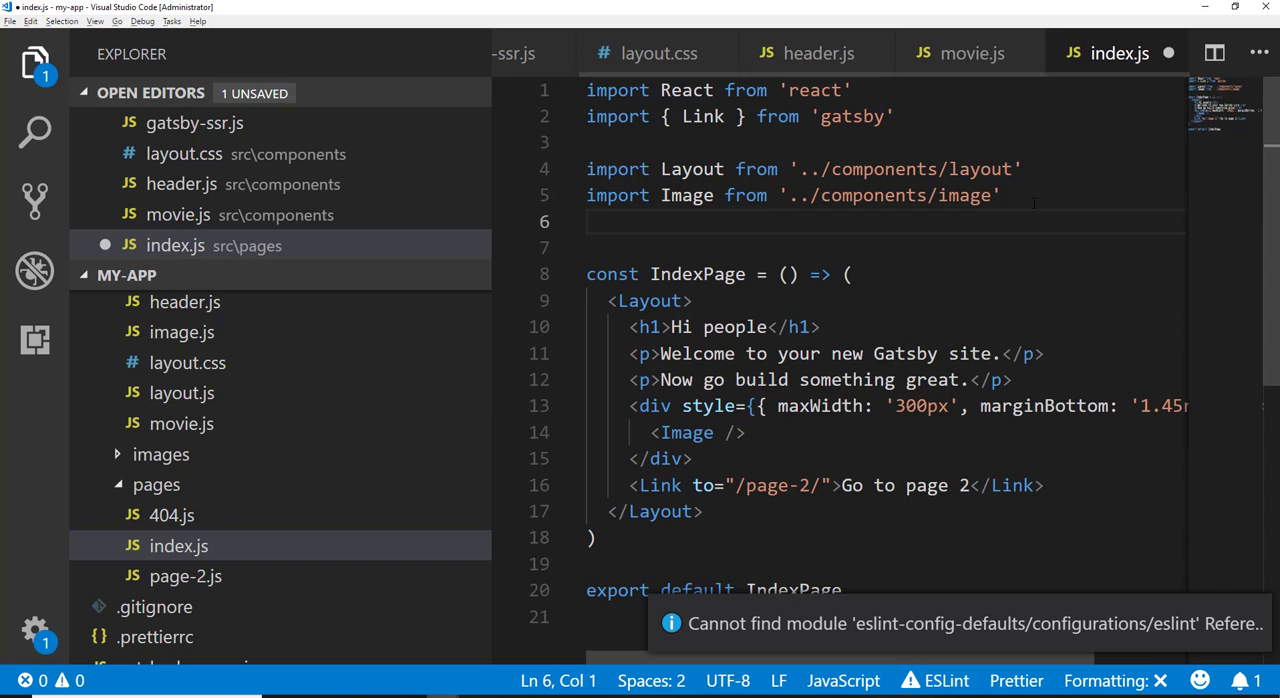
# Step: Import Movie from '../components/movie' and render <Movie /> beneath <Image />
pyautogui.write('i')
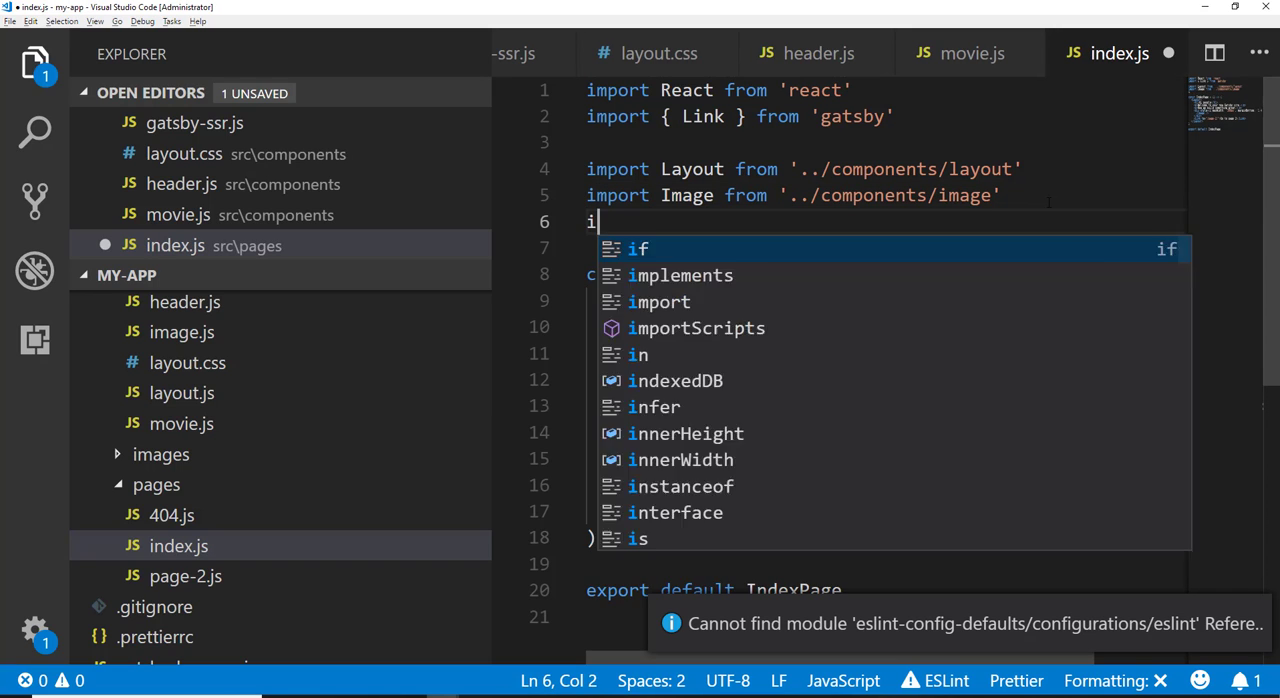
pyautogui.write('mport Movie r')
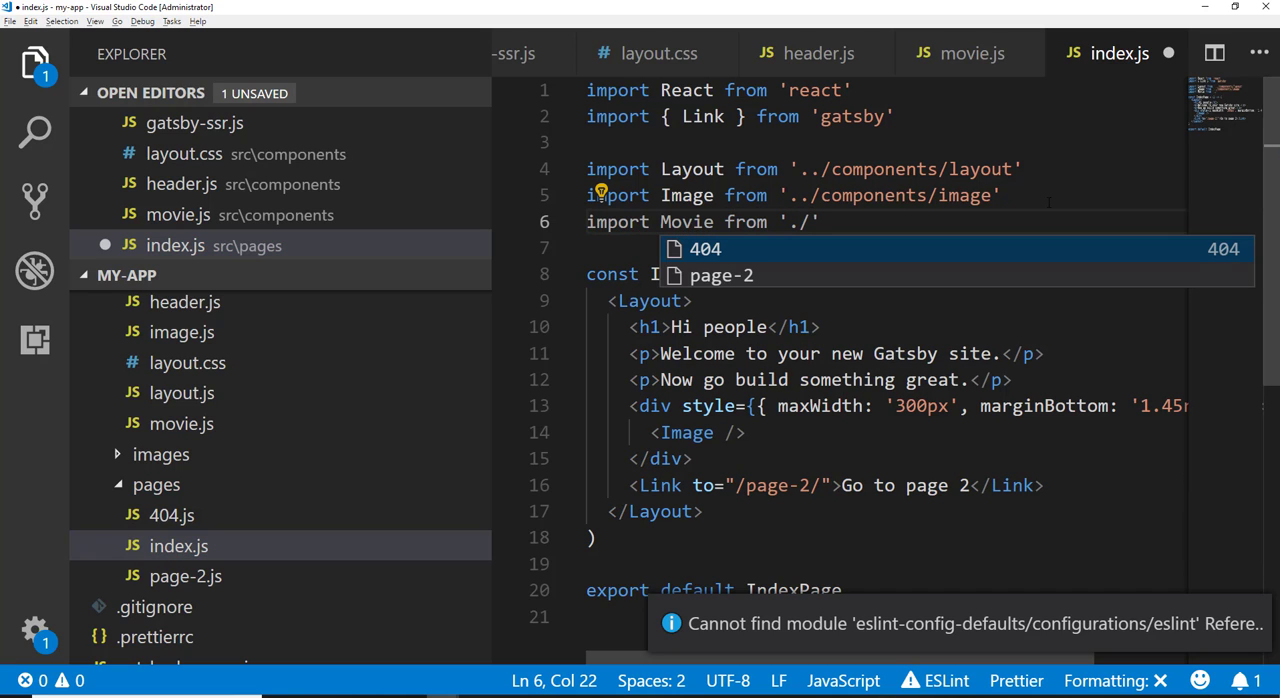
pyautogui.write('component')
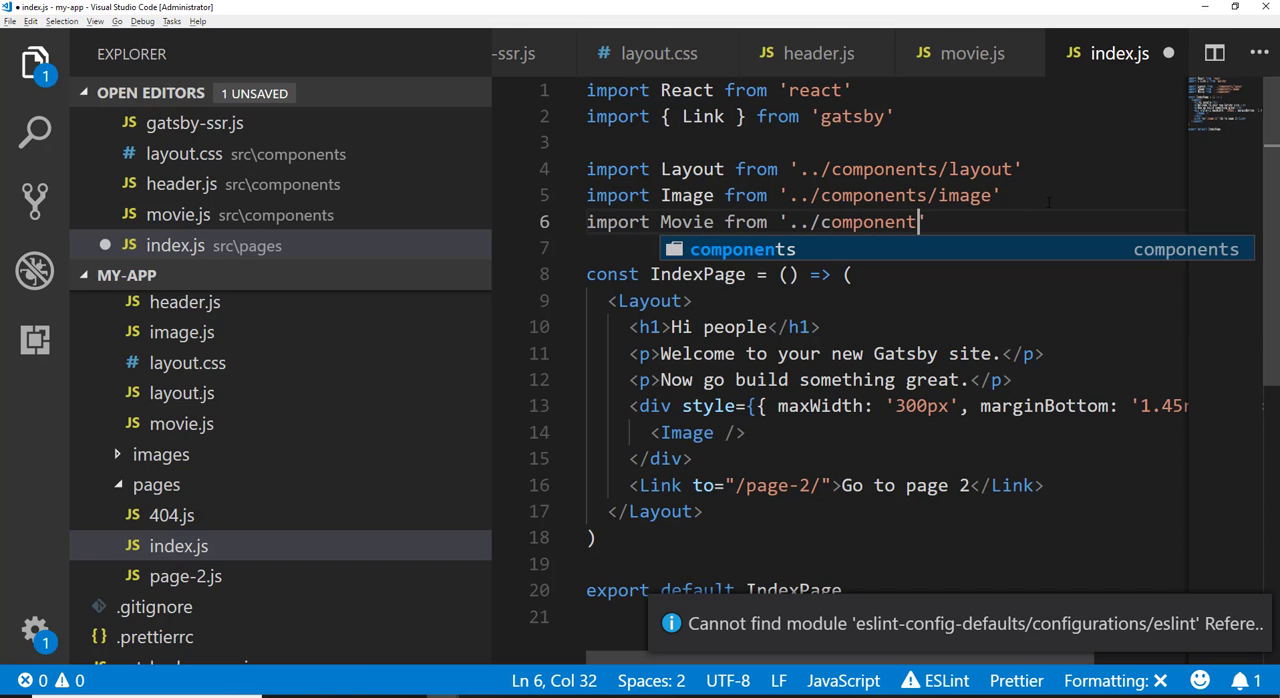
pyautogui.write('/movie')
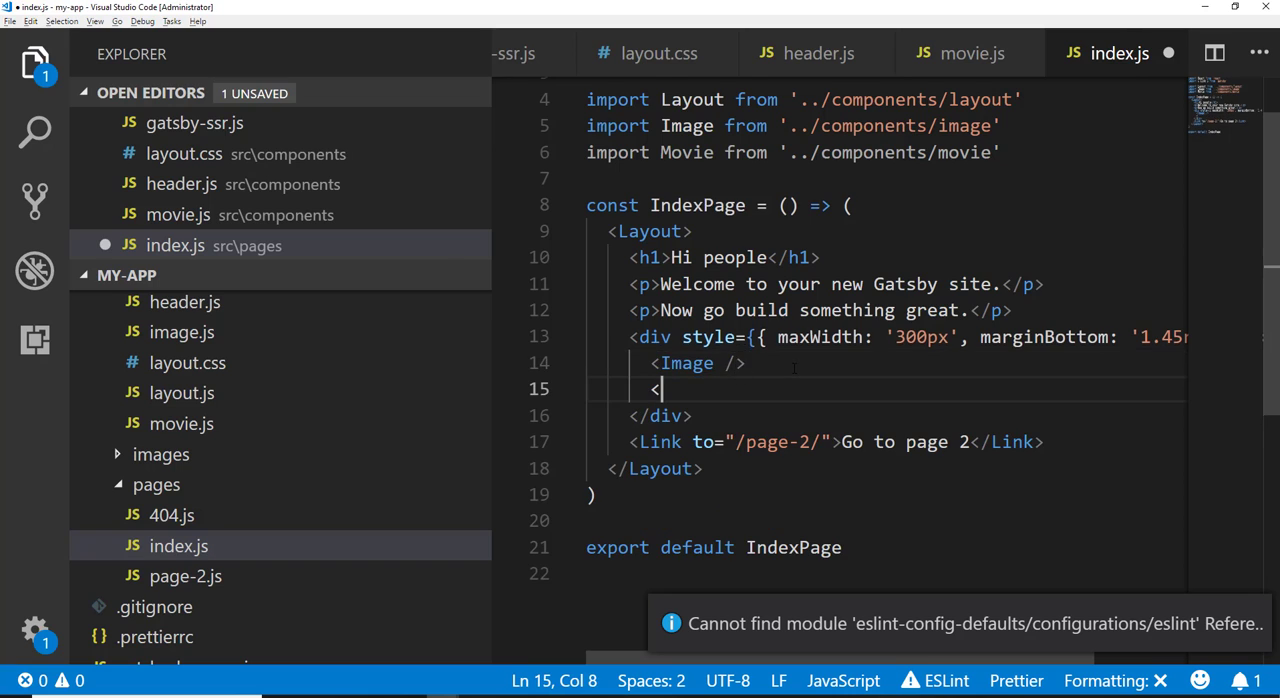
pyautogui.write('<Movie />')
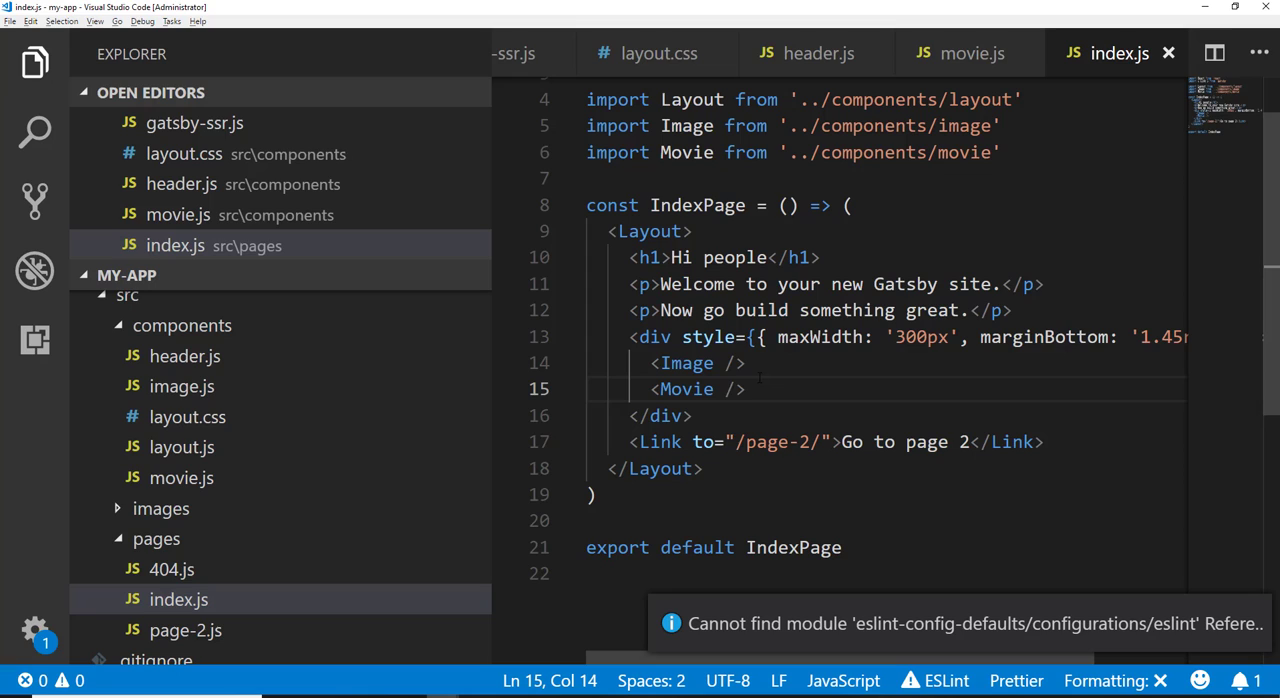
# Step: Pass <Movie /> a data prop of {{ foo: "bar" }} in index.js
pyautogui.write('dat')
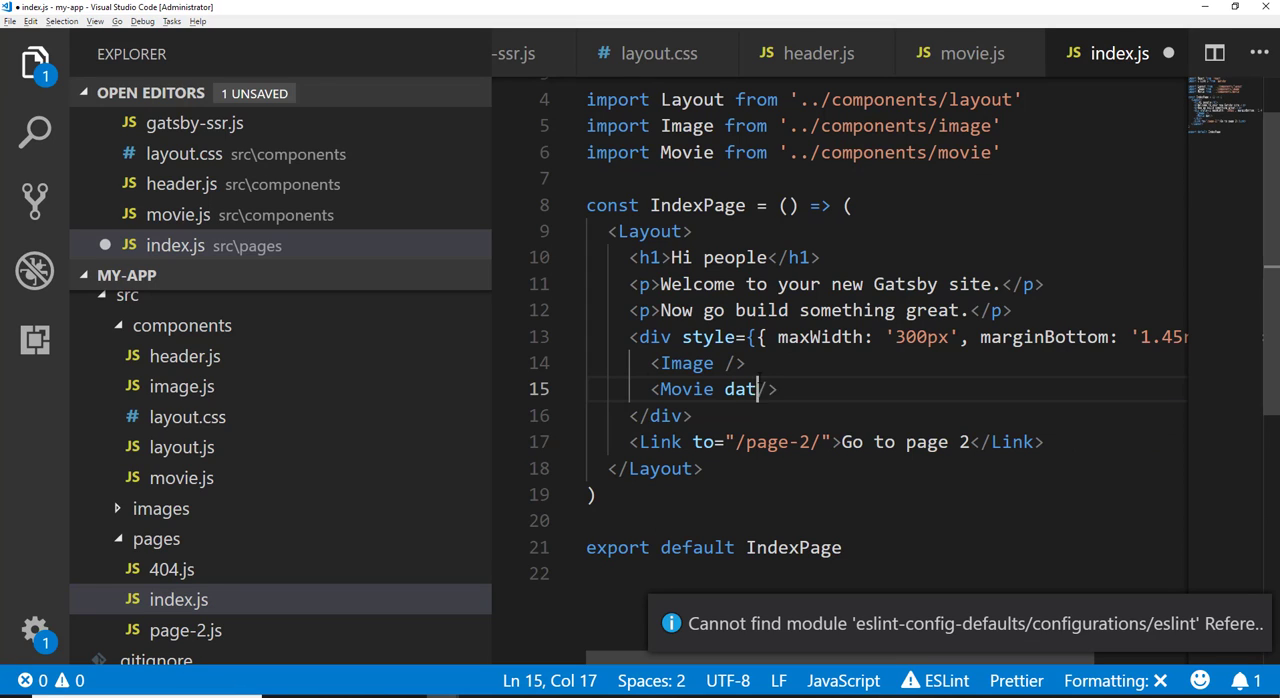
pyautogui.write('a={')
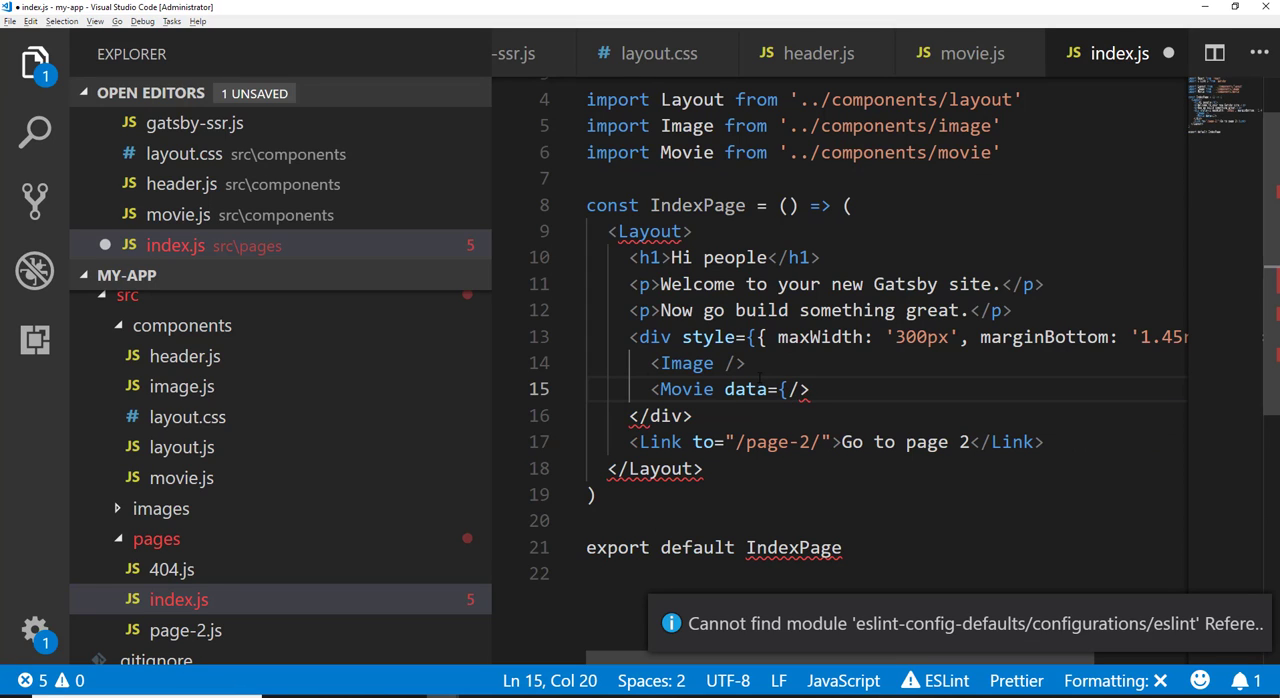
pyautogui.write('{}')
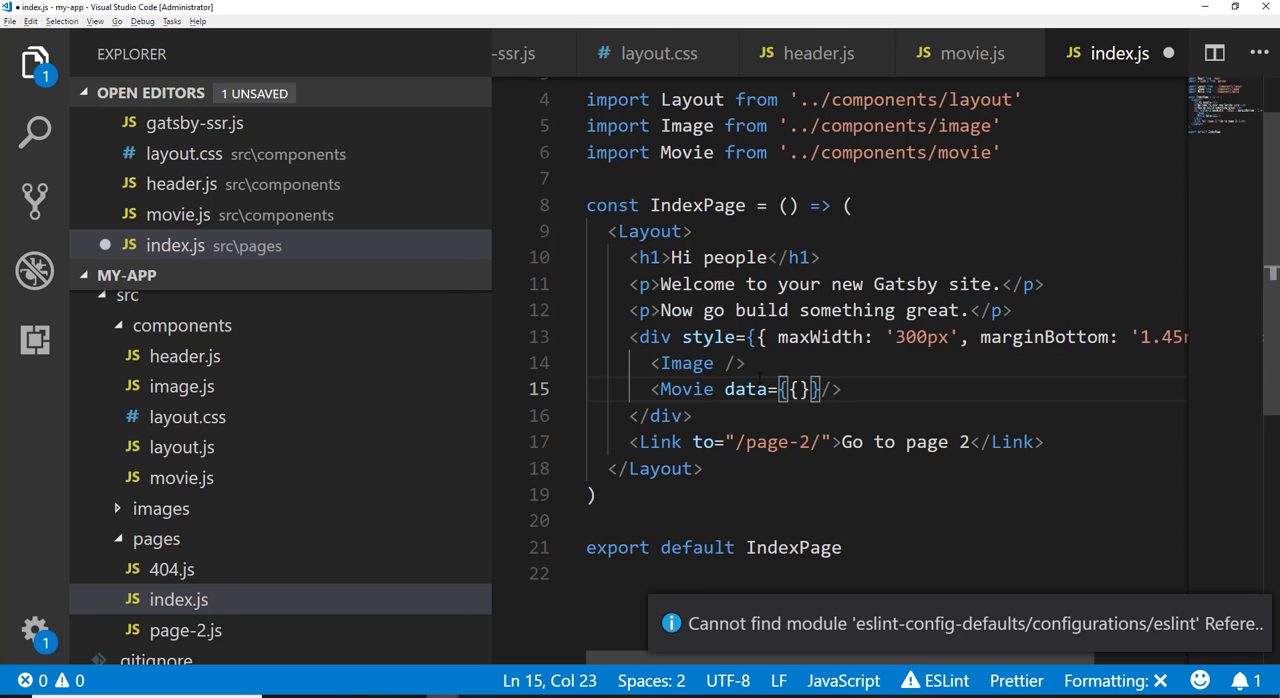
pyautogui.doubleClick(688, 388)
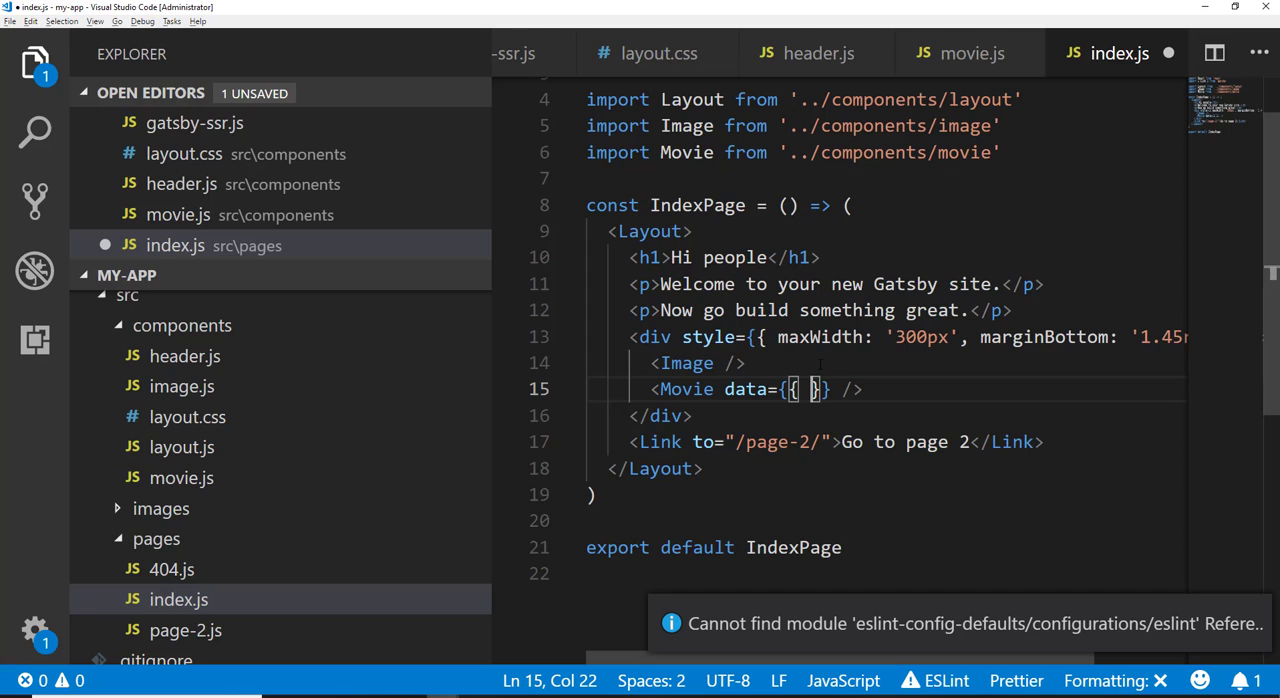
pyautogui.write('foo')
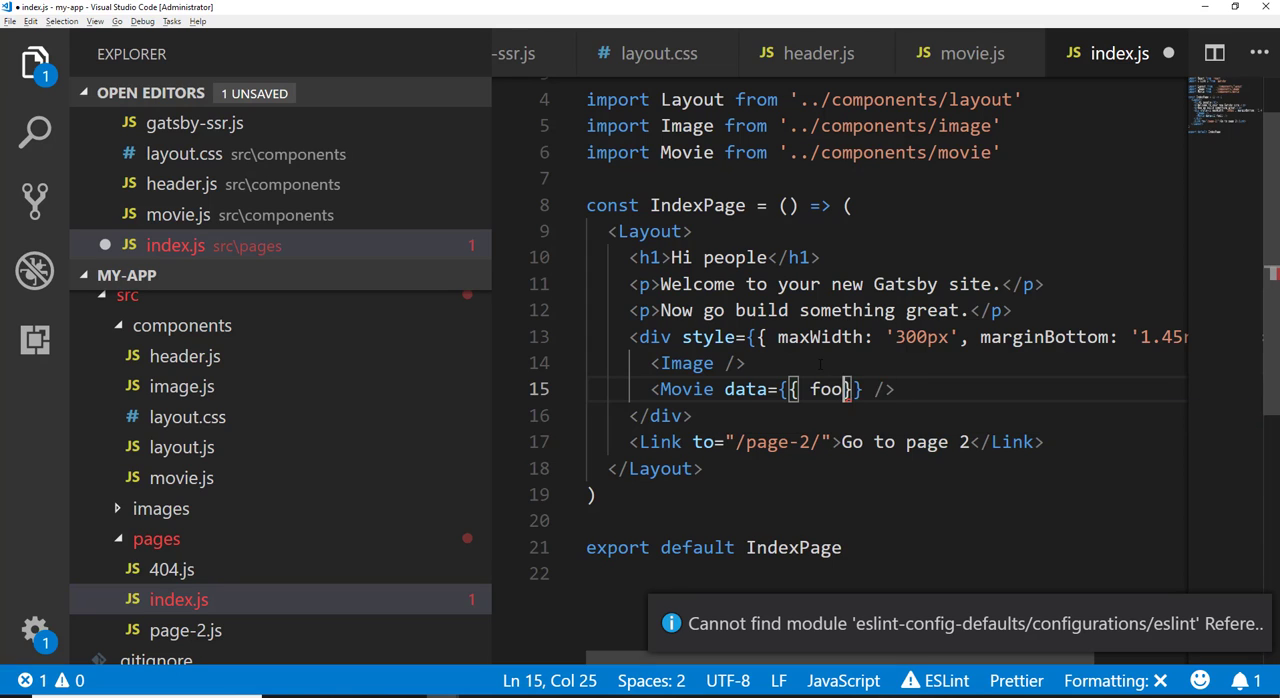
pyautogui.write(': "bar"')
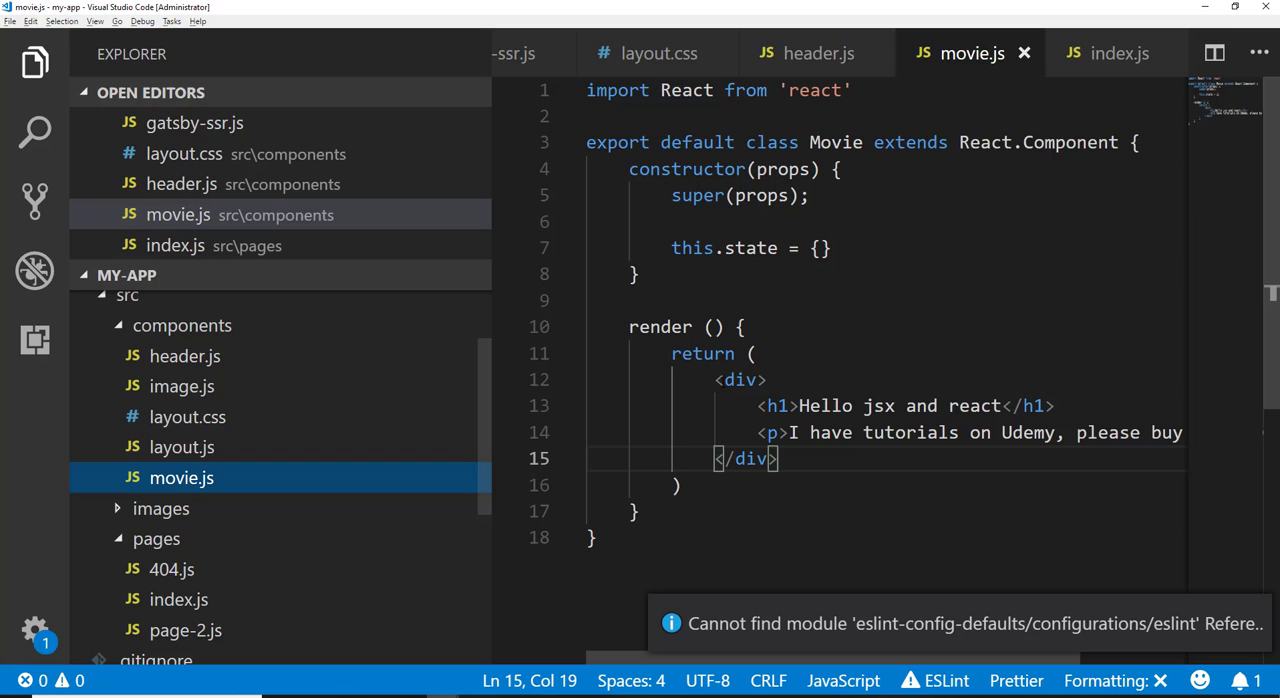
# Step: Replace the h1 text in movie.js with a {this...data} expression and save
pyautogui.moveTo(800, 404); pyautogui.dragTo(1004, 404)
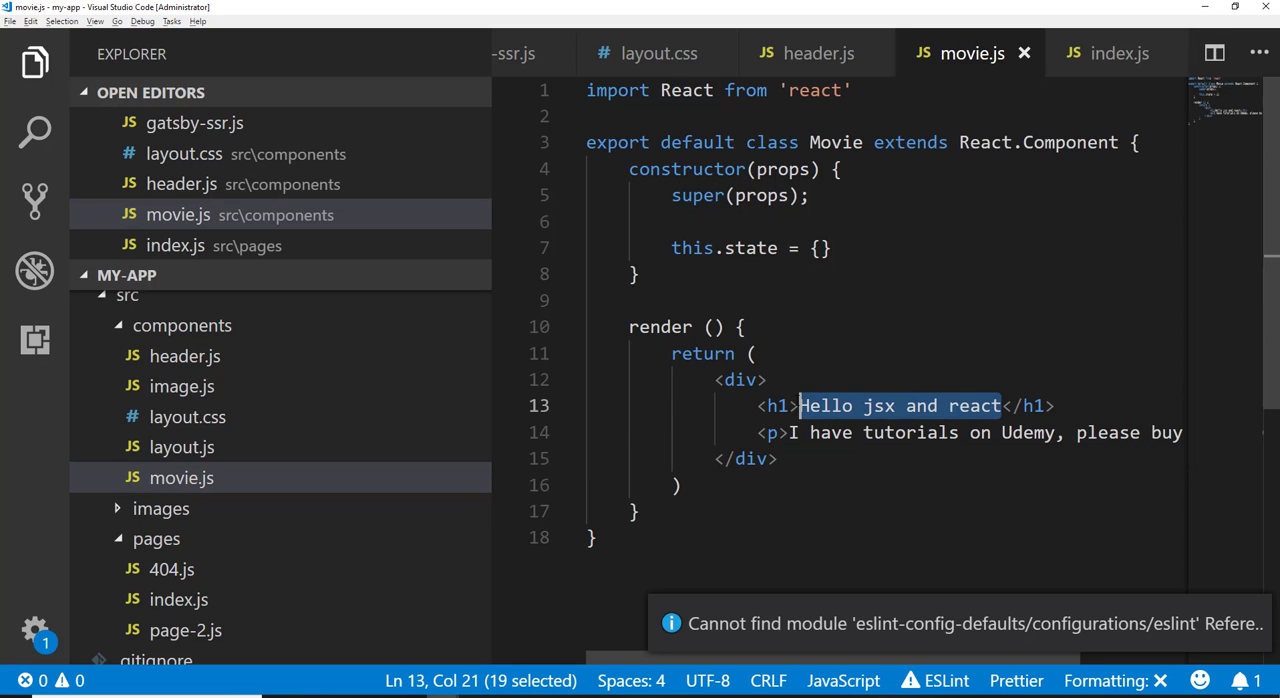
pyautogui.write('{this.data.</h1>')
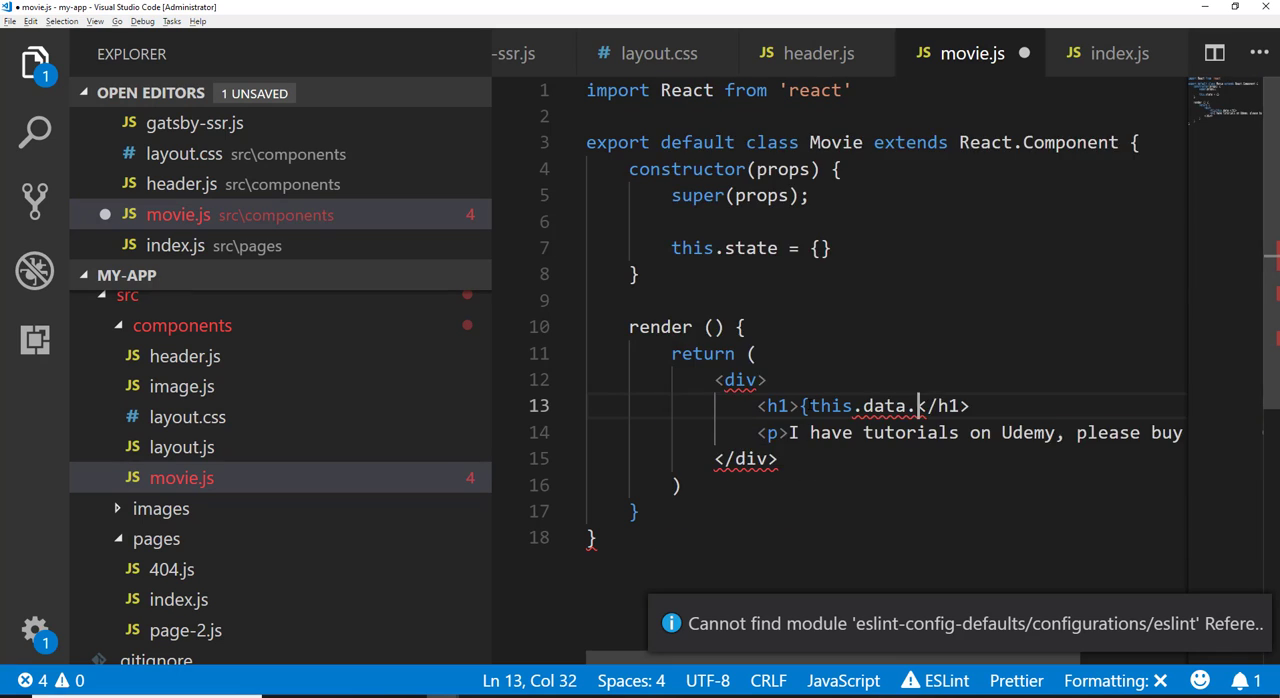
pyautogui.press('BackSpace')
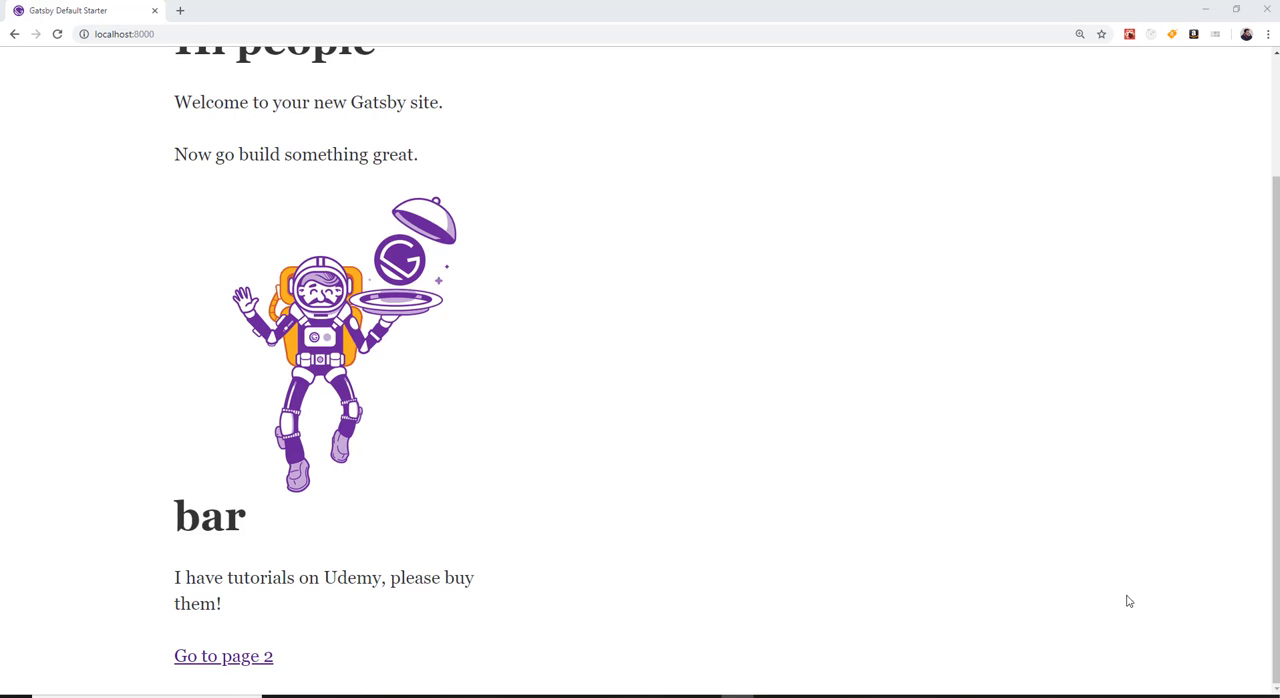
pyautogui.moveTo(250, 522)
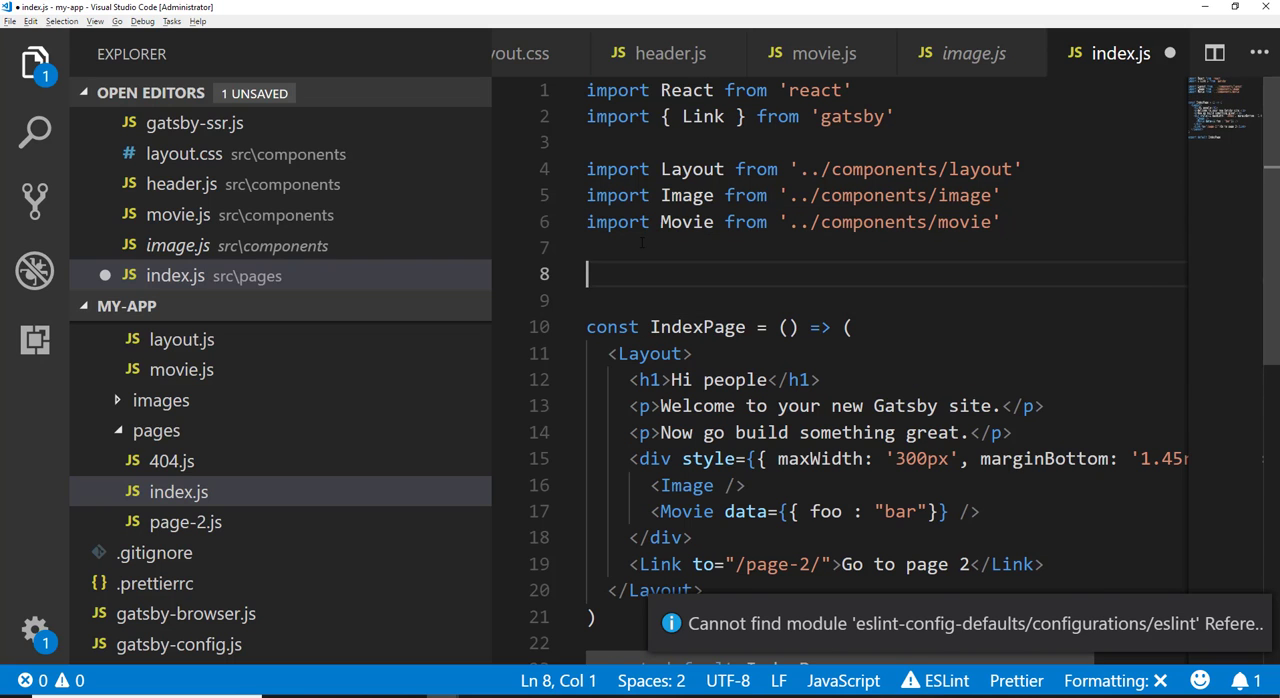
# Step: Define const movie with title, genre, trailer and image in index.js and pass data={movie} to Movie
pyautogui.write('const movie = {')
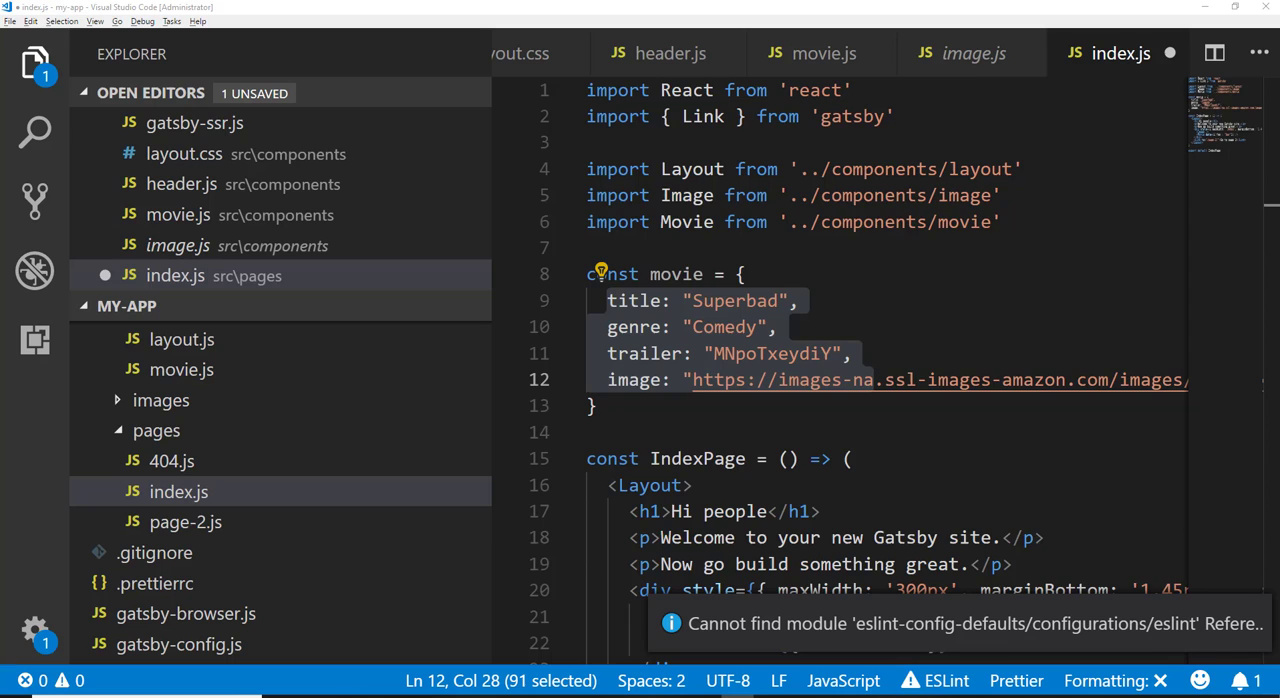
pyautogui.scroll(-3)
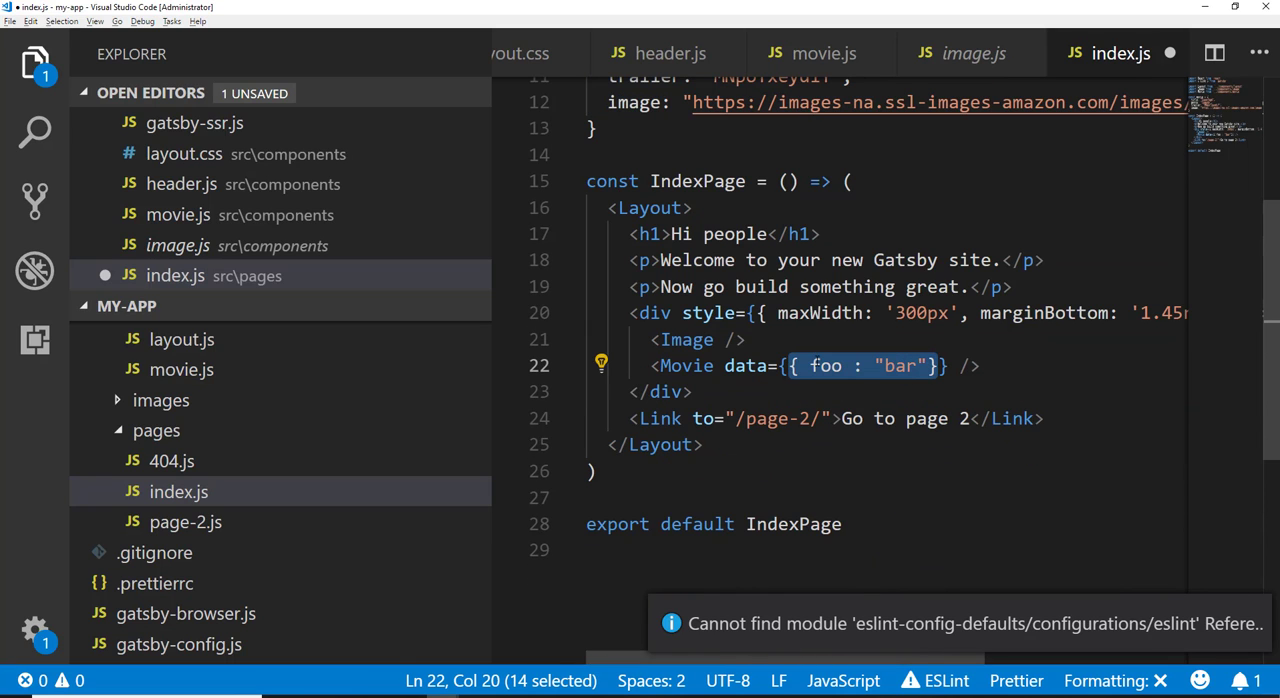
pyautogui.write('movie extends React.Component {')
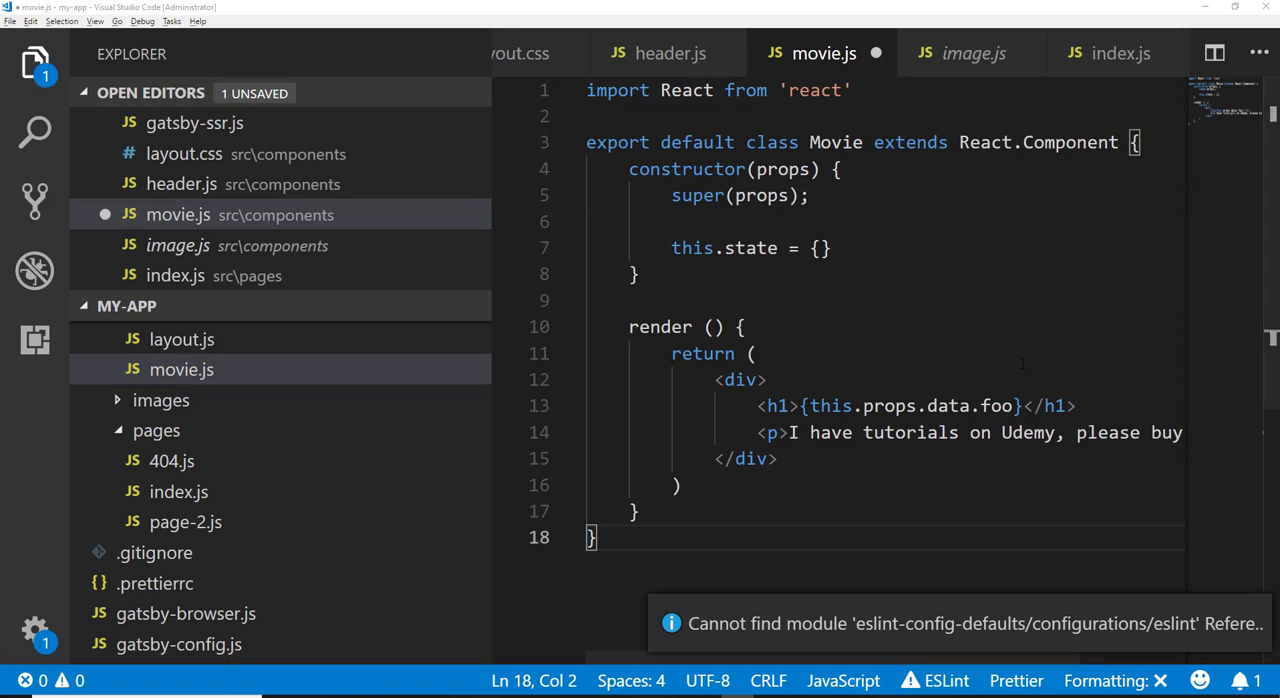
# Step: Change the heading in movie.js from data.foo to data.title
pyautogui.doubleClick(992, 406)
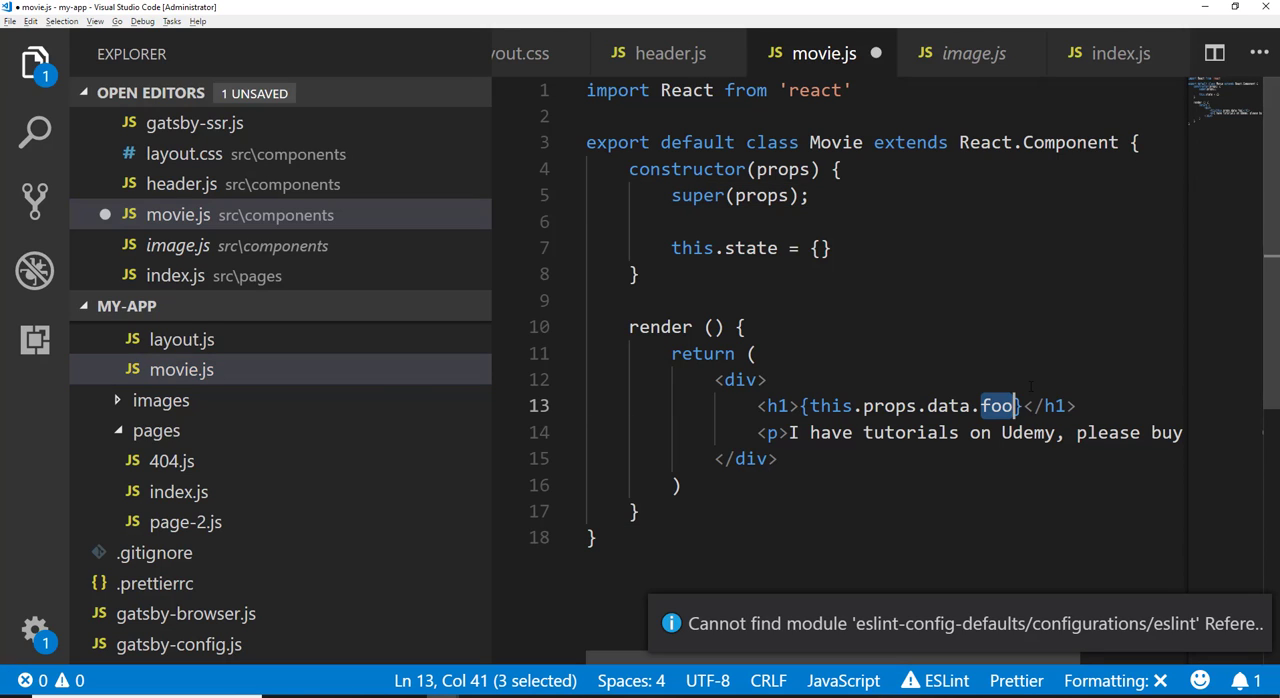
pyautogui.write('title')
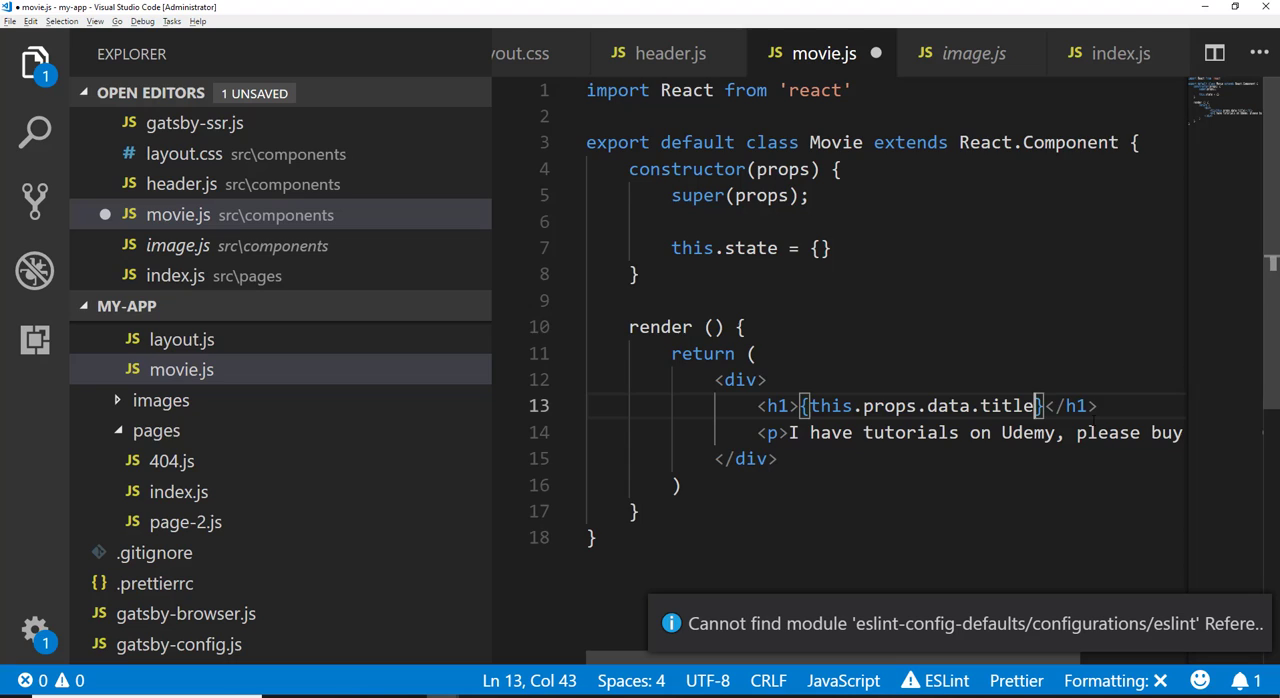
pyautogui.scroll(-3)
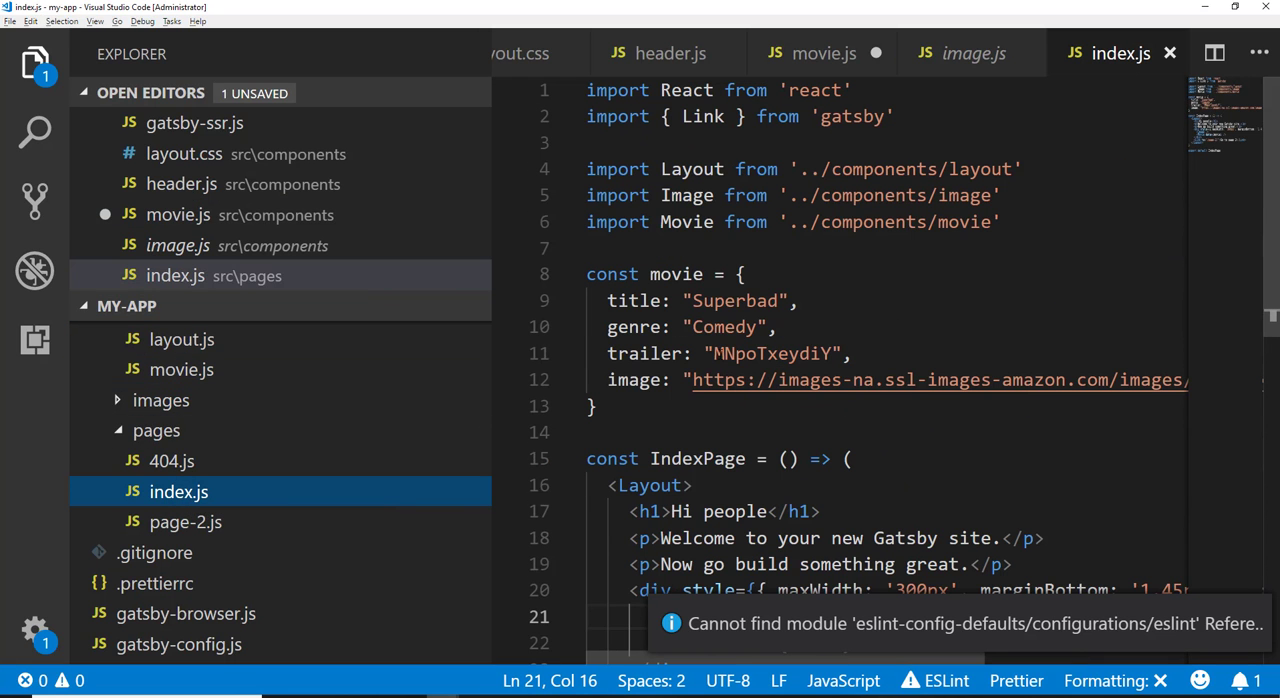
# Step: Share the Superbad trailer on YouTube, choose Embed and copy the iframe code
pyautogui.rightClick(780, 352)
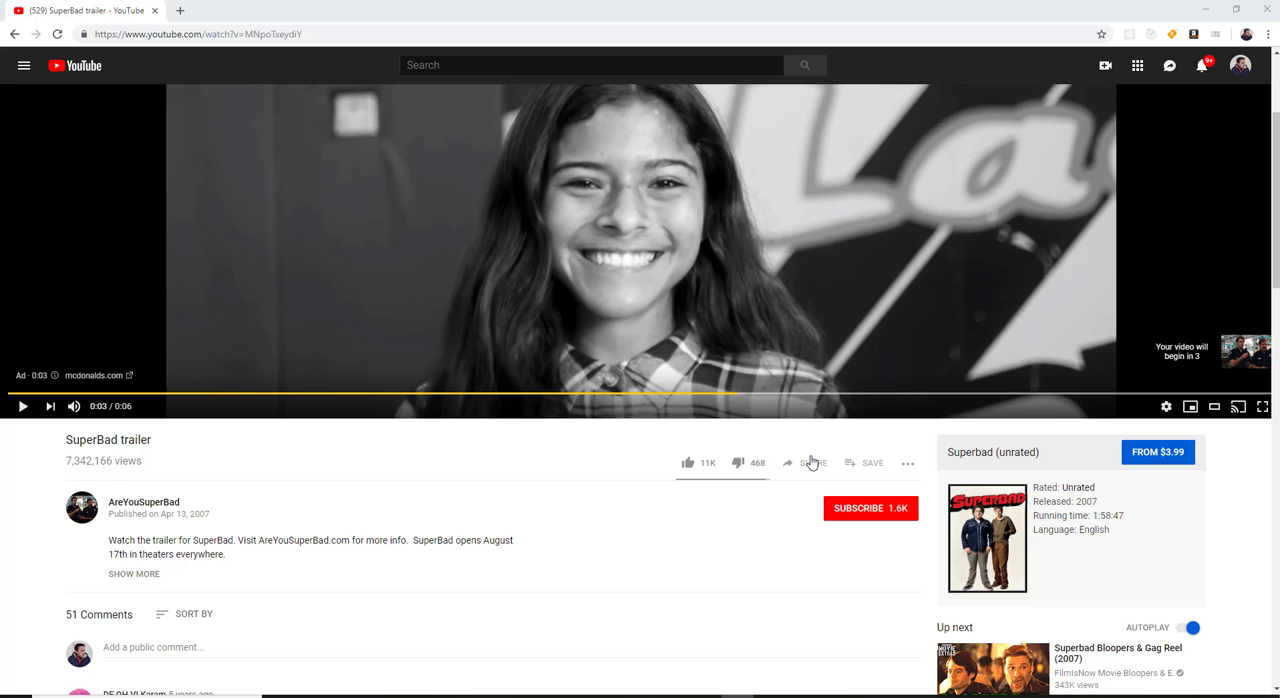
pyautogui.click(816, 462)
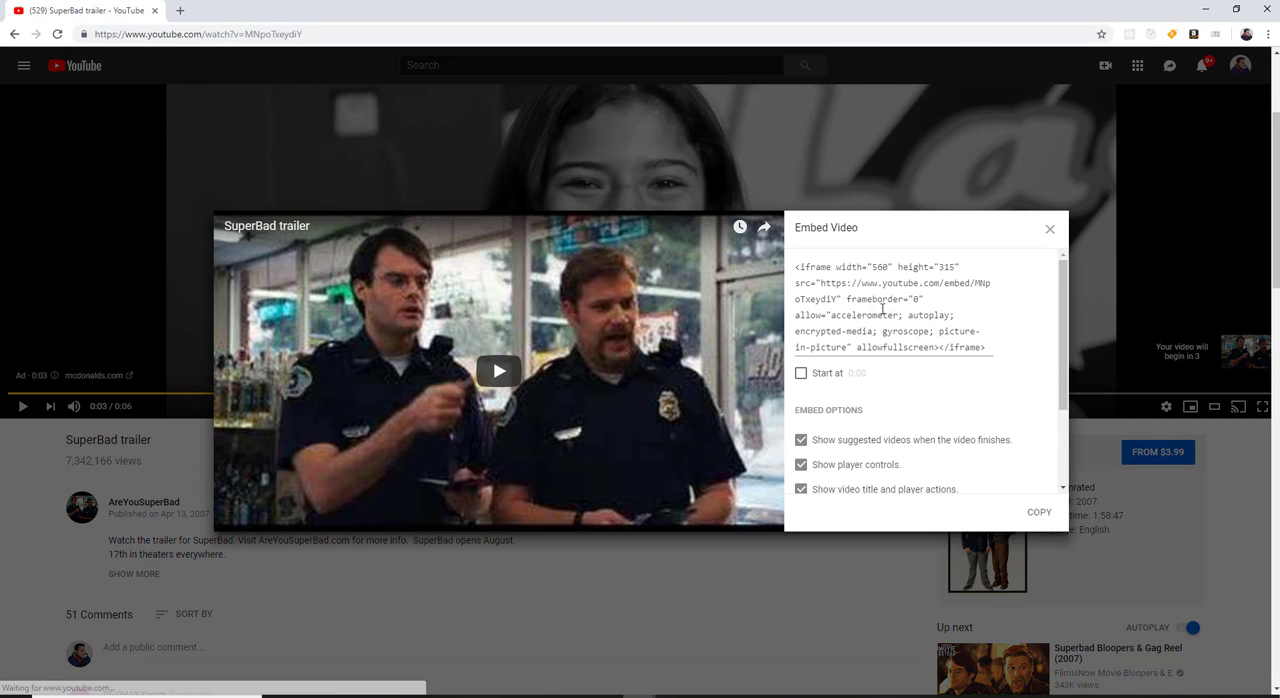
pyautogui.rightClick(880, 308)
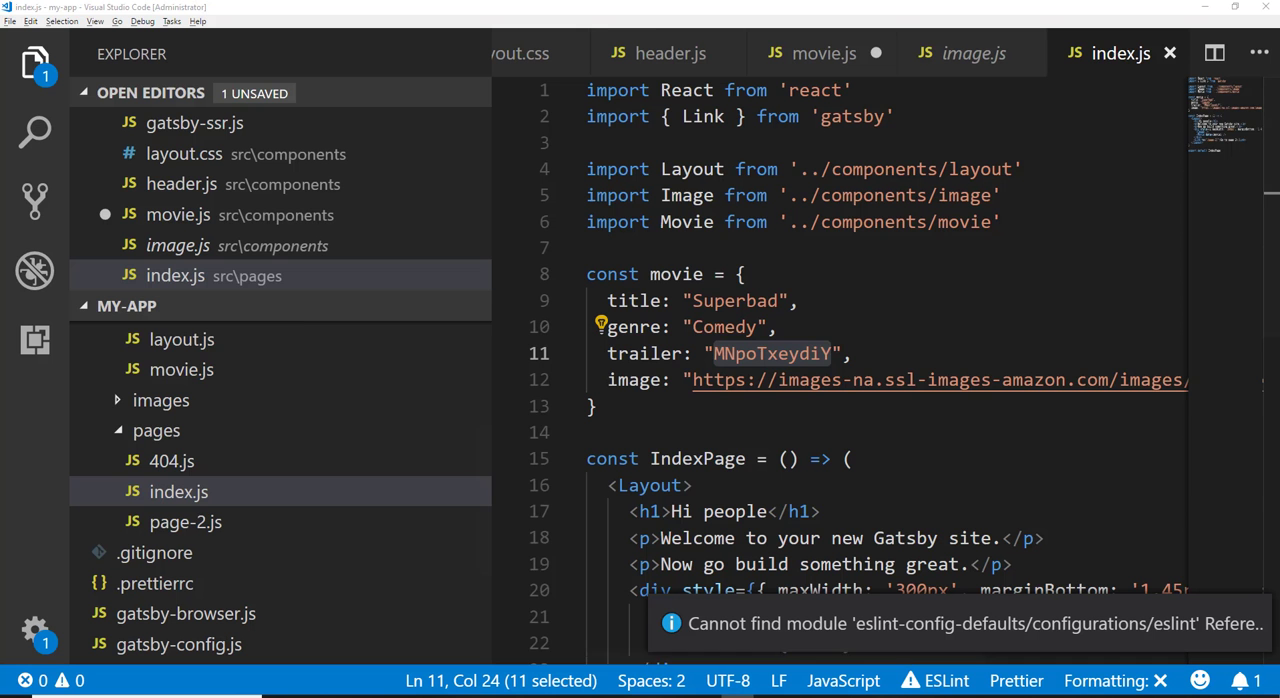
# Step: Wrap the iframe src in a template literal and replace the video ID with ${this.props.data.trailer}
pyautogui.click(820, 52)
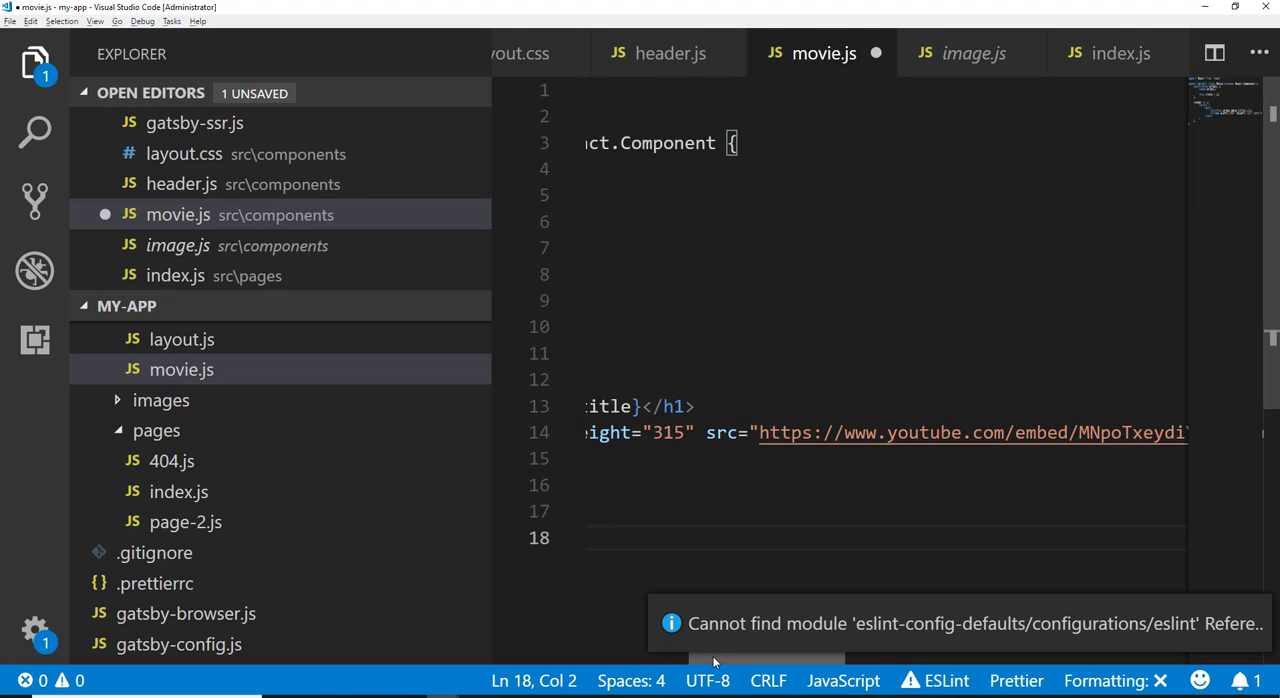
pyautogui.click(744, 432)
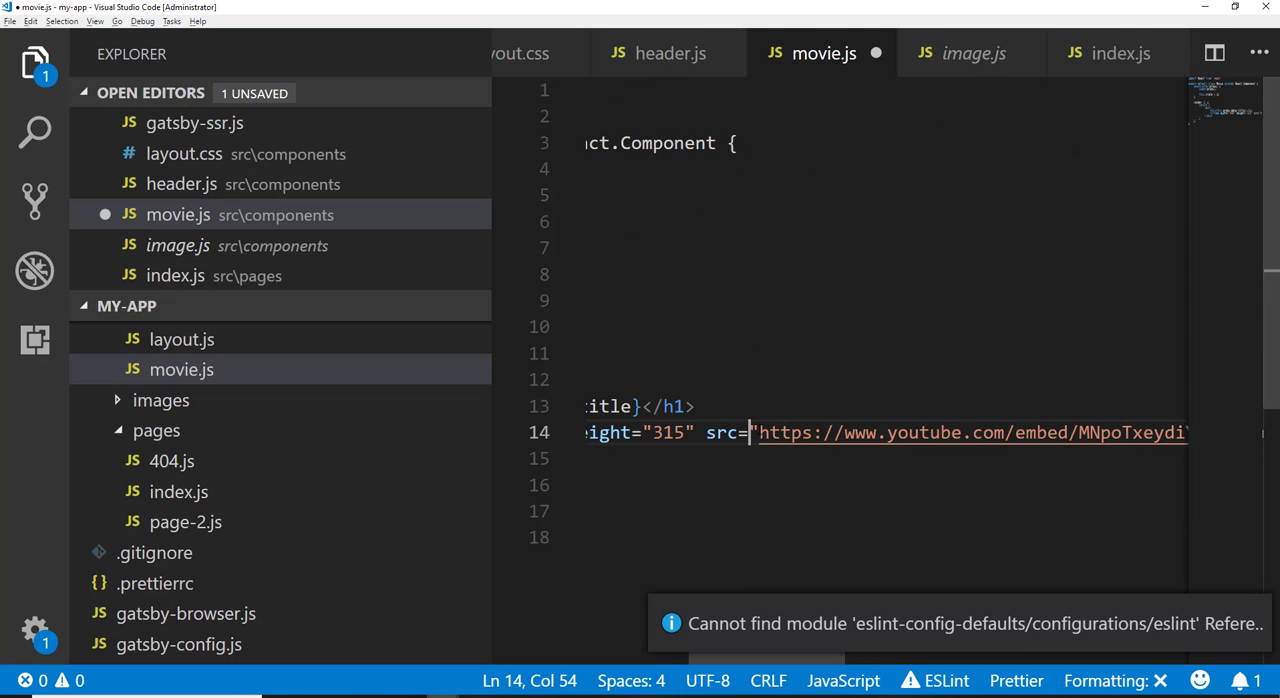
pyautogui.write('{')
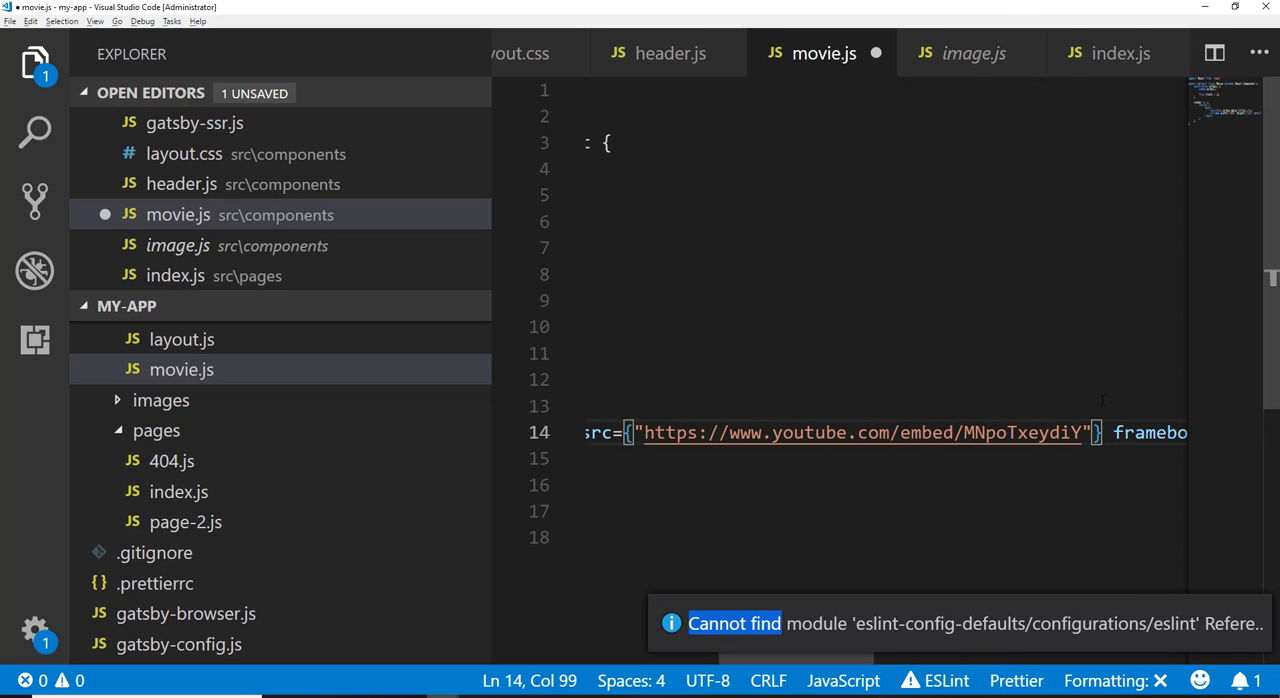
pyautogui.doubleClick(1018, 432)
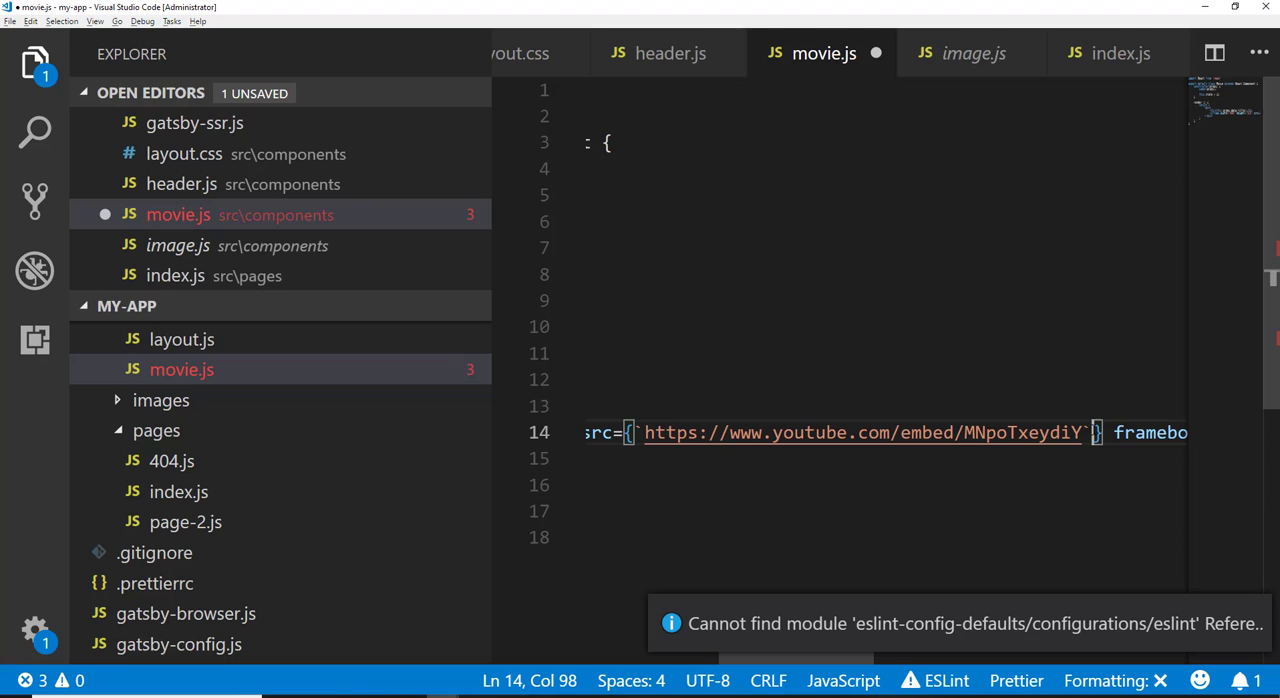
pyautogui.doubleClick(1016, 432)
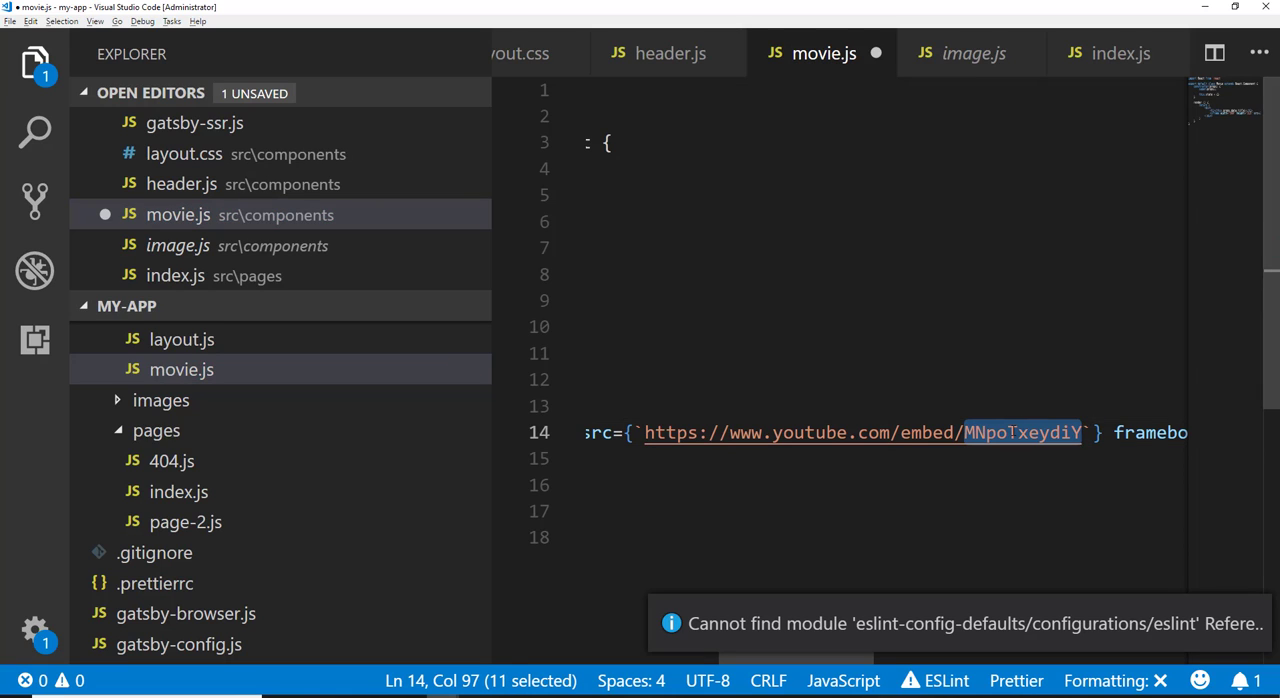
pyautogui.write('${}')
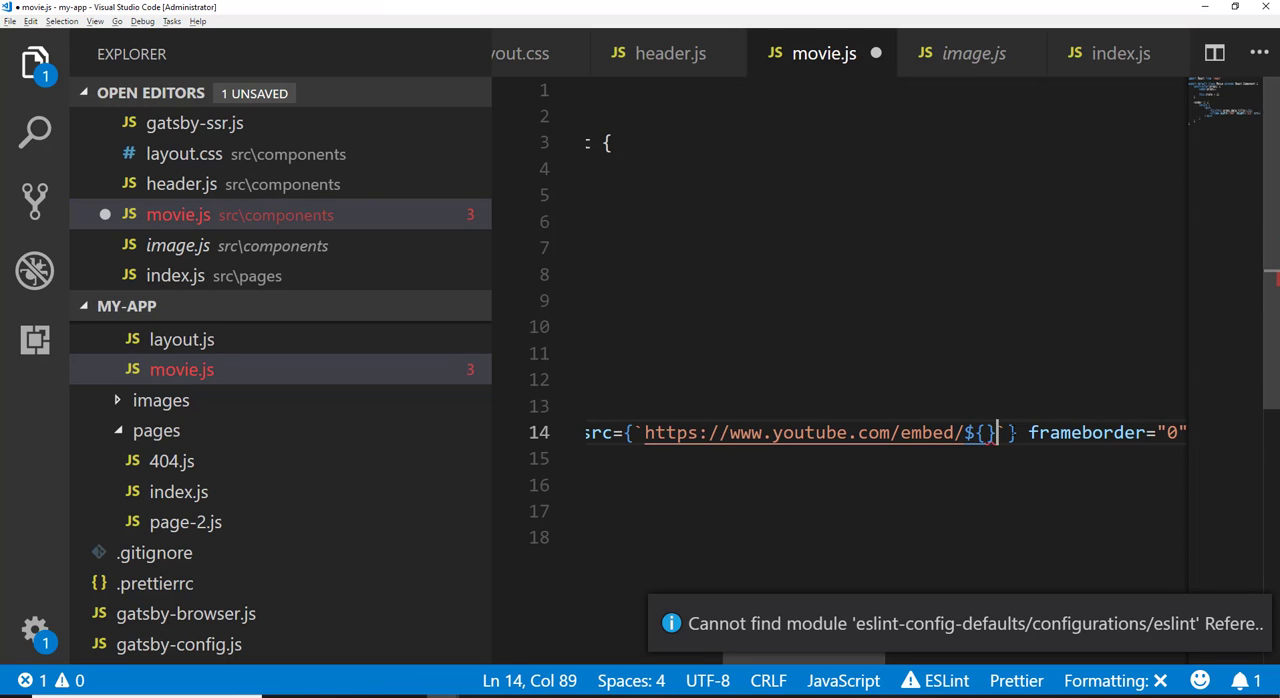
pyautogui.write('this.props.data.id')
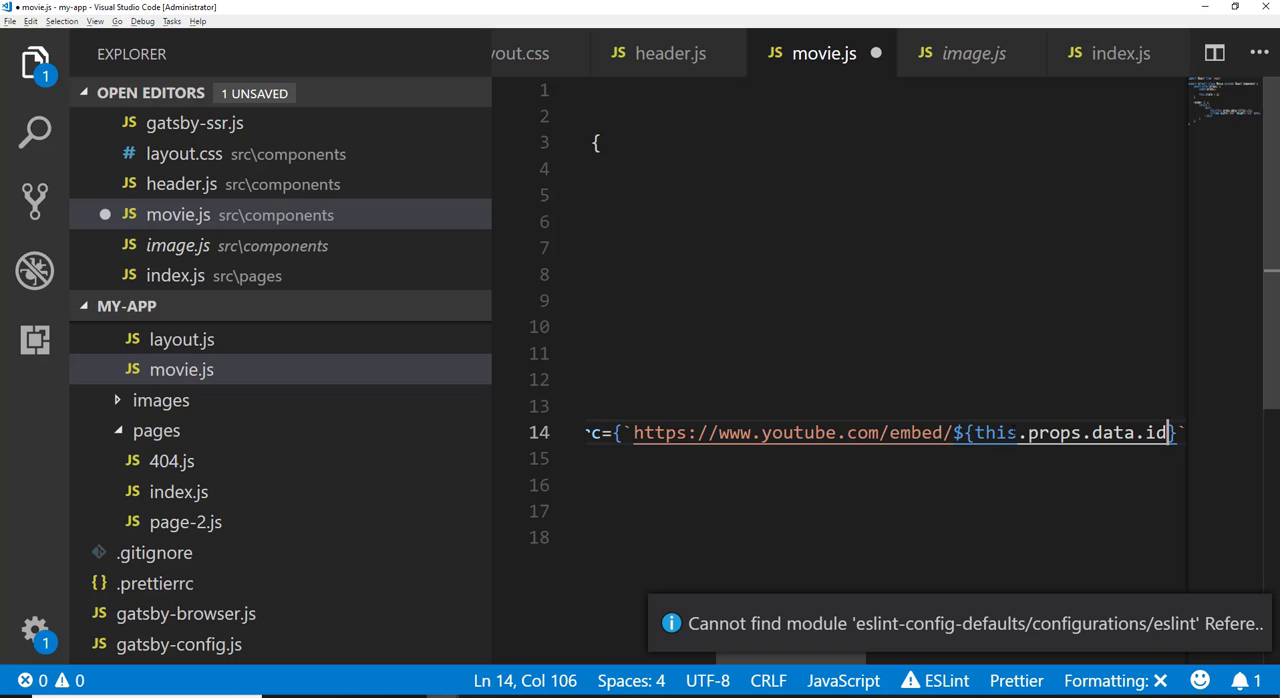
pyautogui.write('trai')
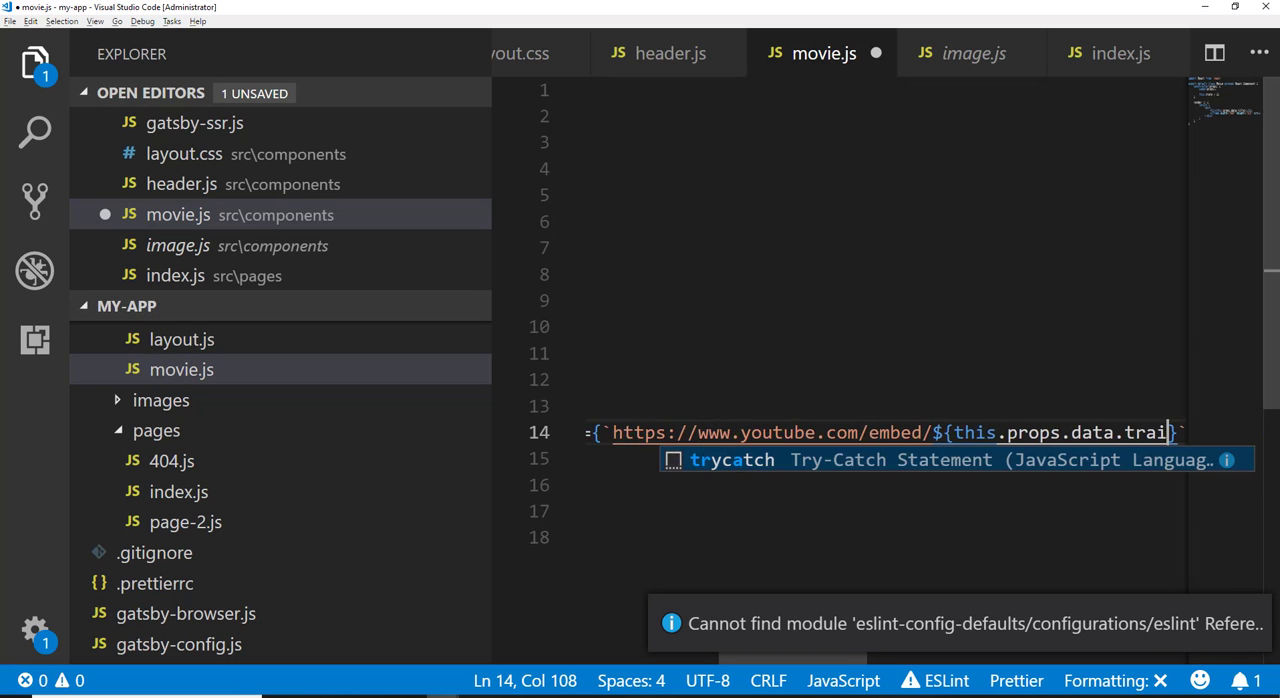
# Step: Check the trailer key name in index.js's movie object and return to movie.js
pyautogui.click(1122, 52)
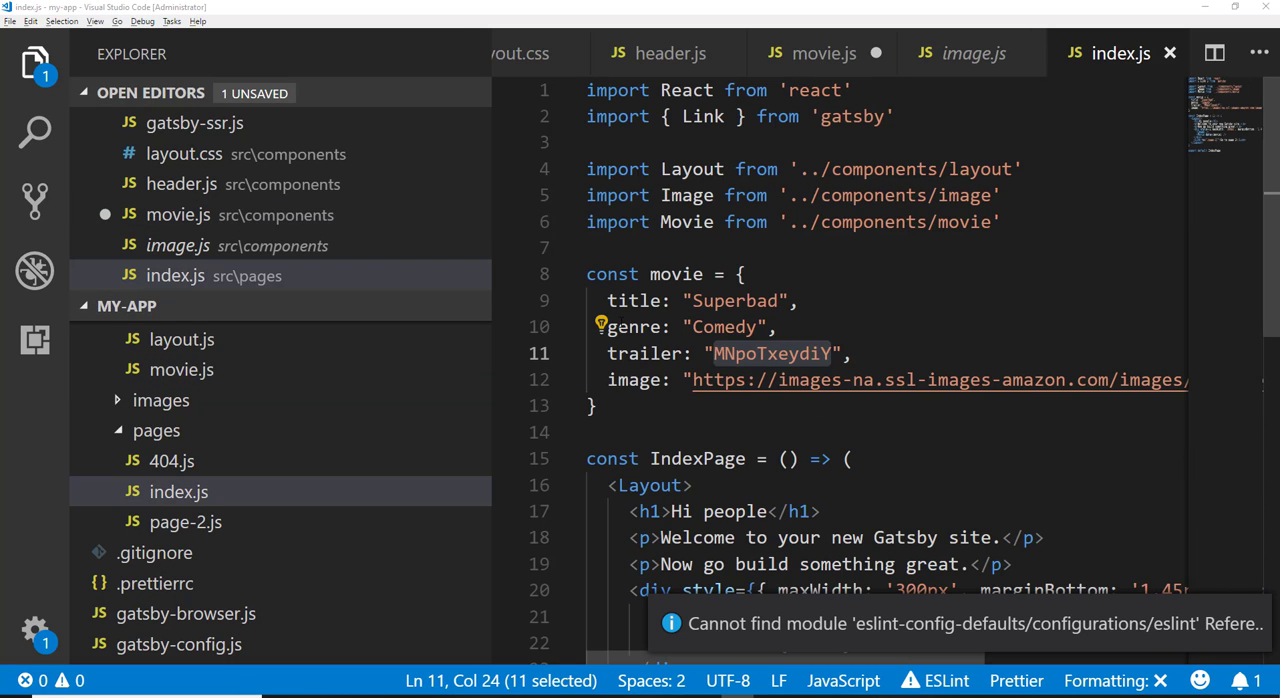
pyautogui.doubleClick(644, 352)
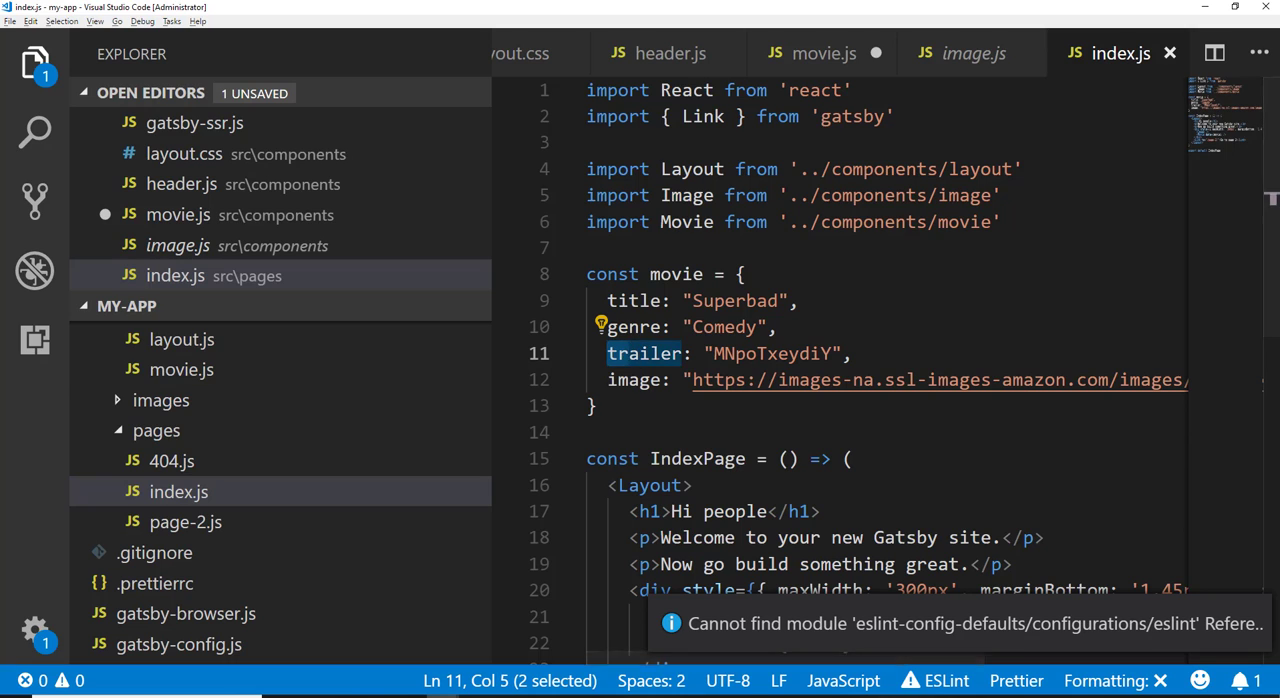
pyautogui.click(820, 52)
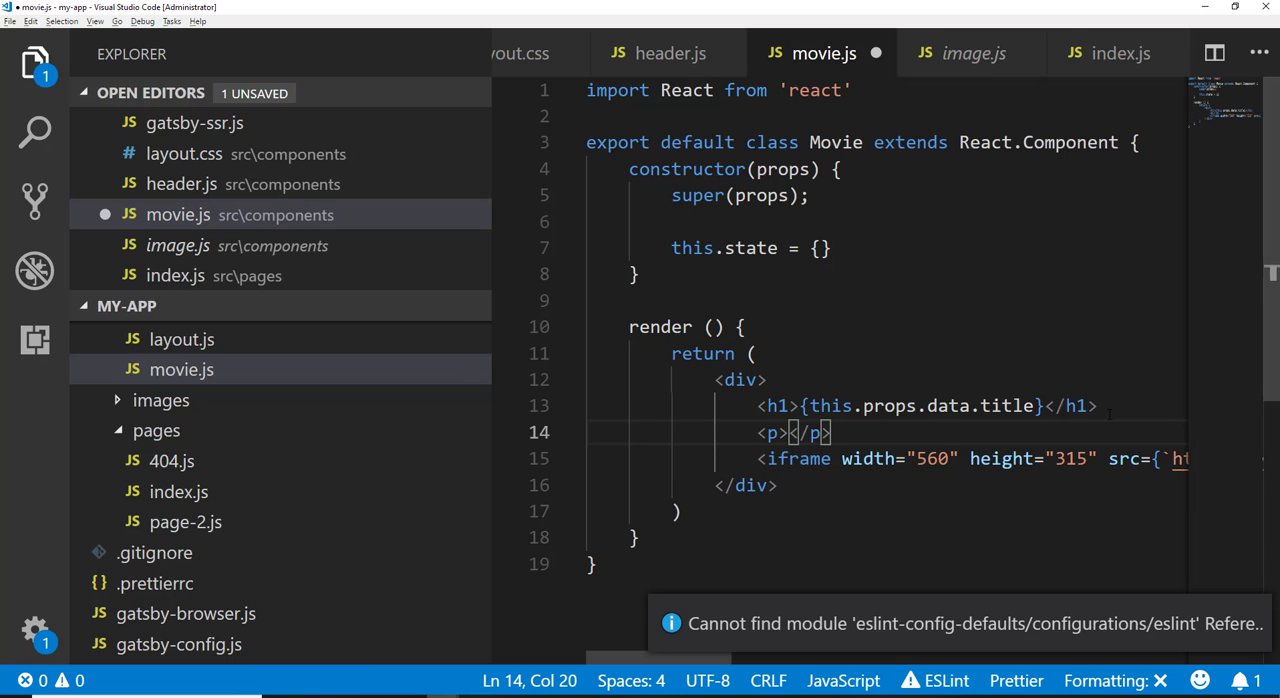
# Step: Render <p>{this.props.data.genre}</p> and <img src={this.props.data.image} /> in the Movie component
pyautogui.write('{this.props.data.')
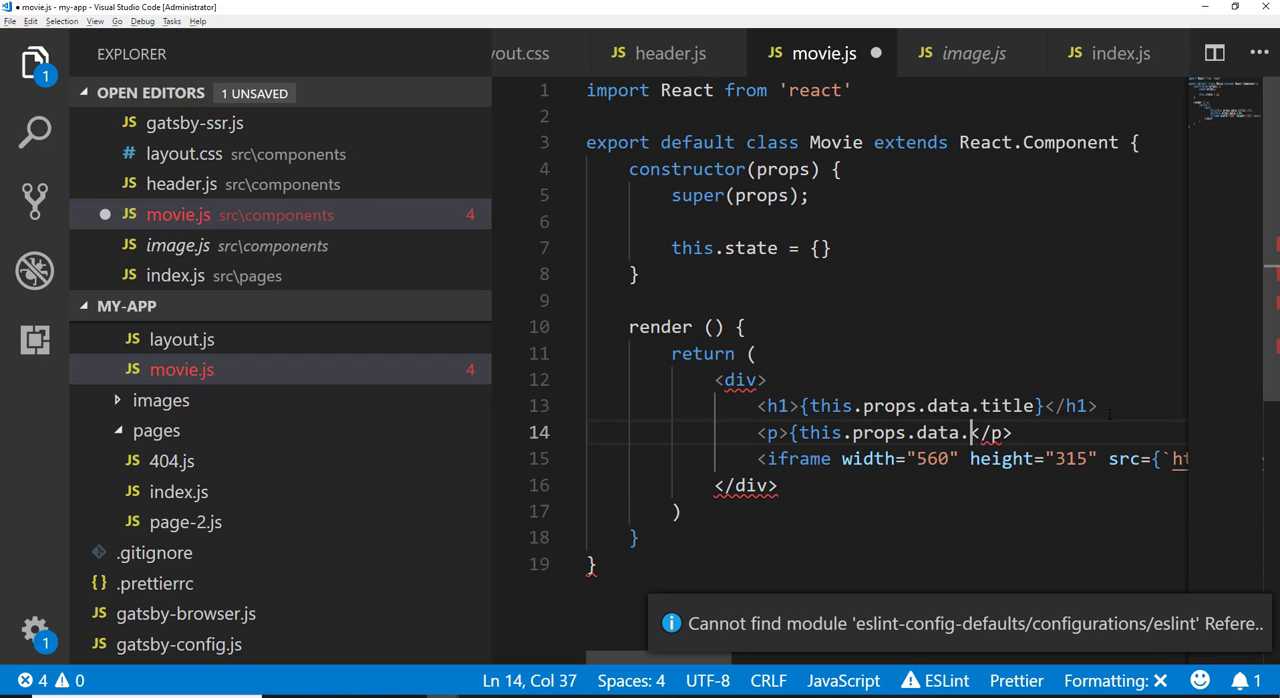
pyautogui.write('genre')
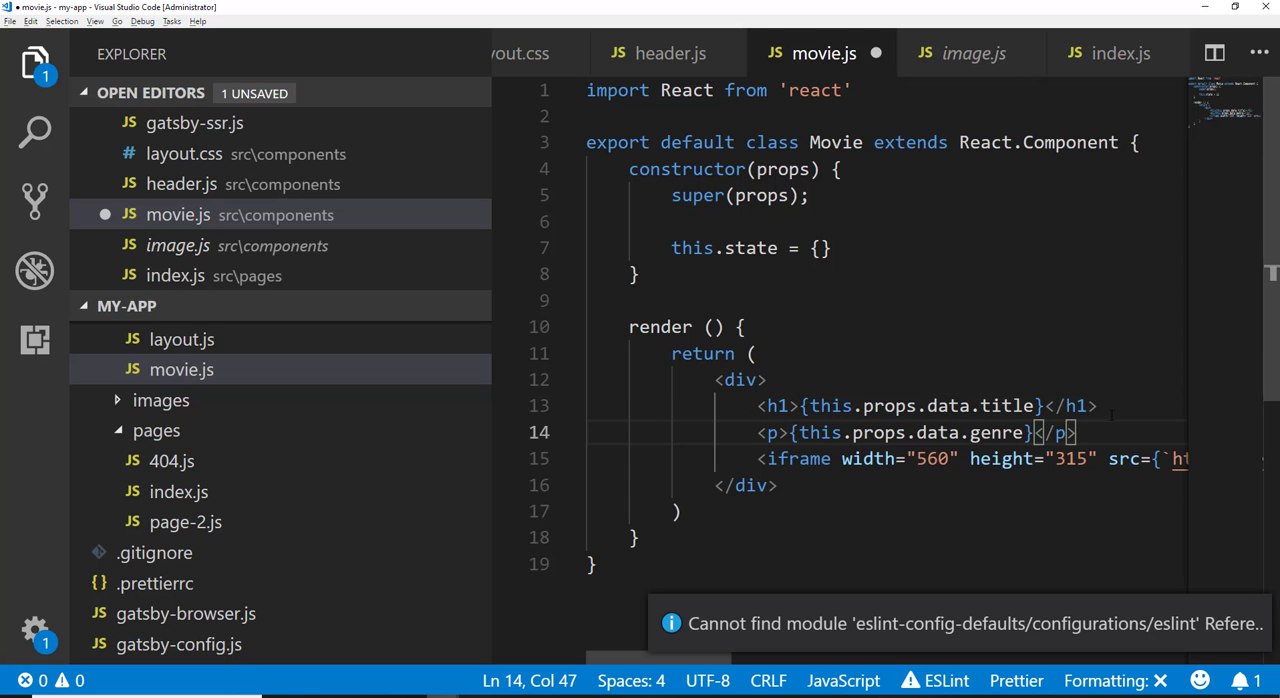
pyautogui.write('<')
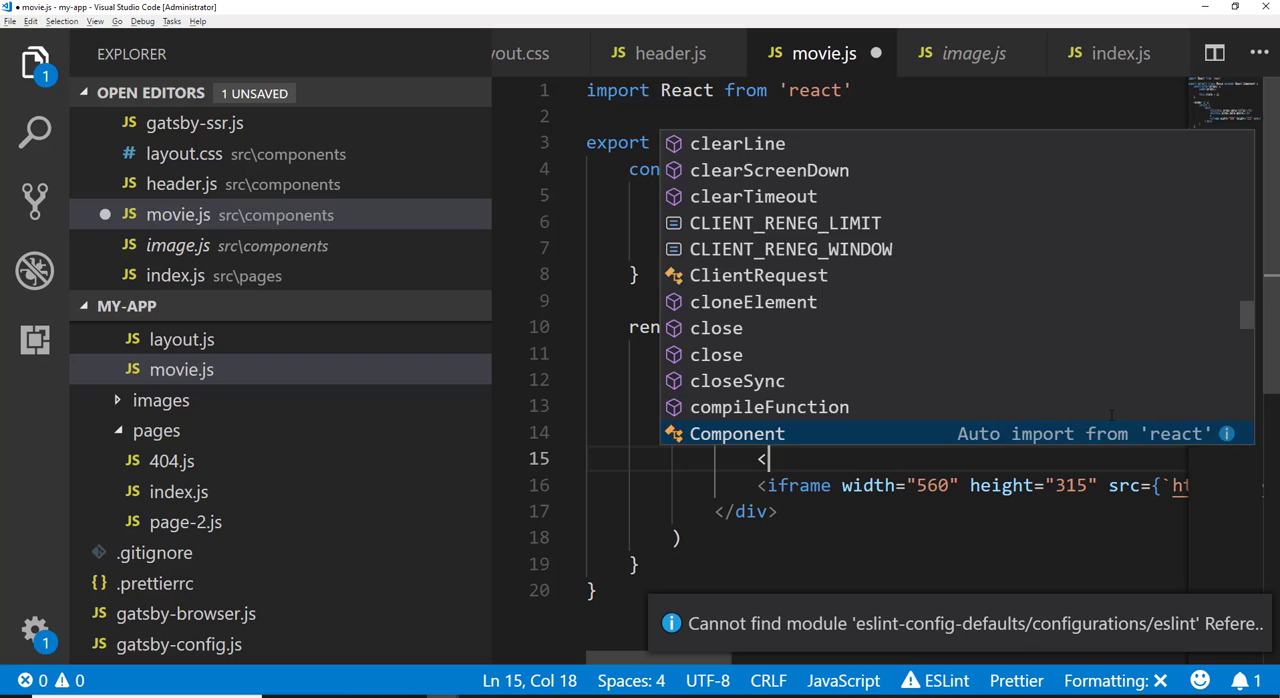
pyautogui.write('img src={th')
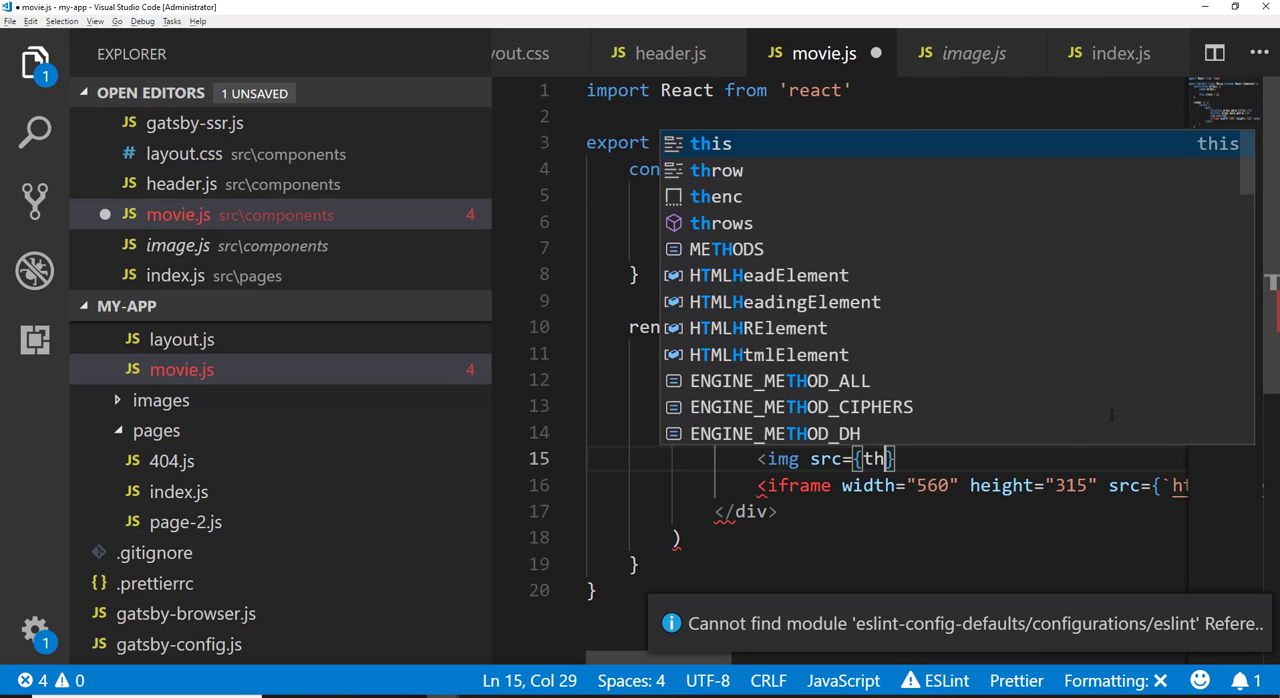
pyautogui.write('is.props.data.')
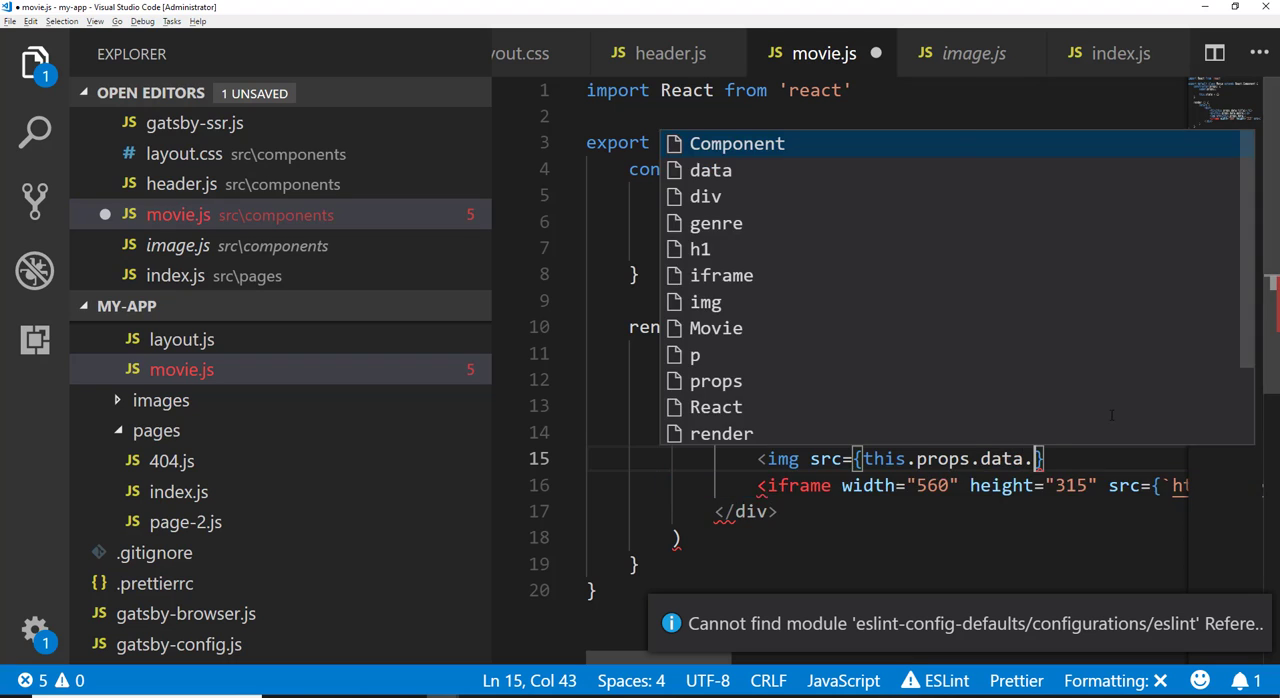
pyautogui.write('image{')
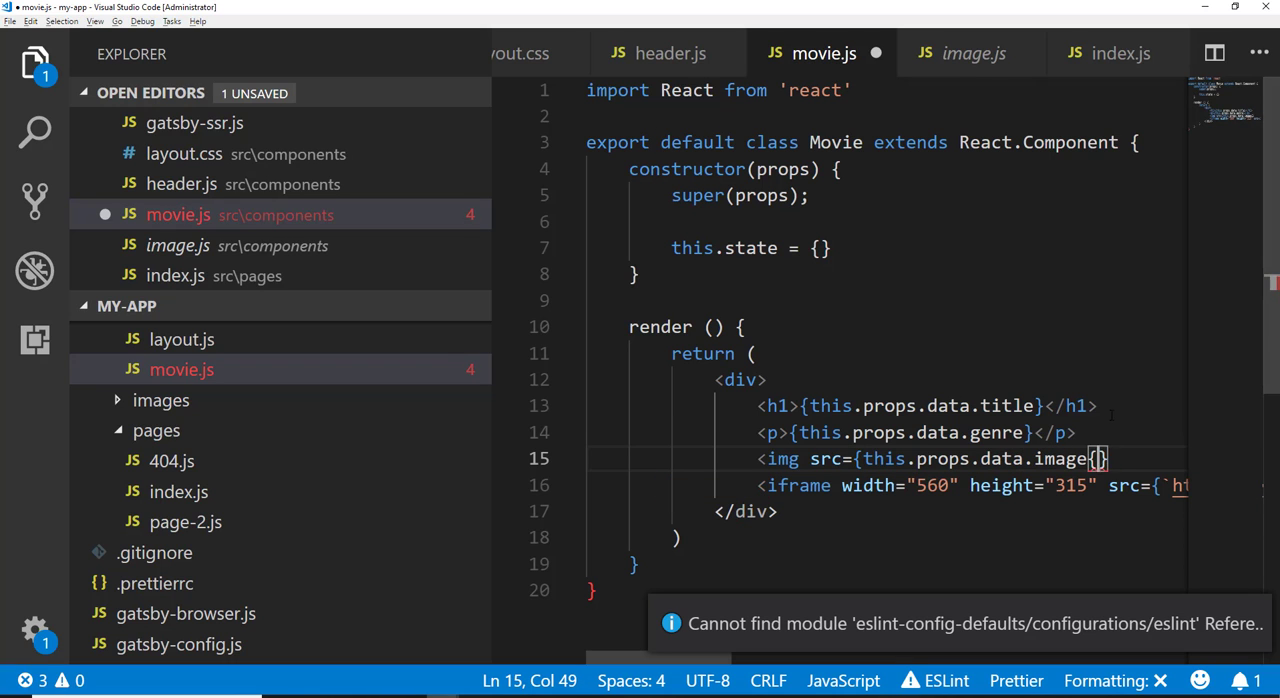
pyautogui.write('/>')
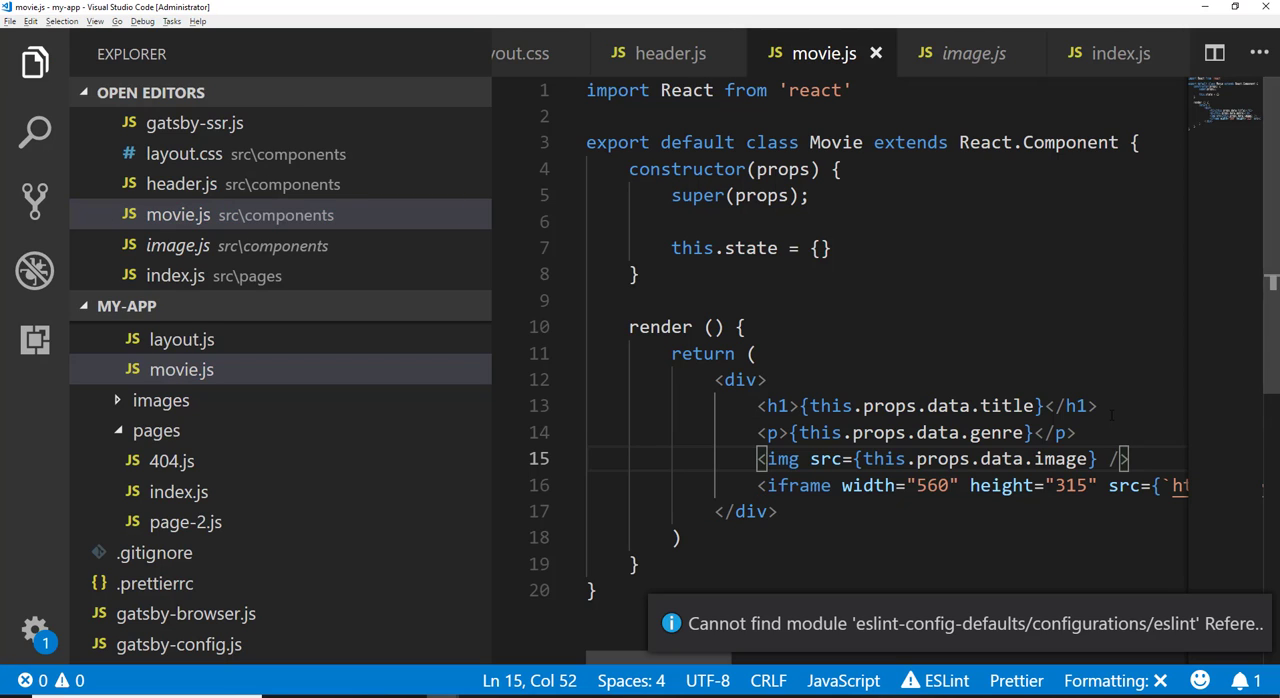
# Step: Select the render method's markup
pyautogui.click(504, 352)
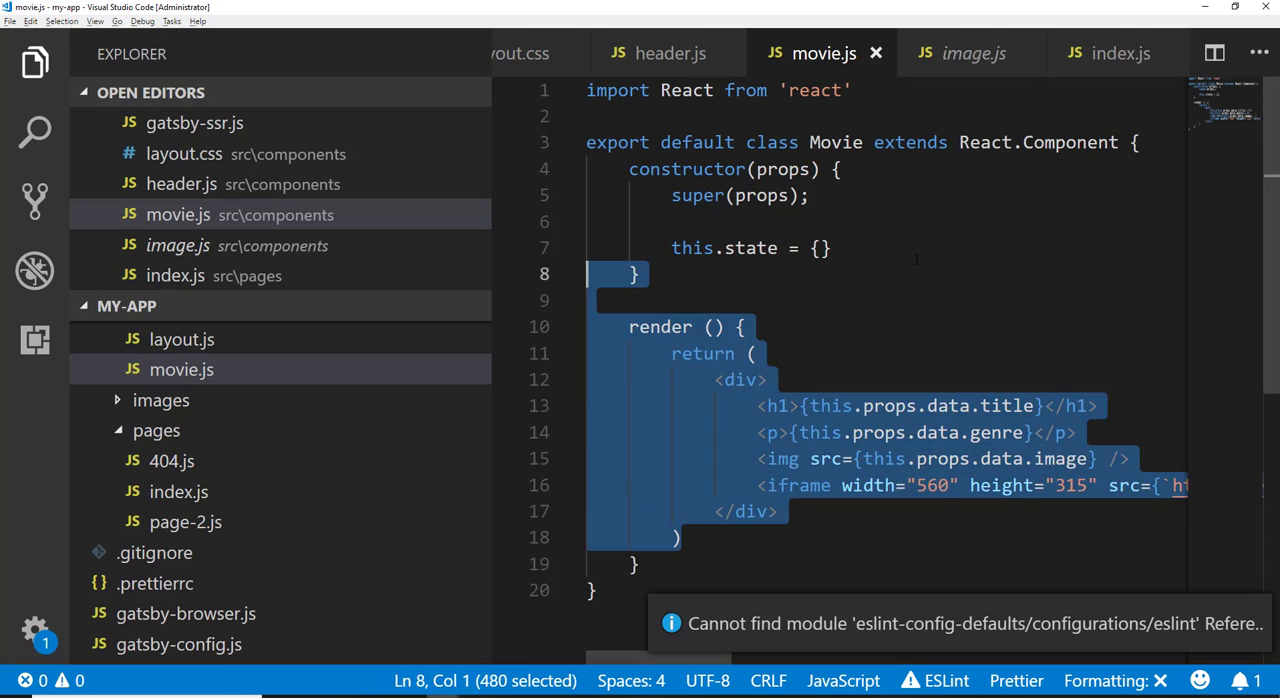
pyautogui.click(820, 248)
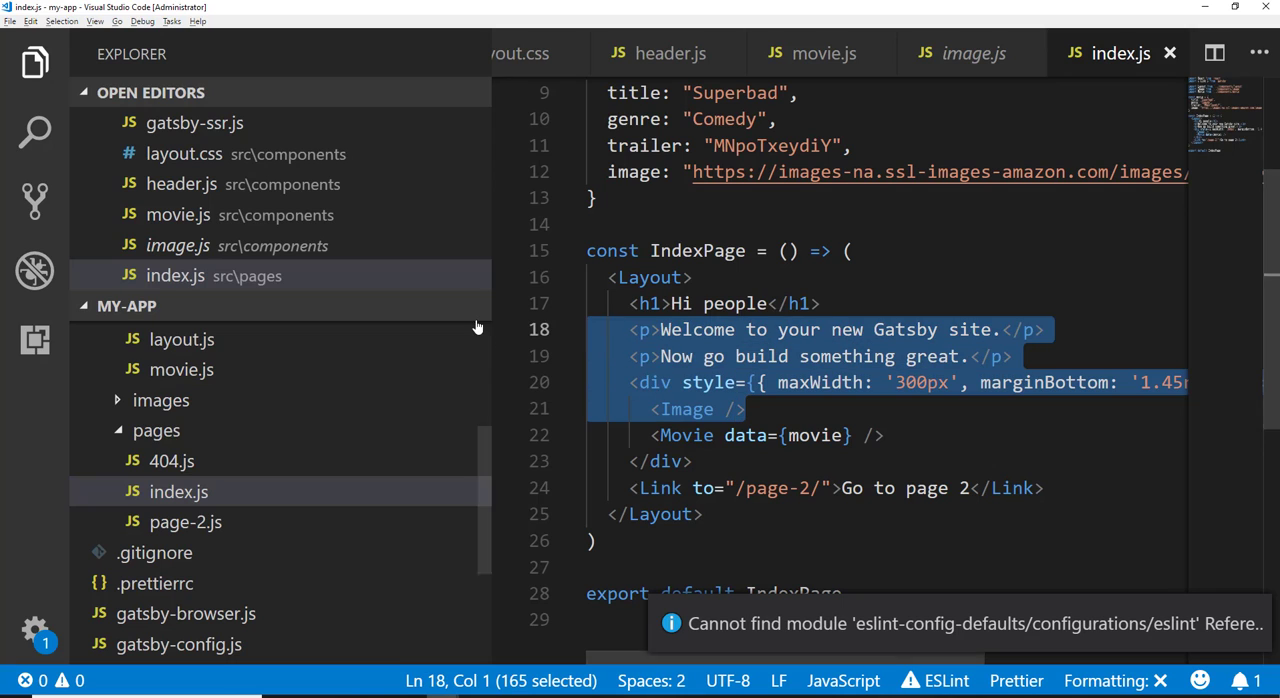
# Step: Delete the Gatsby starter welcome paragraphs and default image markup from index.js
pyautogui.press('Delete')
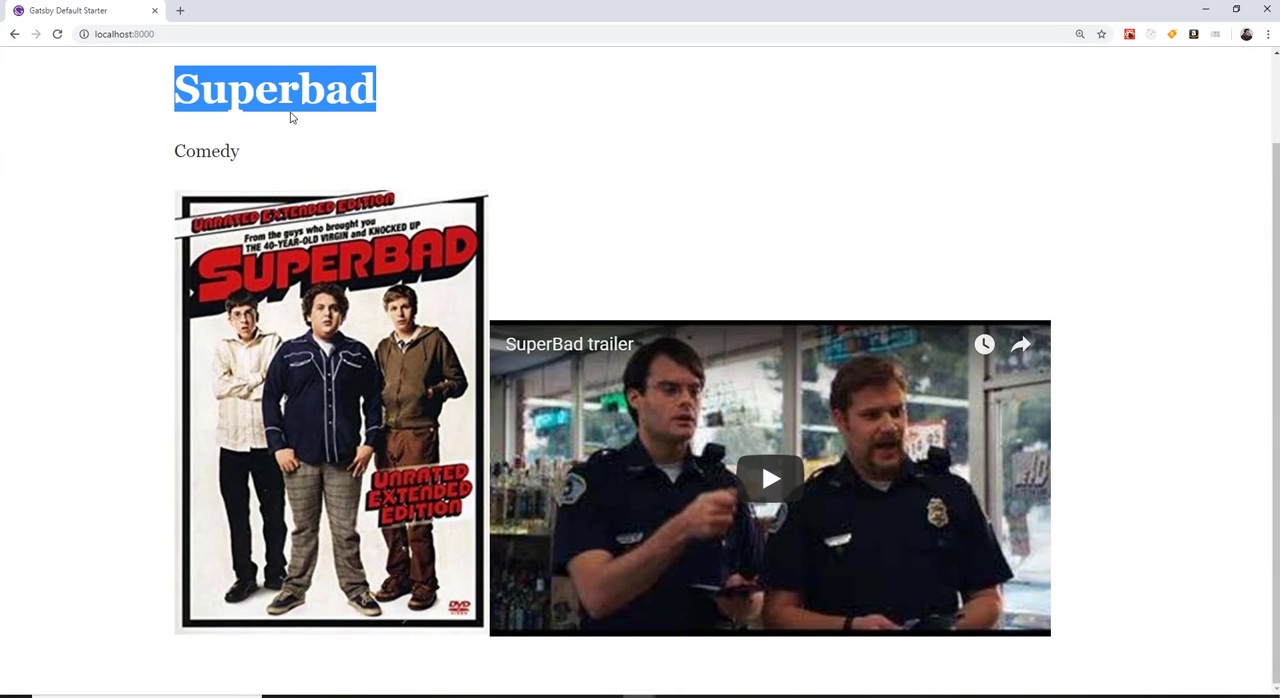
pyautogui.moveTo(800, 476)
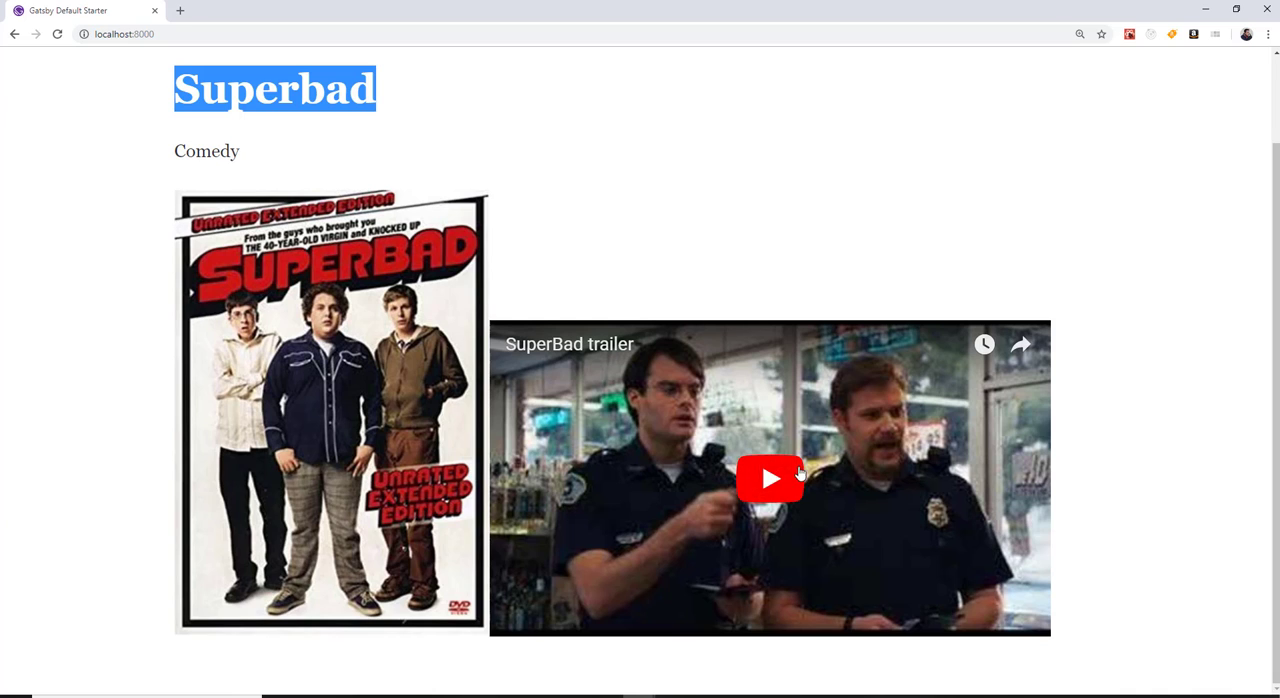
# Step: View localhost:8000 in Chrome showing the Superbad title, Comedy genre, poster and trailer
pyautogui.click(770, 476)
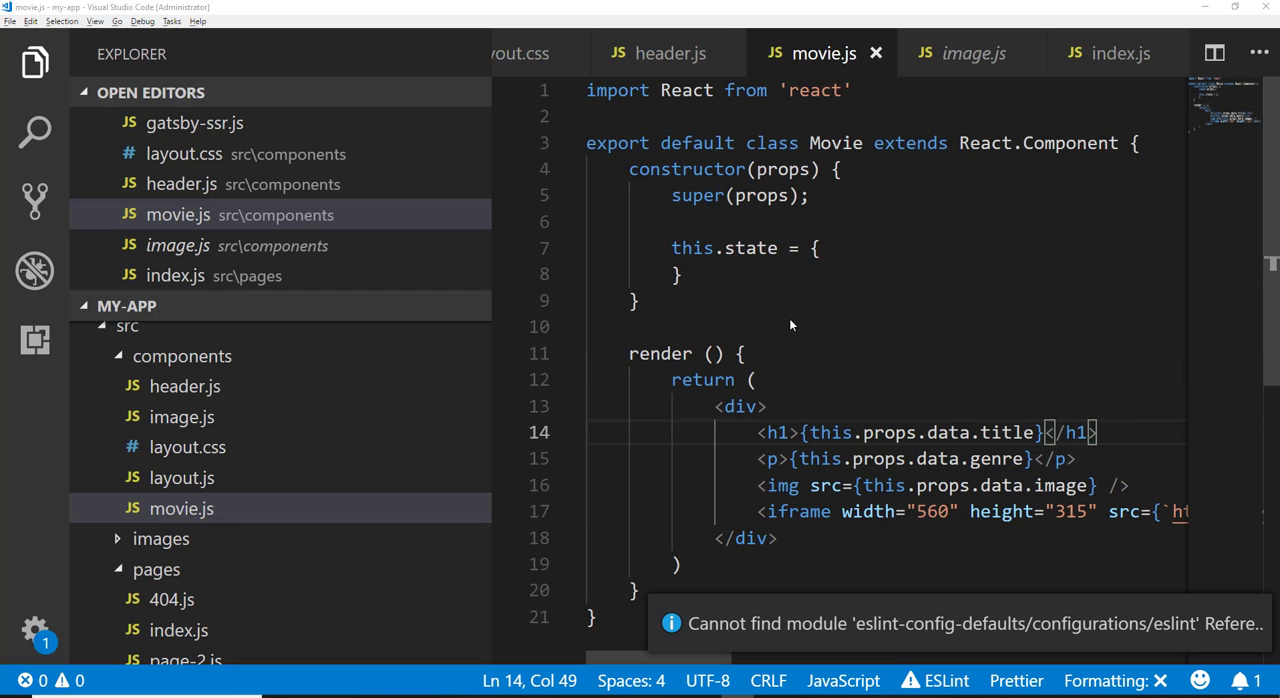
pyautogui.moveTo(670, 376)
pyautogui.write('<')
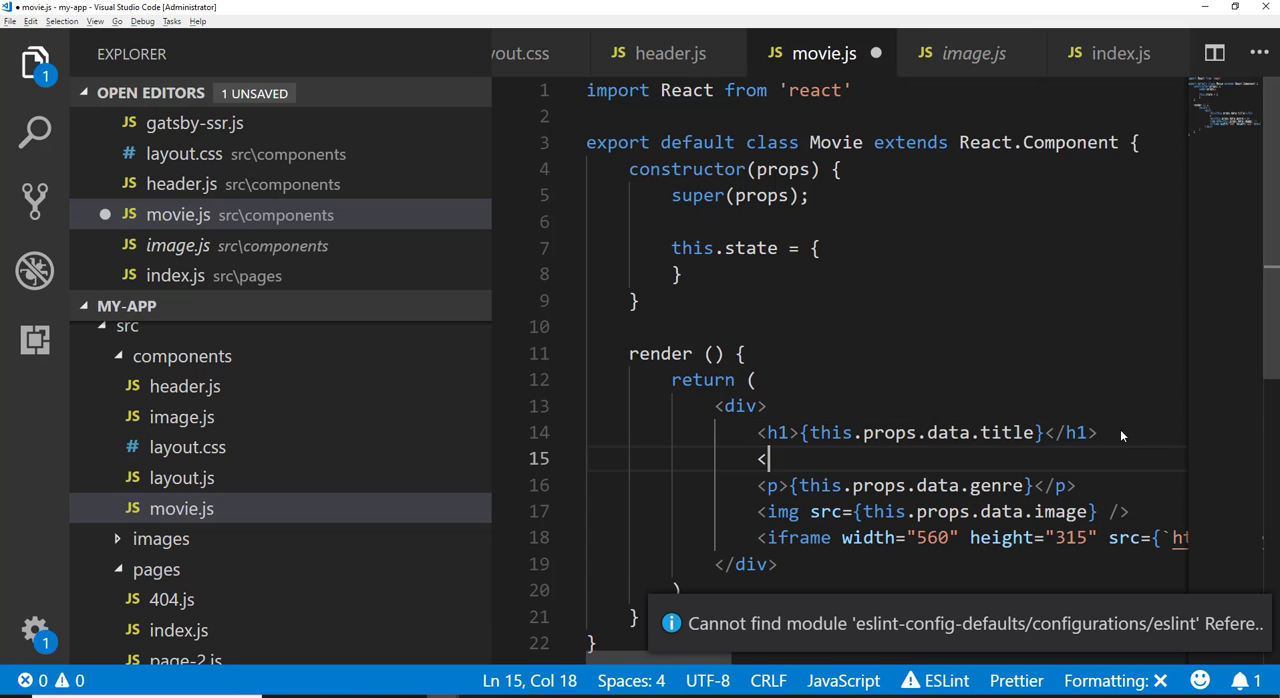
# Step: Add <button onClick={this.onClick}>click me</button> above the genre paragraph in render
pyautogui.write('button')
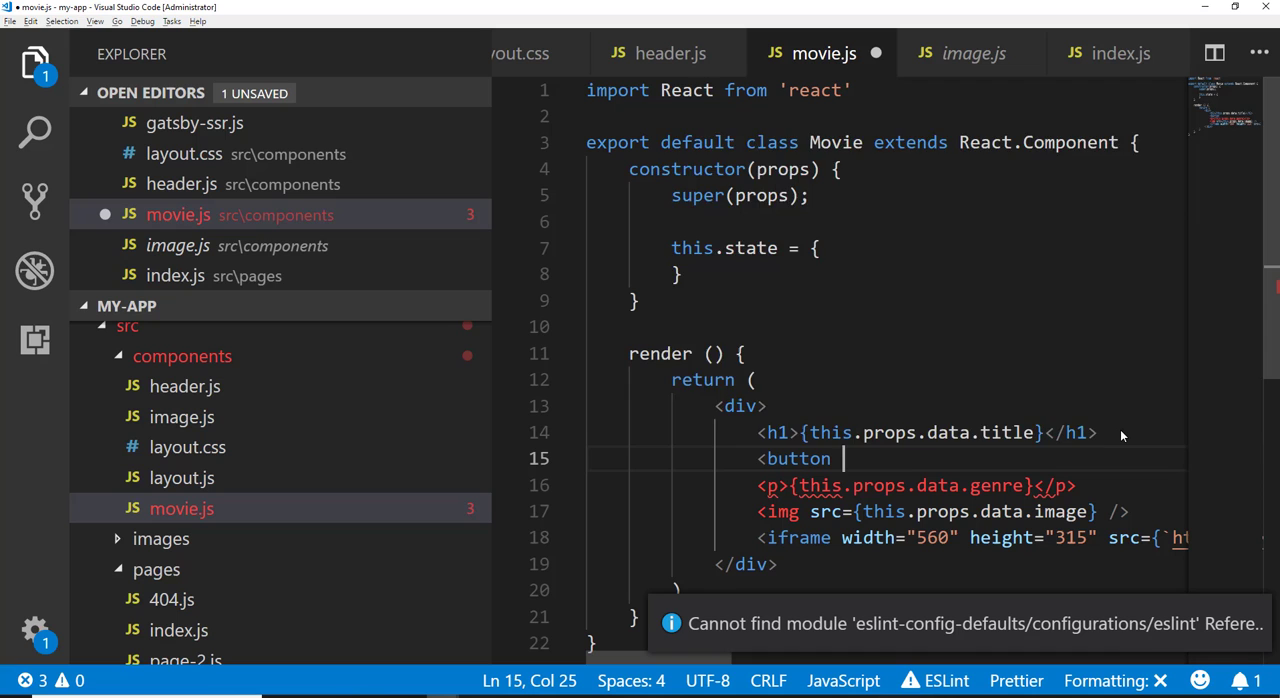
pyautogui.write('onc')
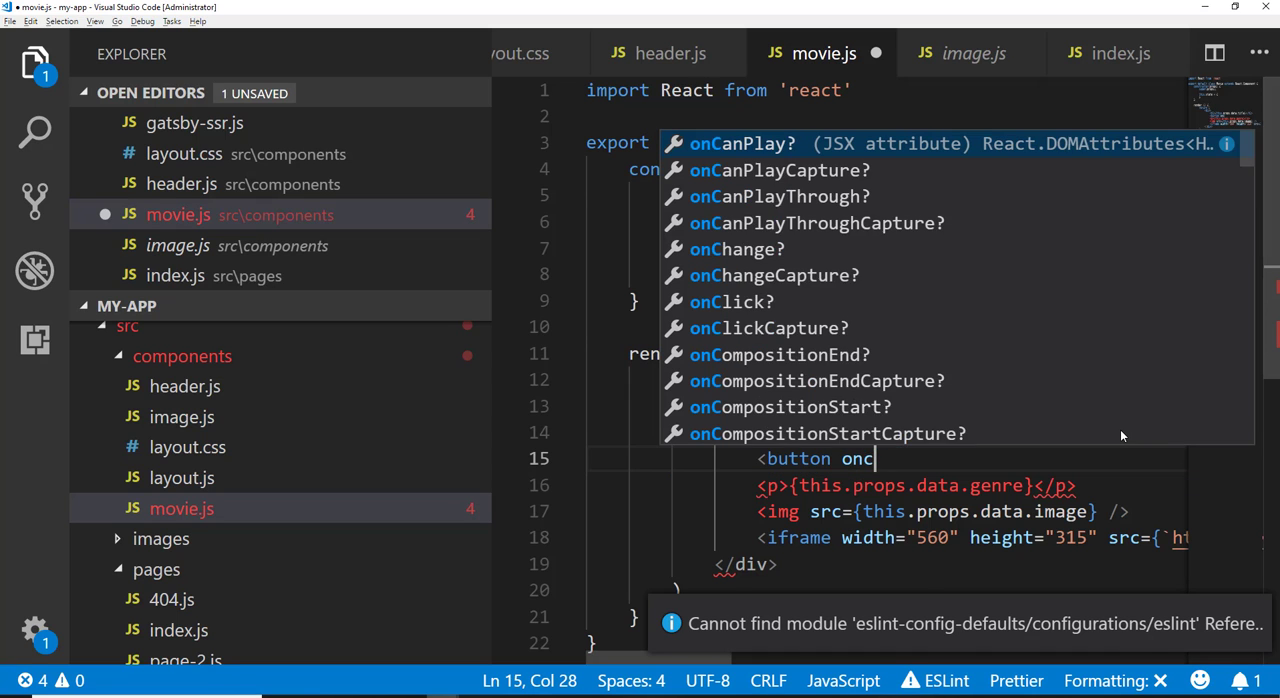
pyautogui.write('Click')
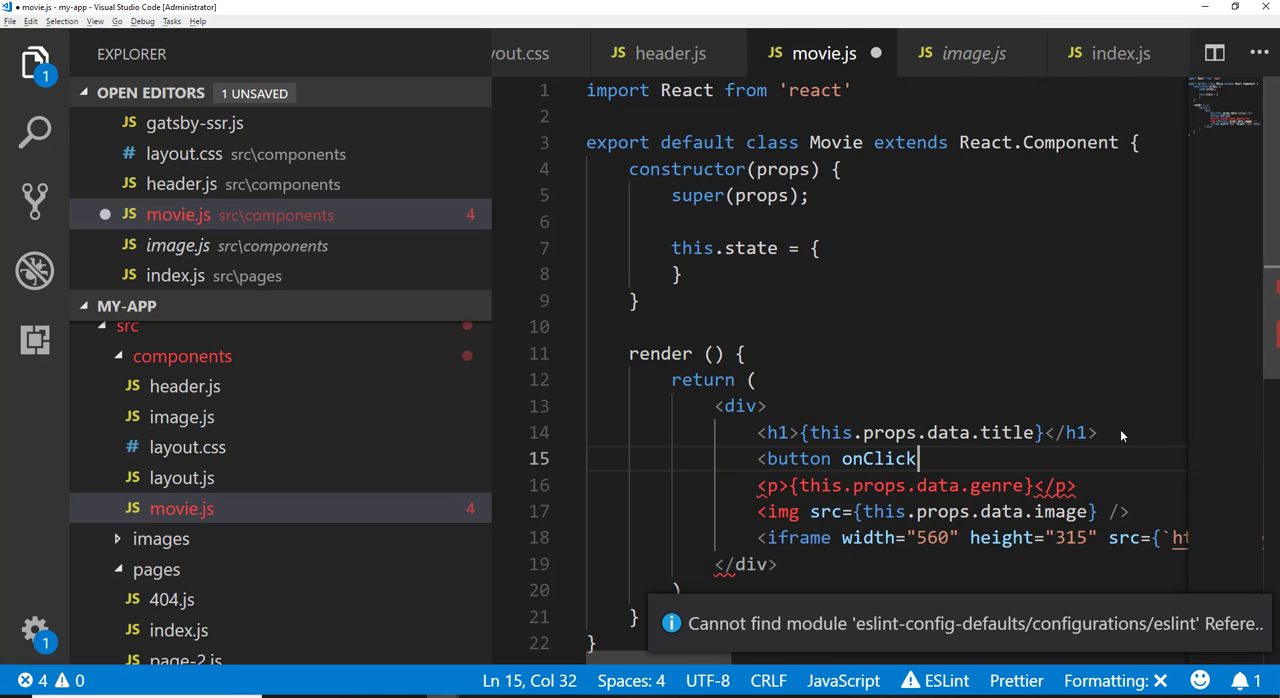
pyautogui.write('={this}')
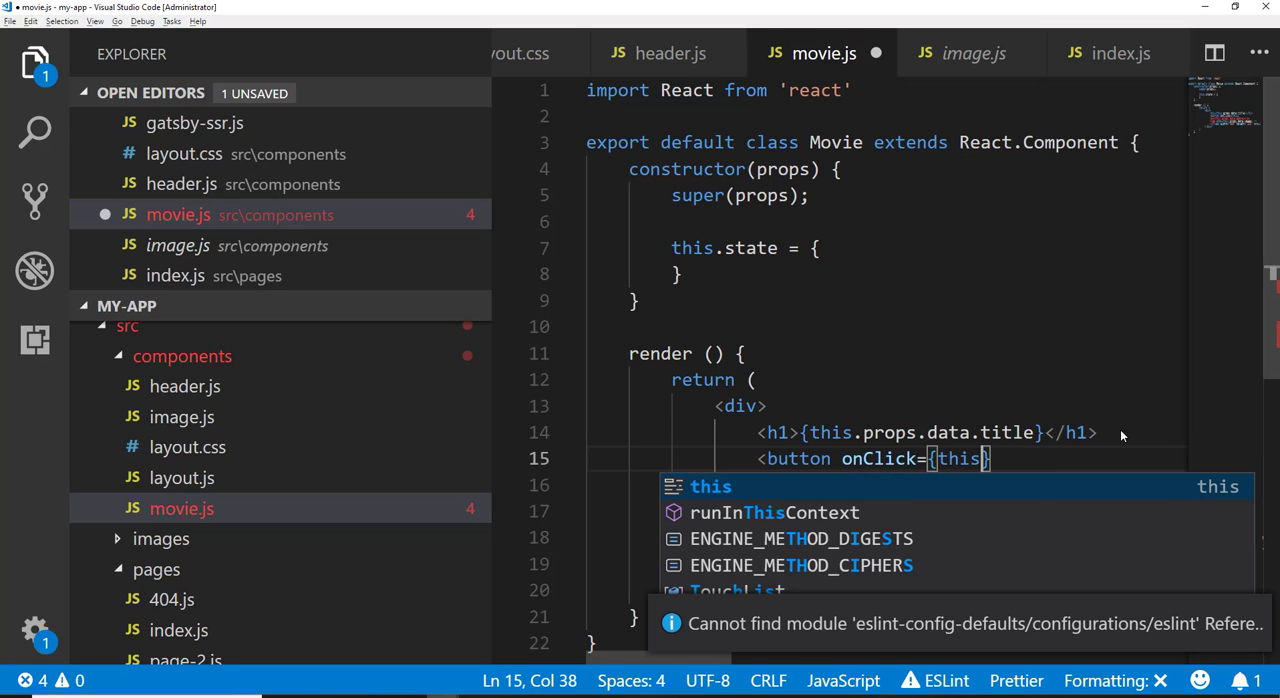
pyautogui.write('.onClick')
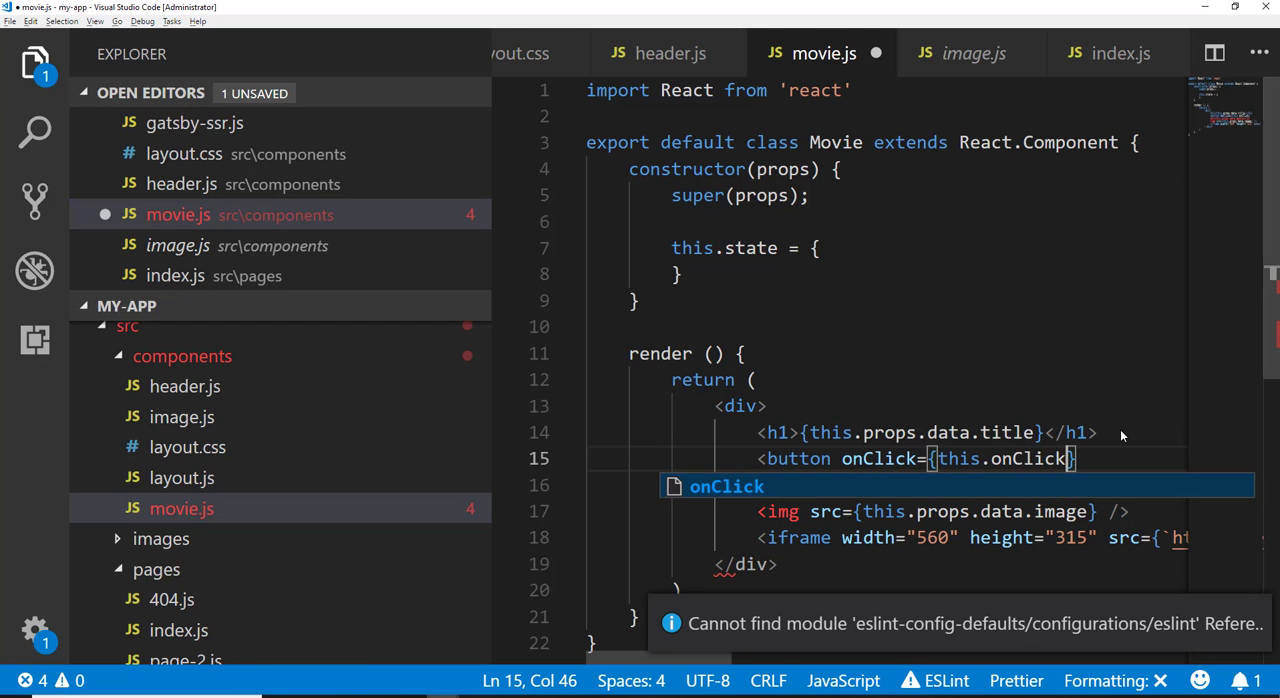
pyautogui.write('>click me</')
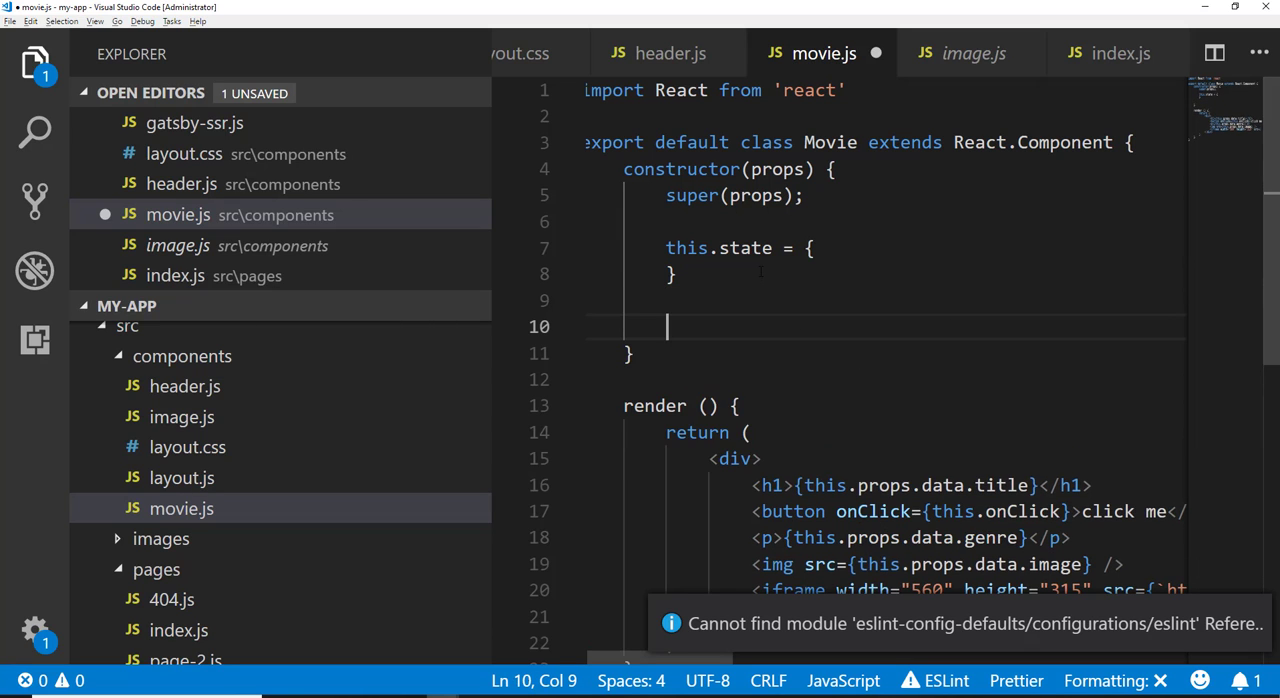
# Step: Bind this.onClick in the constructor with this.onClick = this.onClick.bind(this);
pyautogui.write('this.onClick =')
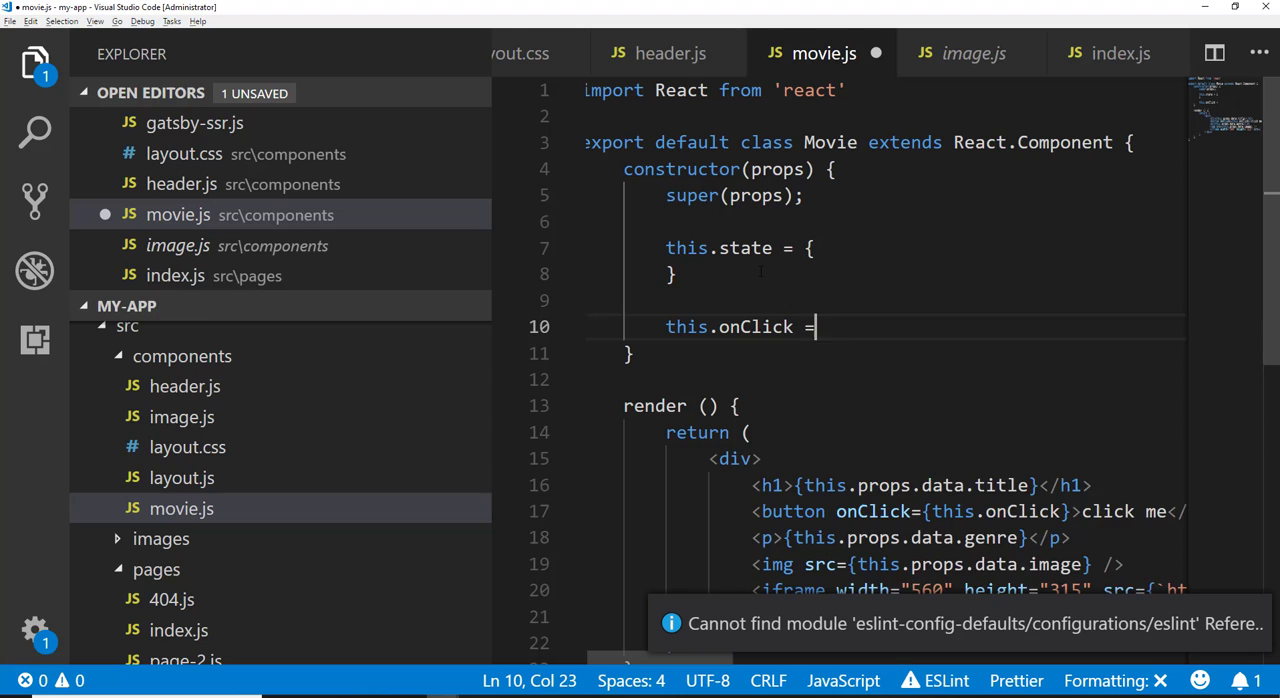
pyautogui.write('this.setSt')
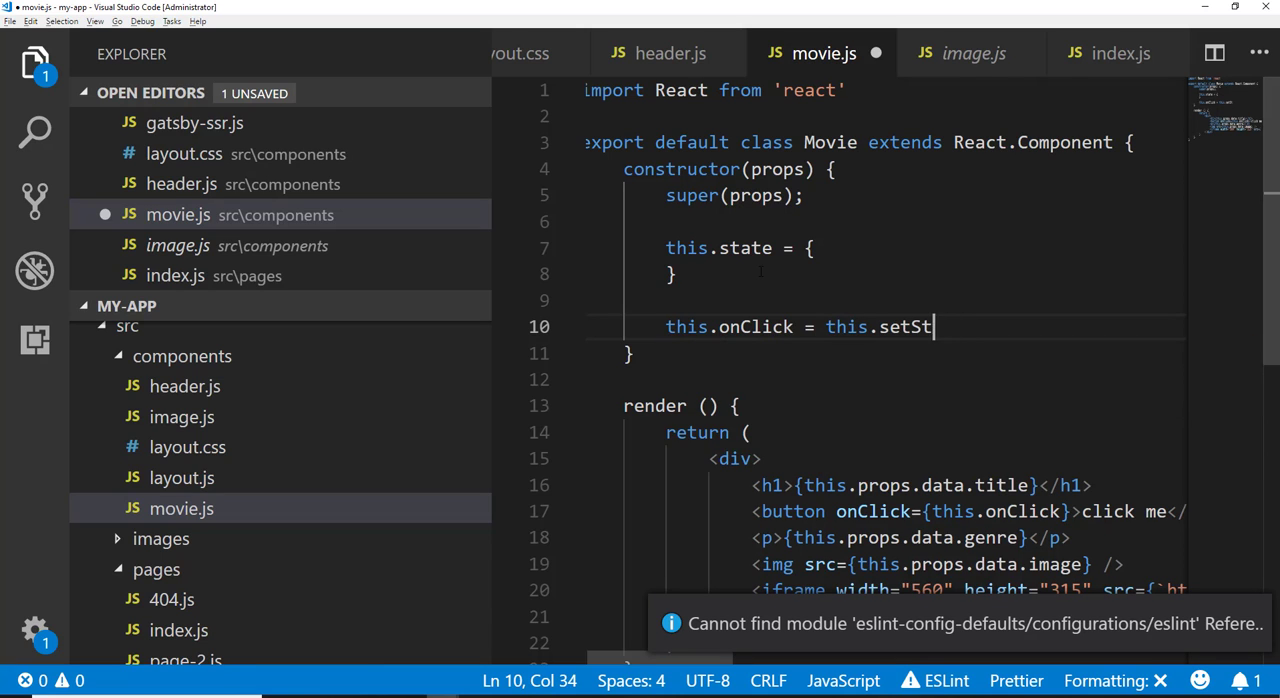
pyautogui.write('onClick.bind(this')
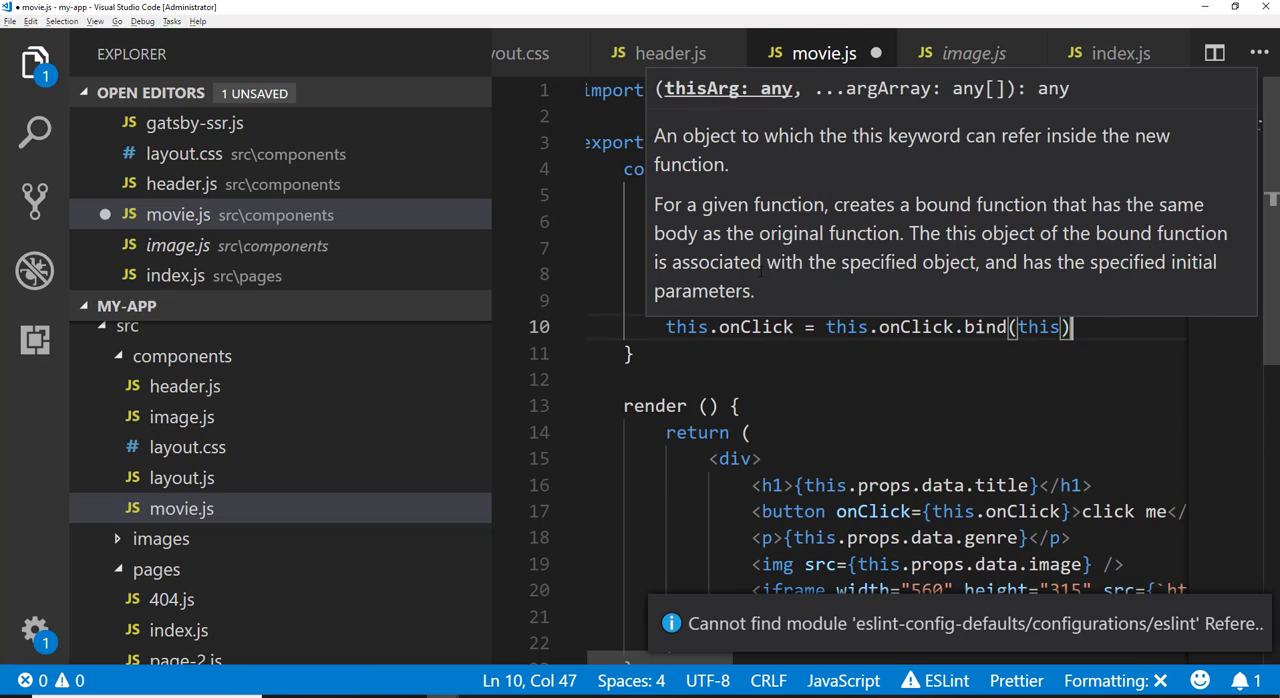
pyautogui.write(';')
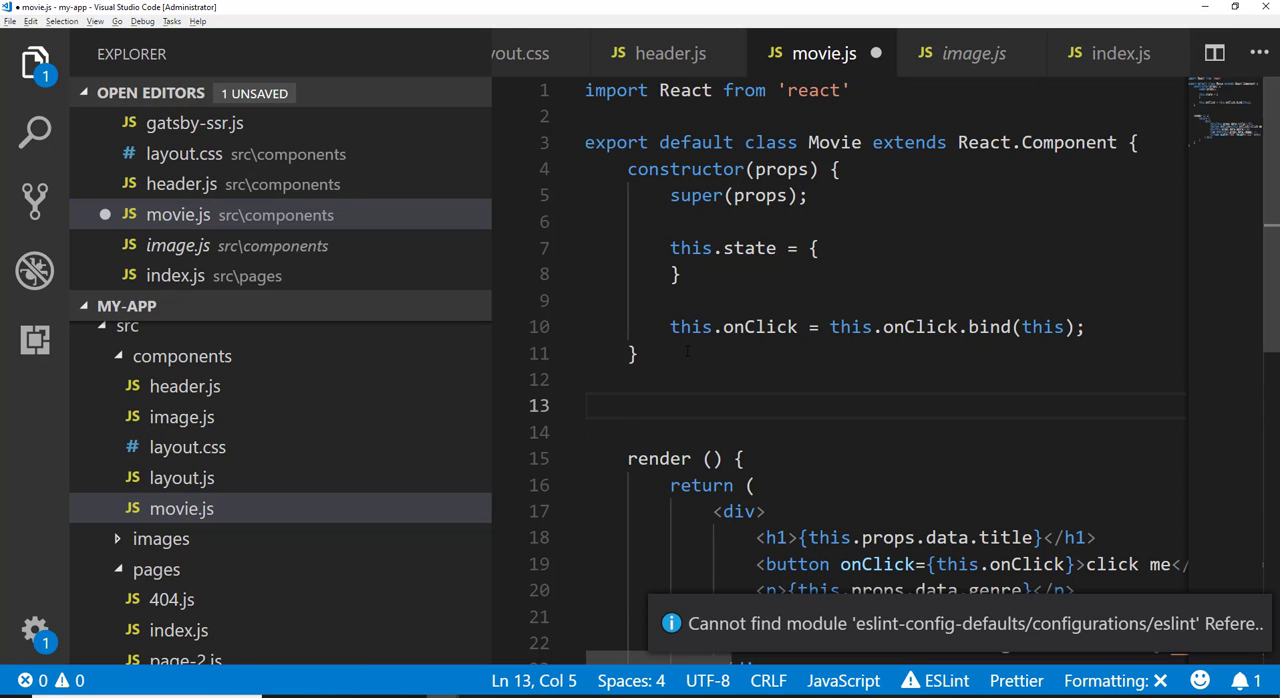
# Step: Add an onClick() method that shows an alert reading "HELLO YOUR..."
pyautogui.write('onClick() {')
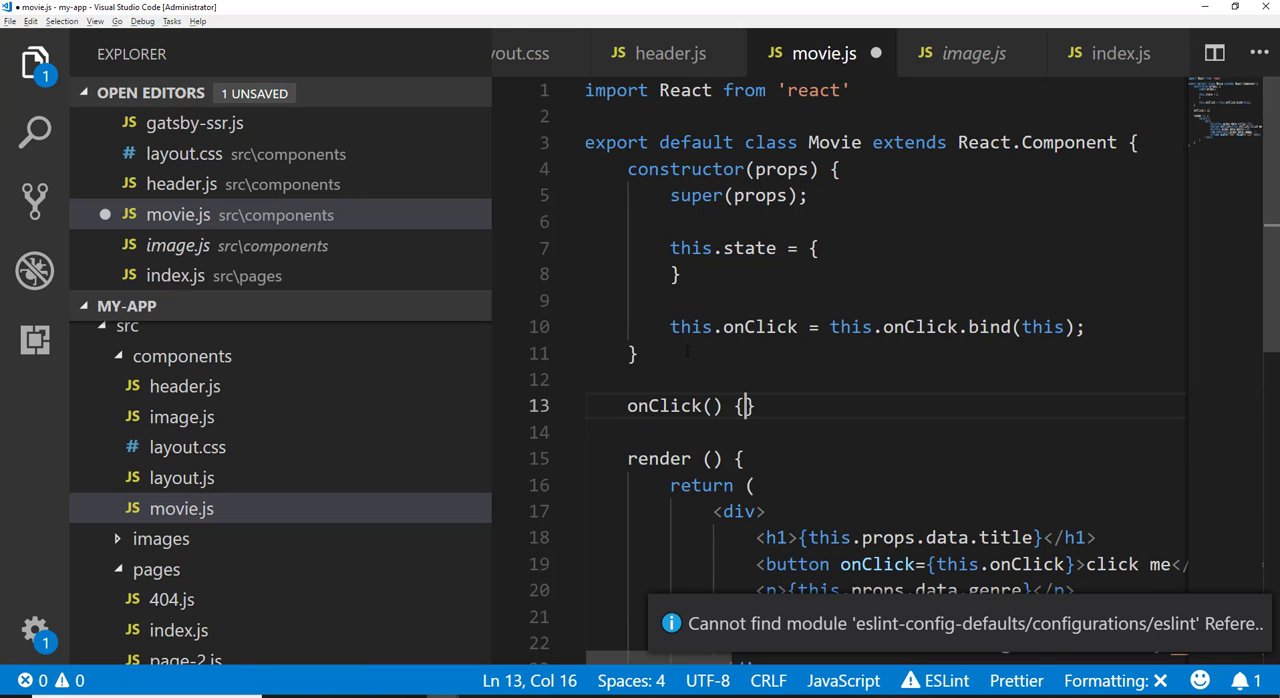
pyautogui.write('alert("')
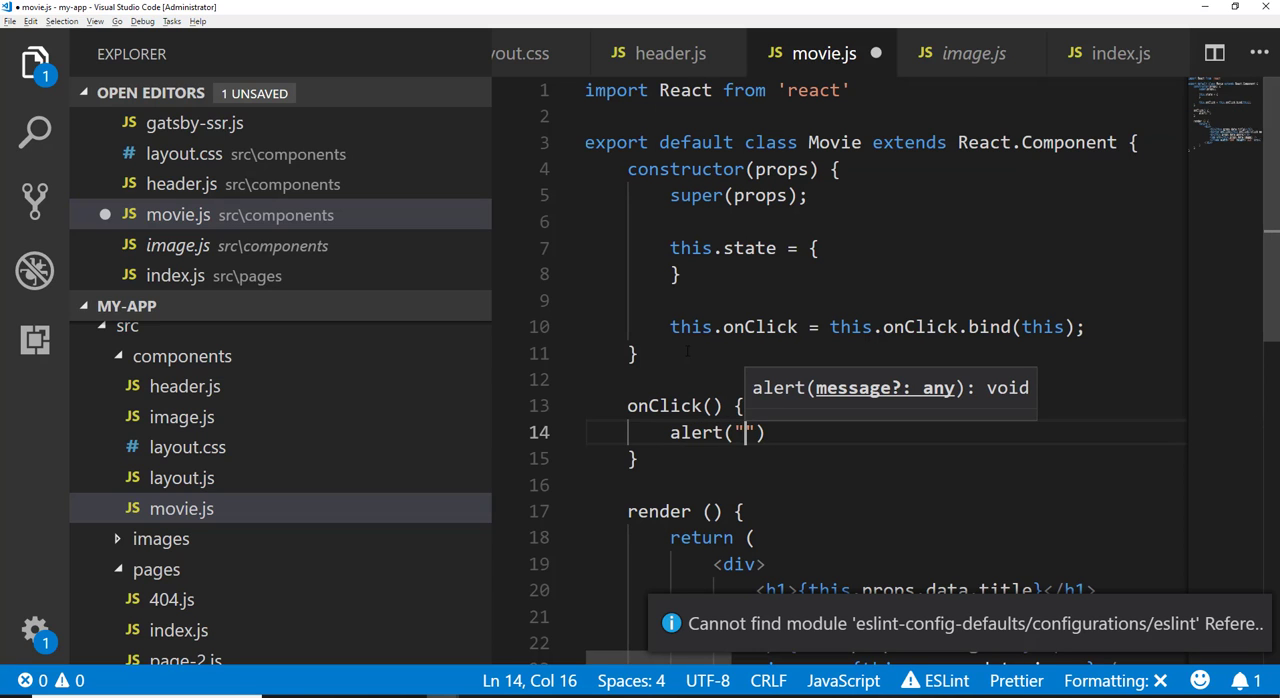
pyautogui.write('HELLO YOUR')
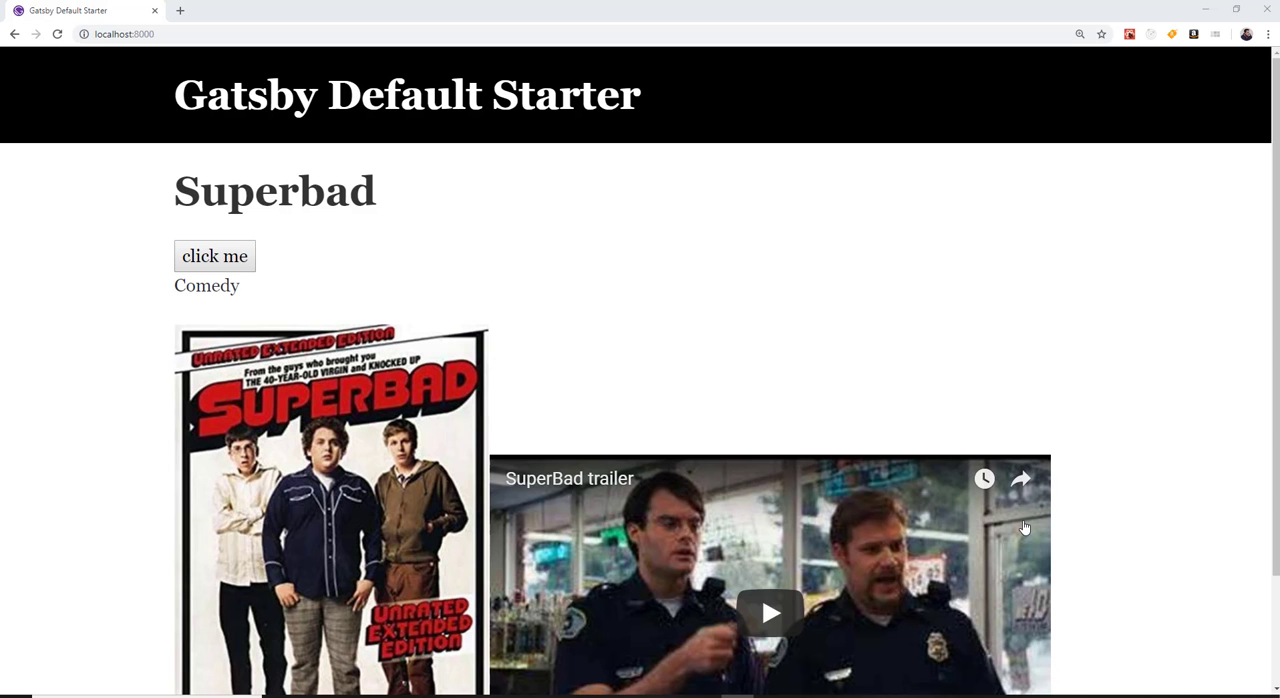
pyautogui.click(214, 256)
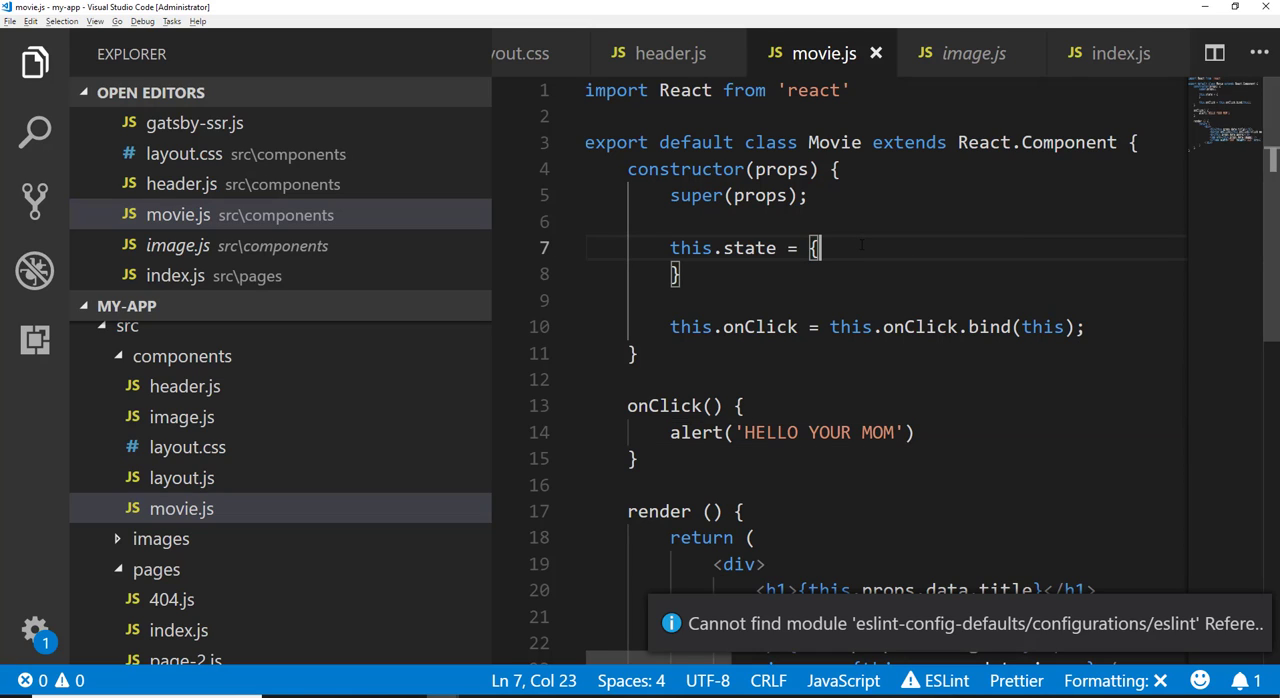
# Step: Add title: this.props.data.title to the constructor's this.state object
pyautogui.press('Enter')
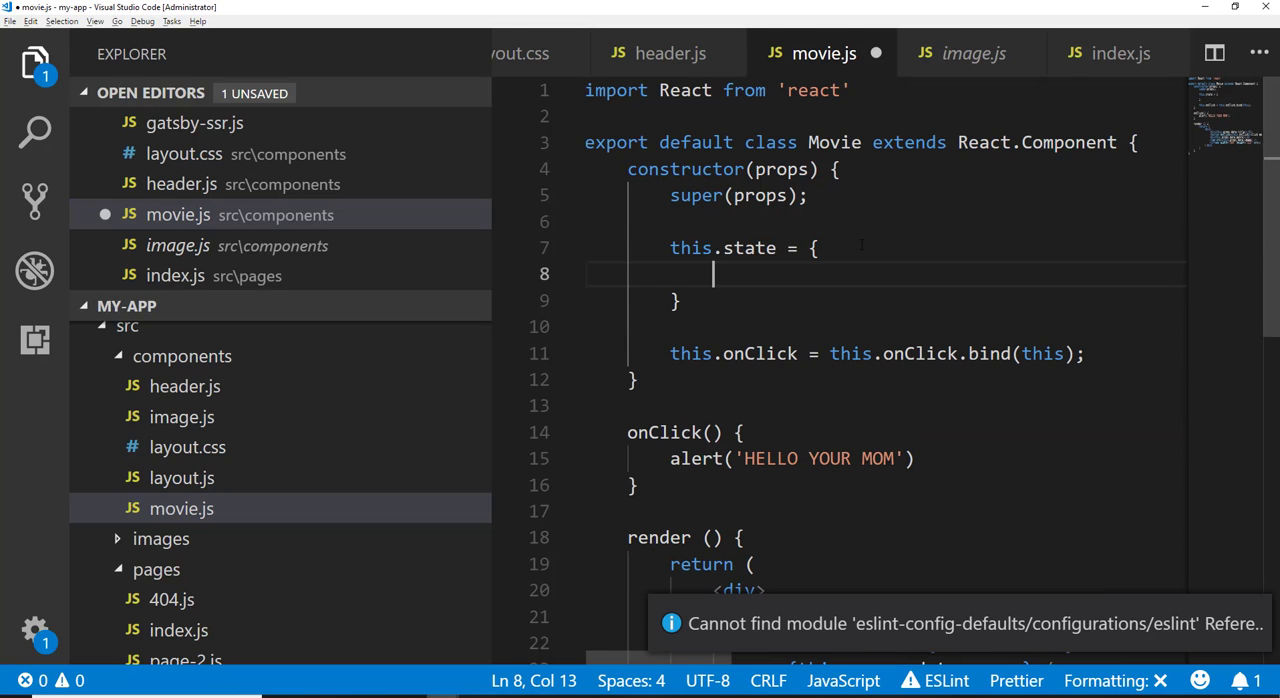
pyautogui.write('title :')
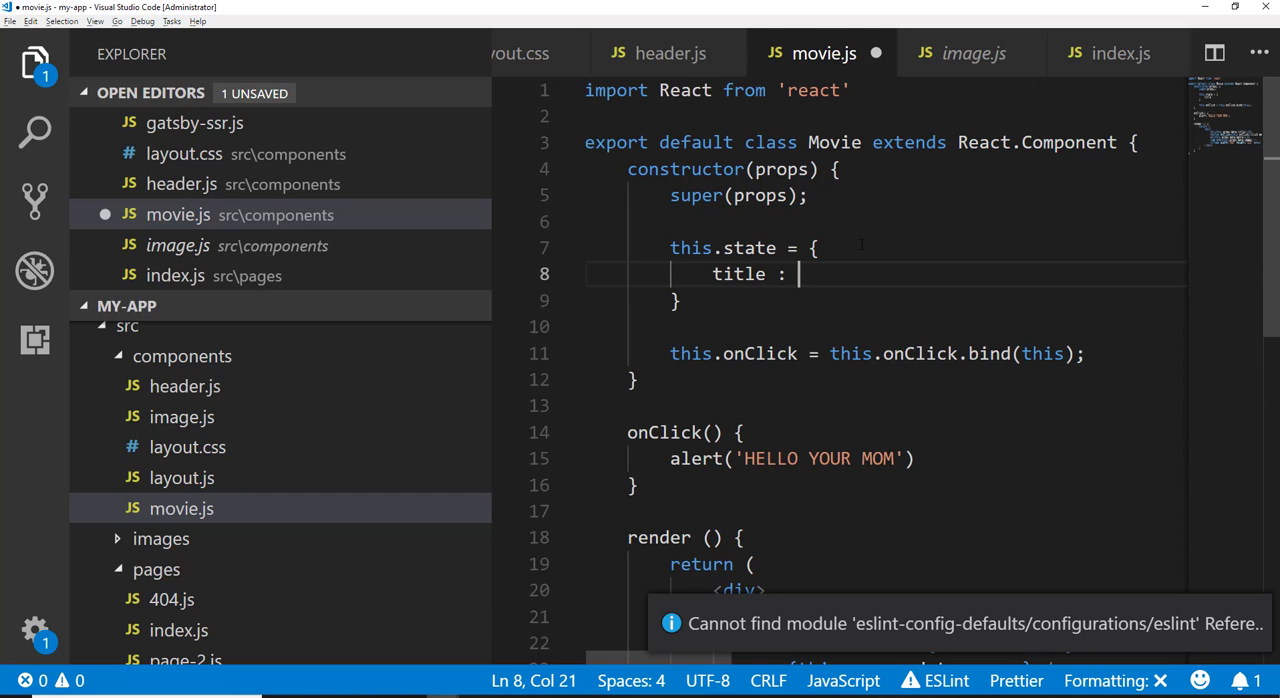
pyautogui.write('this.p')
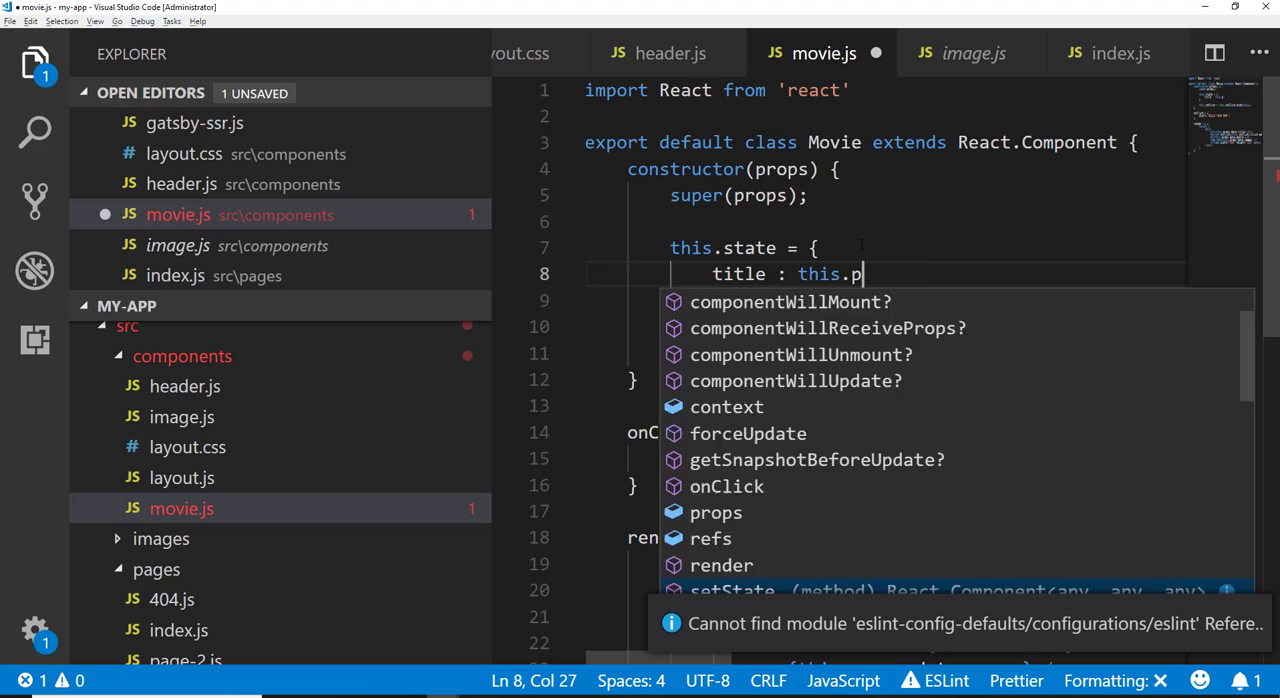
pyautogui.write('rops.data.')
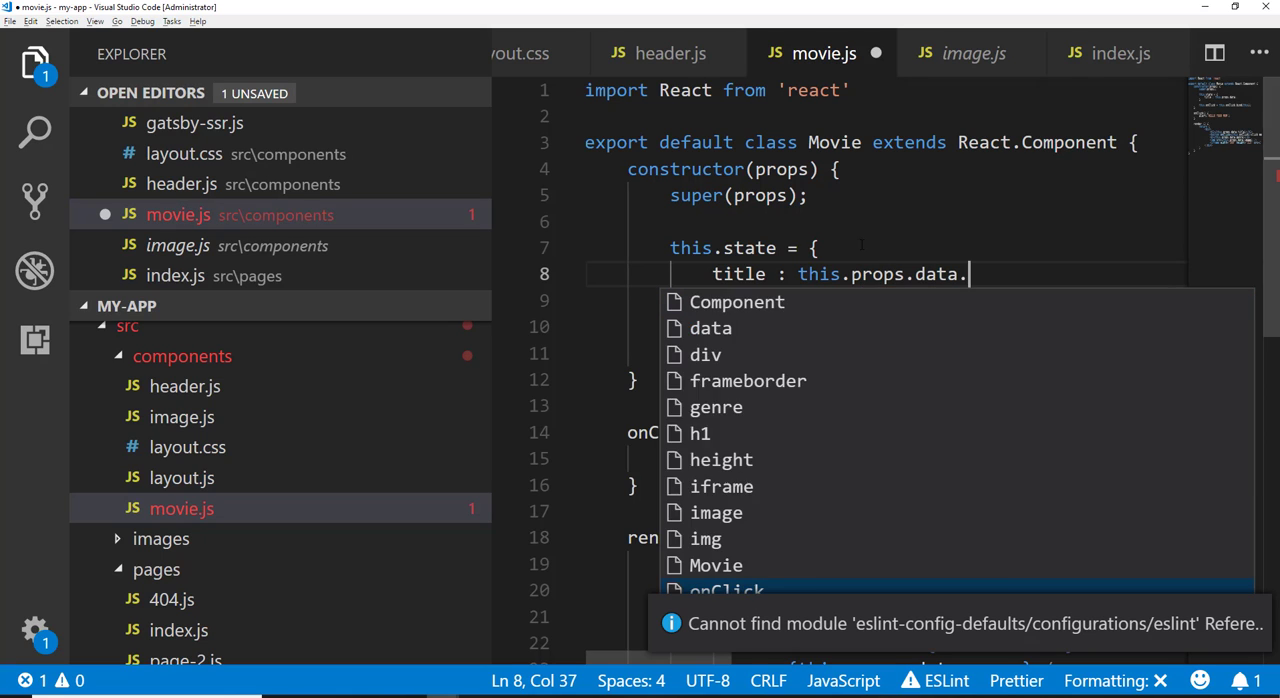
pyautogui.write('title')
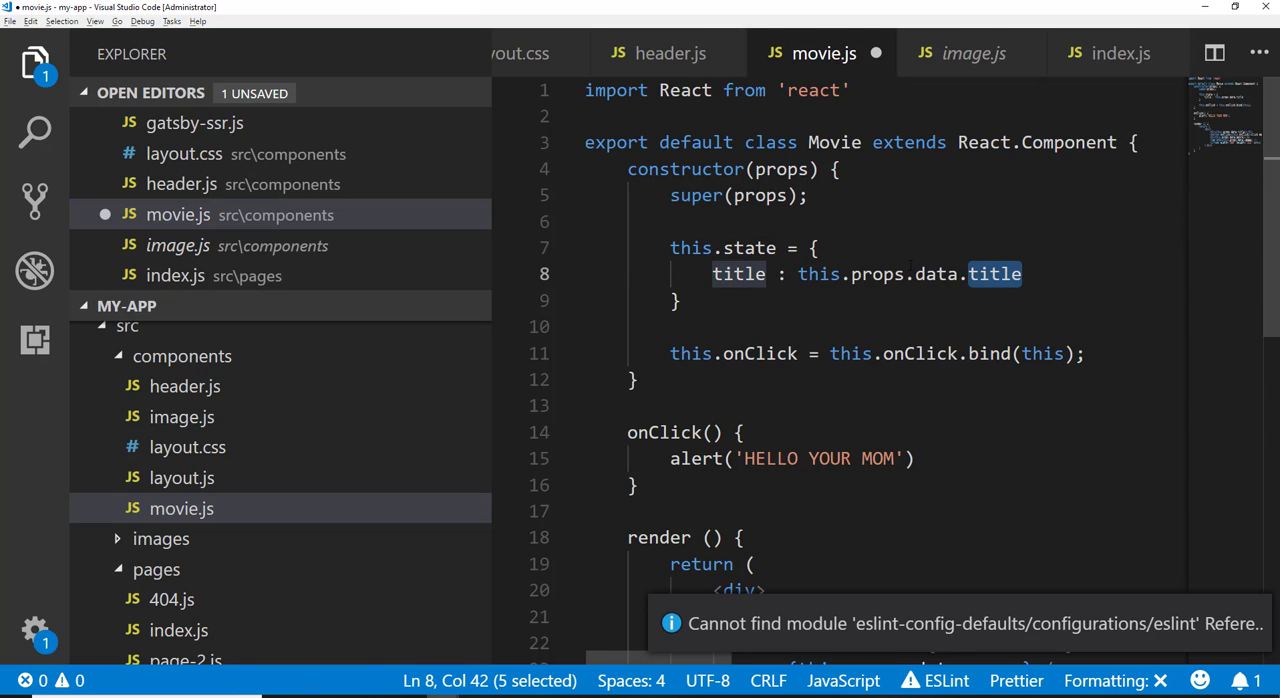
# Step: Render the h1 heading from this.state.title instead of this.props.data.title
pyautogui.click(676, 300)
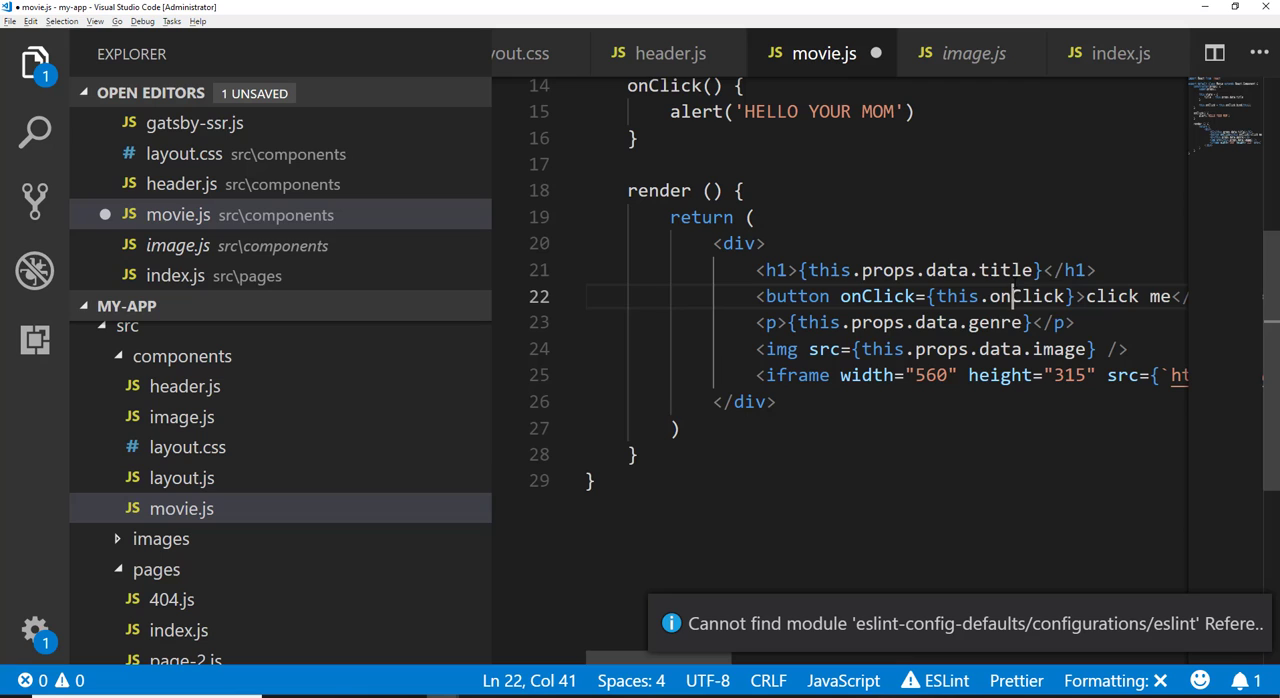
pyautogui.moveTo(804, 270); pyautogui.dragTo(1036, 270)
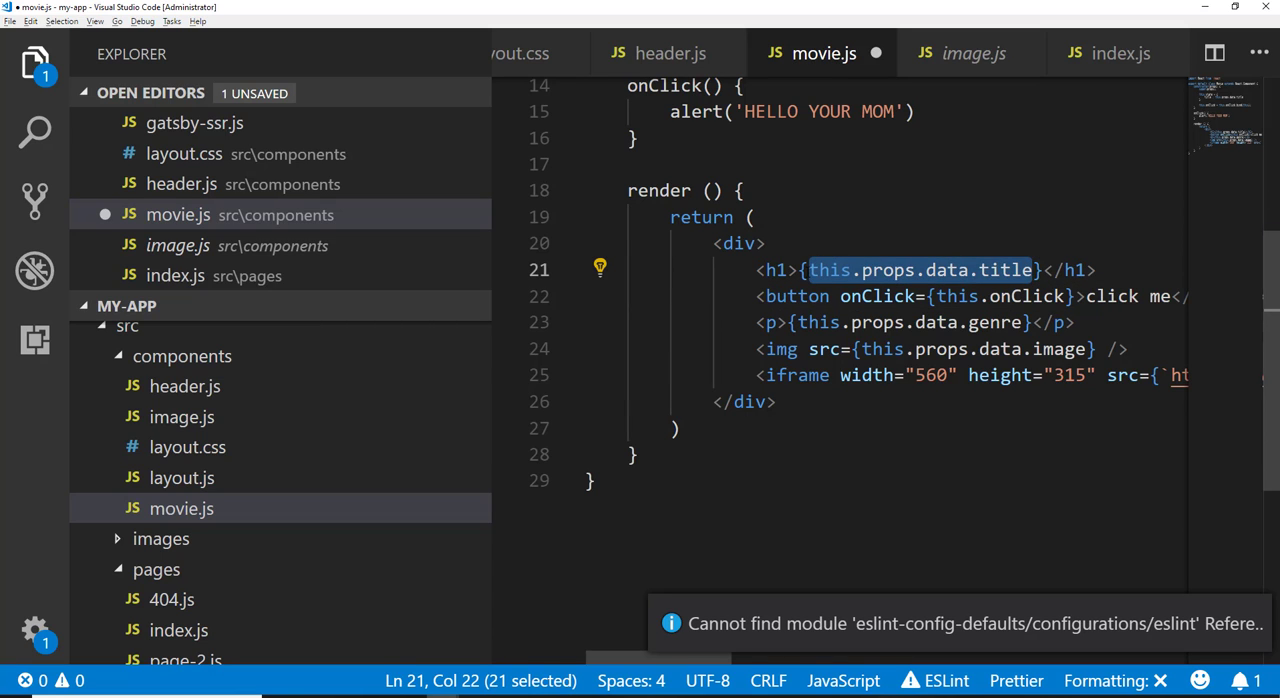
pyautogui.write('this.stat')
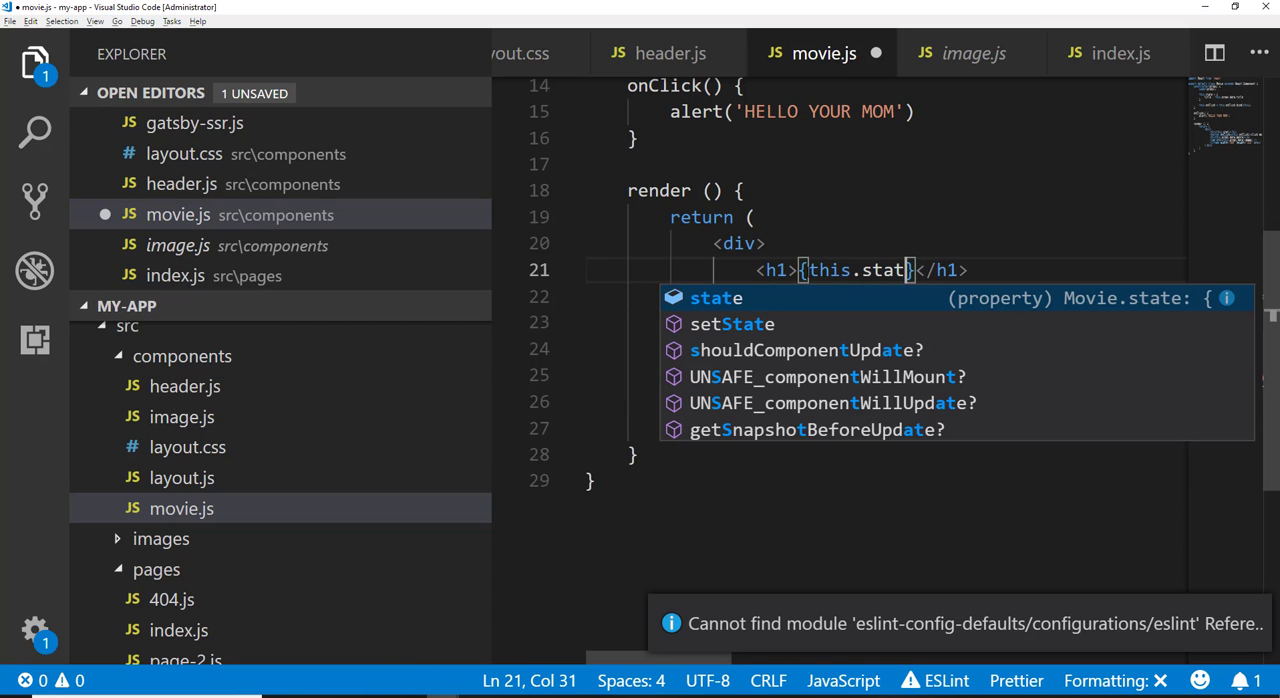
pyautogui.write('e.title')
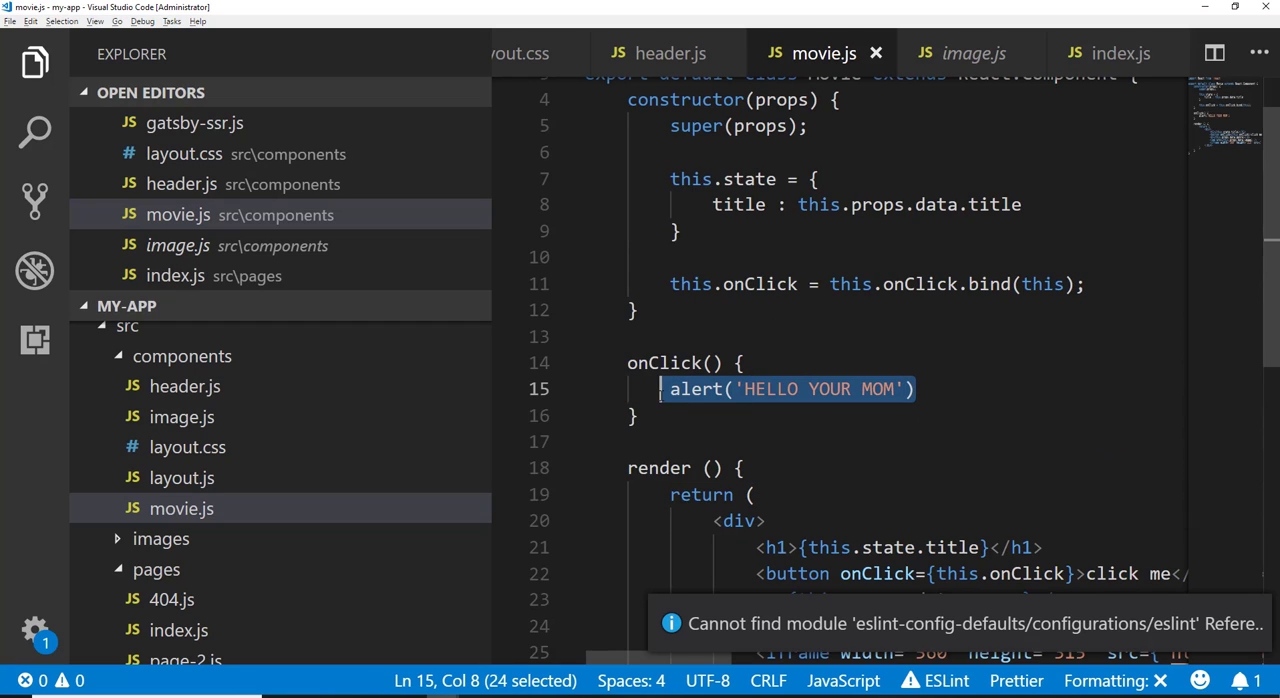
# Step: Replace the alert in onClick with this.setState({ title: "your mom" }) and save movie.js
pyautogui.press('Delete')
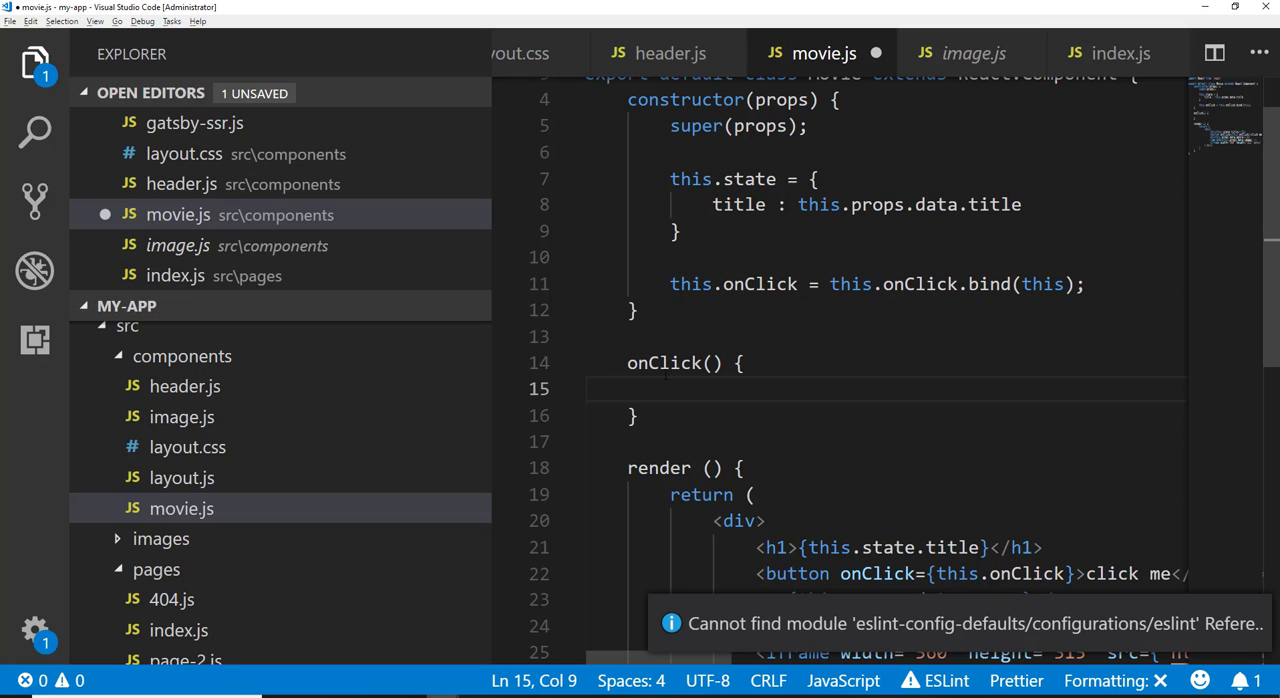
pyautogui.write('this.setState({')
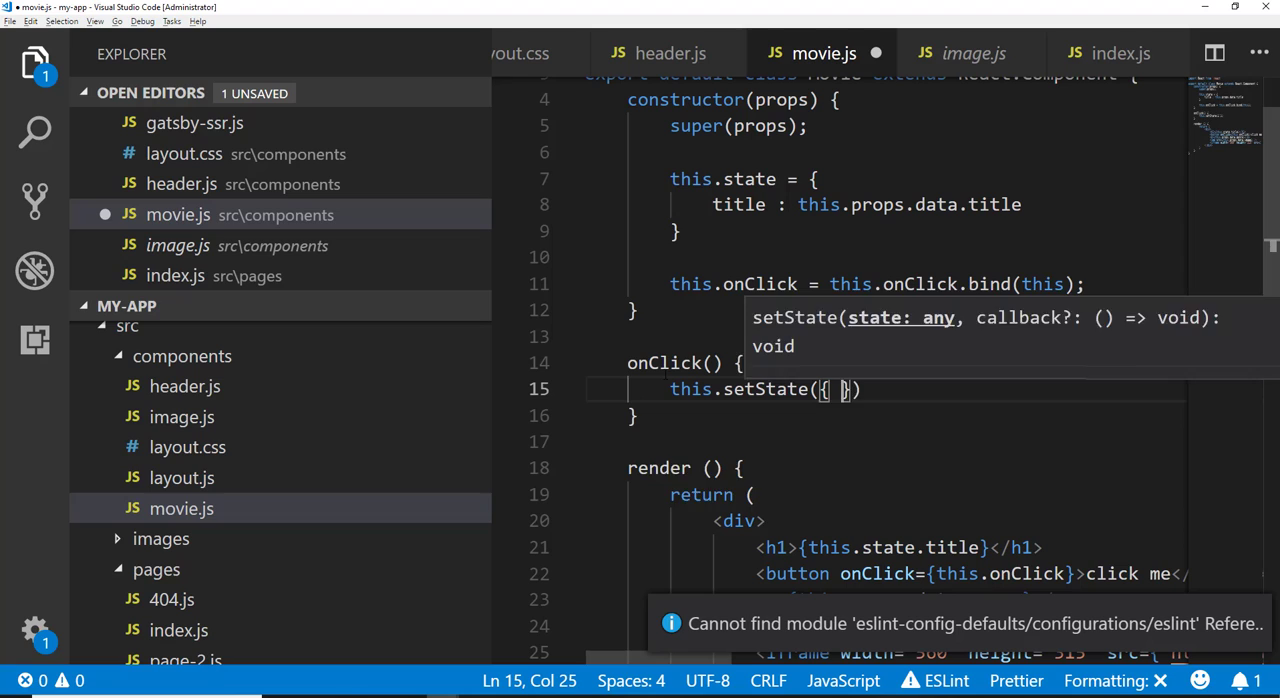
pyautogui.write('title: "your mom')
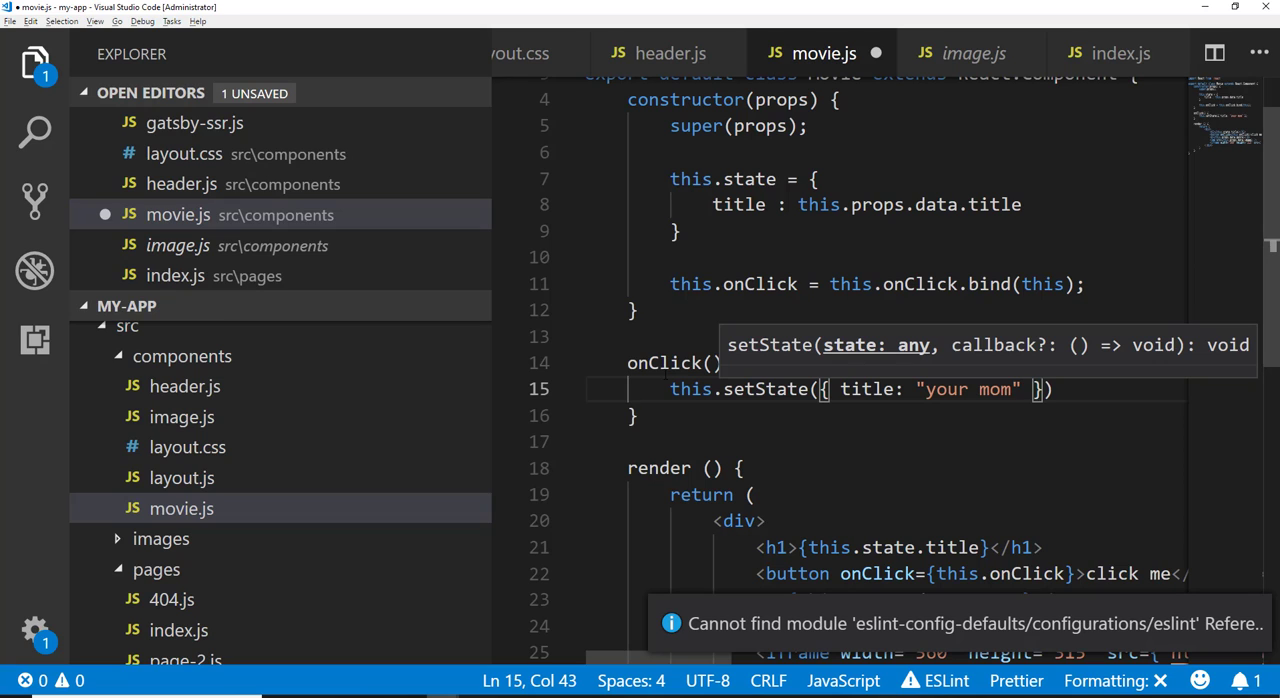
pyautogui.press('Ctrl+s')
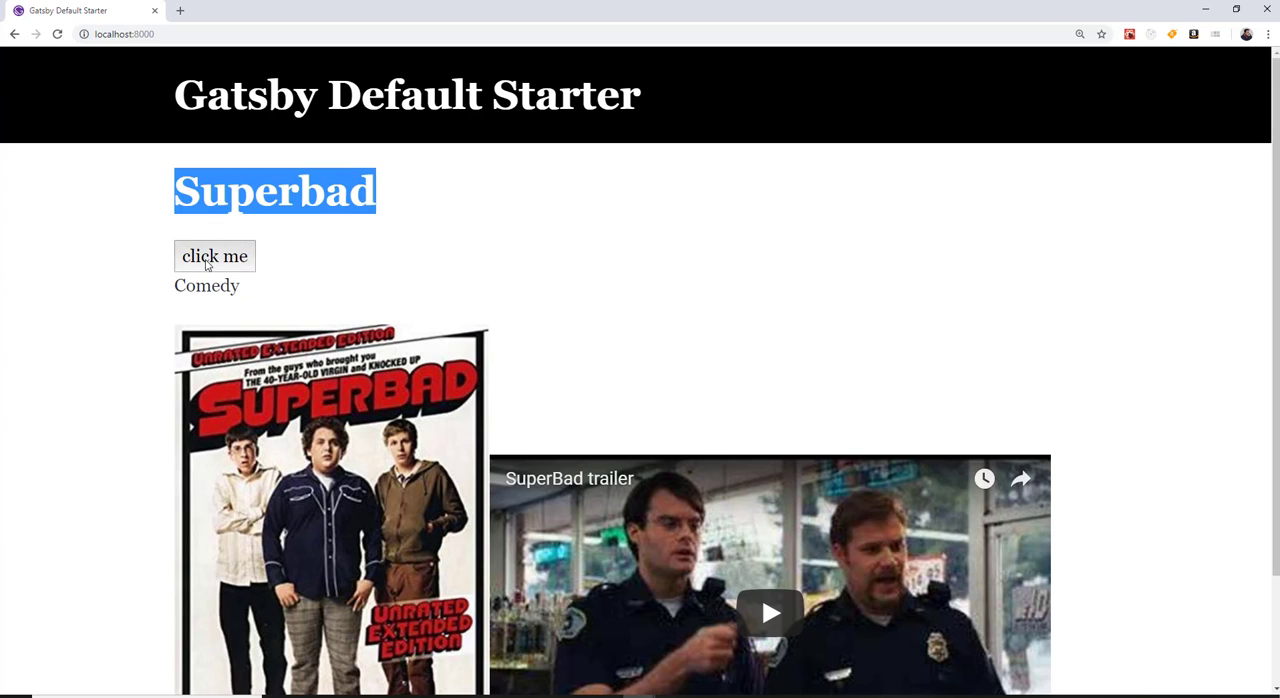
# Step: Use the click me button and select the heading, which now reads "your mom"
pyautogui.click(214, 256)
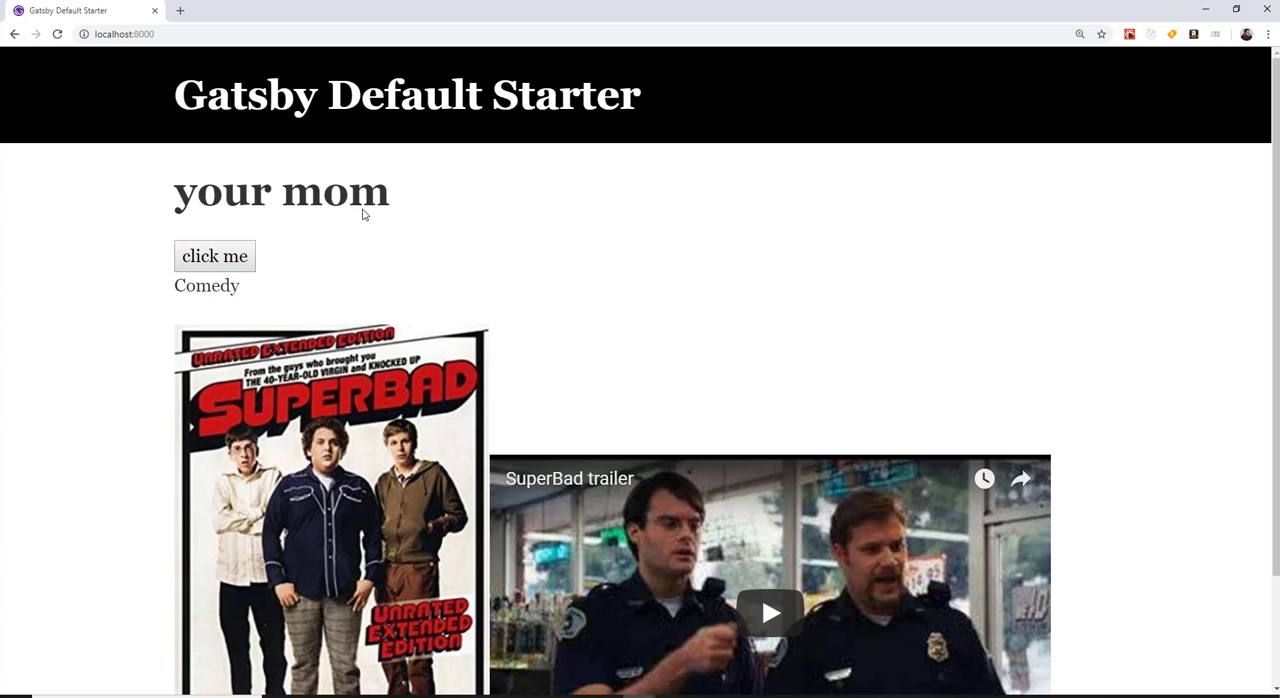
pyautogui.tripleClick(282, 192)
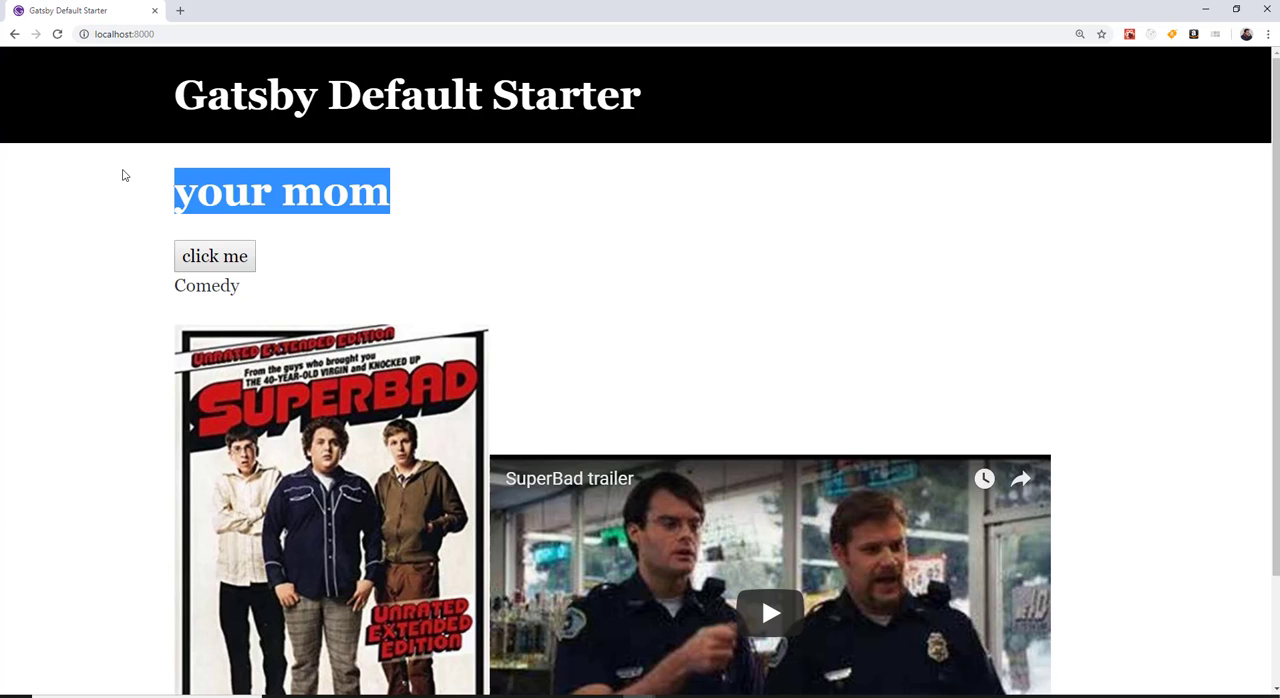
pyautogui.moveTo(238, 254)
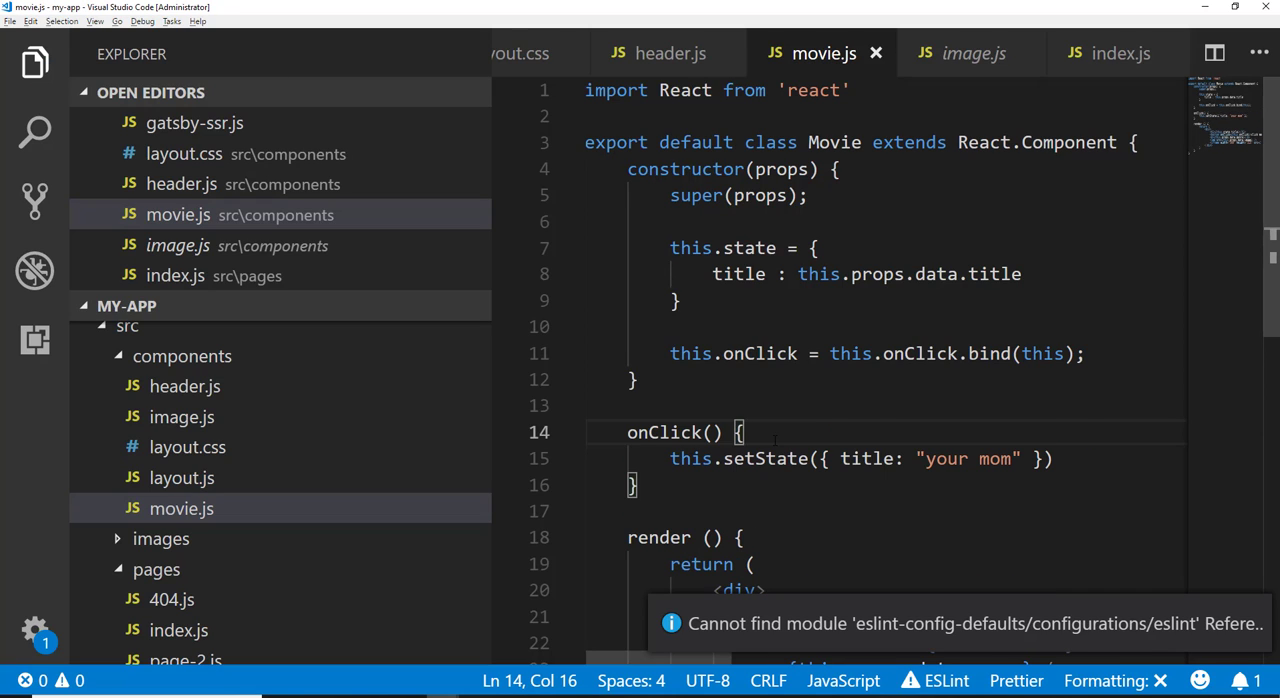
# Step: Start an if block in onClick checking this.state.title === "your mom"
pyautogui.write('if (')
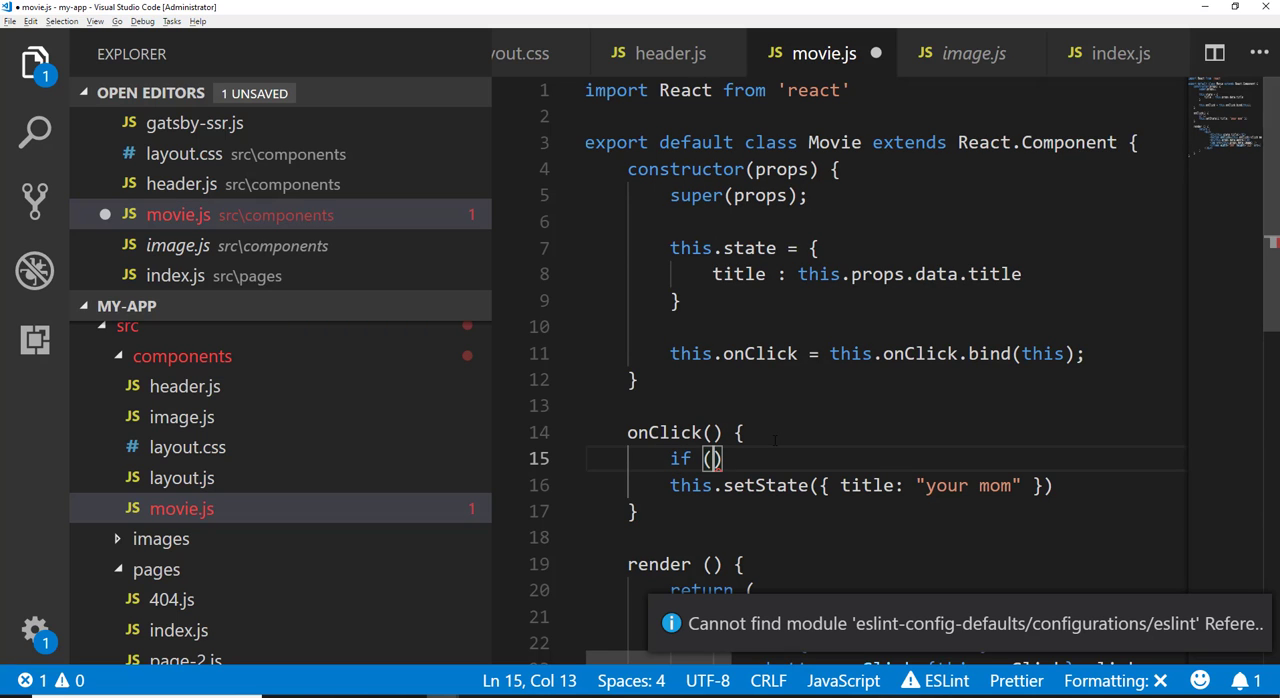
pyautogui.write('this.state.')
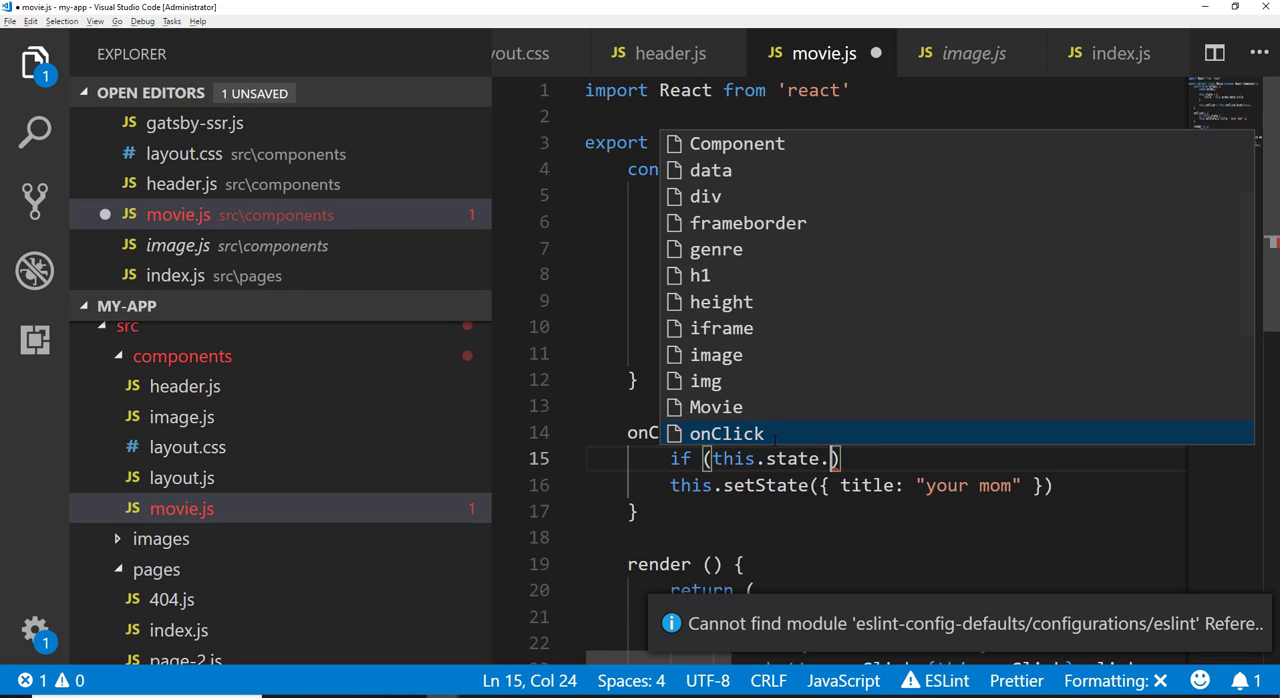
pyautogui.write('title ===')
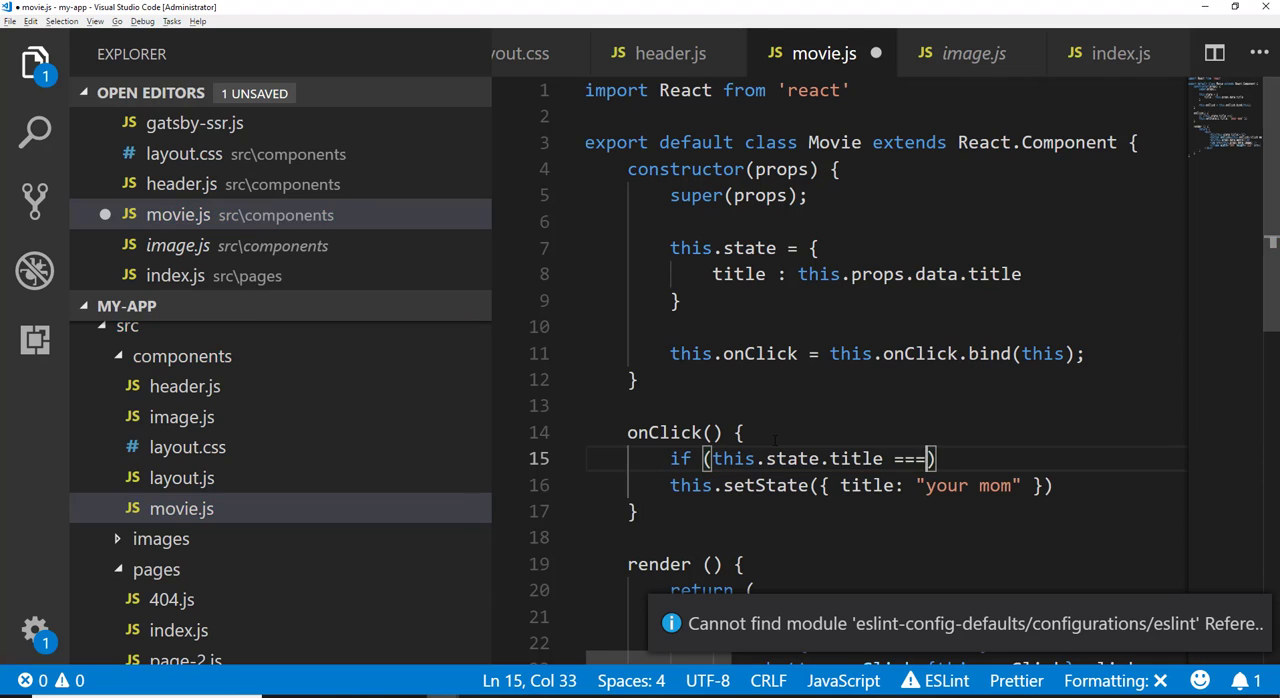
pyautogui.write('"you"')
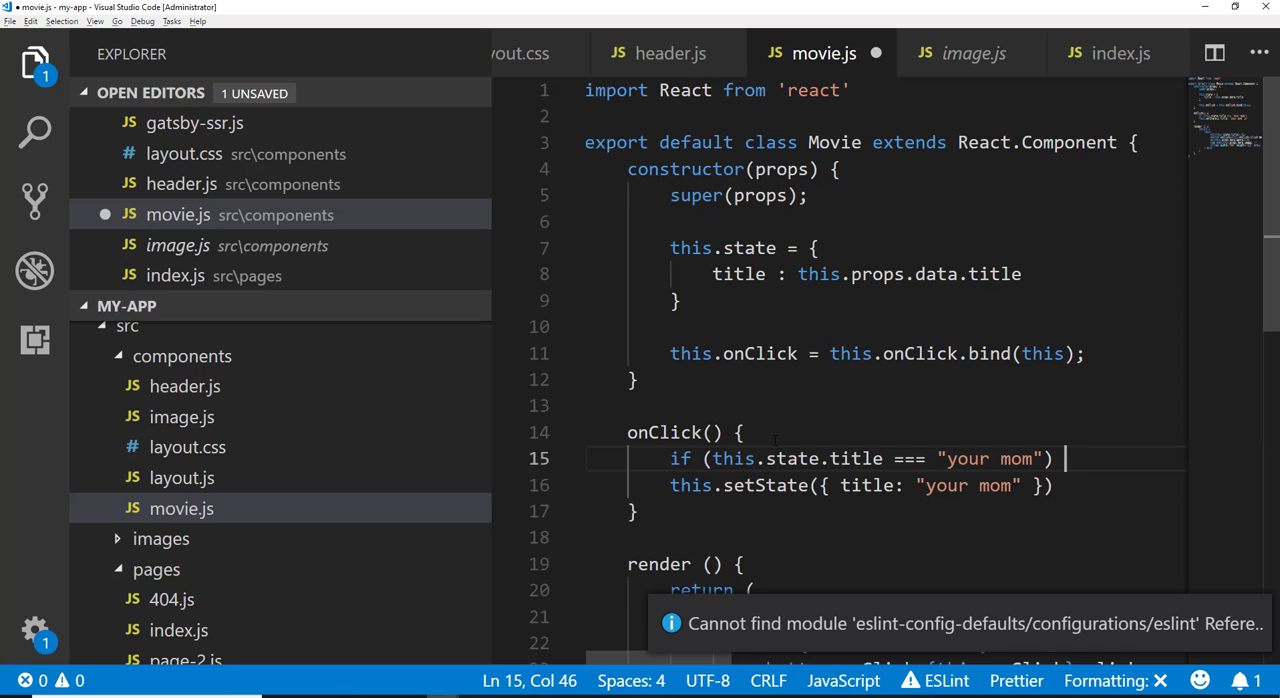
# Step: Inside the if, set the title state back to "Superbad" and return
pyautogui.write('this.setState')
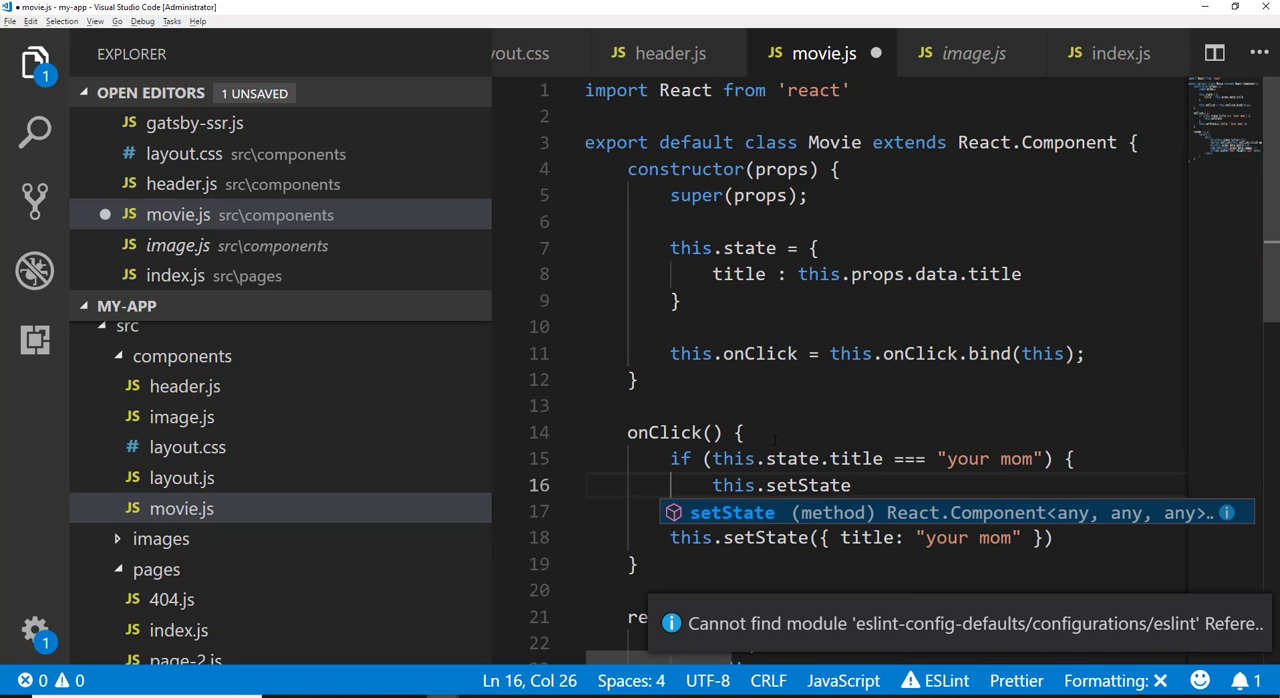
pyautogui.write('({ })')
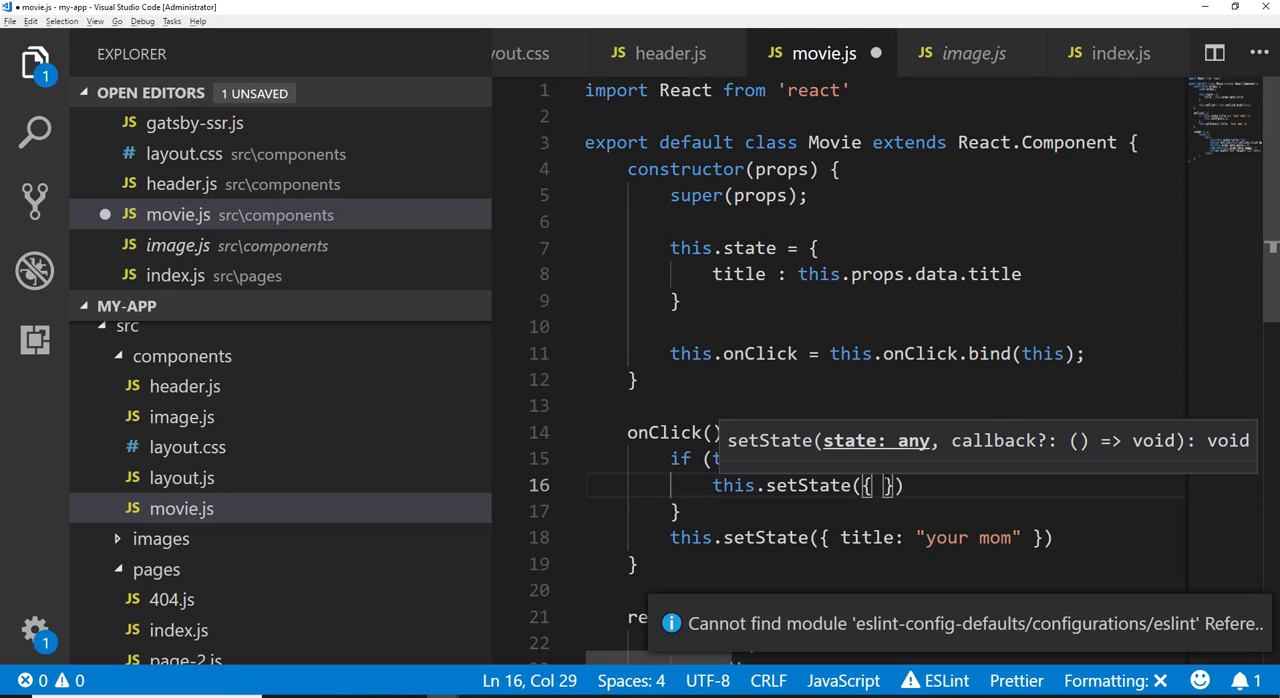
pyautogui.write('title')
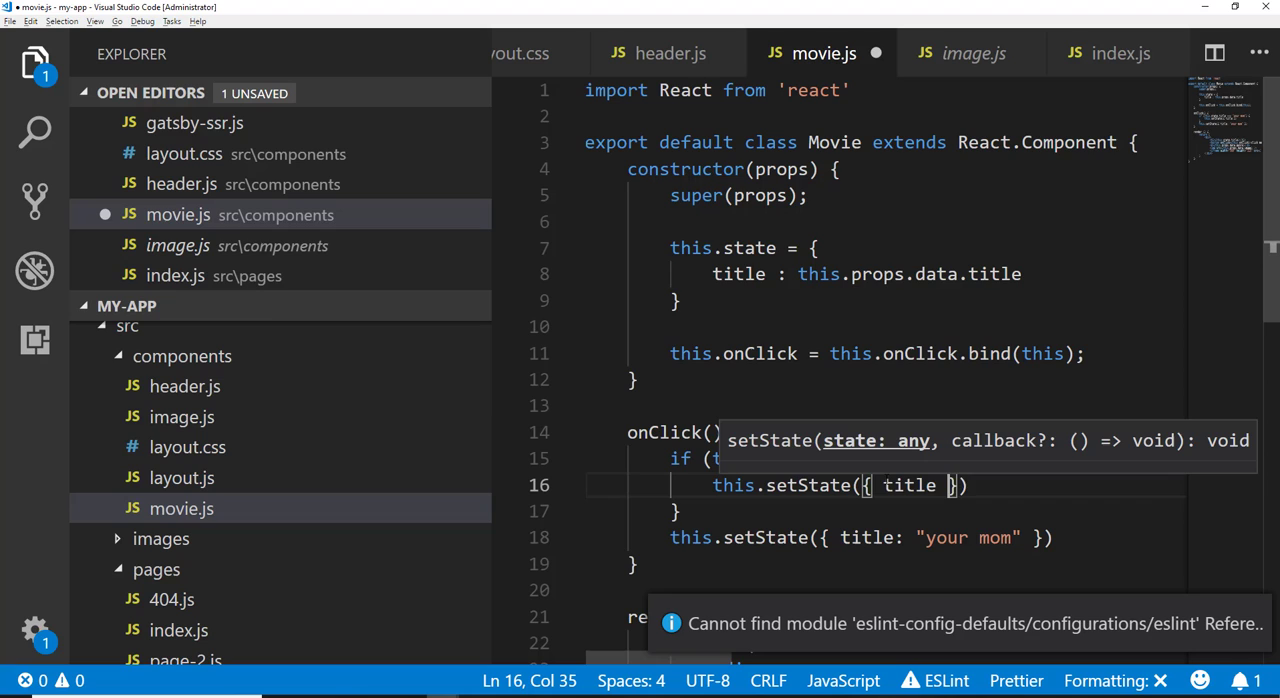
pyautogui.write(':')
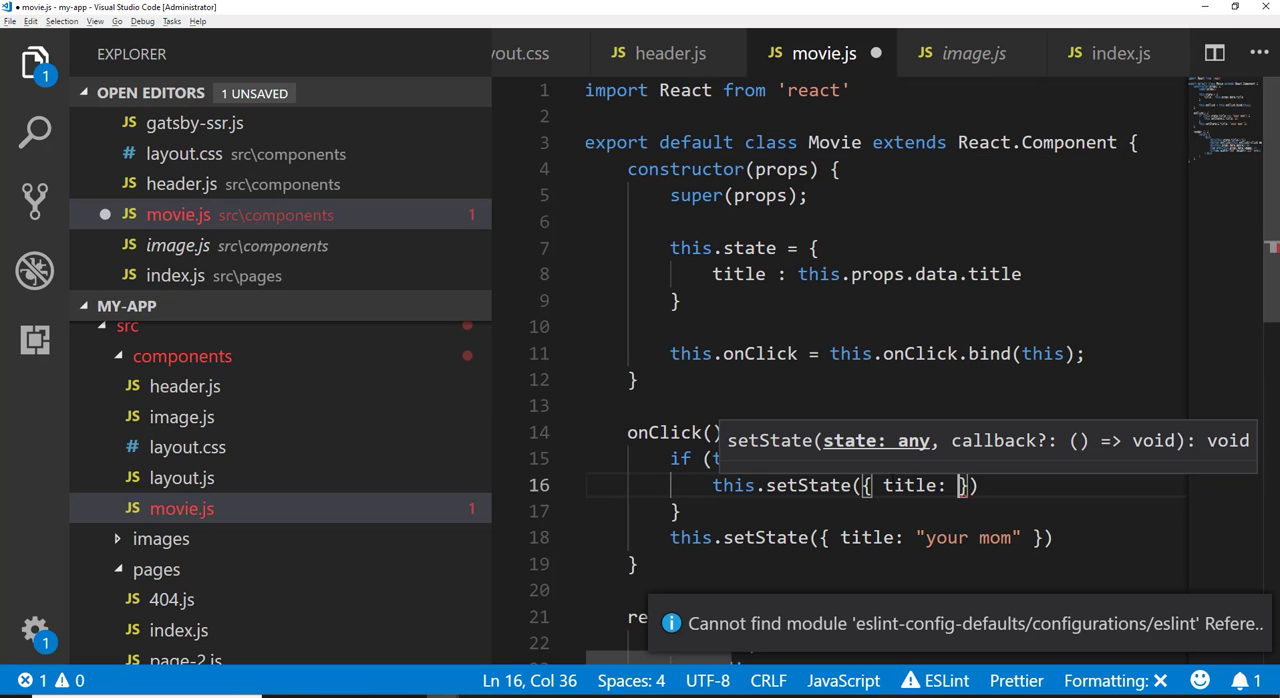
pyautogui.write('Superbad"')
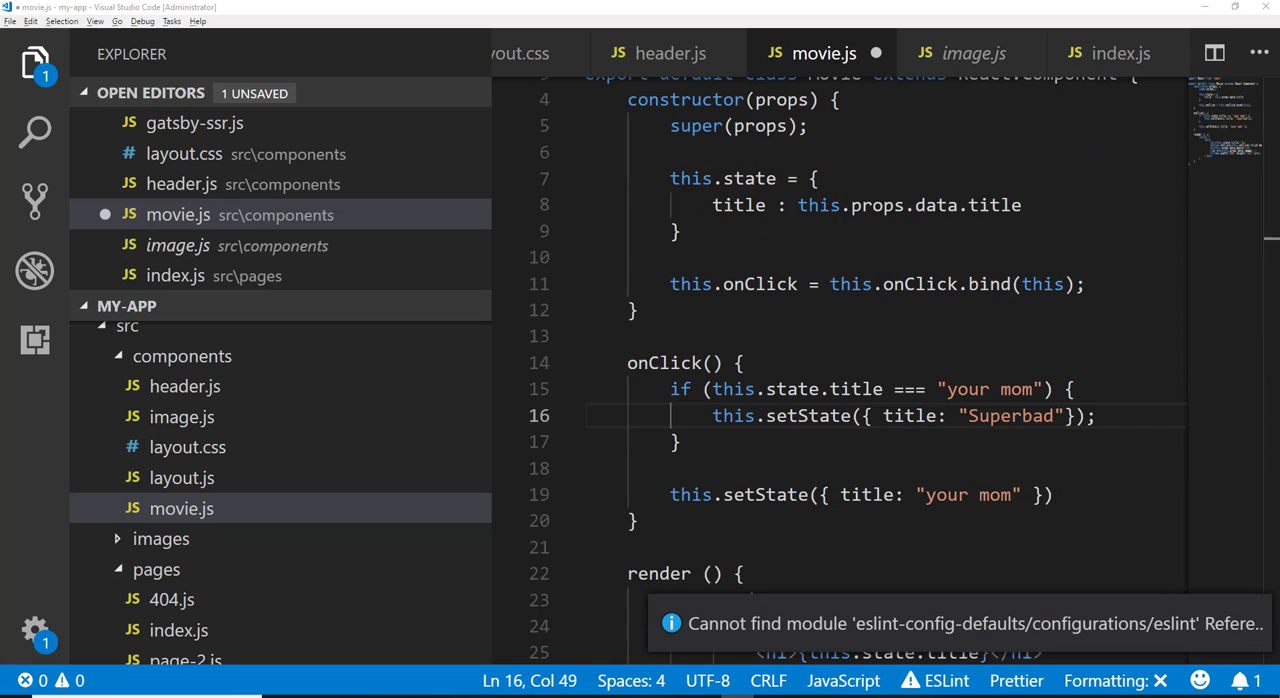
pyautogui.write('te')
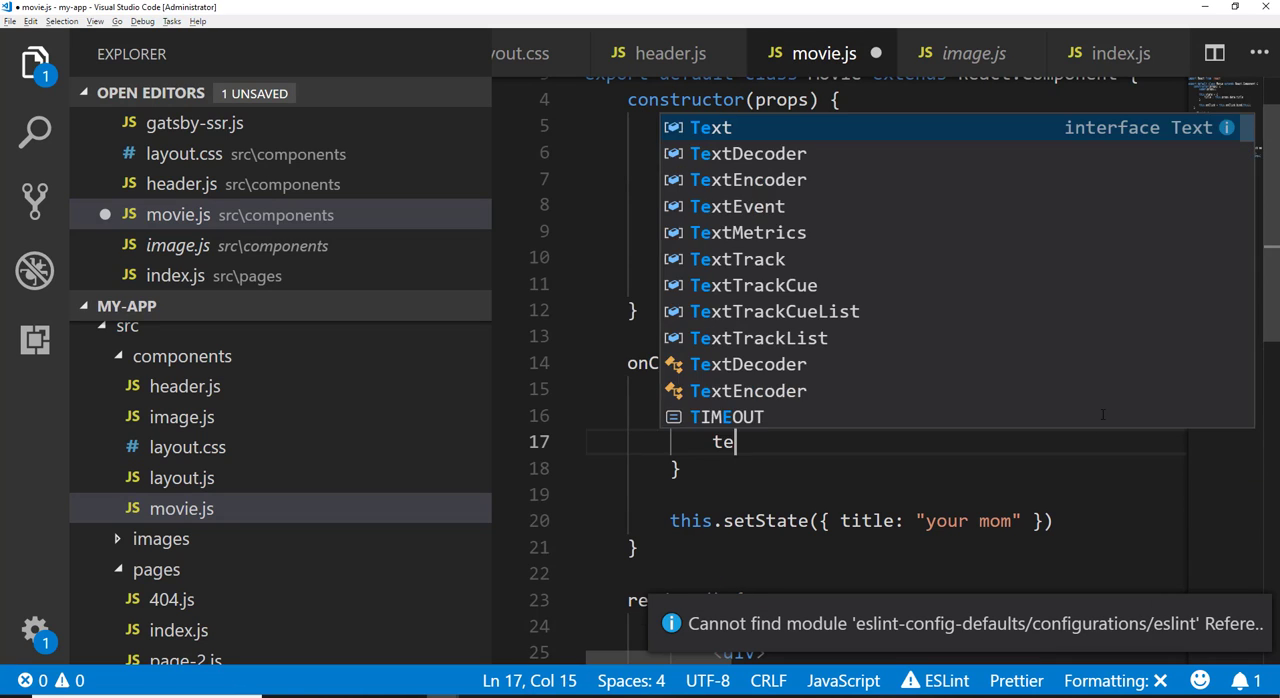
pyautogui.write('return;')
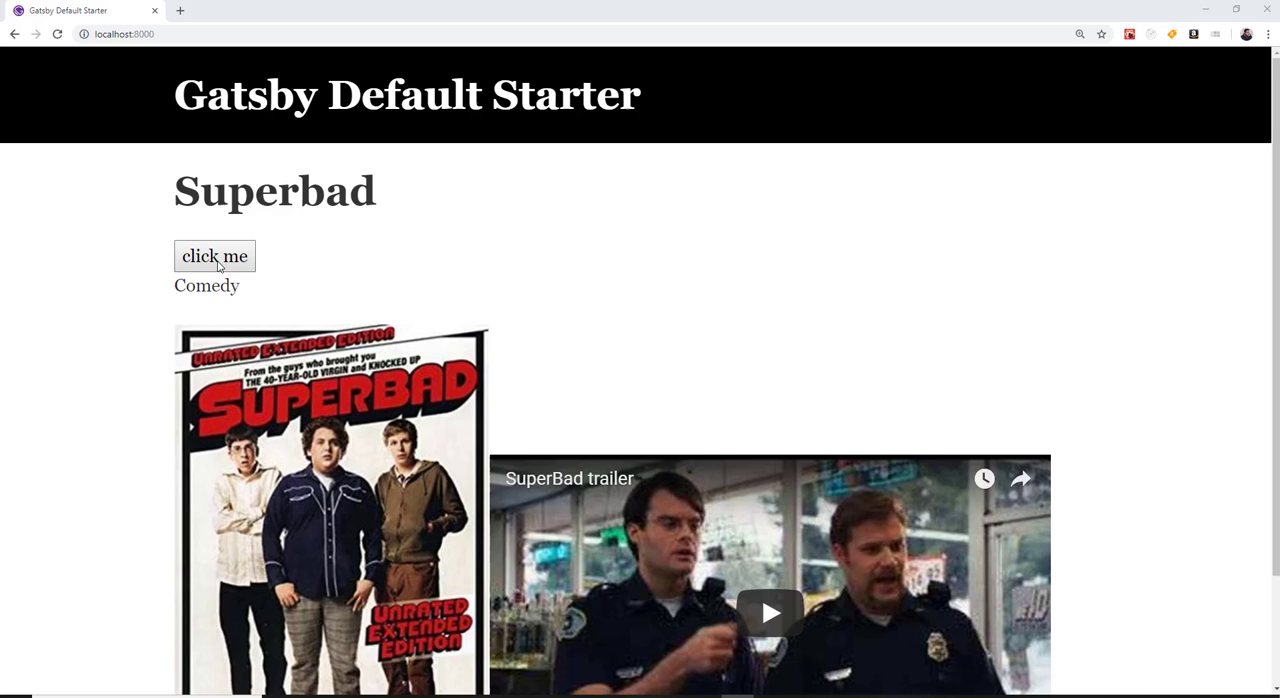
pyautogui.click(214, 256)
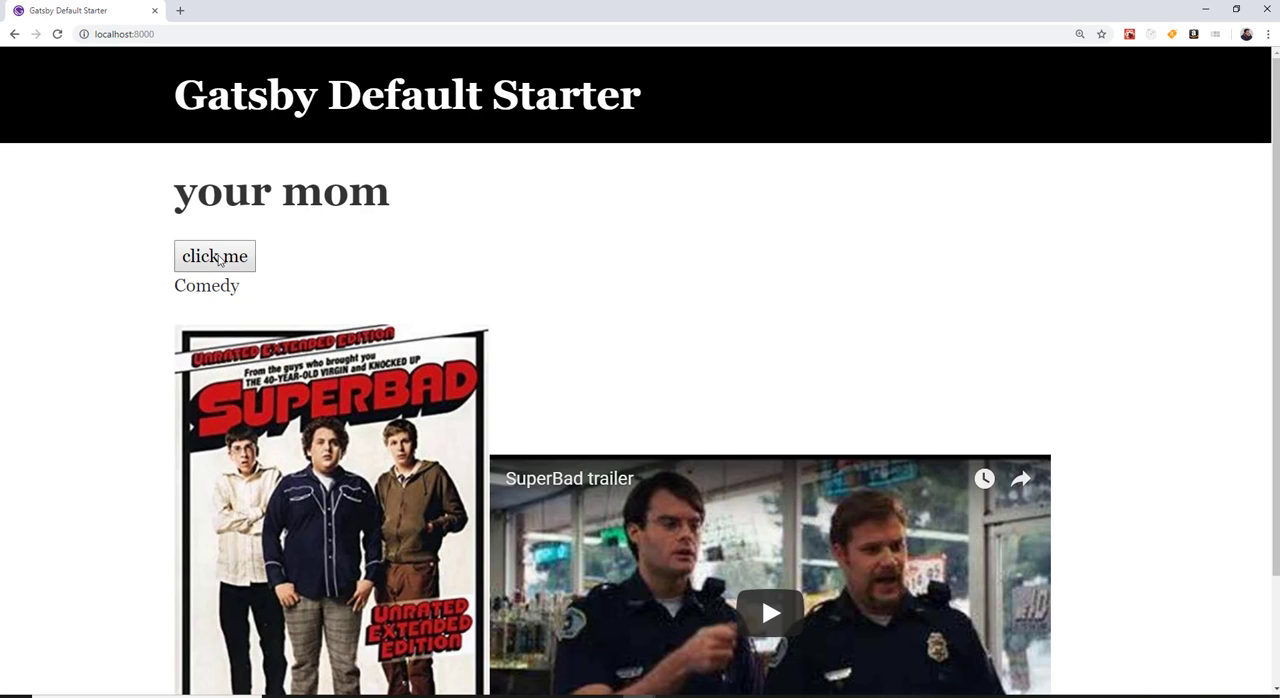
pyautogui.click(214, 256)
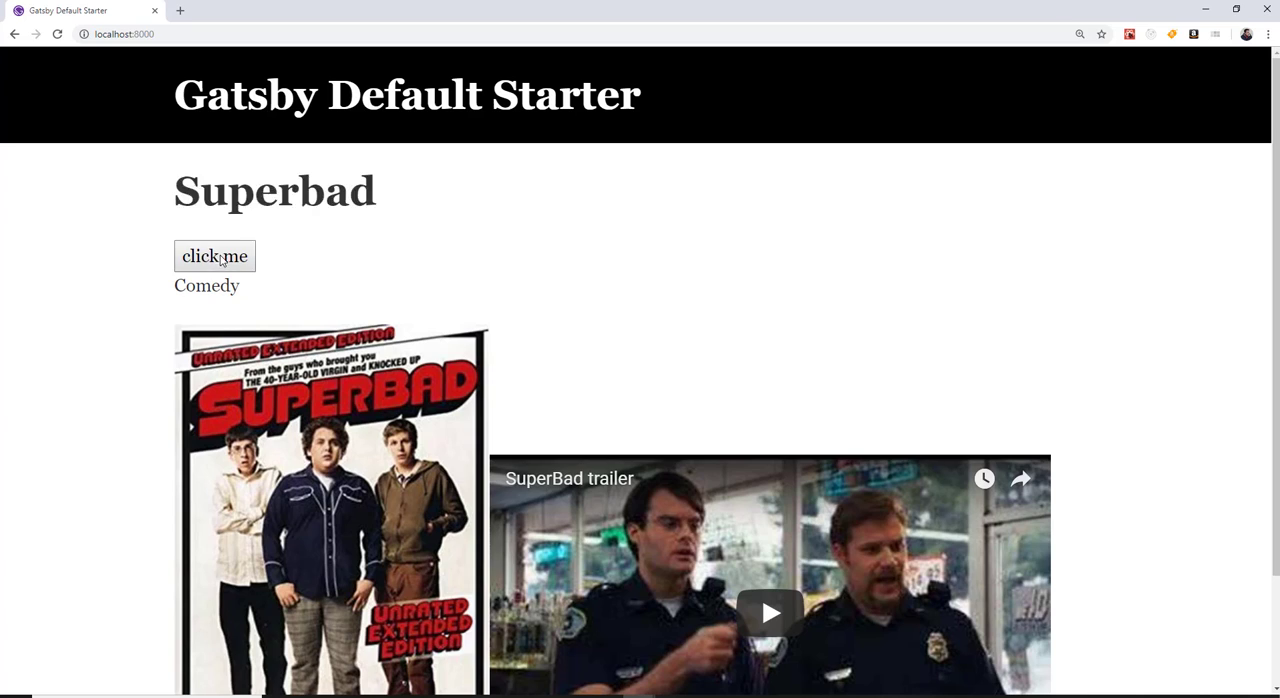
pyautogui.click(214, 256)
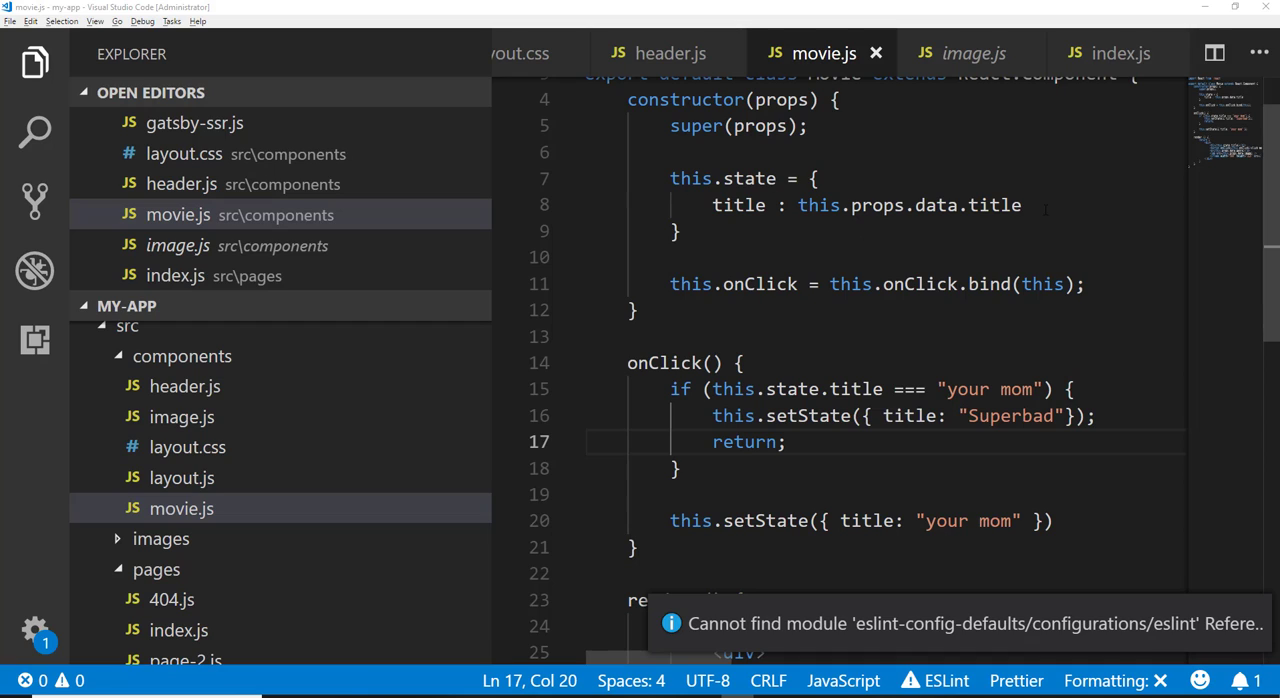
# Step: Add trailer: this.props.data.trailer to this.state in the constructor
pyautogui.write(',')
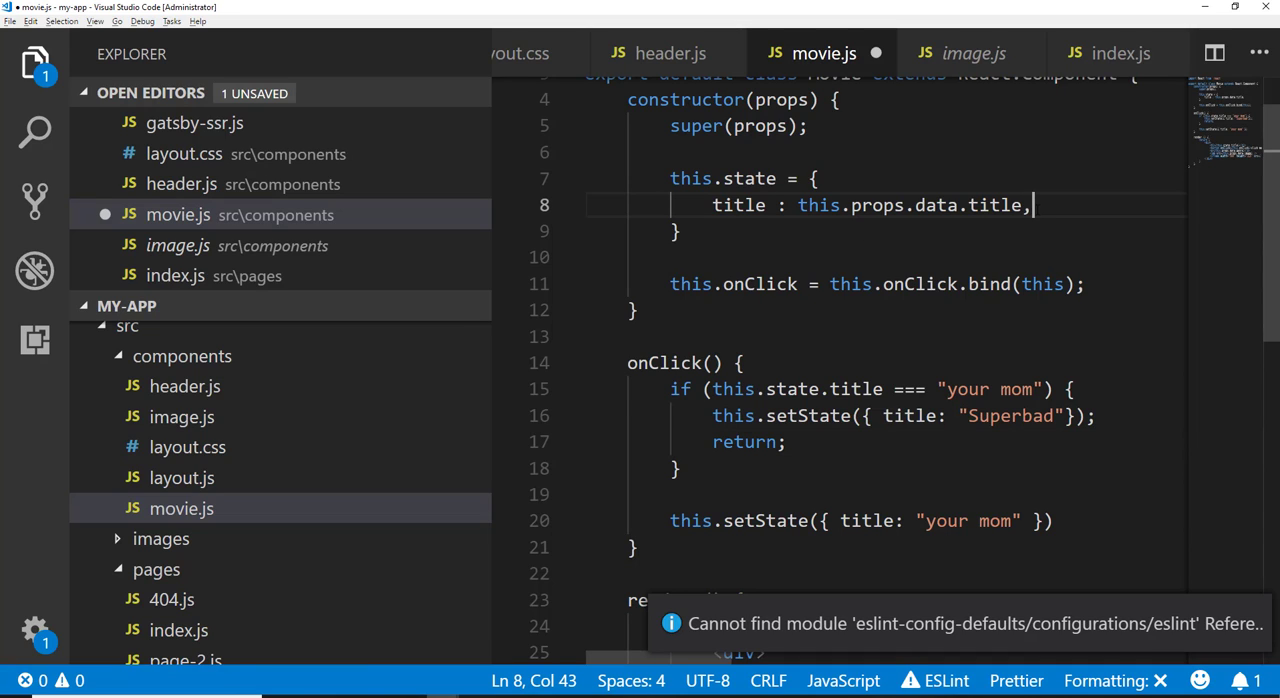
pyautogui.press('Enter')
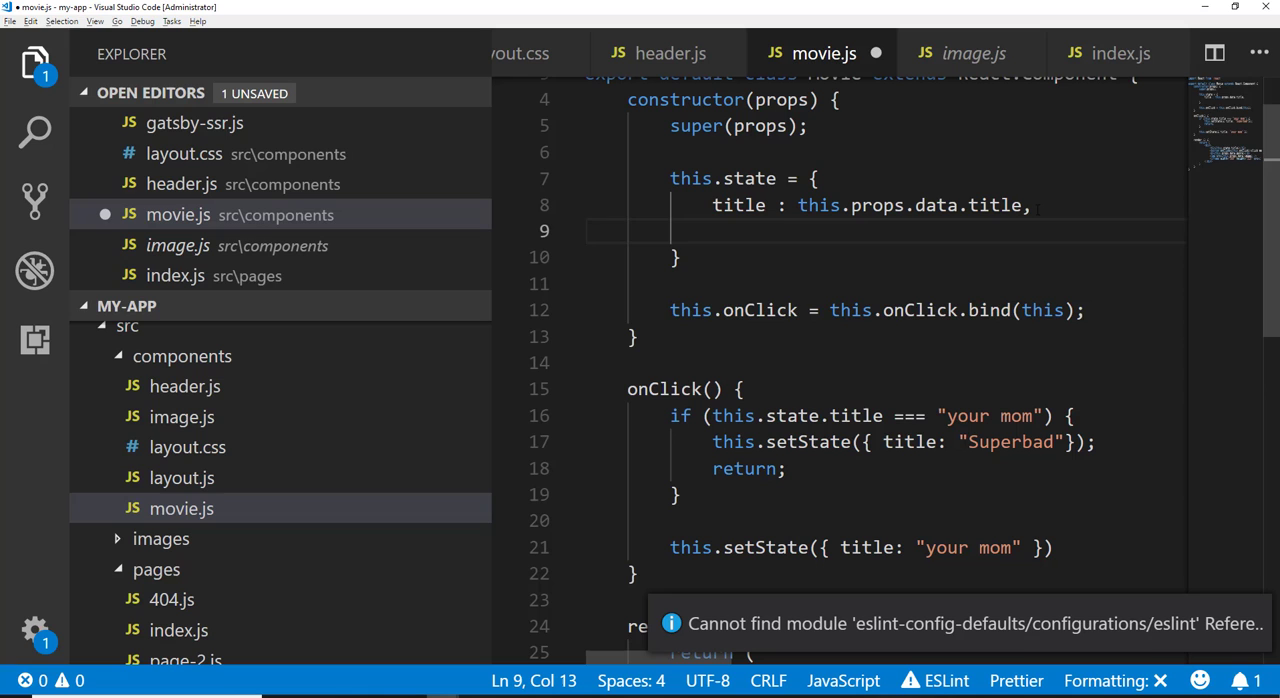
pyautogui.write('trailer: th')
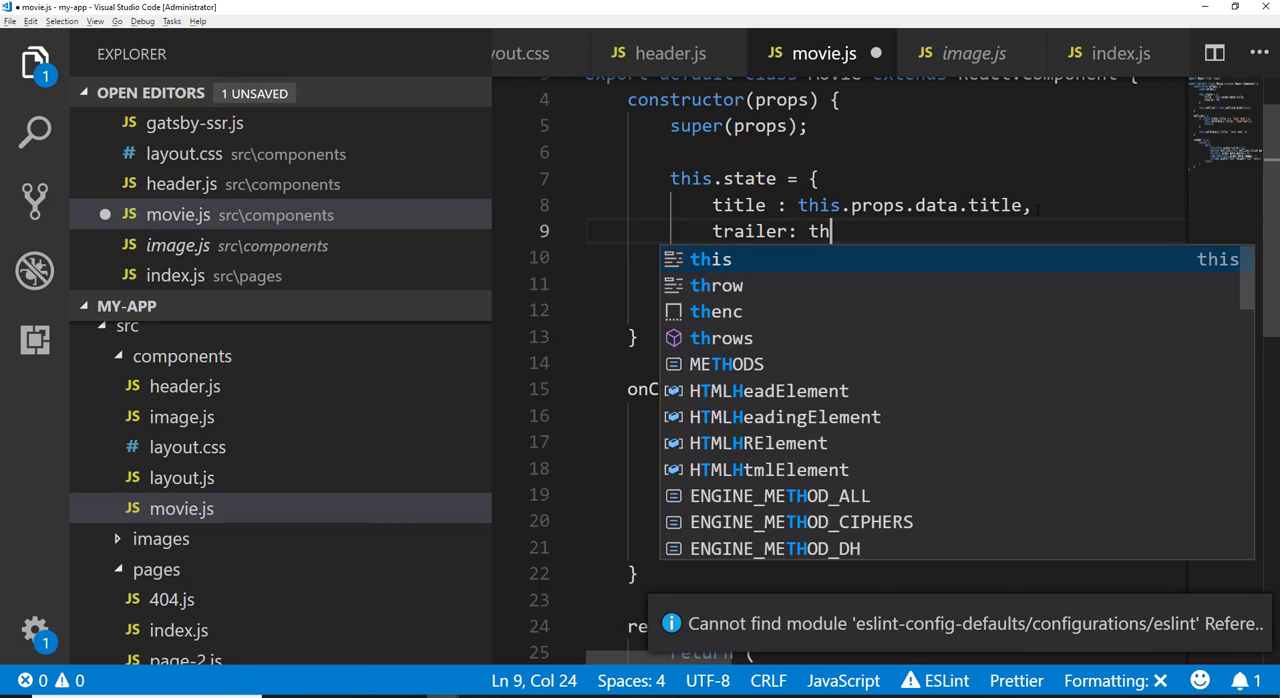
pyautogui.write('is.props.dat')
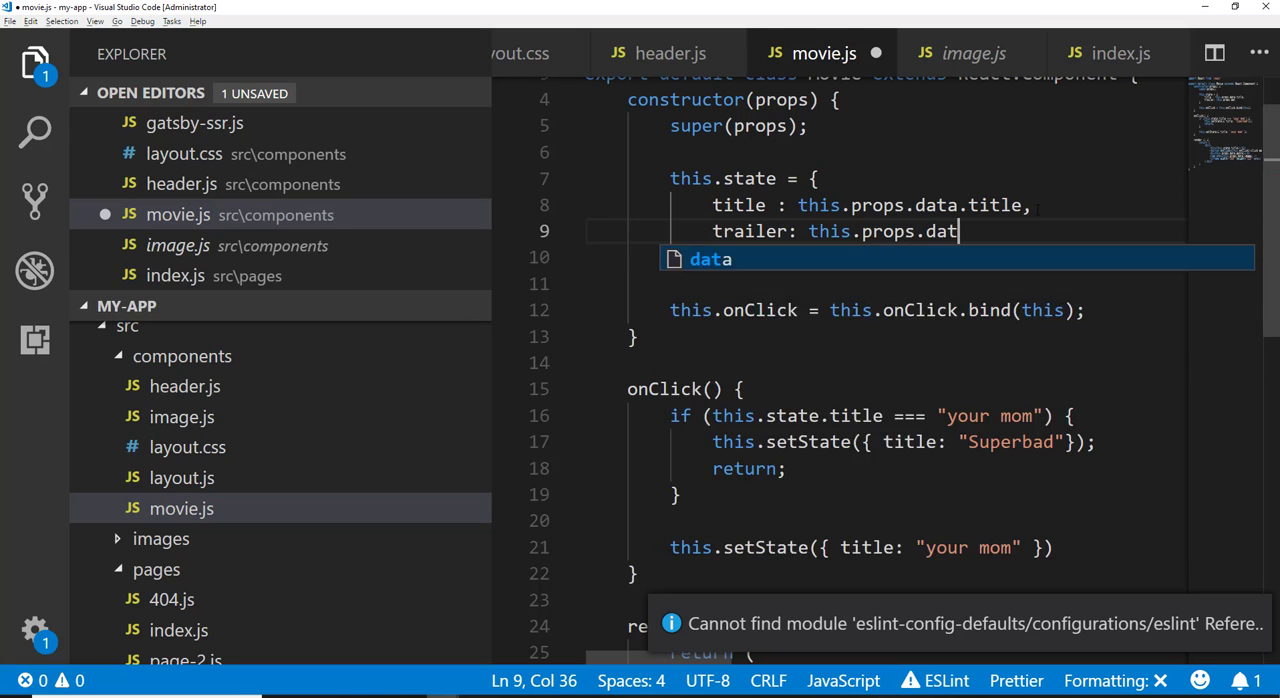
pyautogui.write('a.trailer')
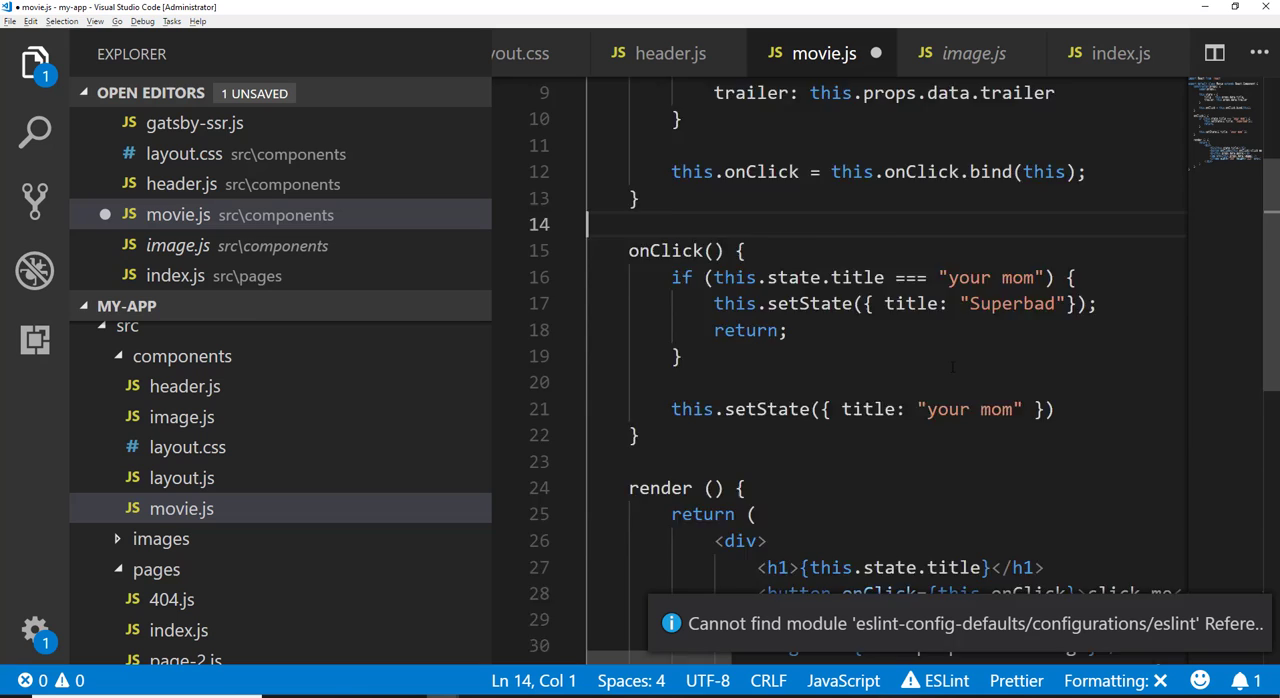
# Step: Point the iframe src at this.state.trailer and select the onClick title-toggling code
pyautogui.scroll(-3)
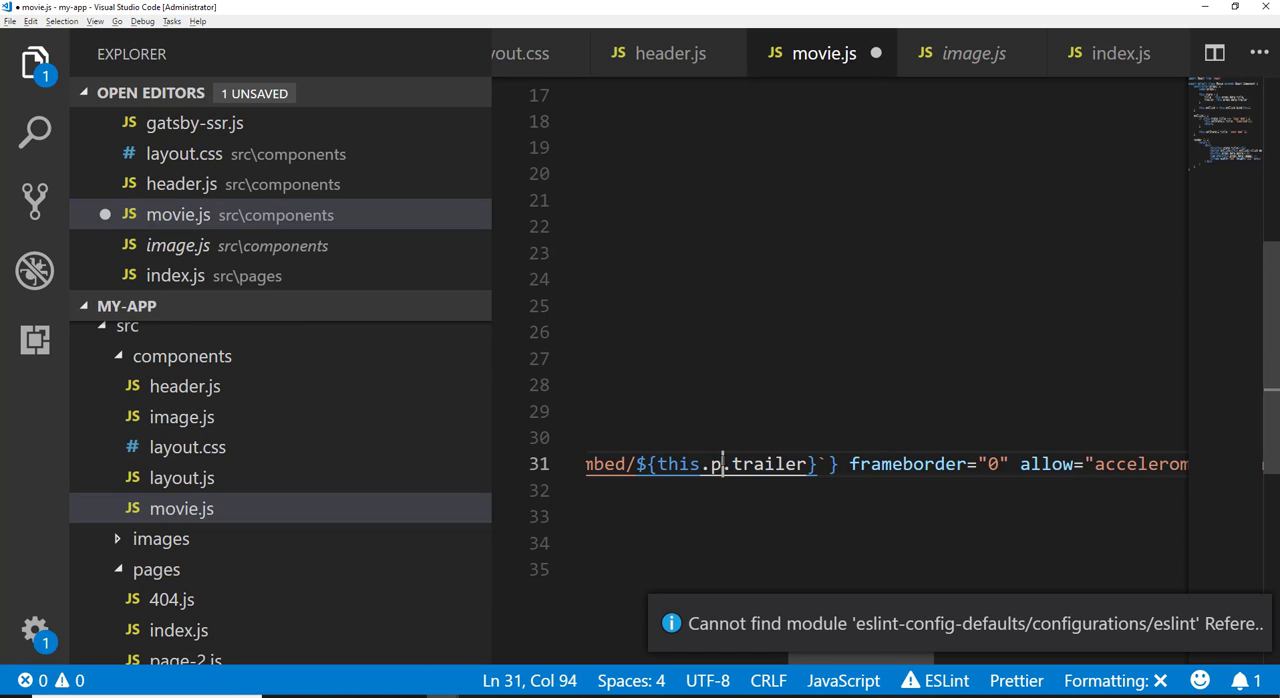
pyautogui.write('sta')
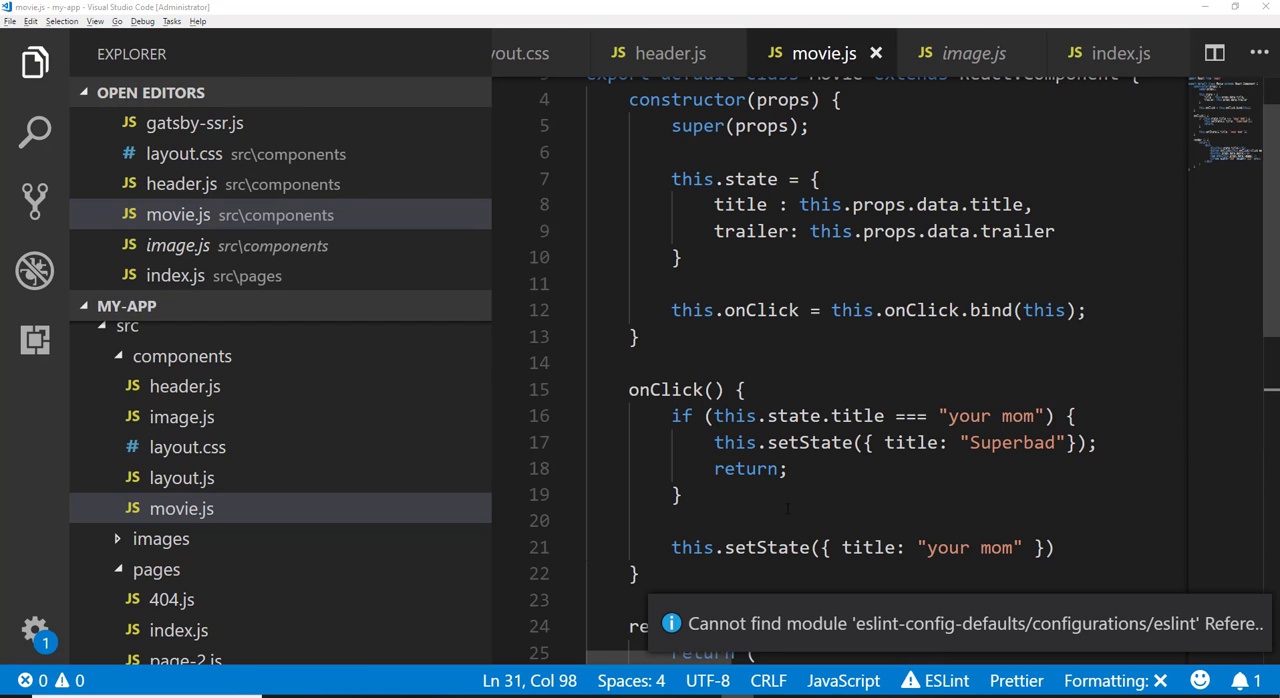
pyautogui.moveTo(672, 416); pyautogui.dragTo(1056, 548)
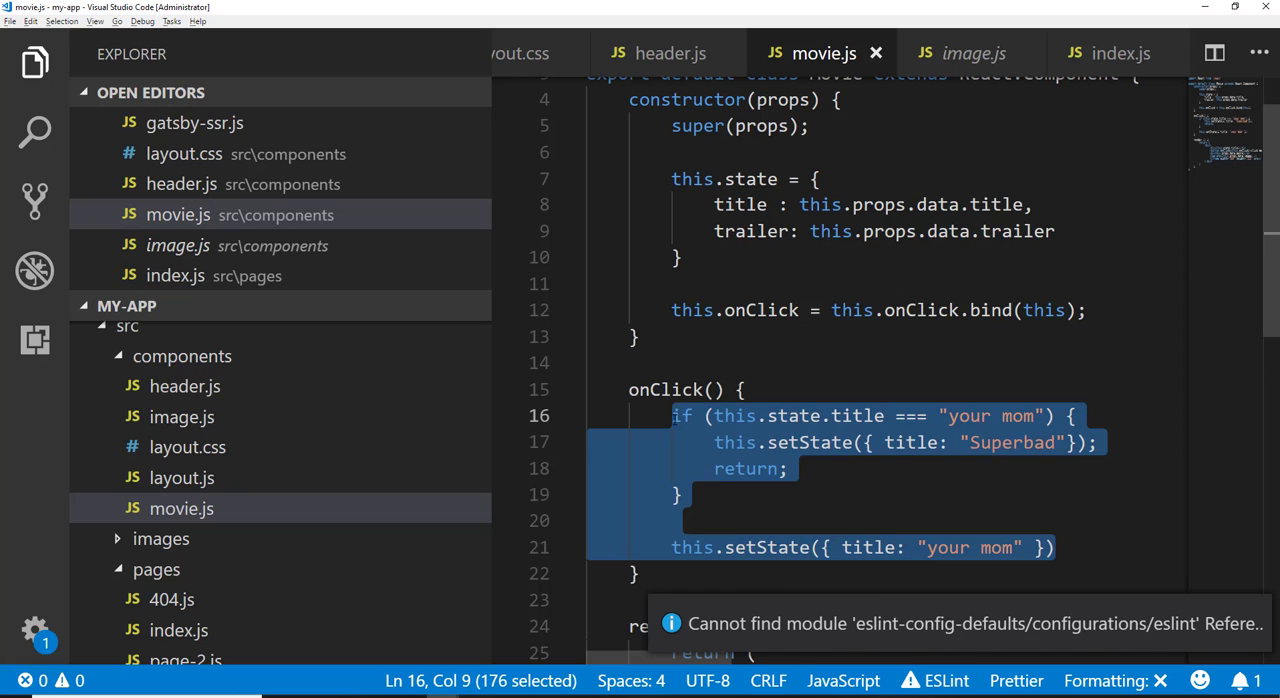
# Step: Replace the onClick body with this.setState({ trailer: this.state.trailer + "?autoplay=1" })
pyautogui.write('this.st')
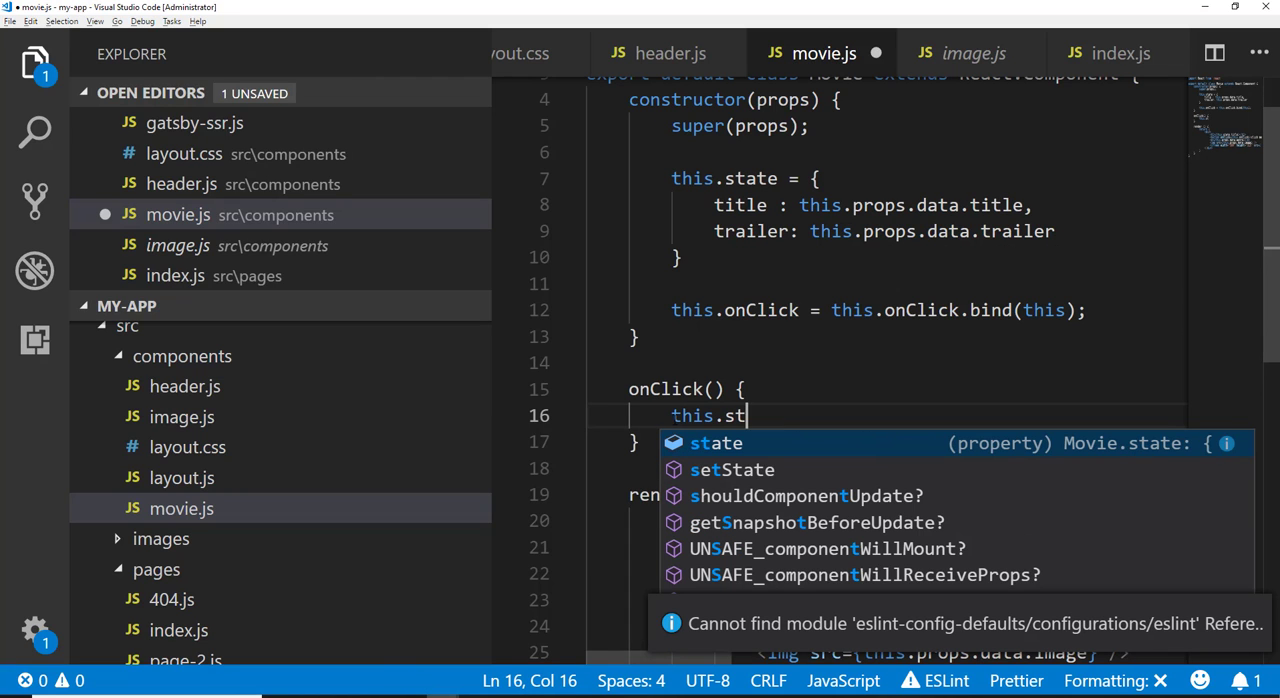
pyautogui.write('e')
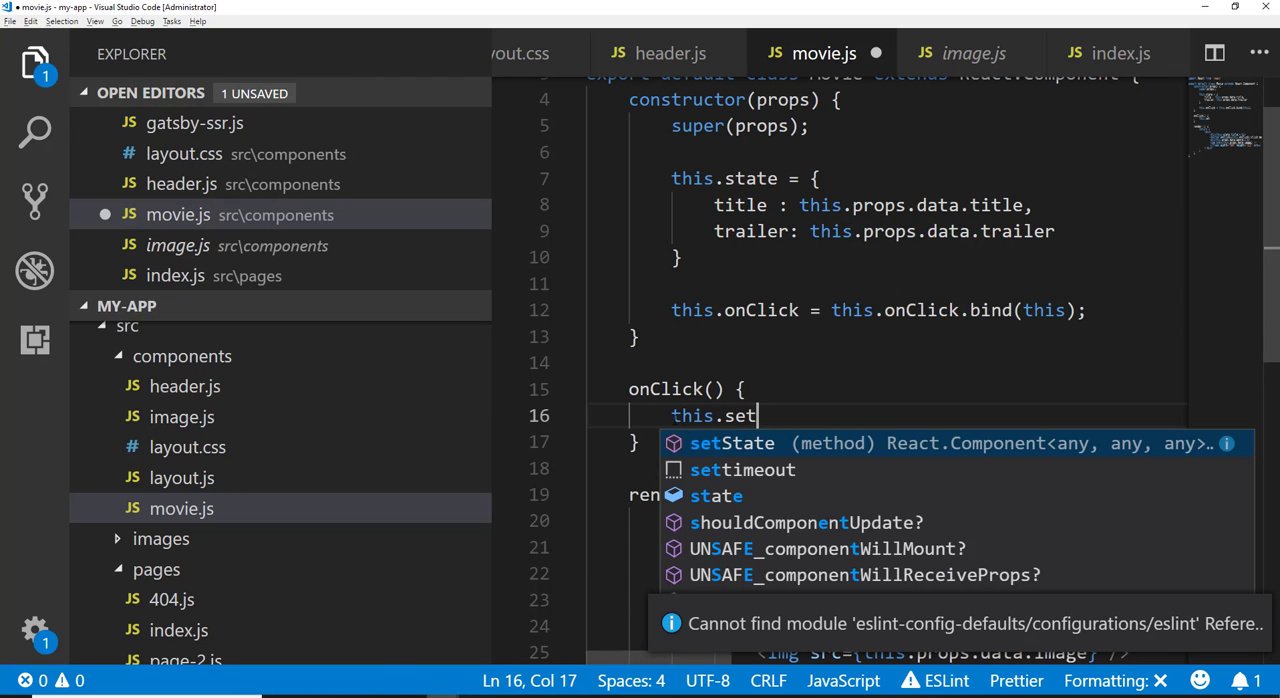
pyautogui.write('State({ trailer:')
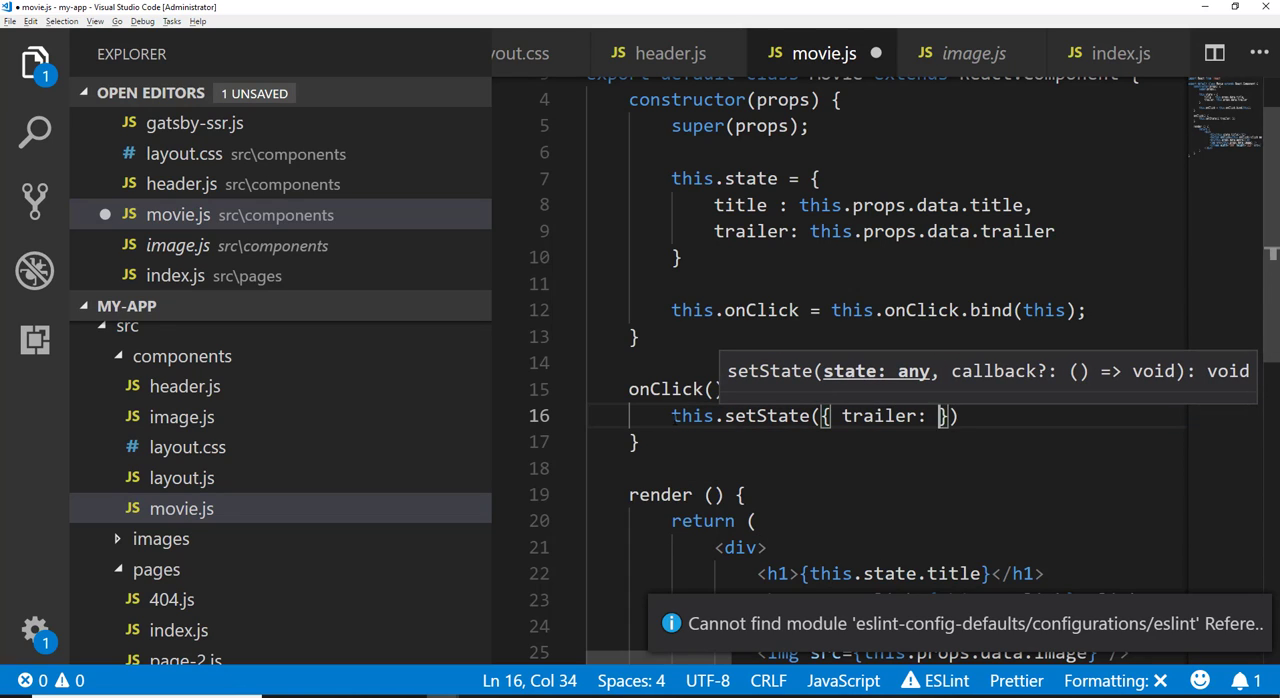
pyautogui.write('"')
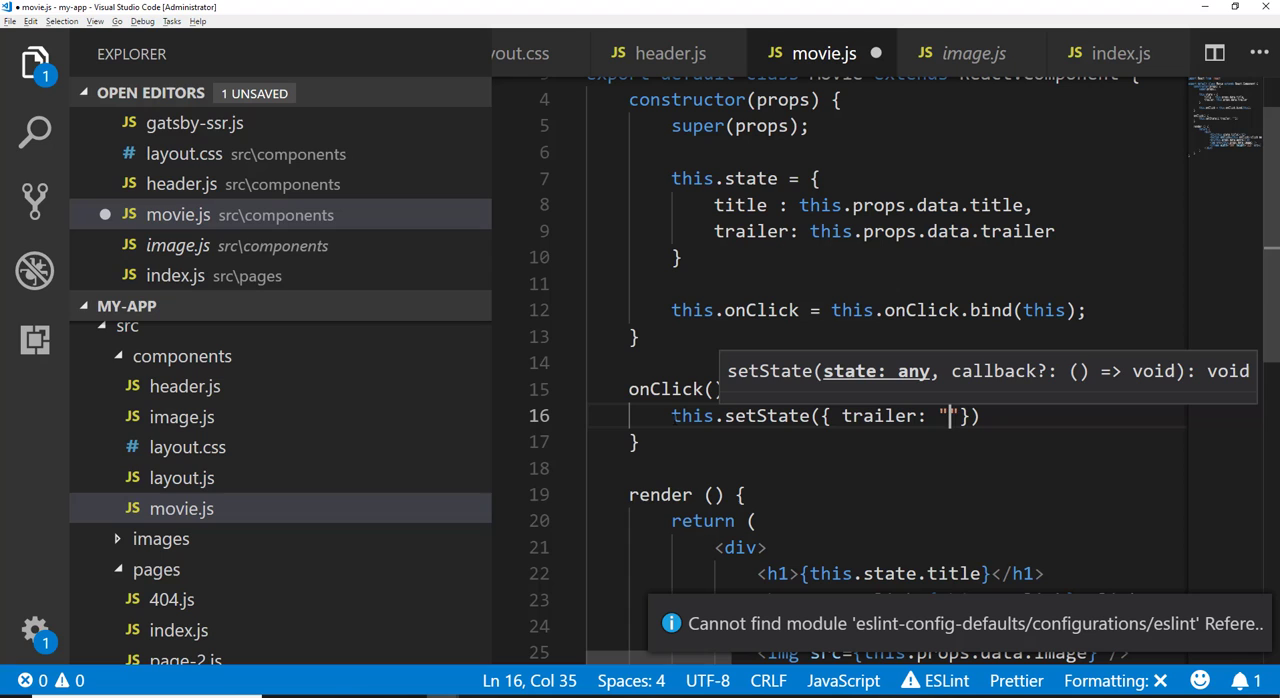
pyautogui.press('Backspace')
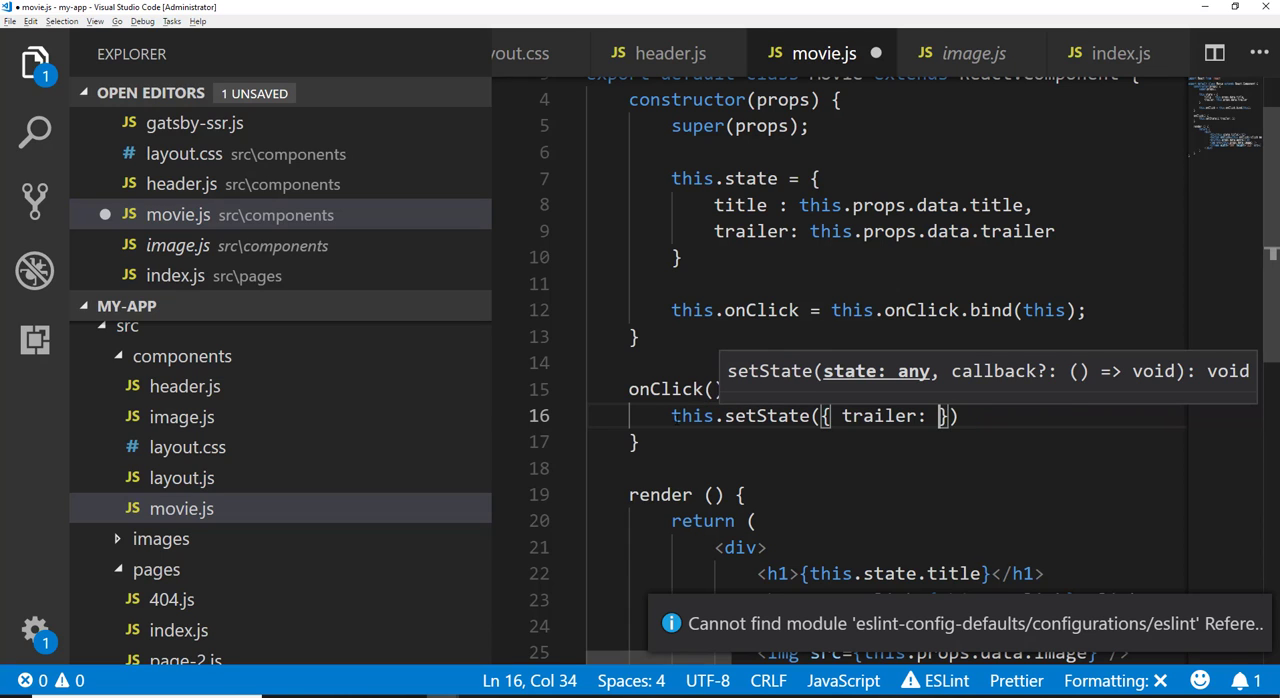
pyautogui.write('this.')
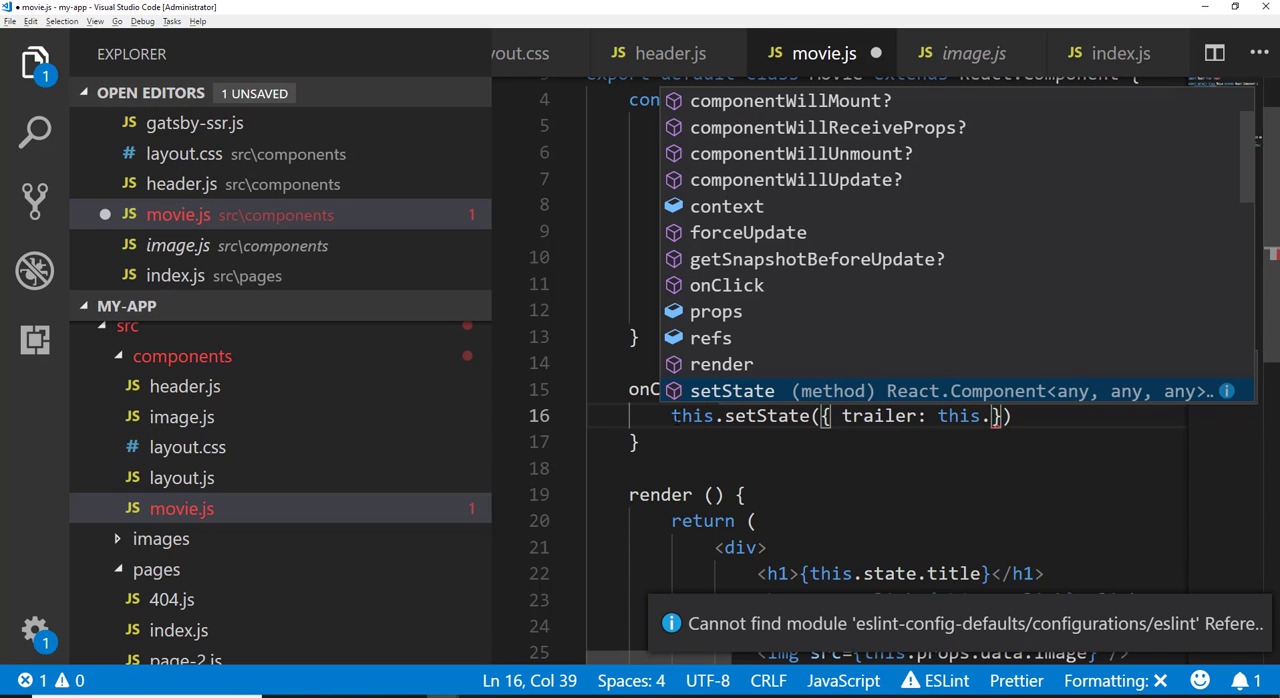
pyautogui.write('state.trailer + "')
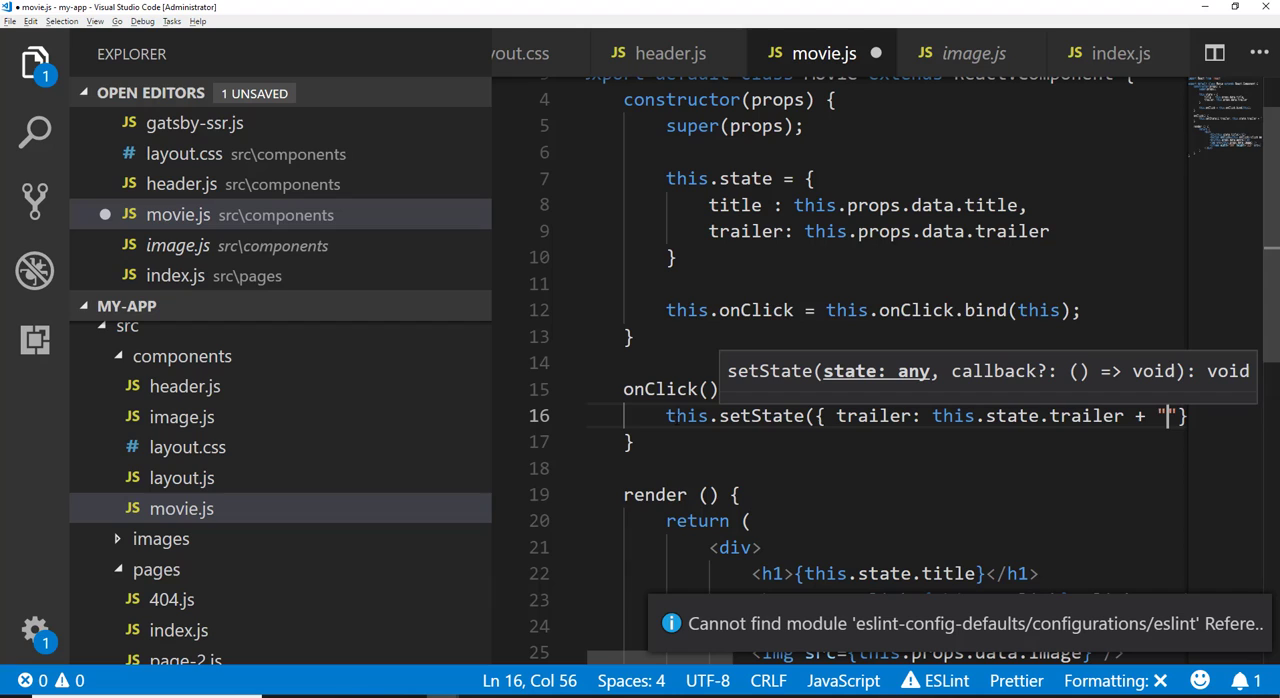
pyautogui.write('?a')
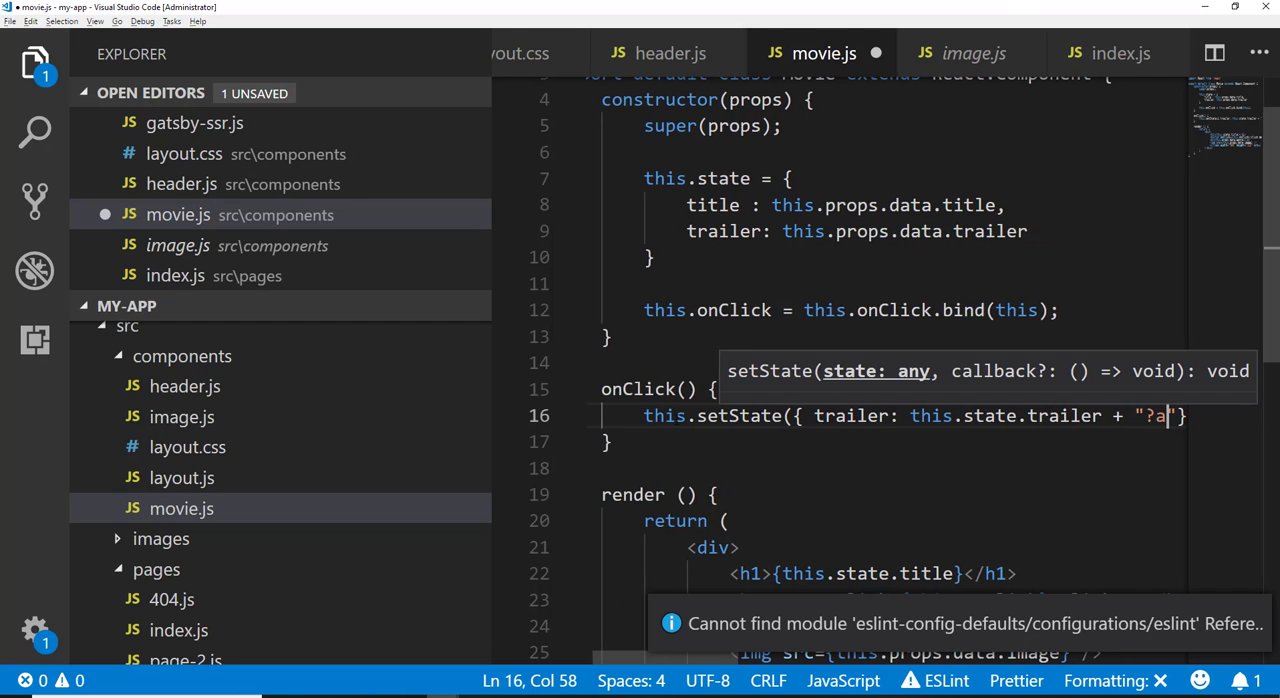
pyautogui.write('utoplay=1')
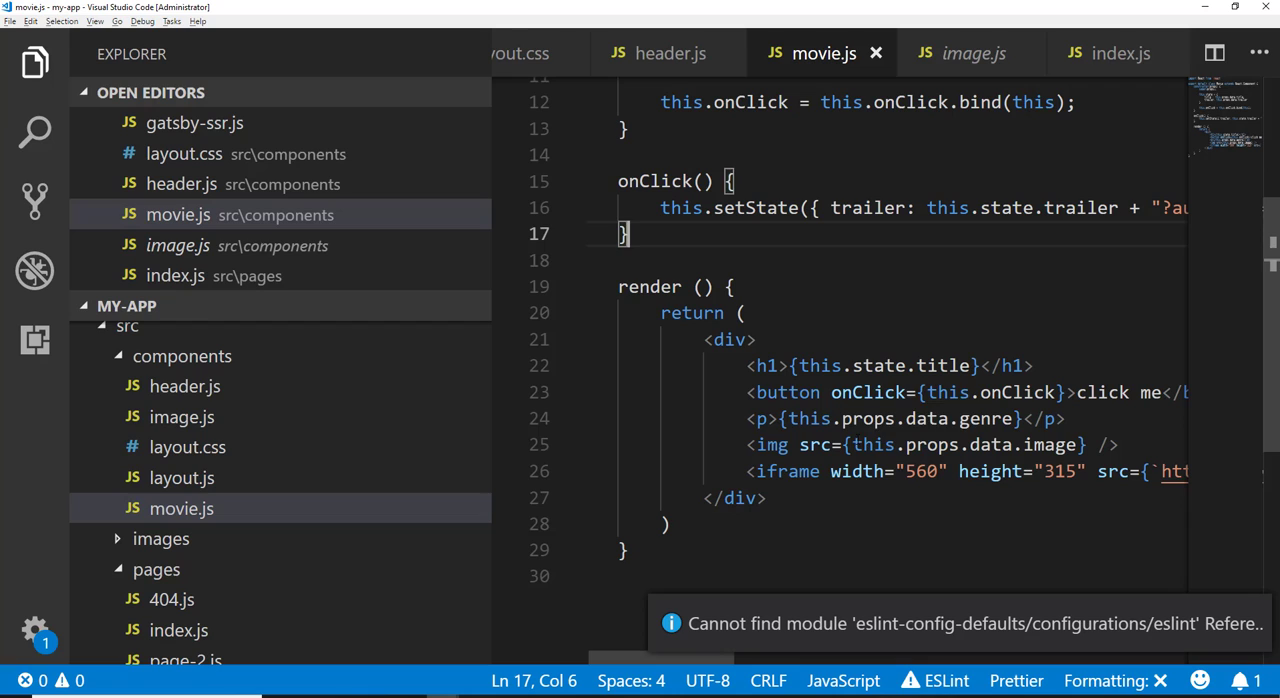
pyautogui.moveTo(744, 472); pyautogui.dragTo(956, 472)
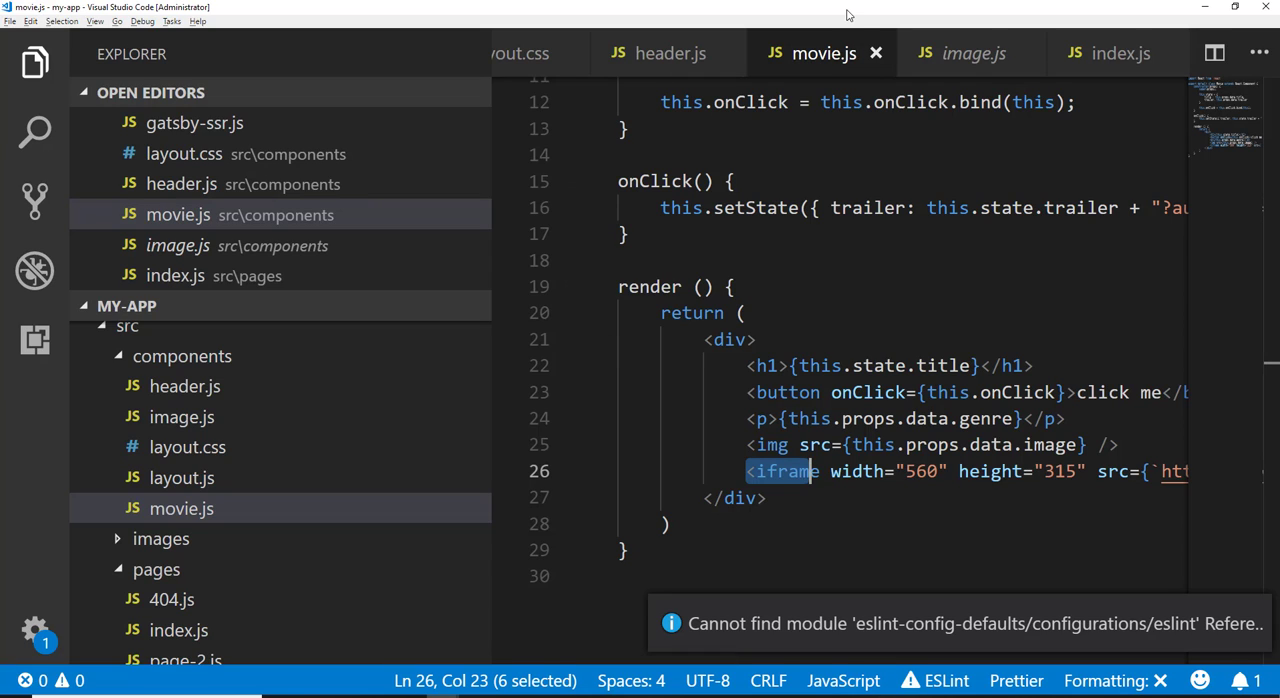
pyautogui.moveTo(896, 8)
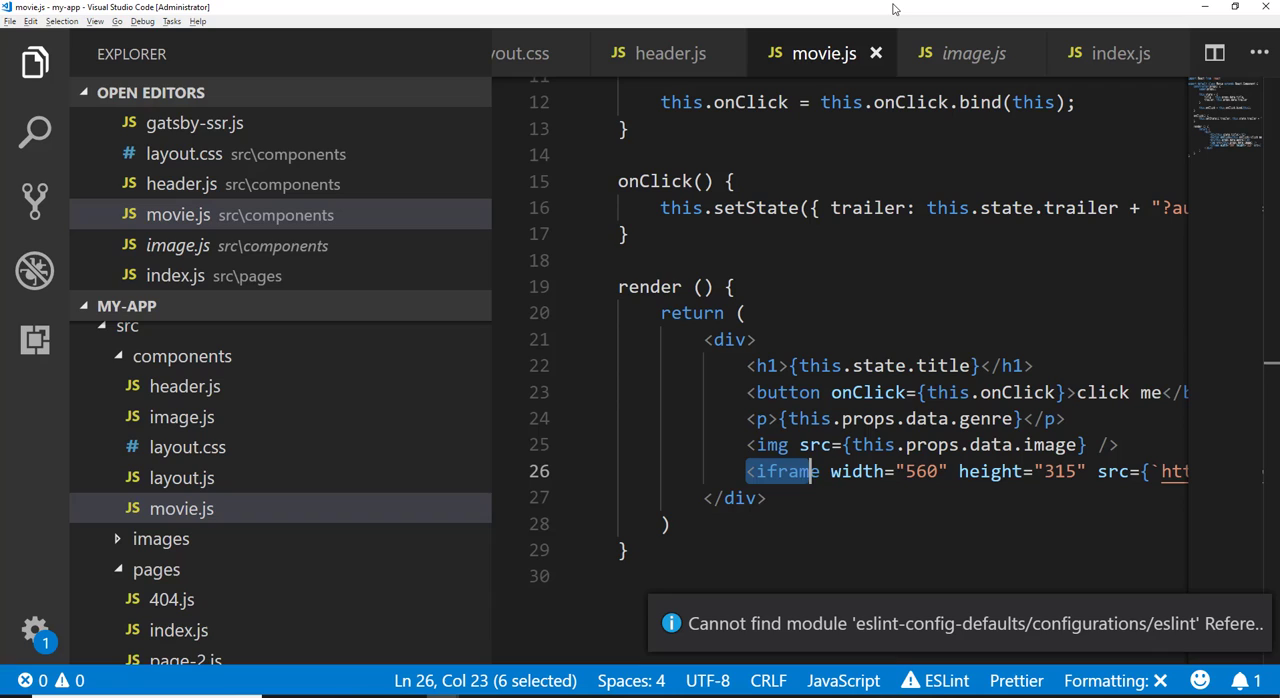
pyautogui.moveTo(1000, 284)
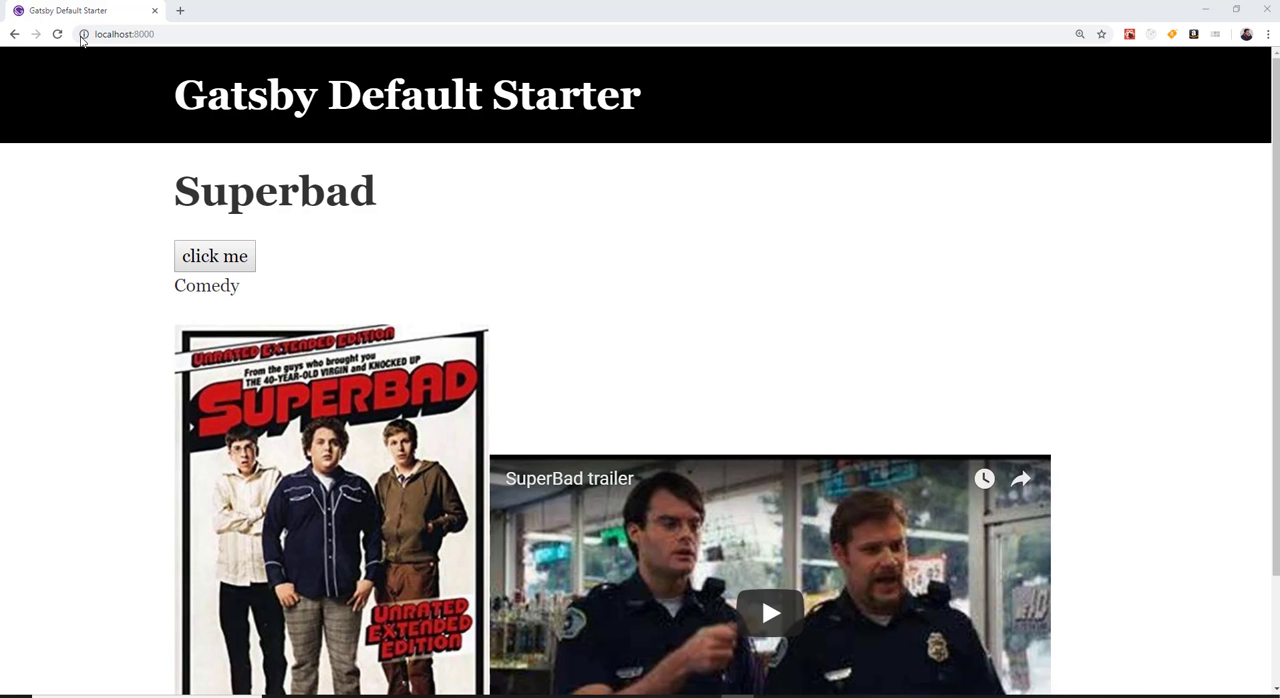
# Step: Scroll to the click me button and use it so the embedded Superbad trailer autoplays
pyautogui.scroll(-3)
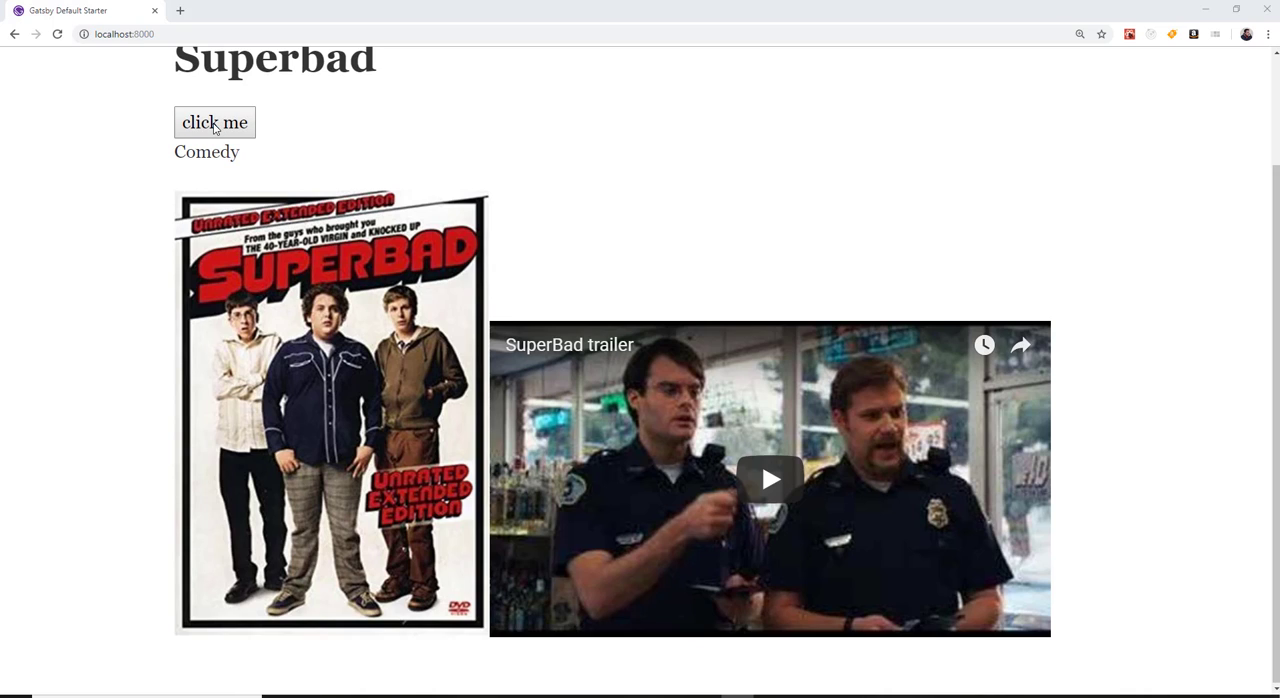
pyautogui.click(772, 480)
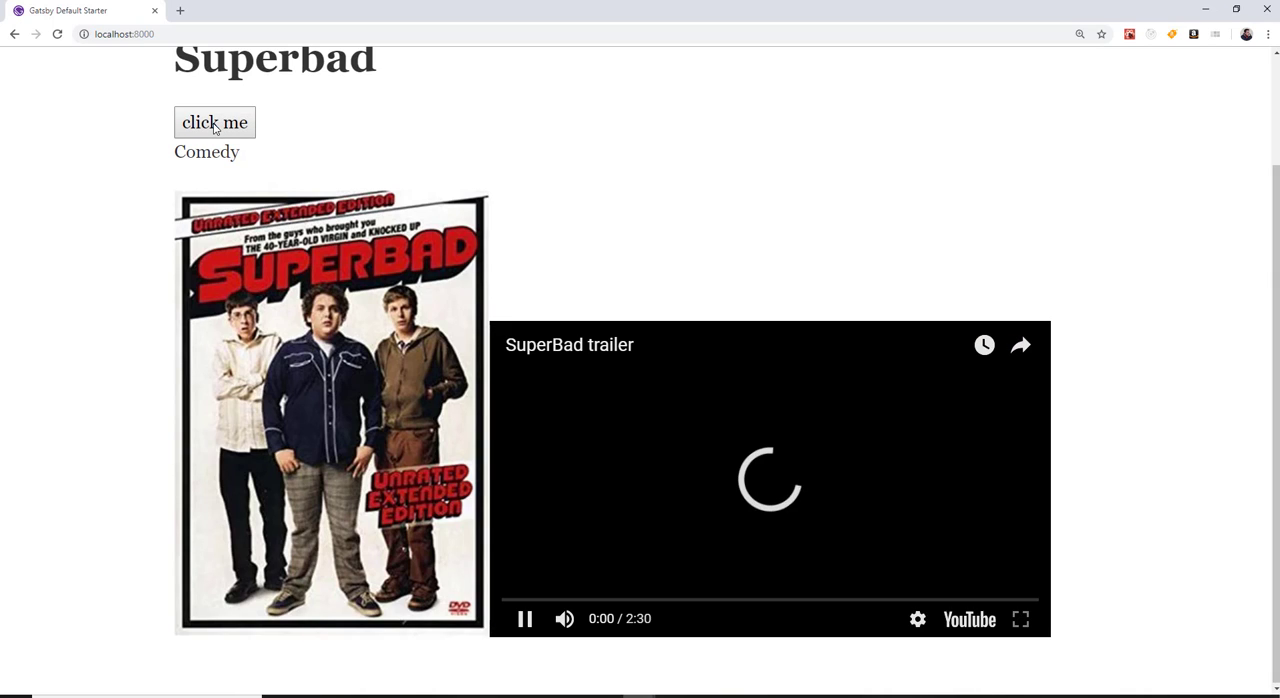